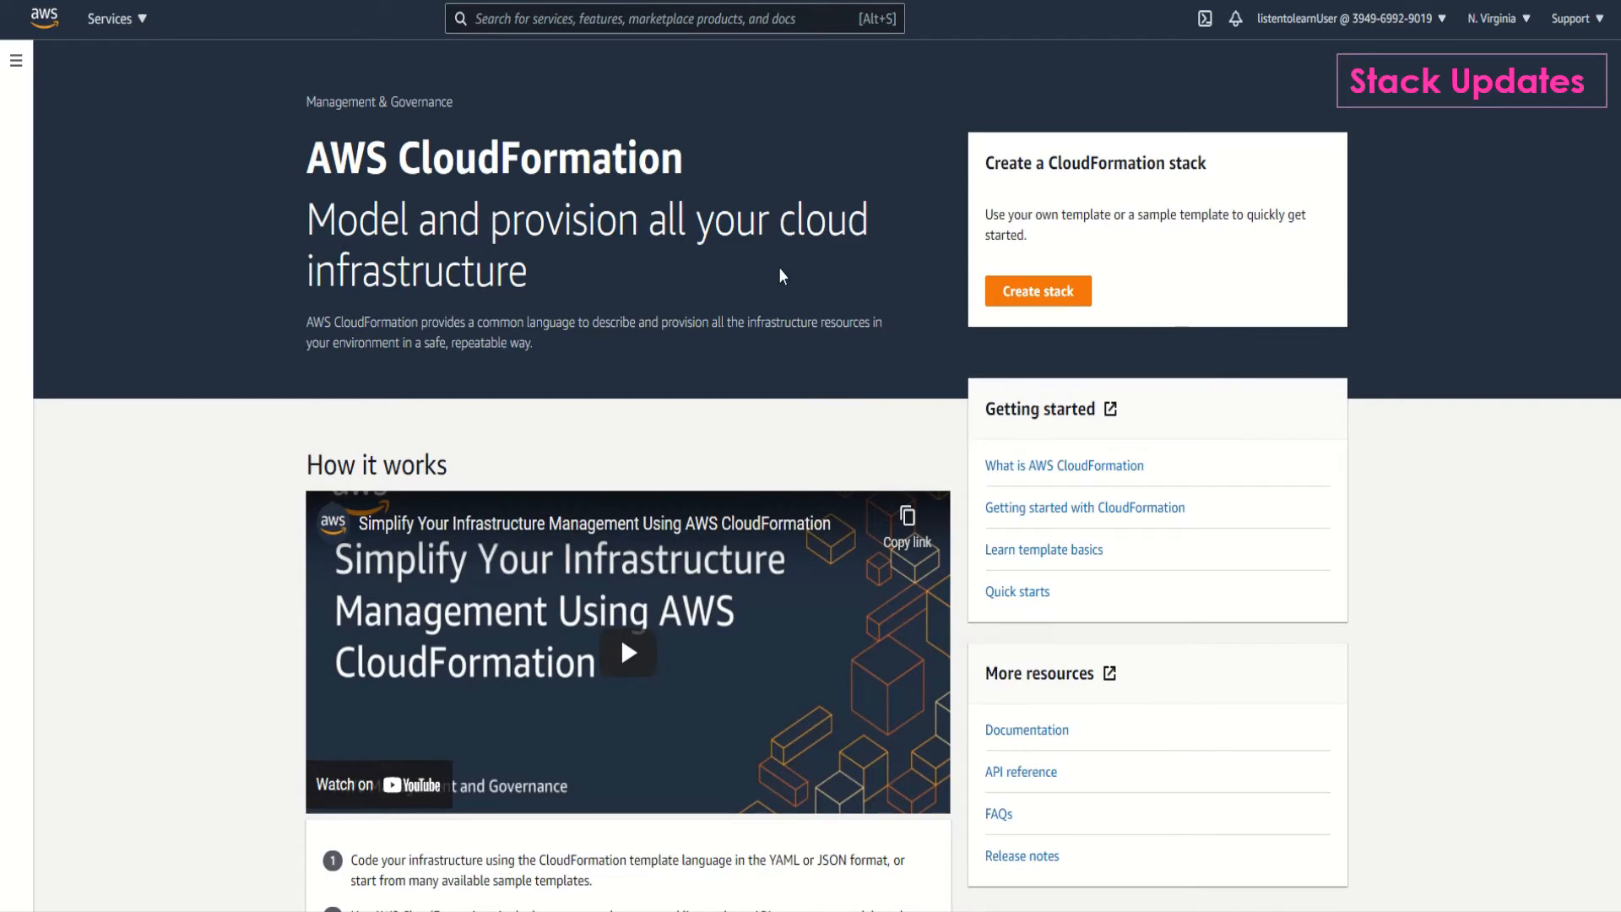
Start a new stack from an uploaded template file and pick v3.yaml from the samples folder.
click(1037, 291)
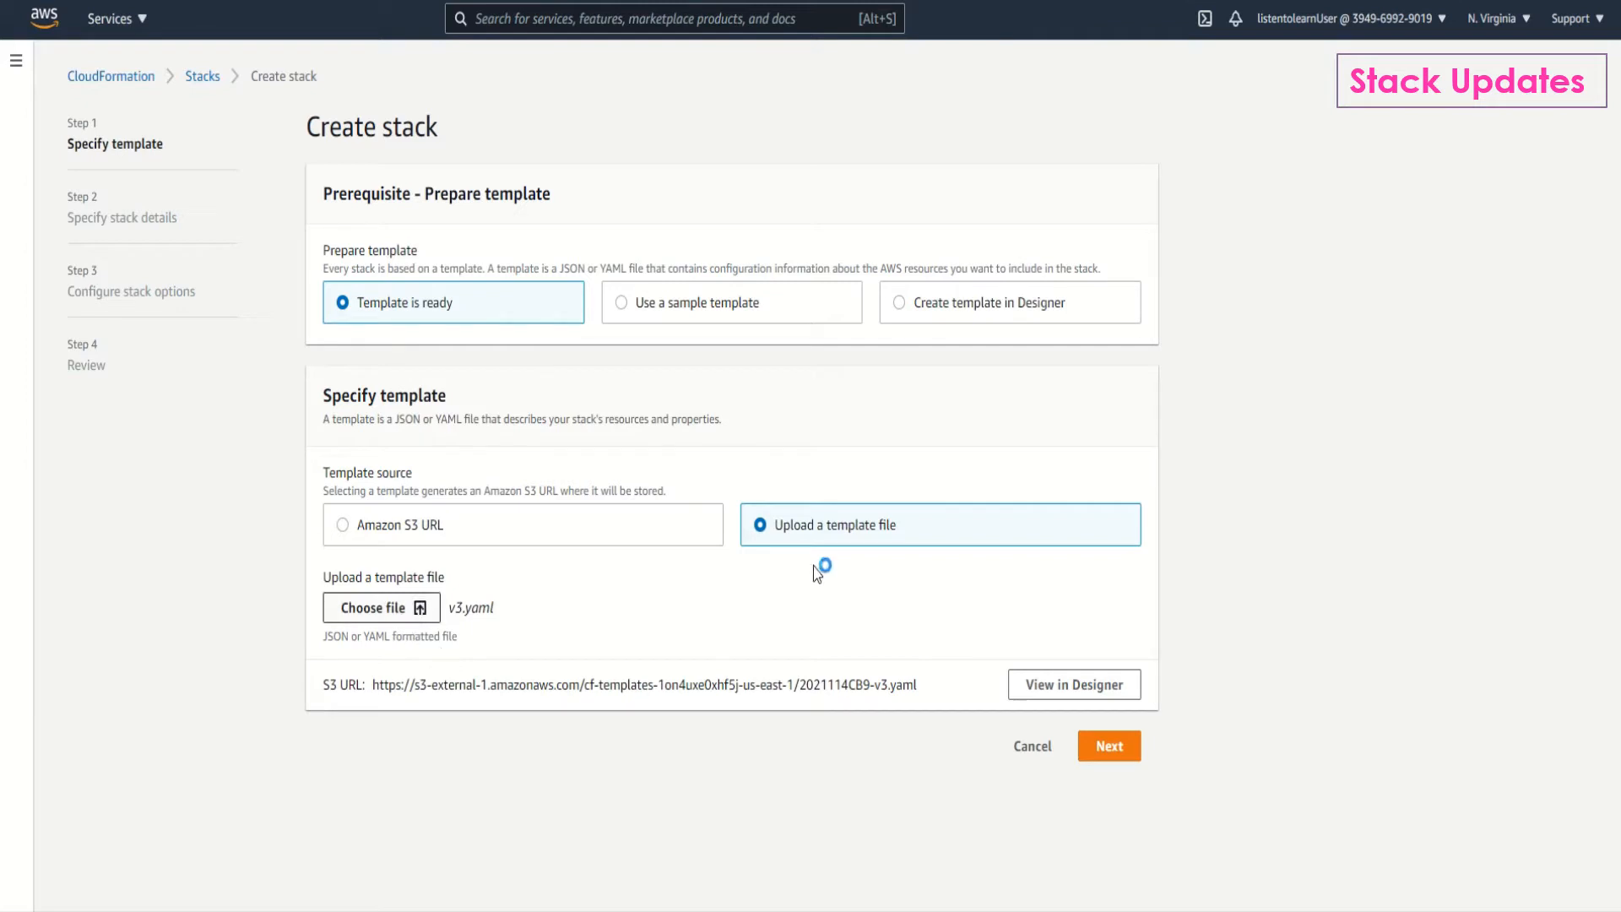
click(382, 607)
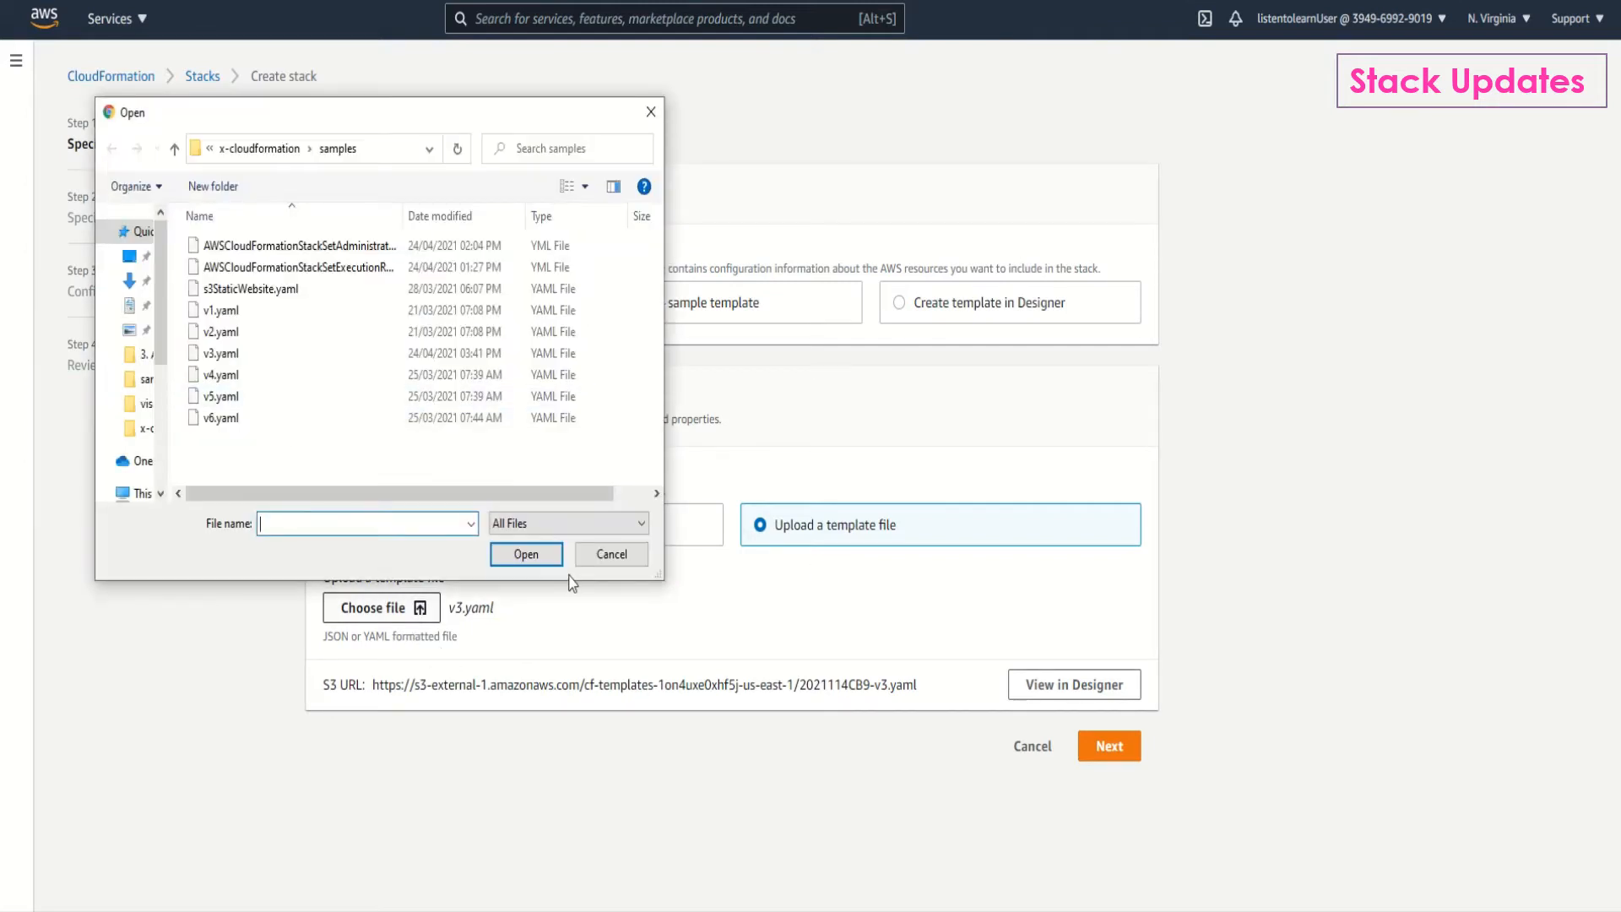
click(610, 553)
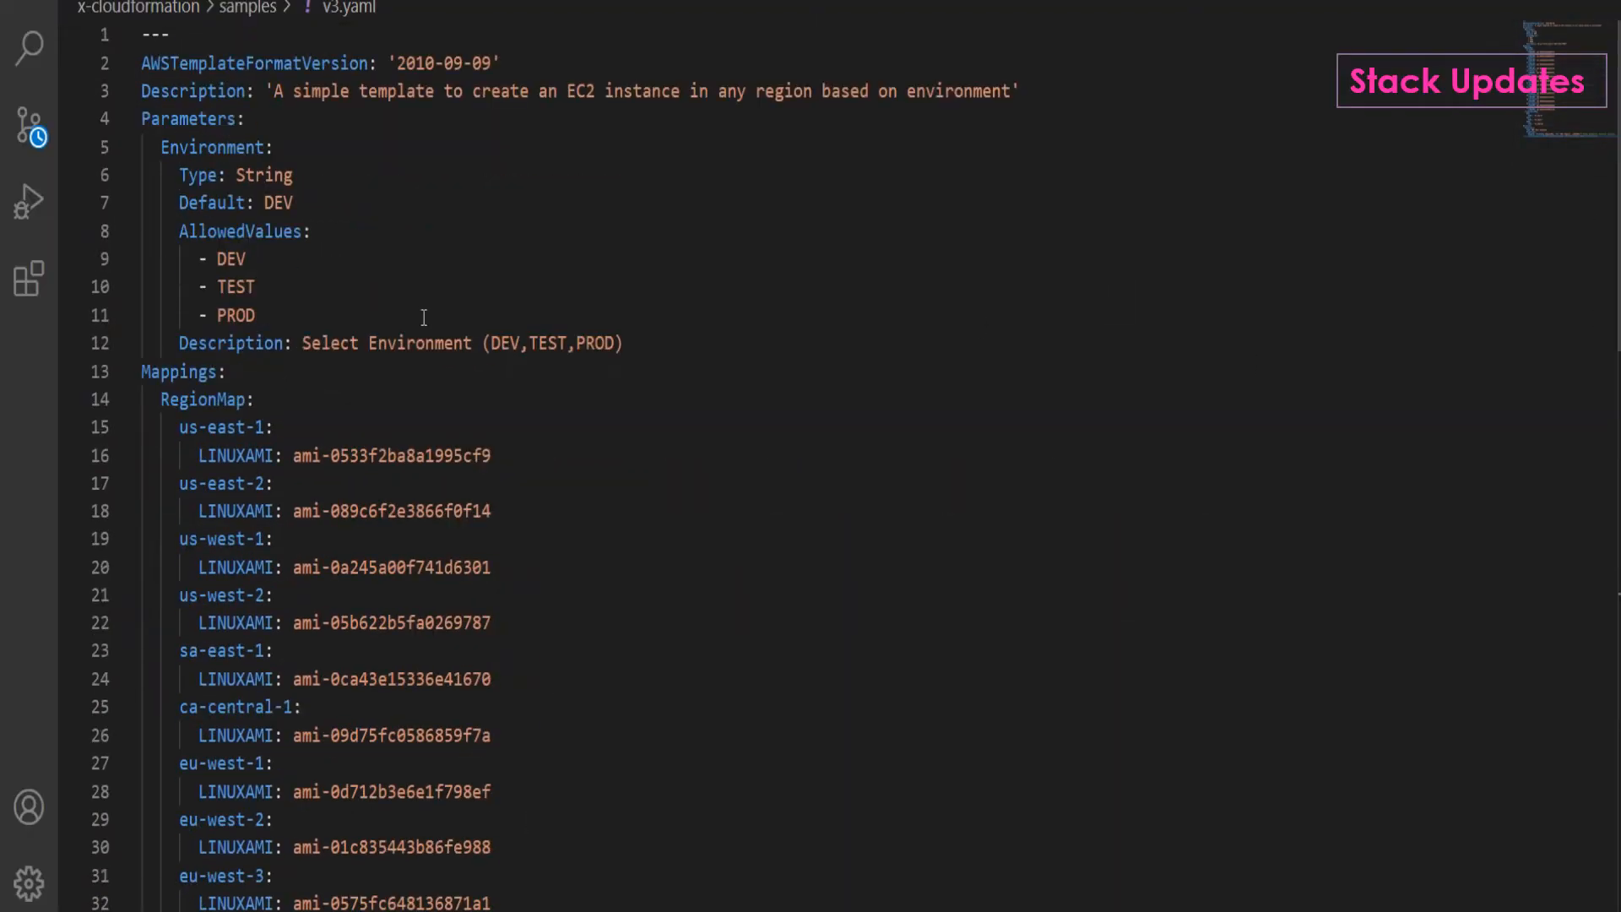
double_click(644, 91)
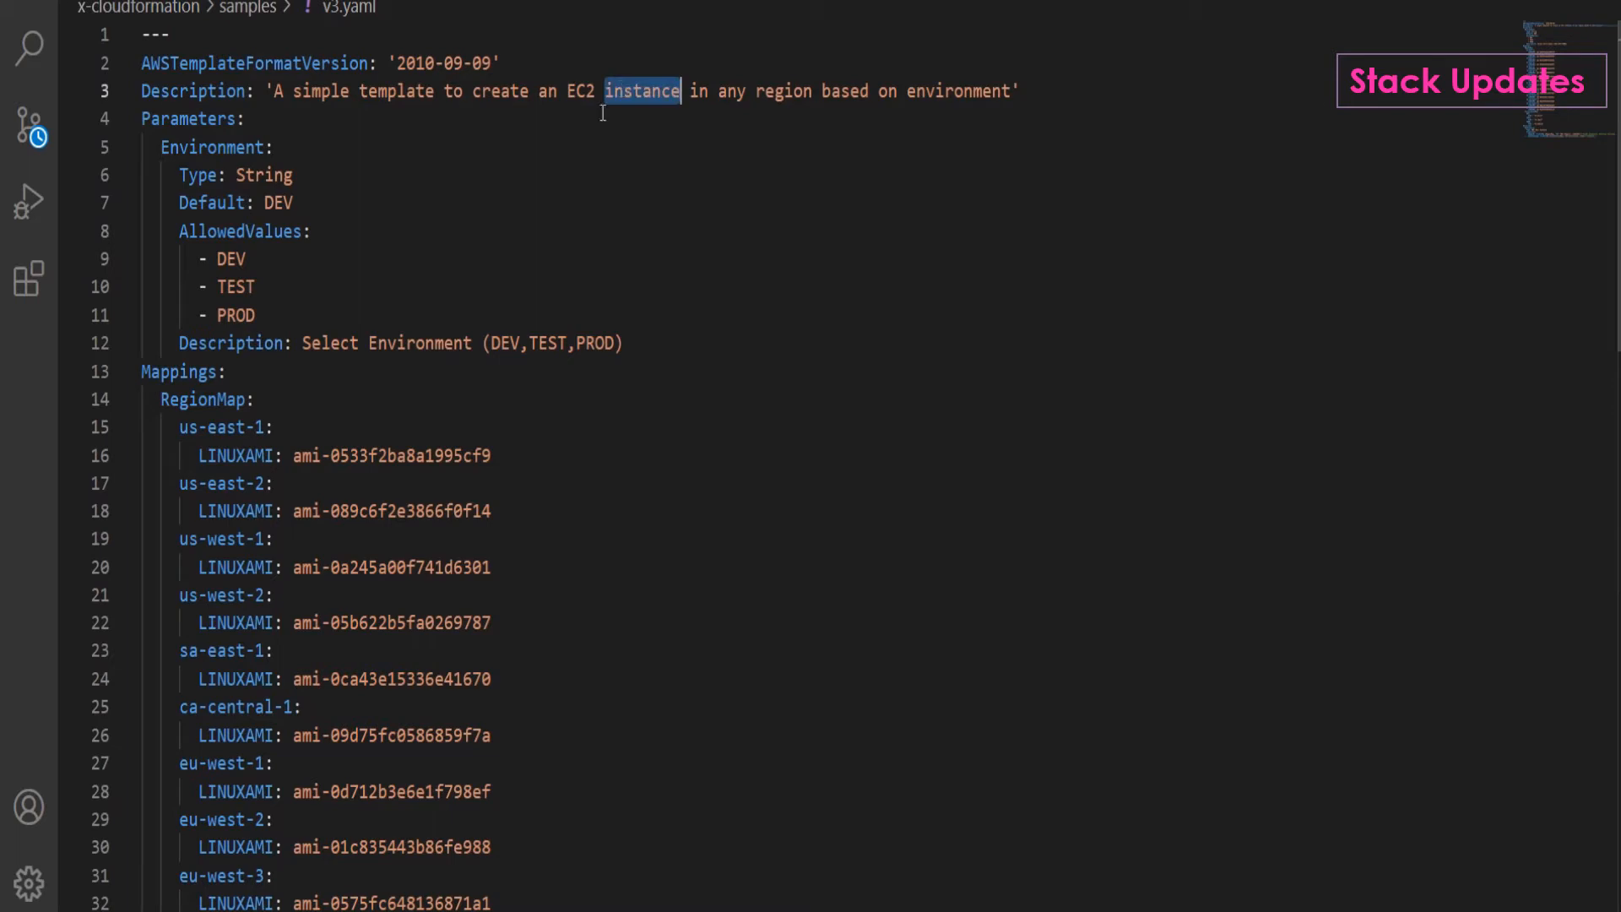
mouse_move(203, 267)
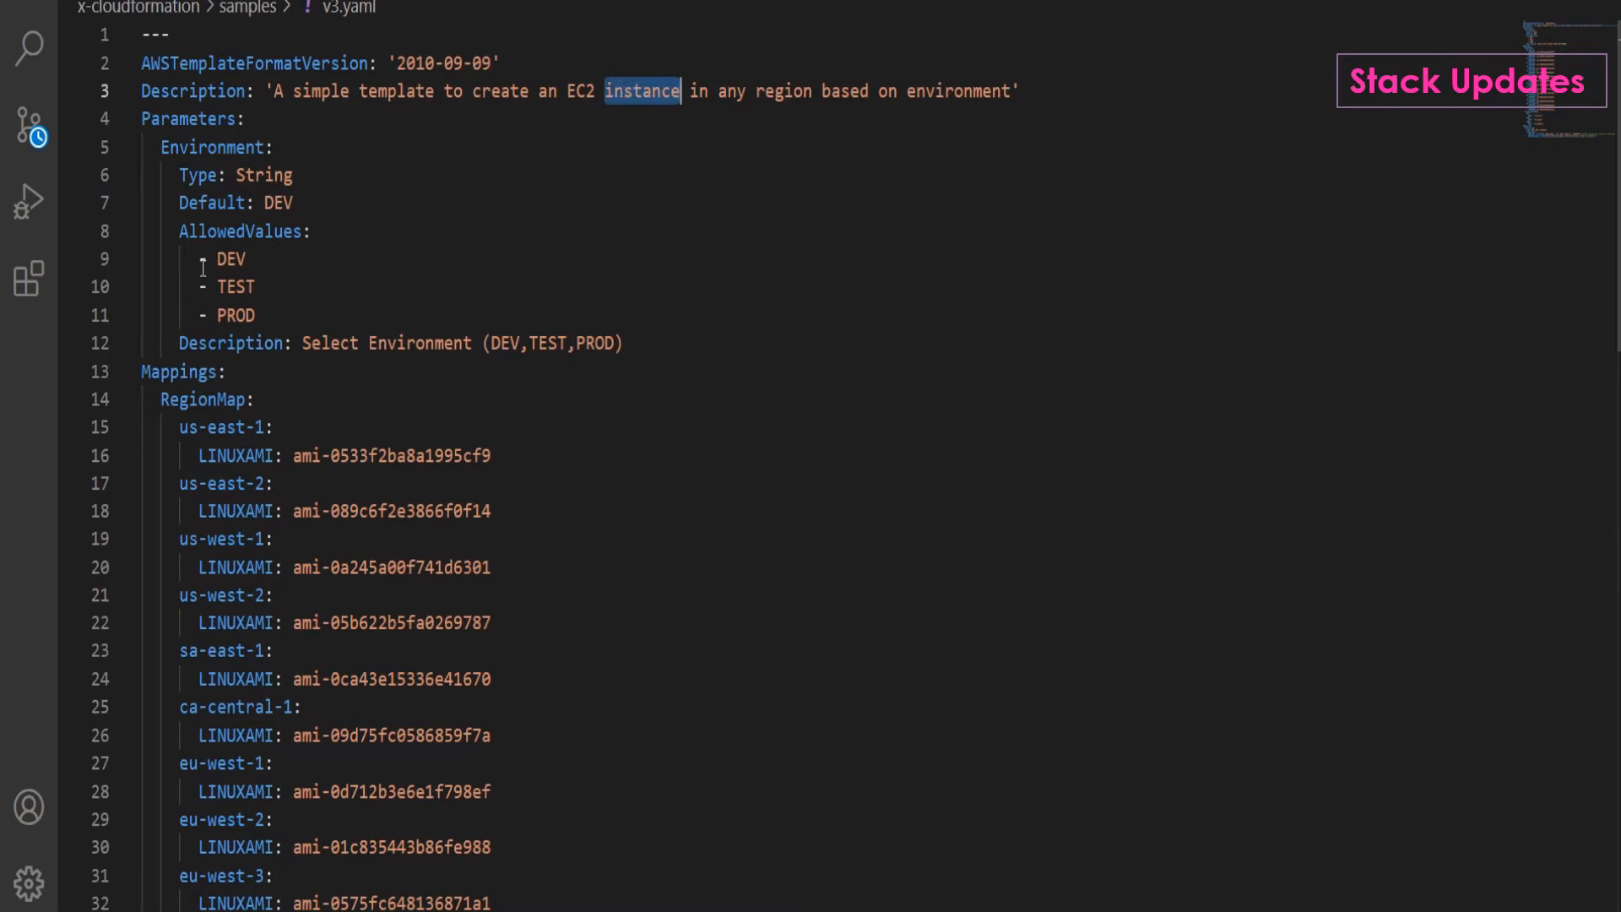
scroll(down, 3)
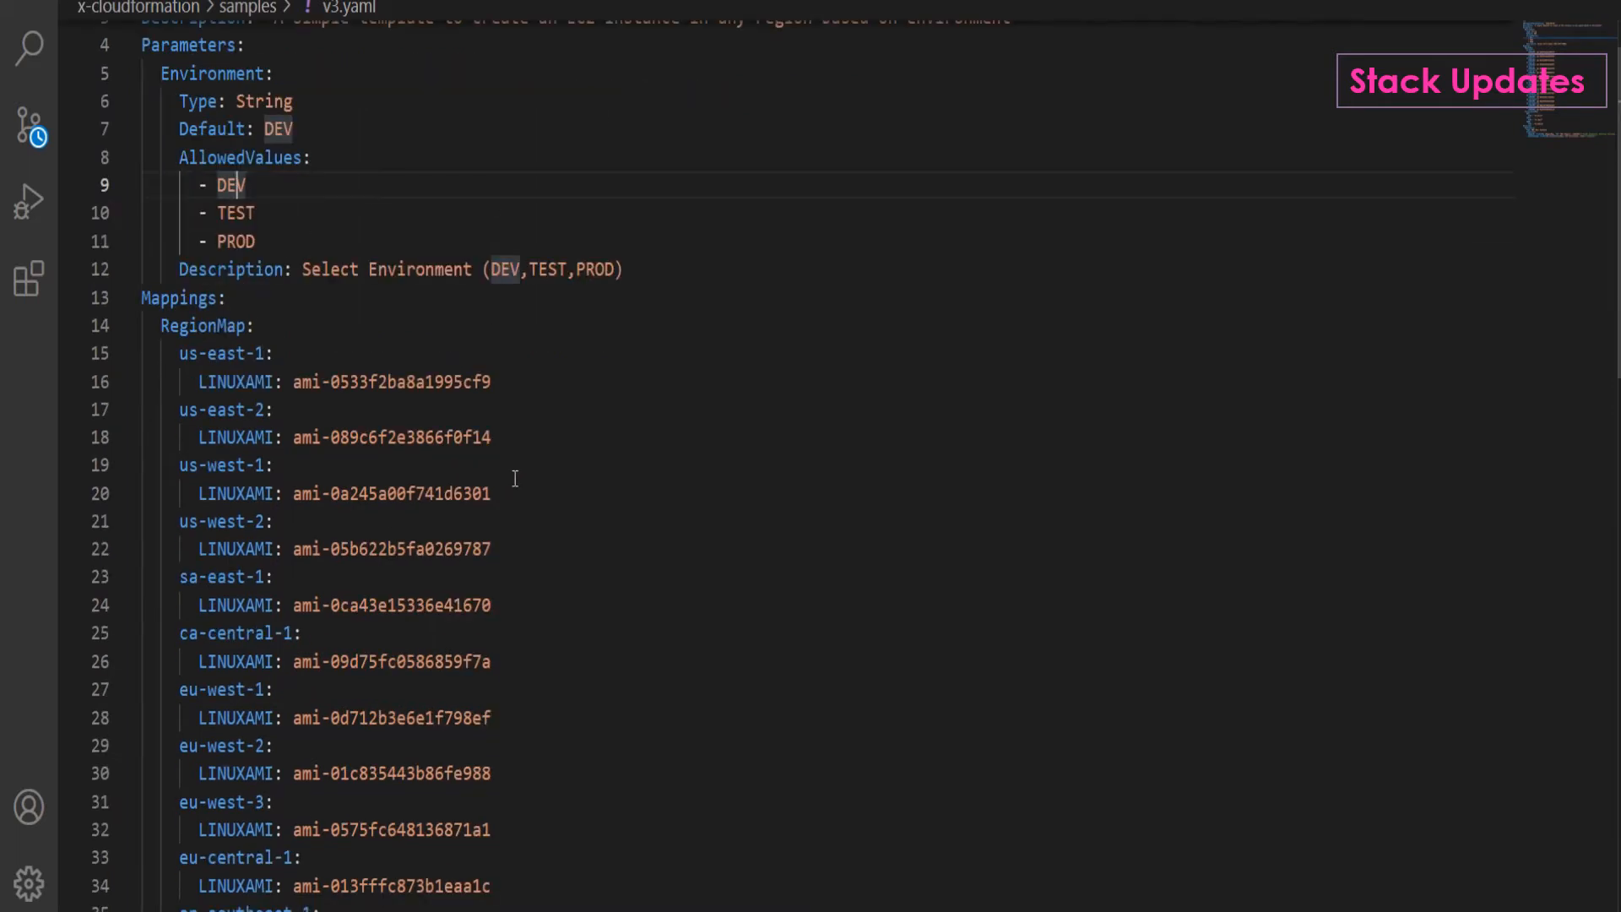
scroll(down, 3)
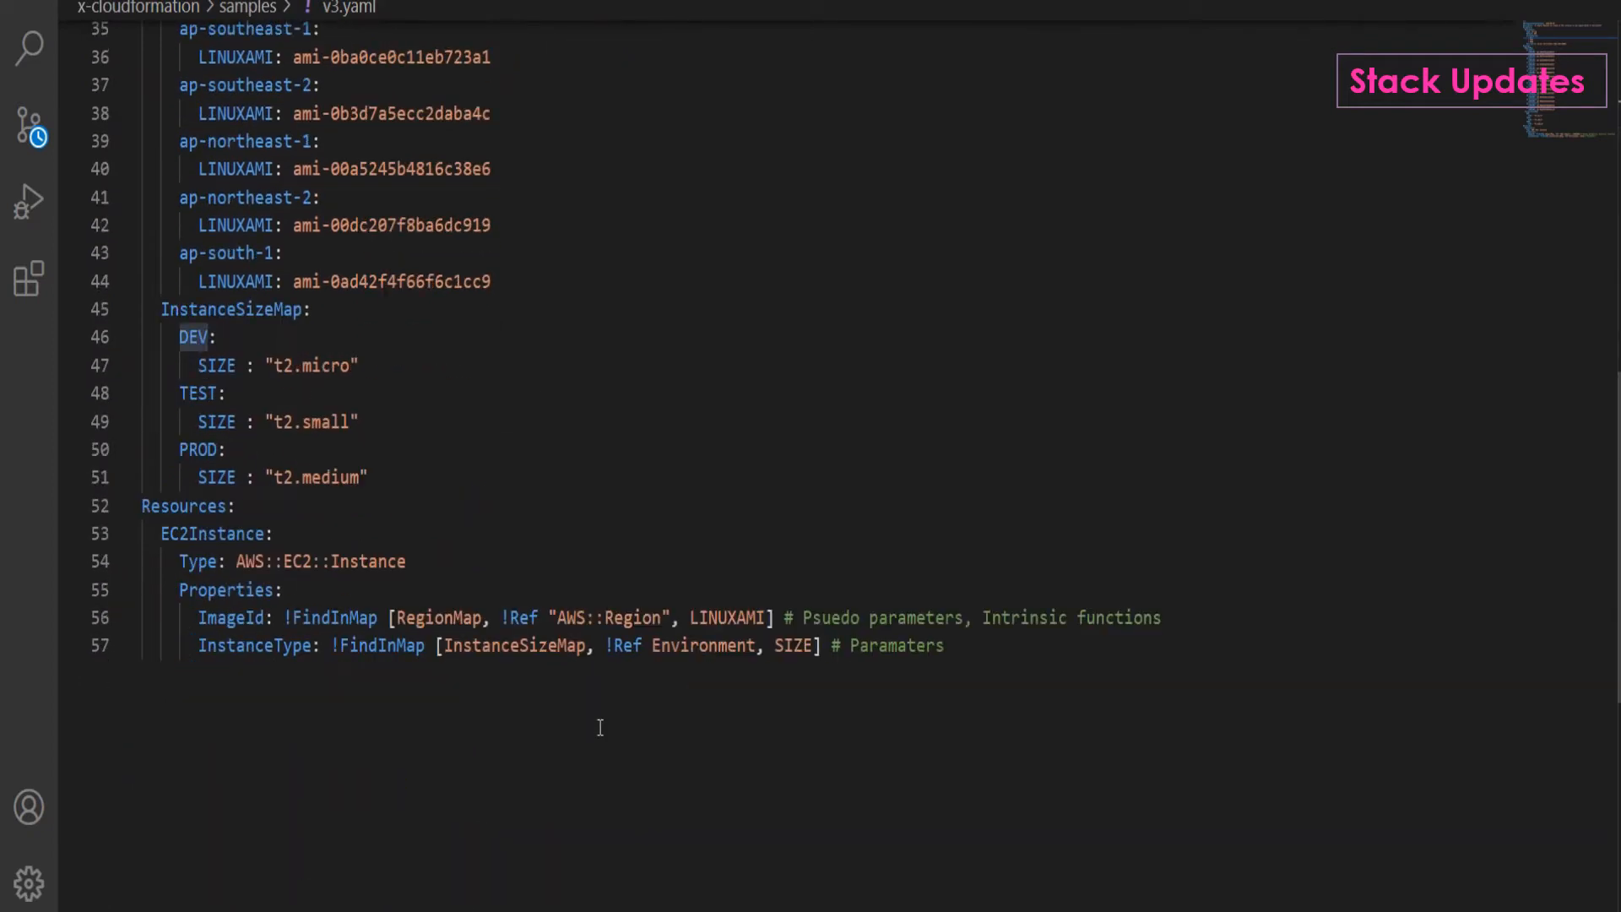
double_click(232, 617)
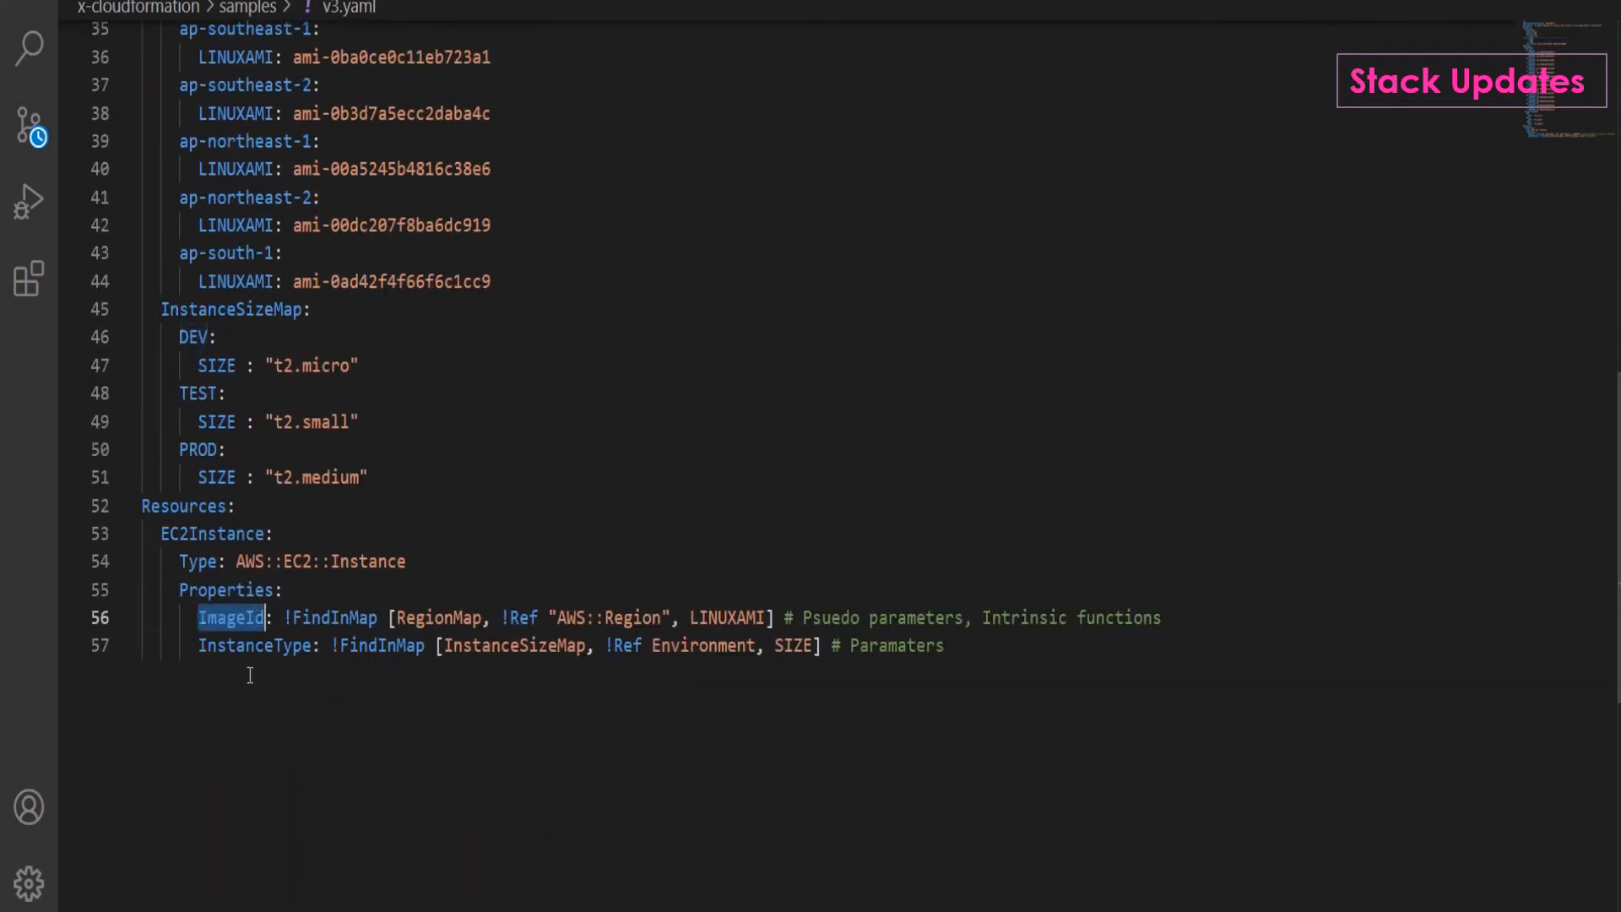
double_click(253, 645)
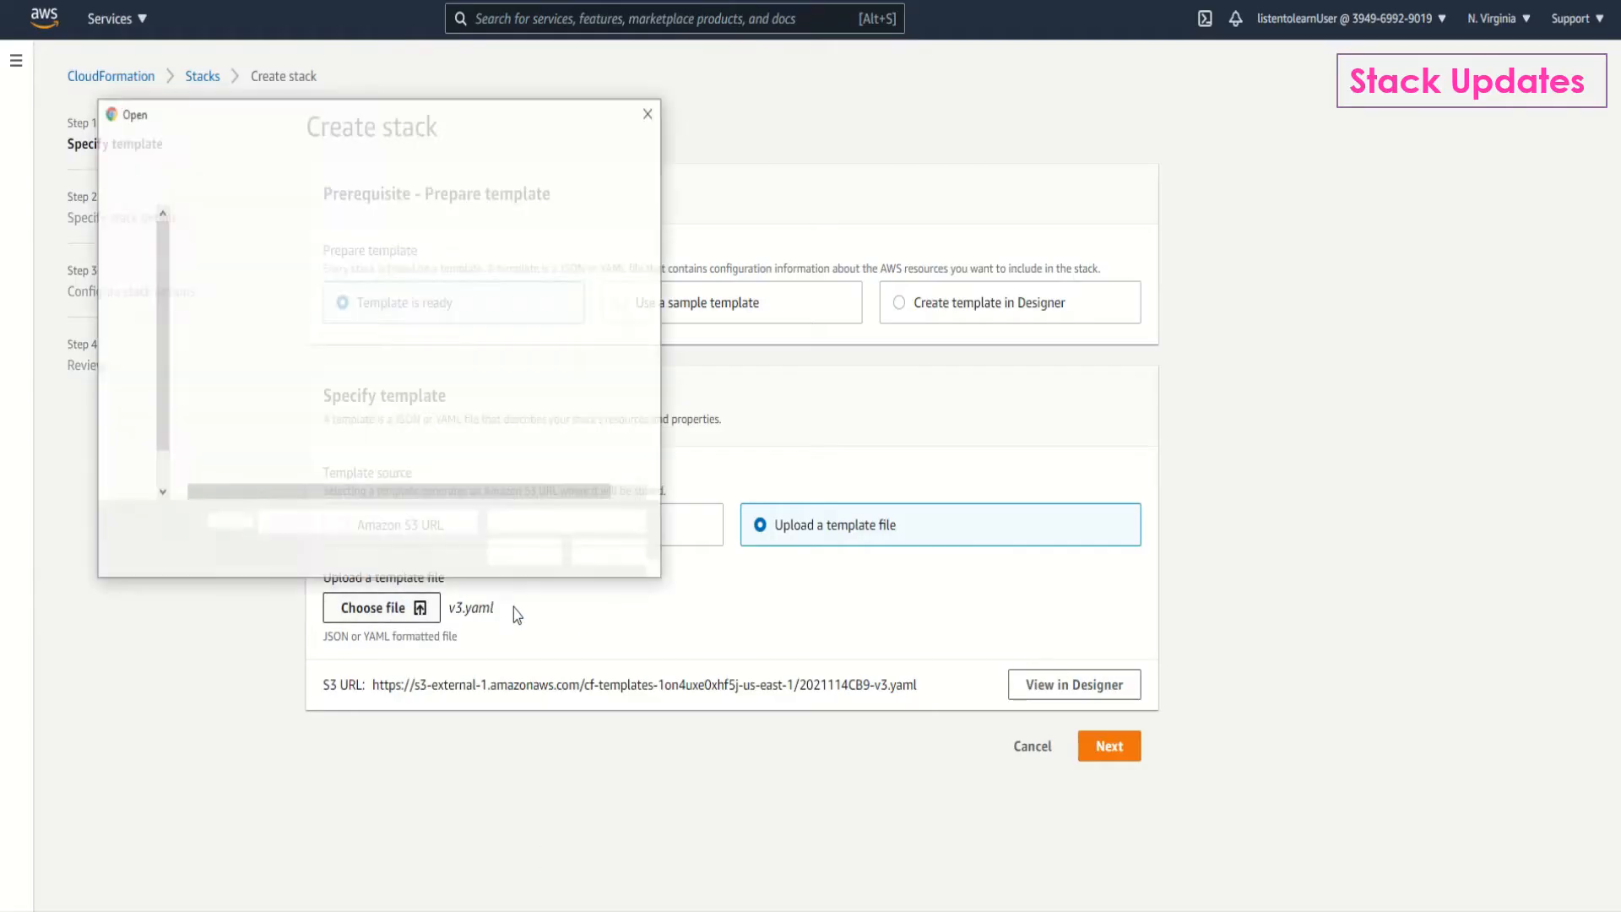
Upload v3.yaml as the new stack's template.
click(220, 353)
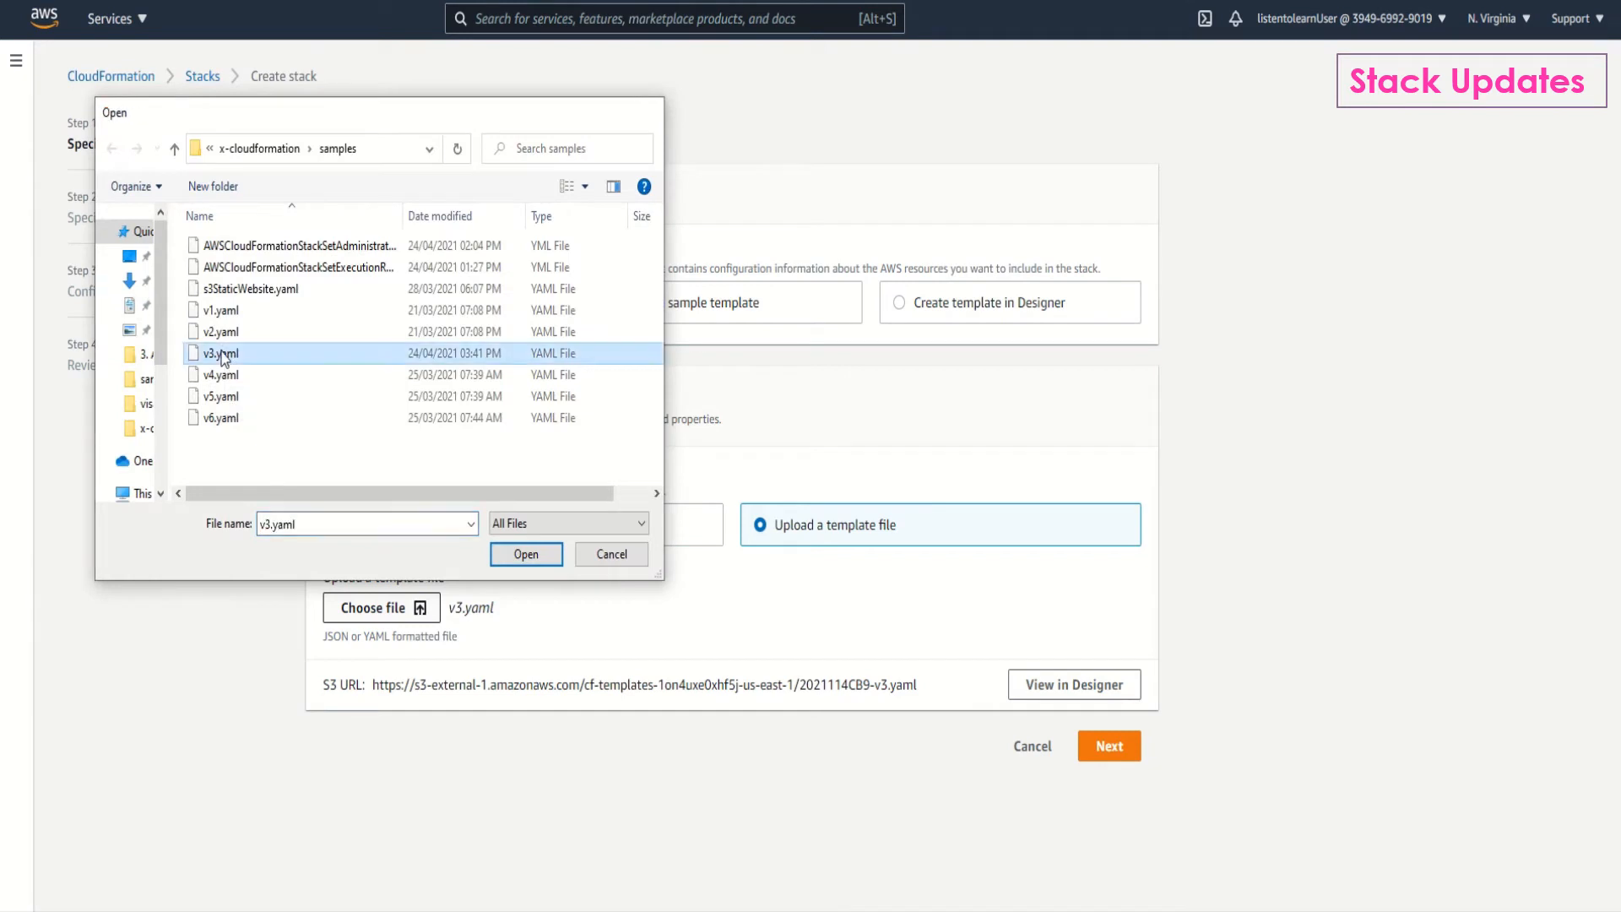
click(527, 554)
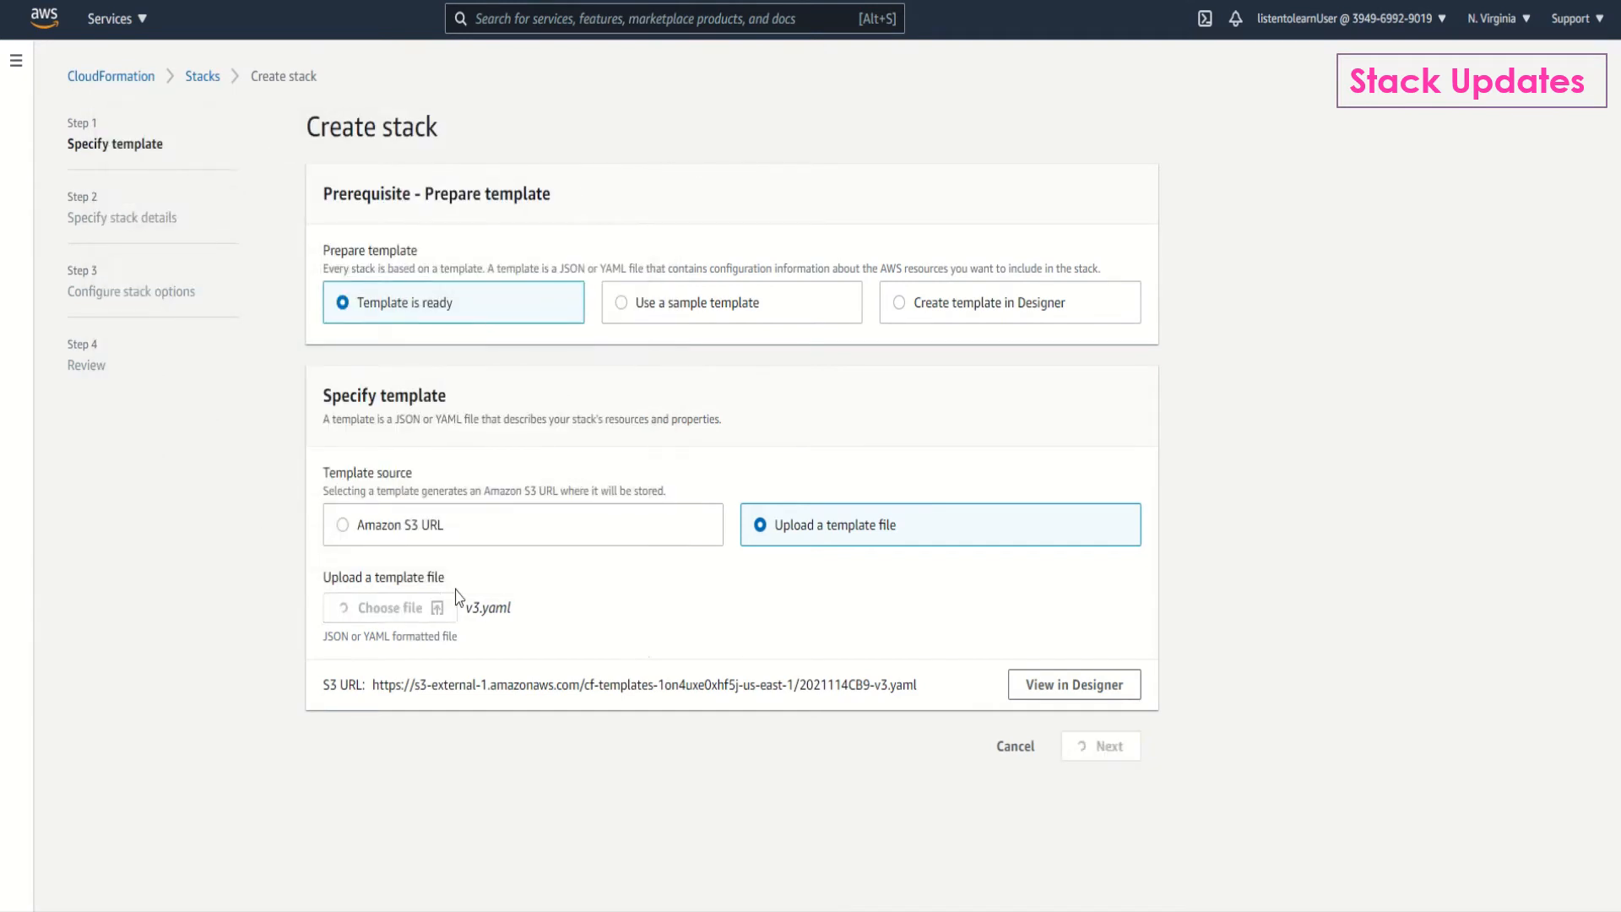
click(381, 607)
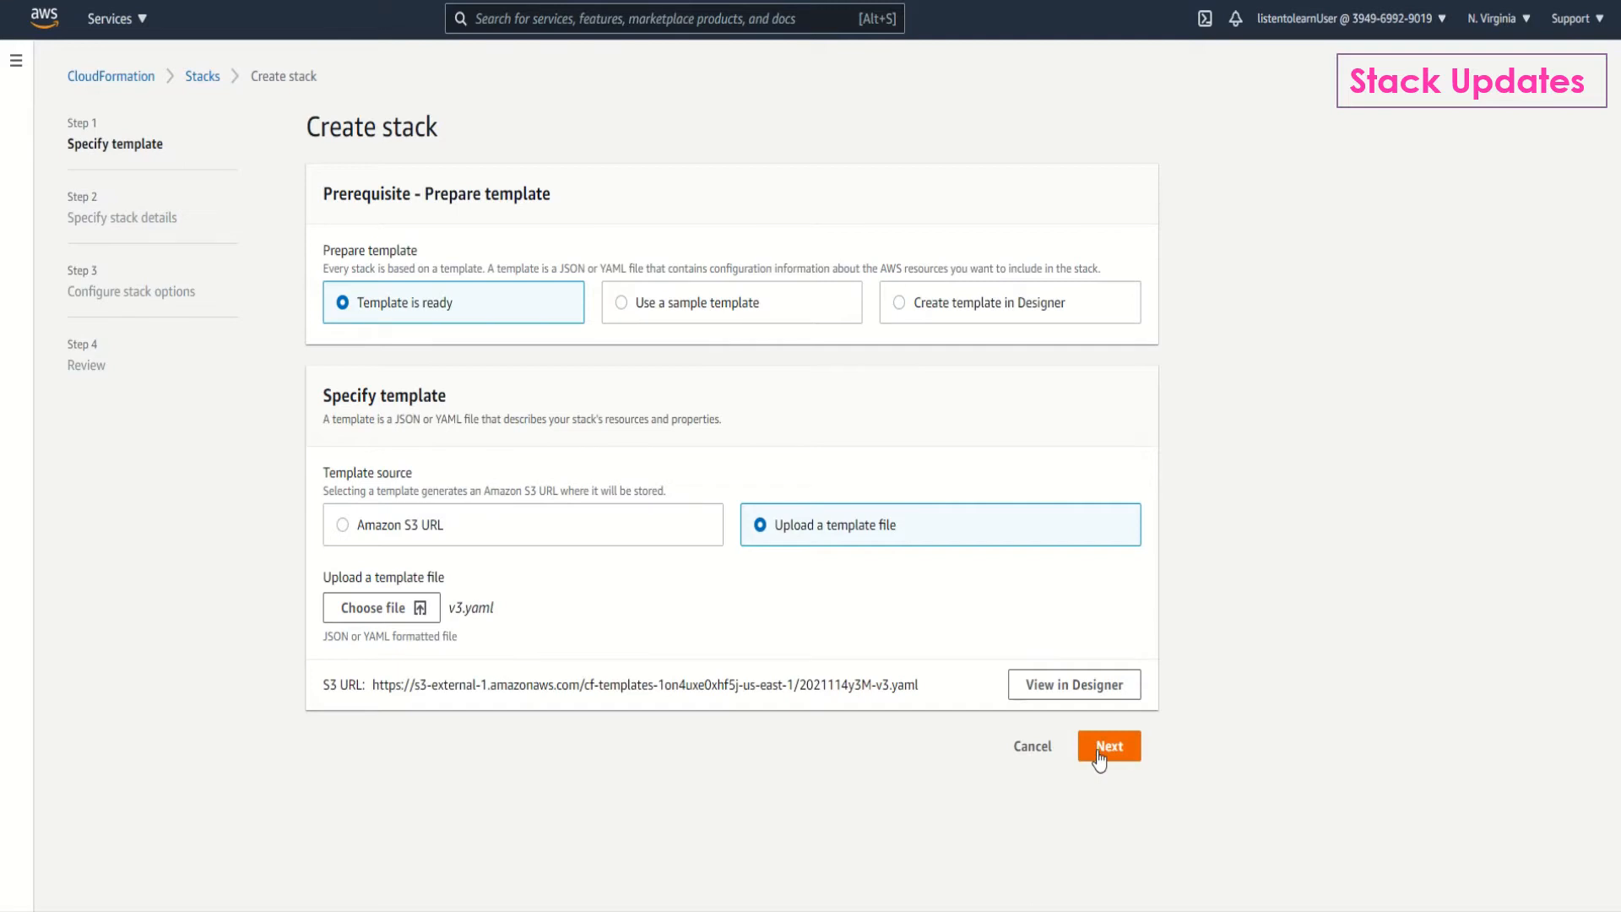
click(1107, 745)
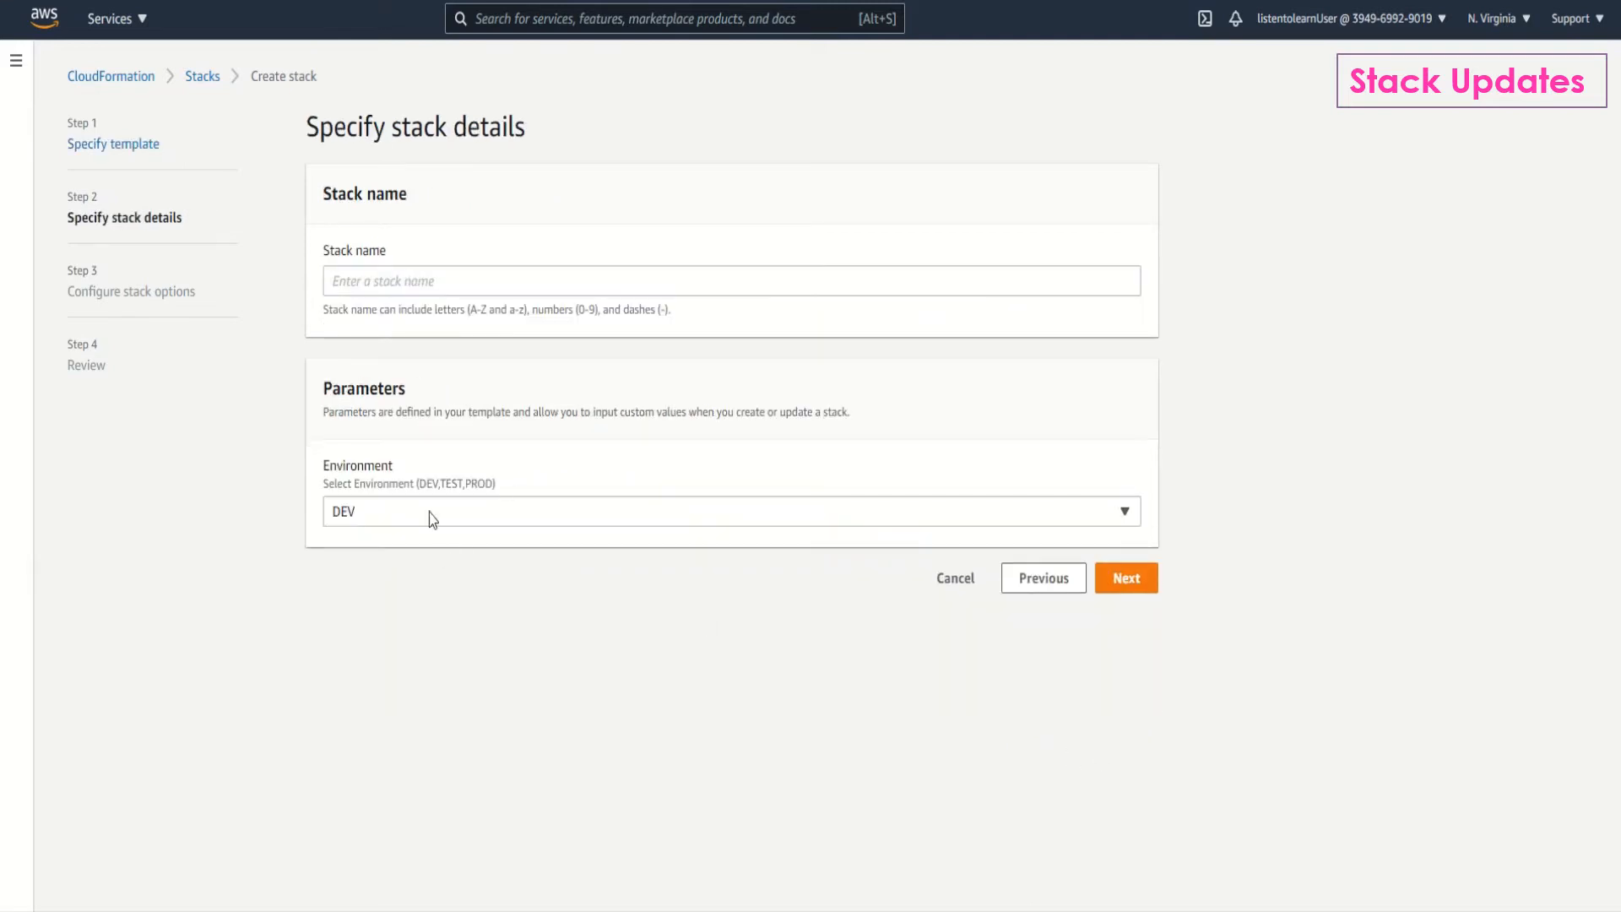
Name the stack ec2VM, create it with default options, and refresh its events.
click(731, 281)
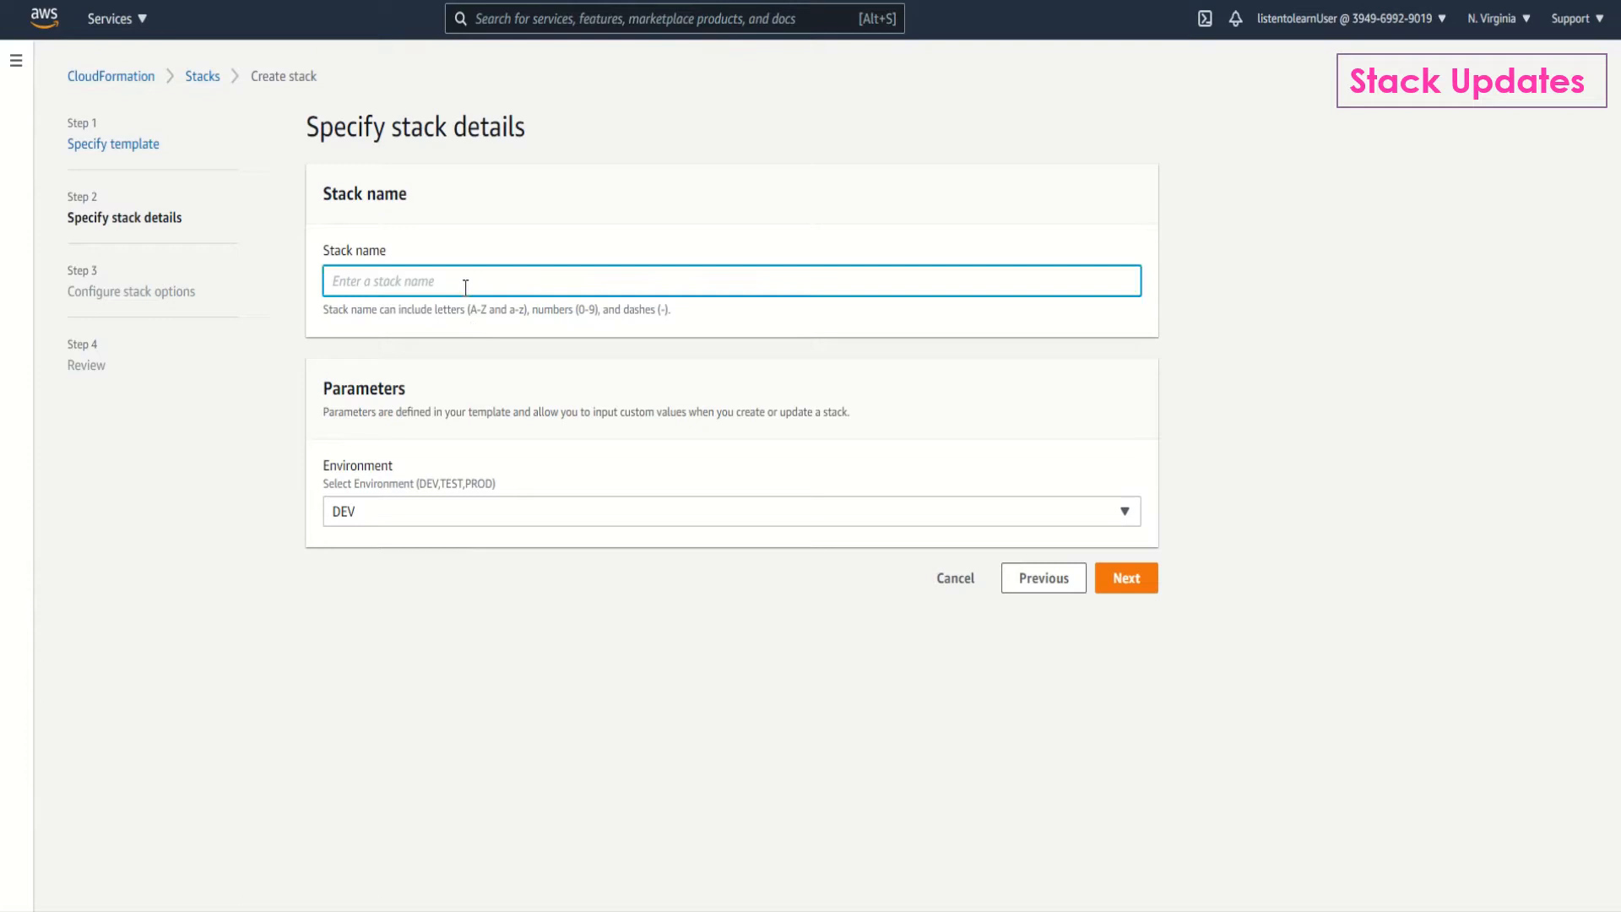
text(ec2VM)
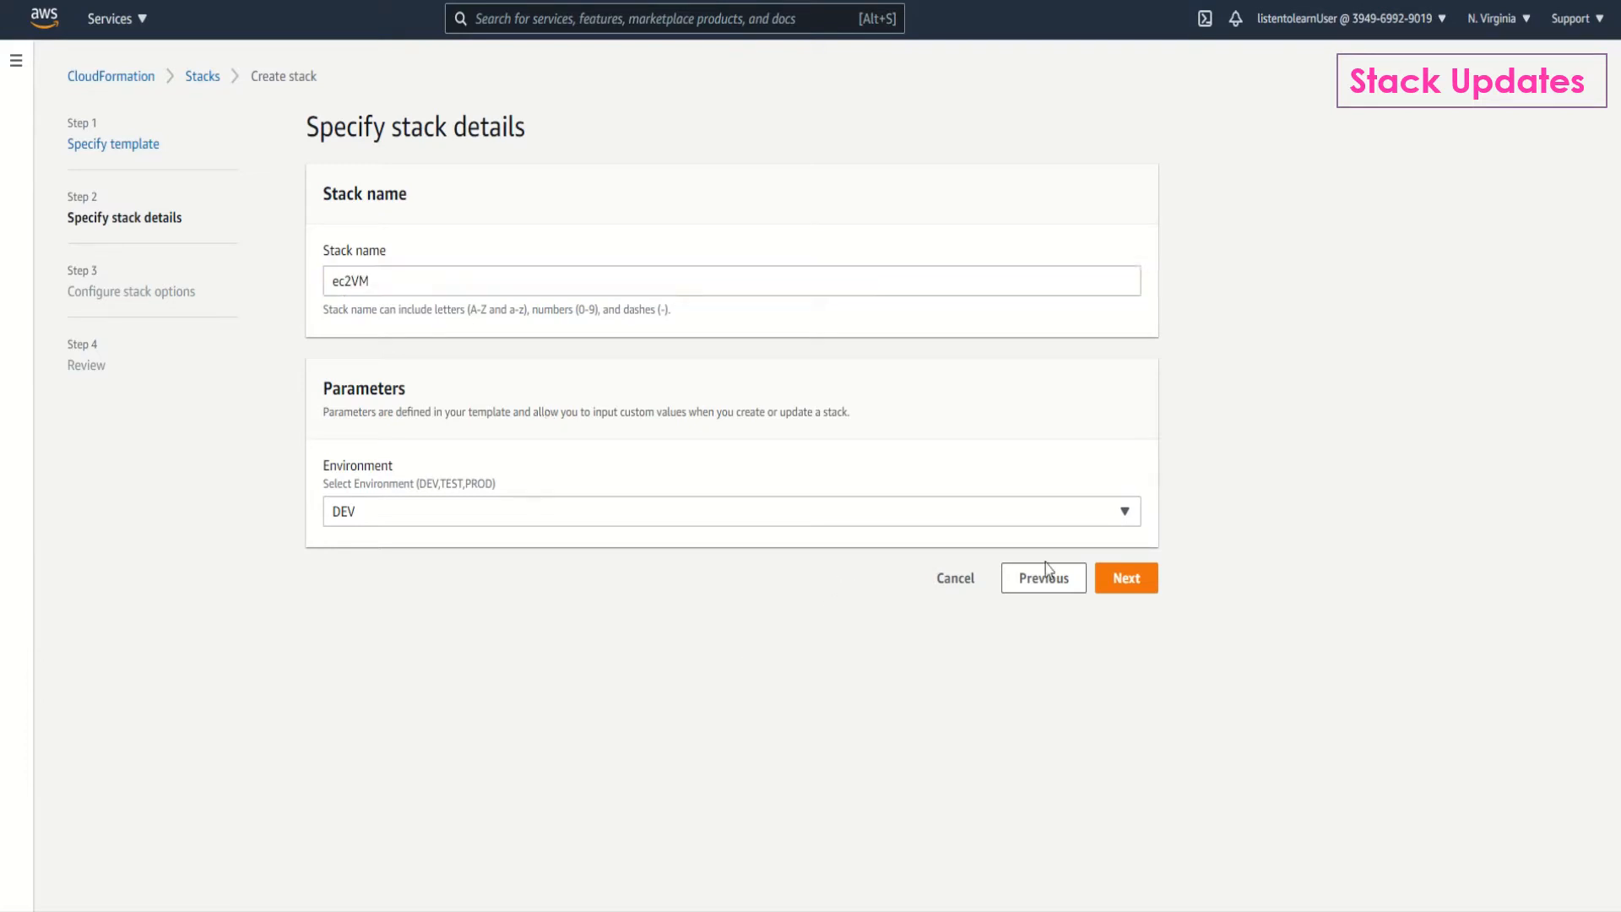
click(1124, 577)
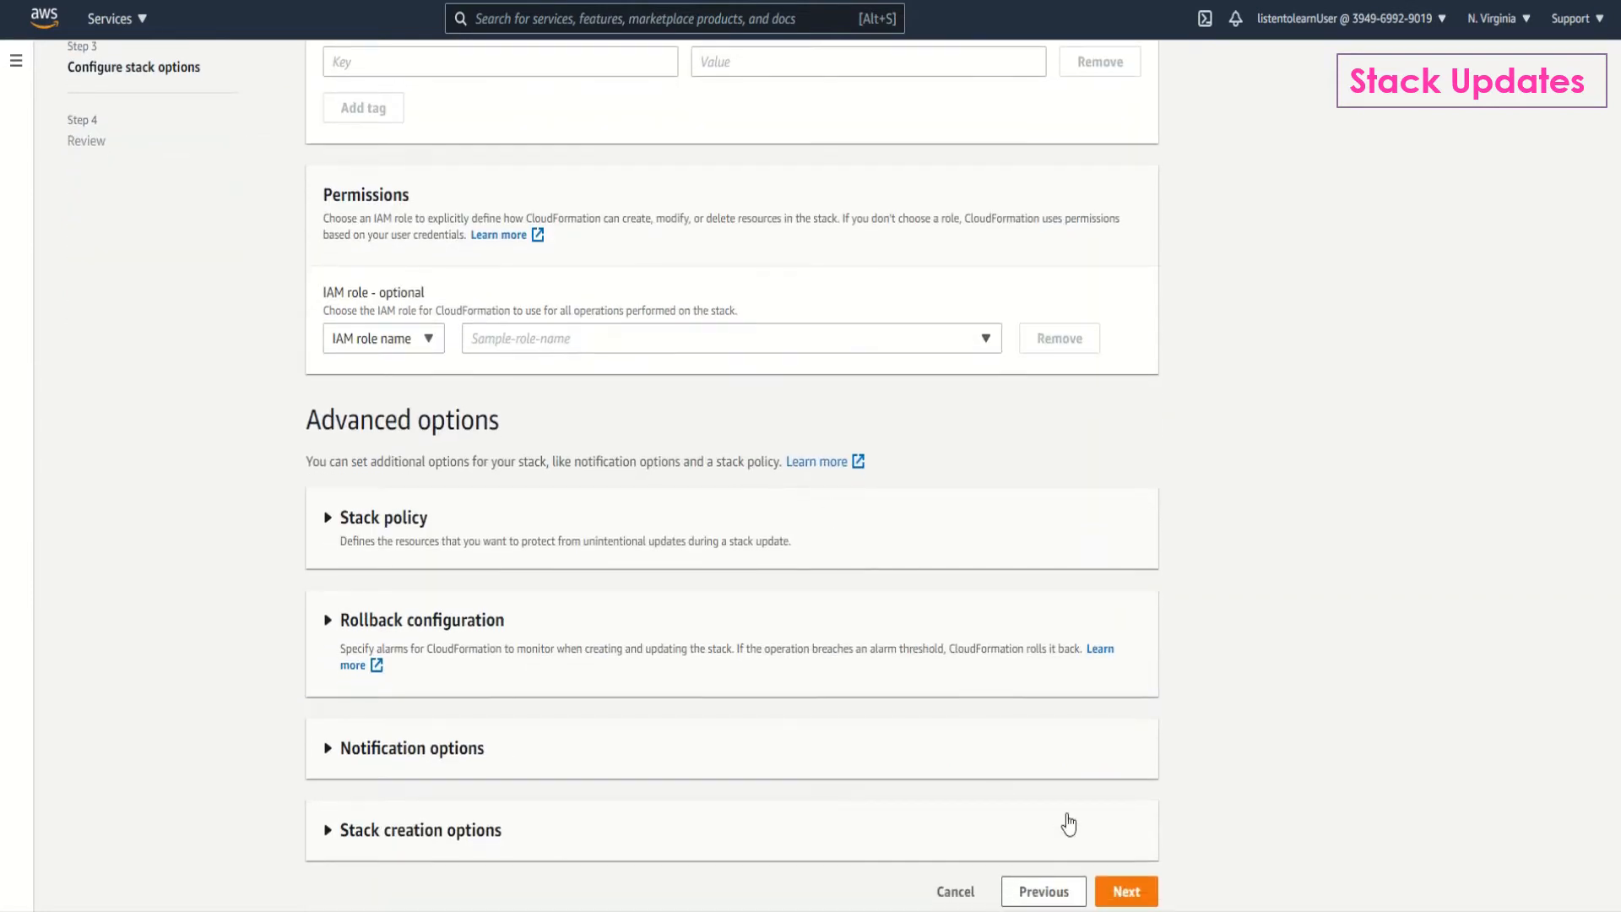
click(1126, 892)
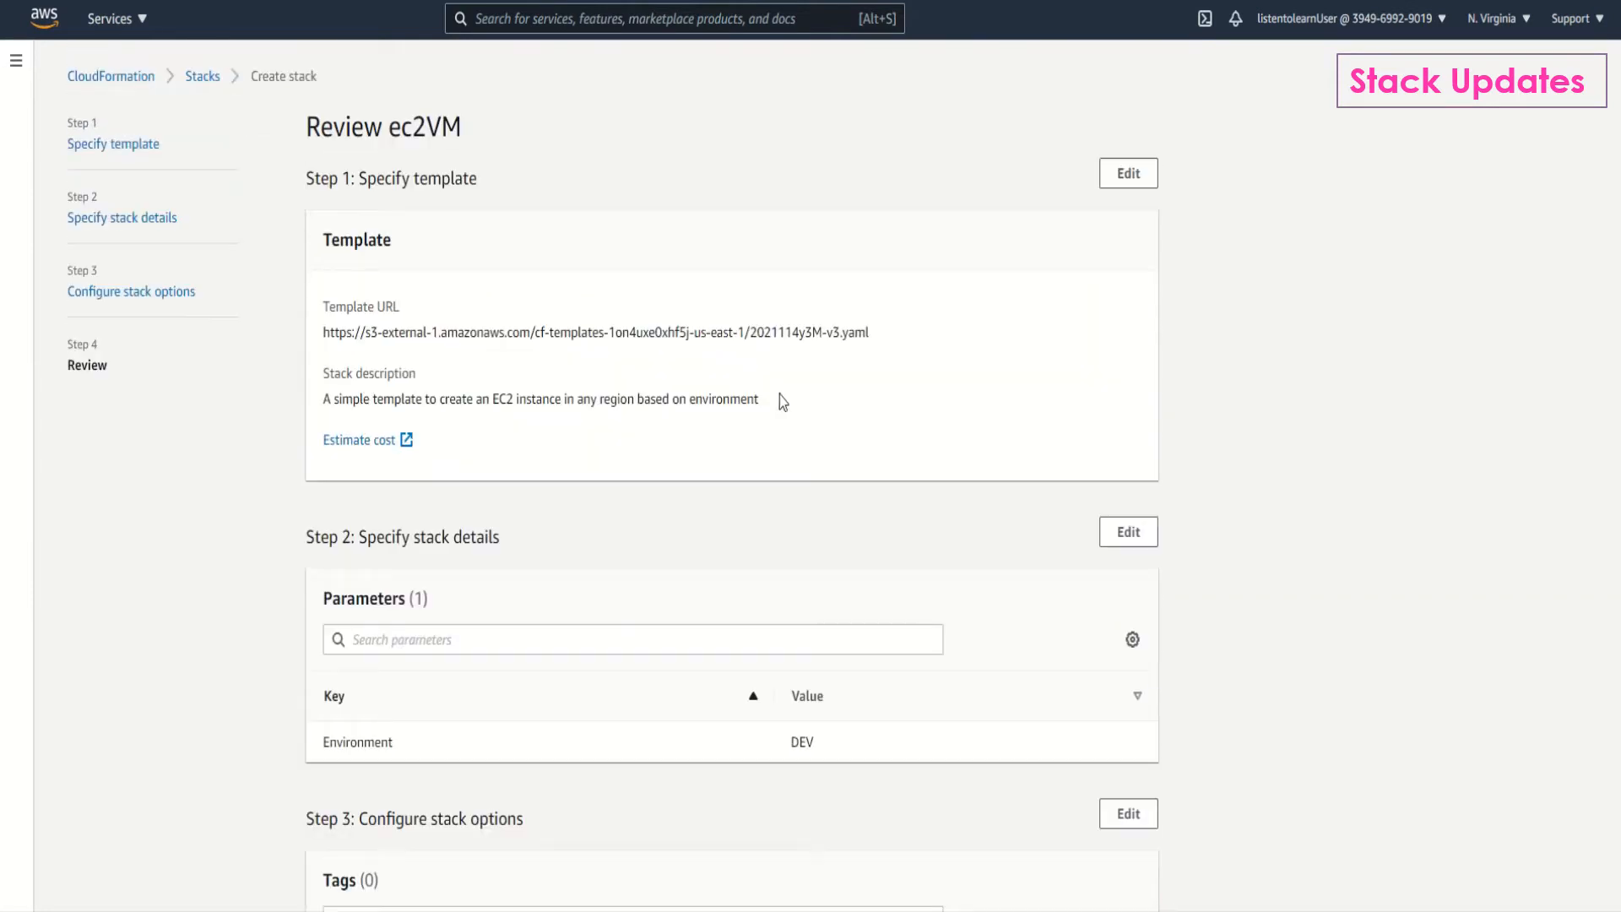
scroll(down, 3)
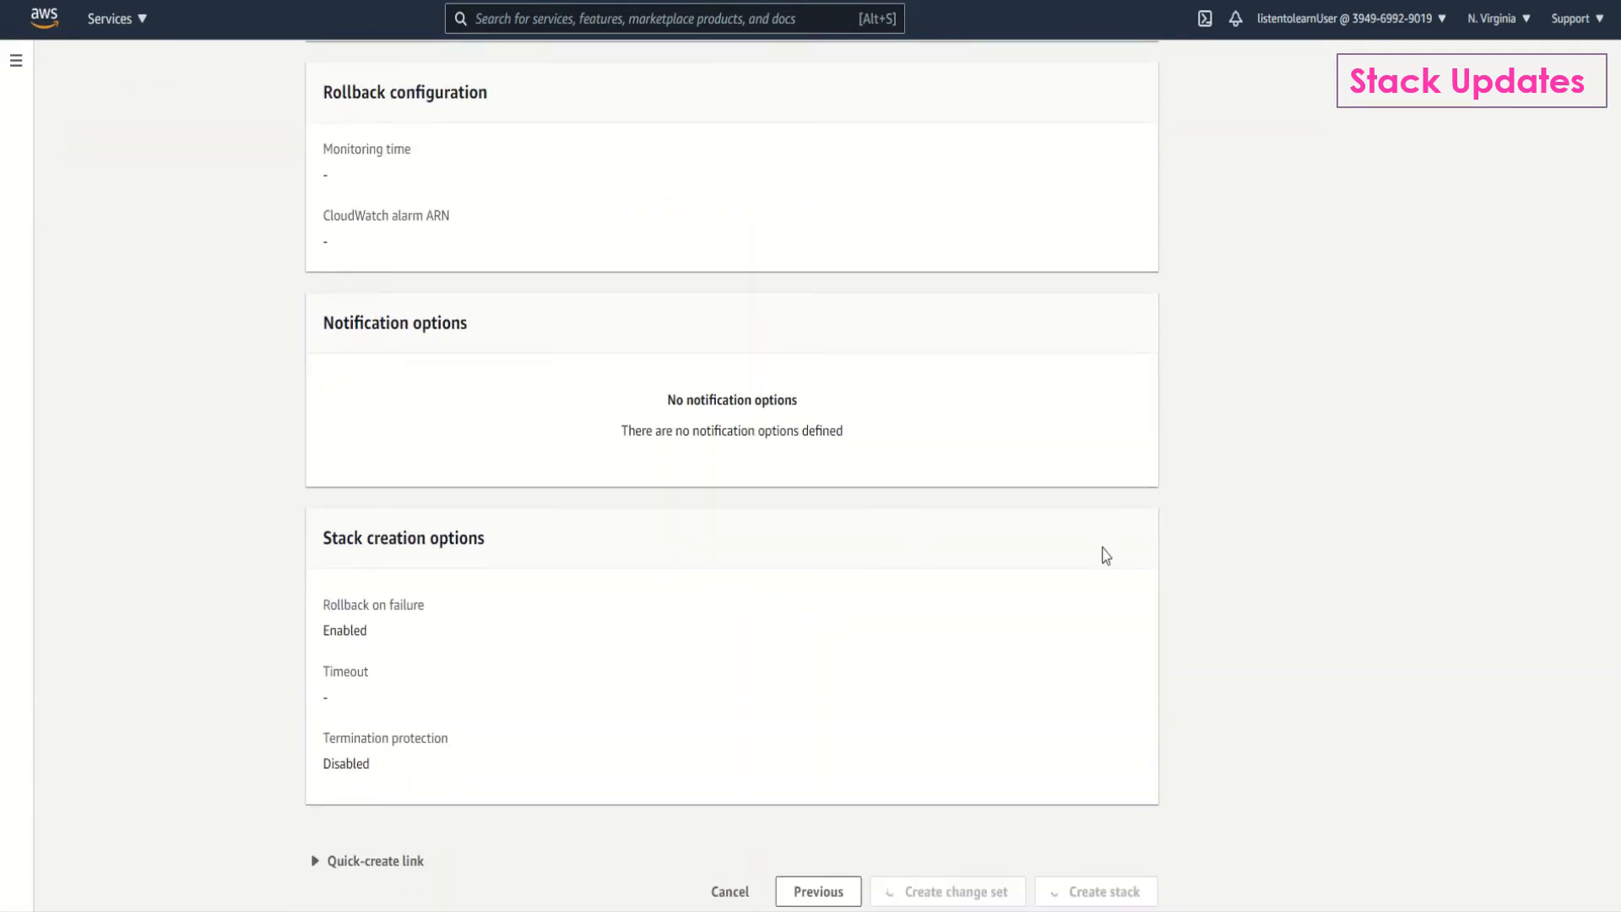
click(1094, 890)
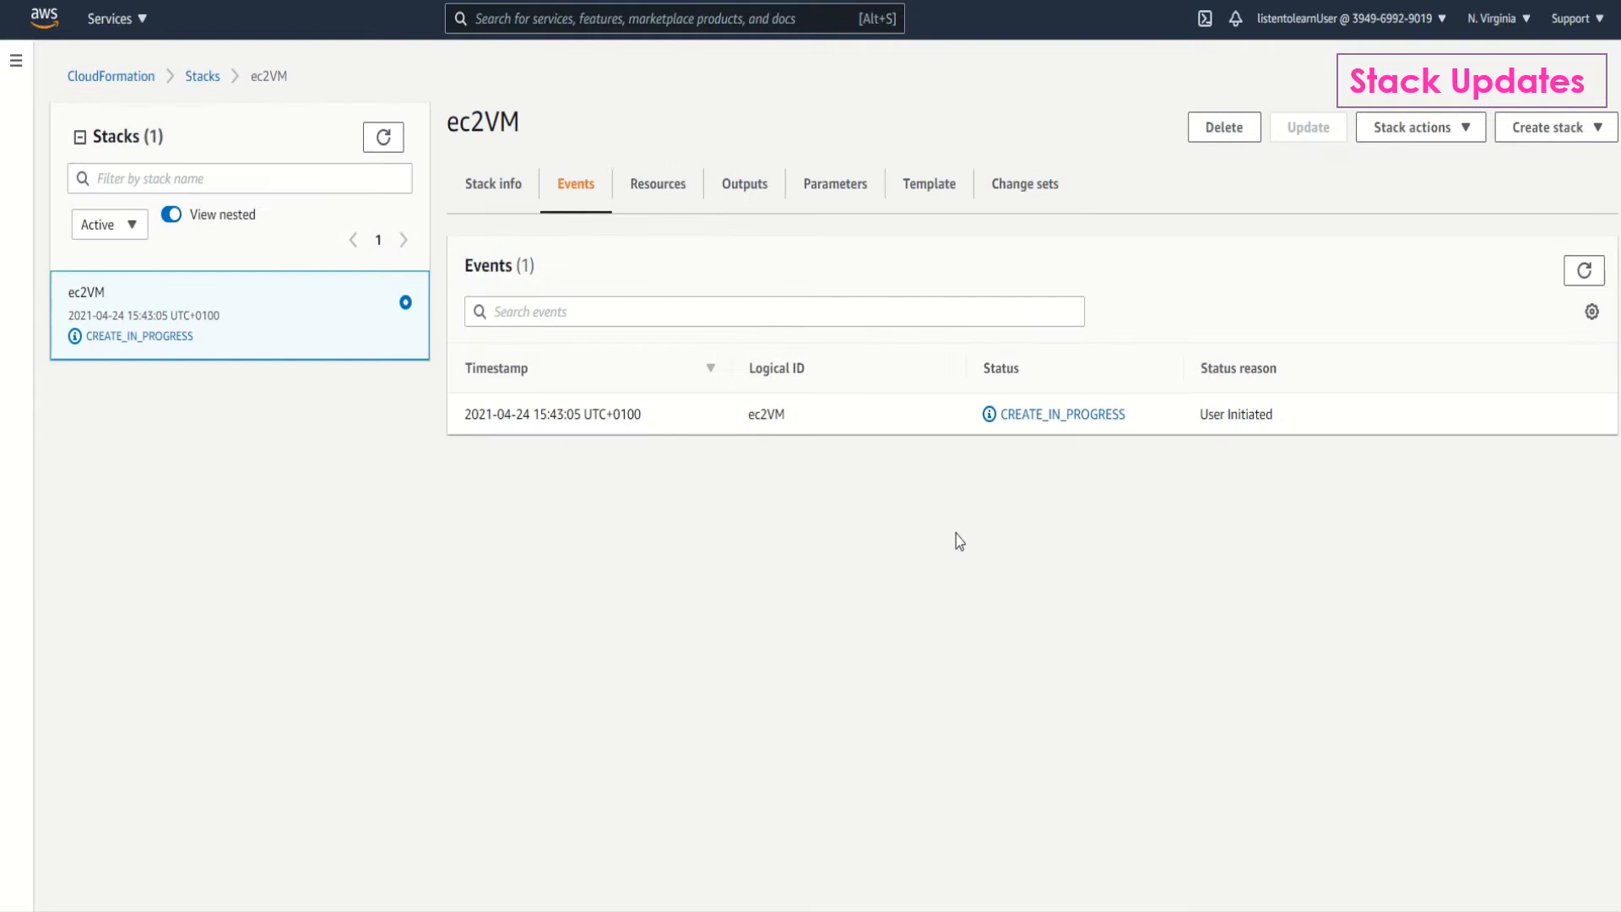
mouse_move(1563, 290)
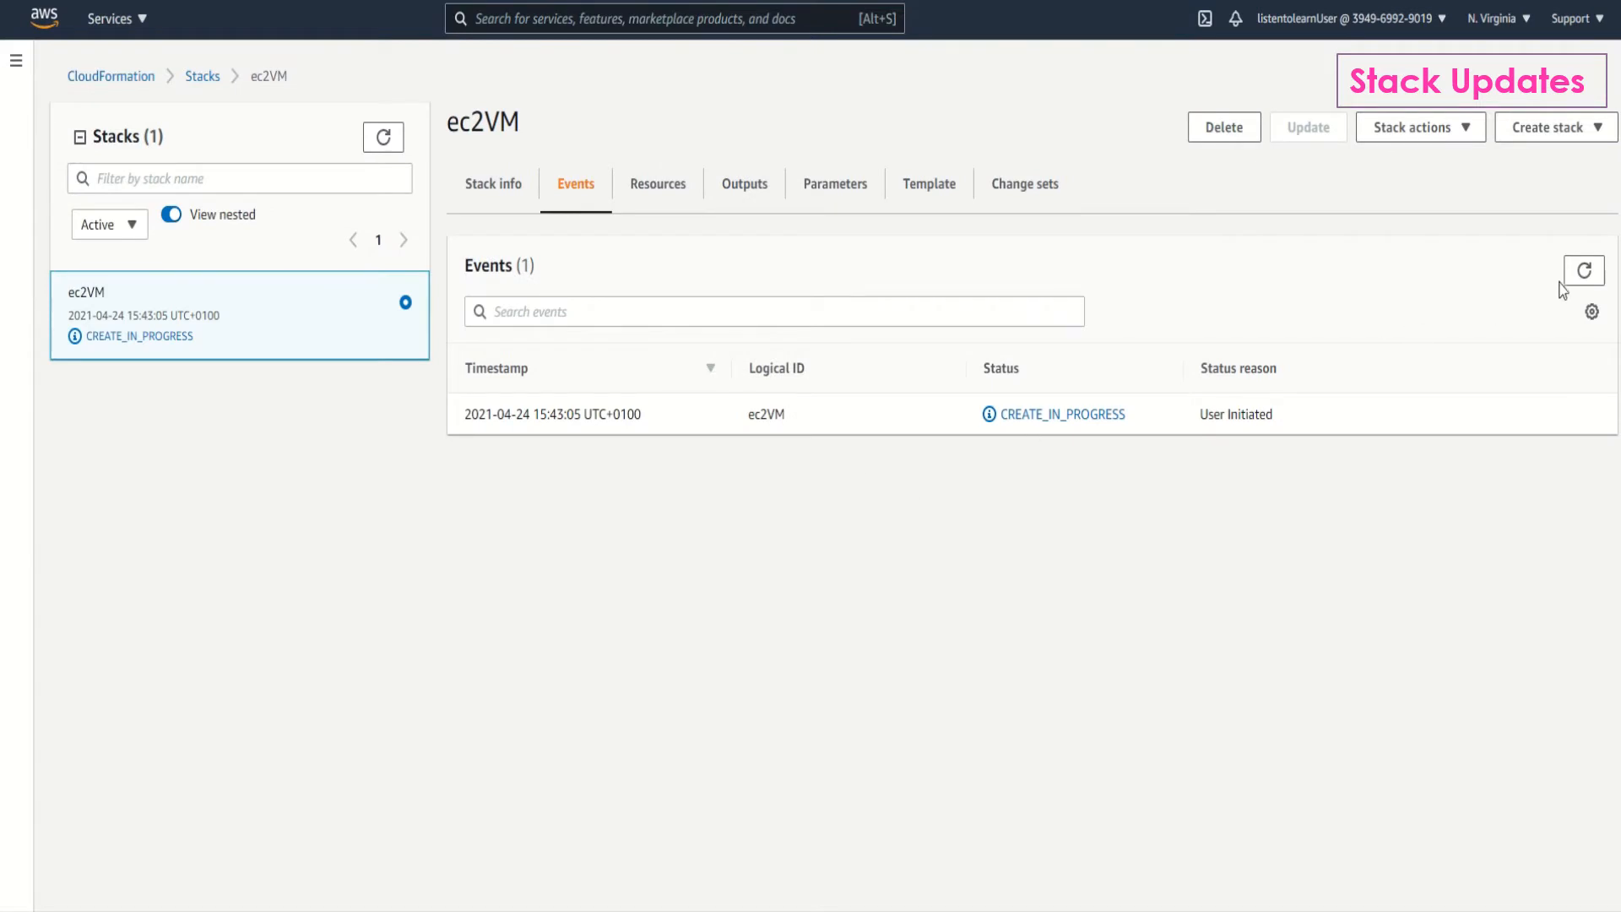
click(1585, 271)
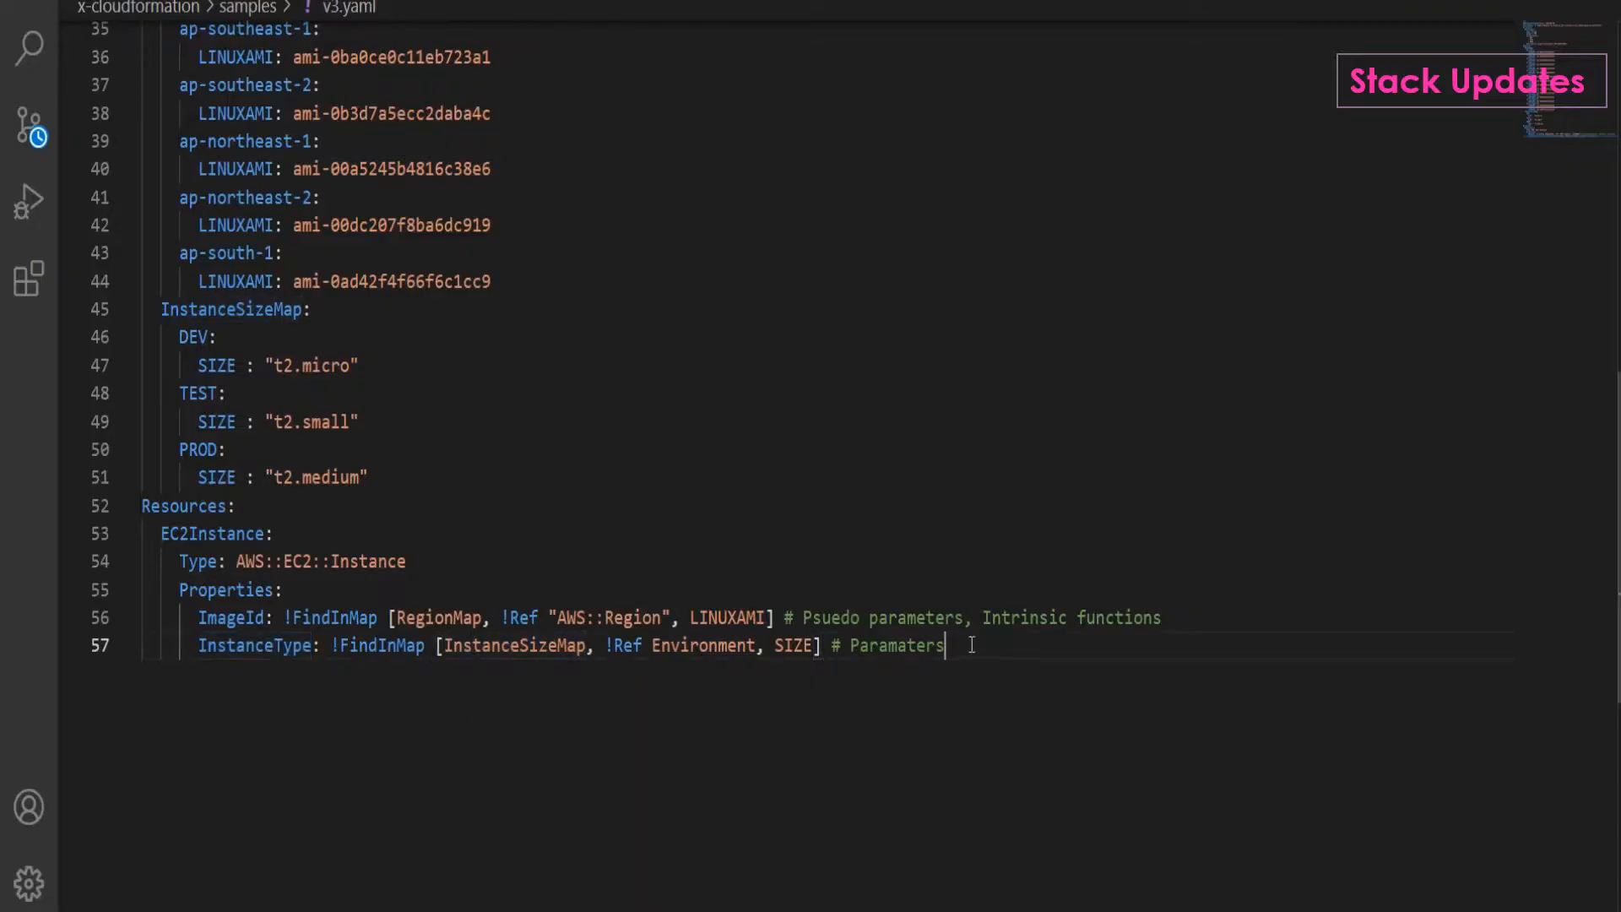
In v3.yaml, add Tags under InstanceType with Key Name and Value DevInstance.
key(enter)
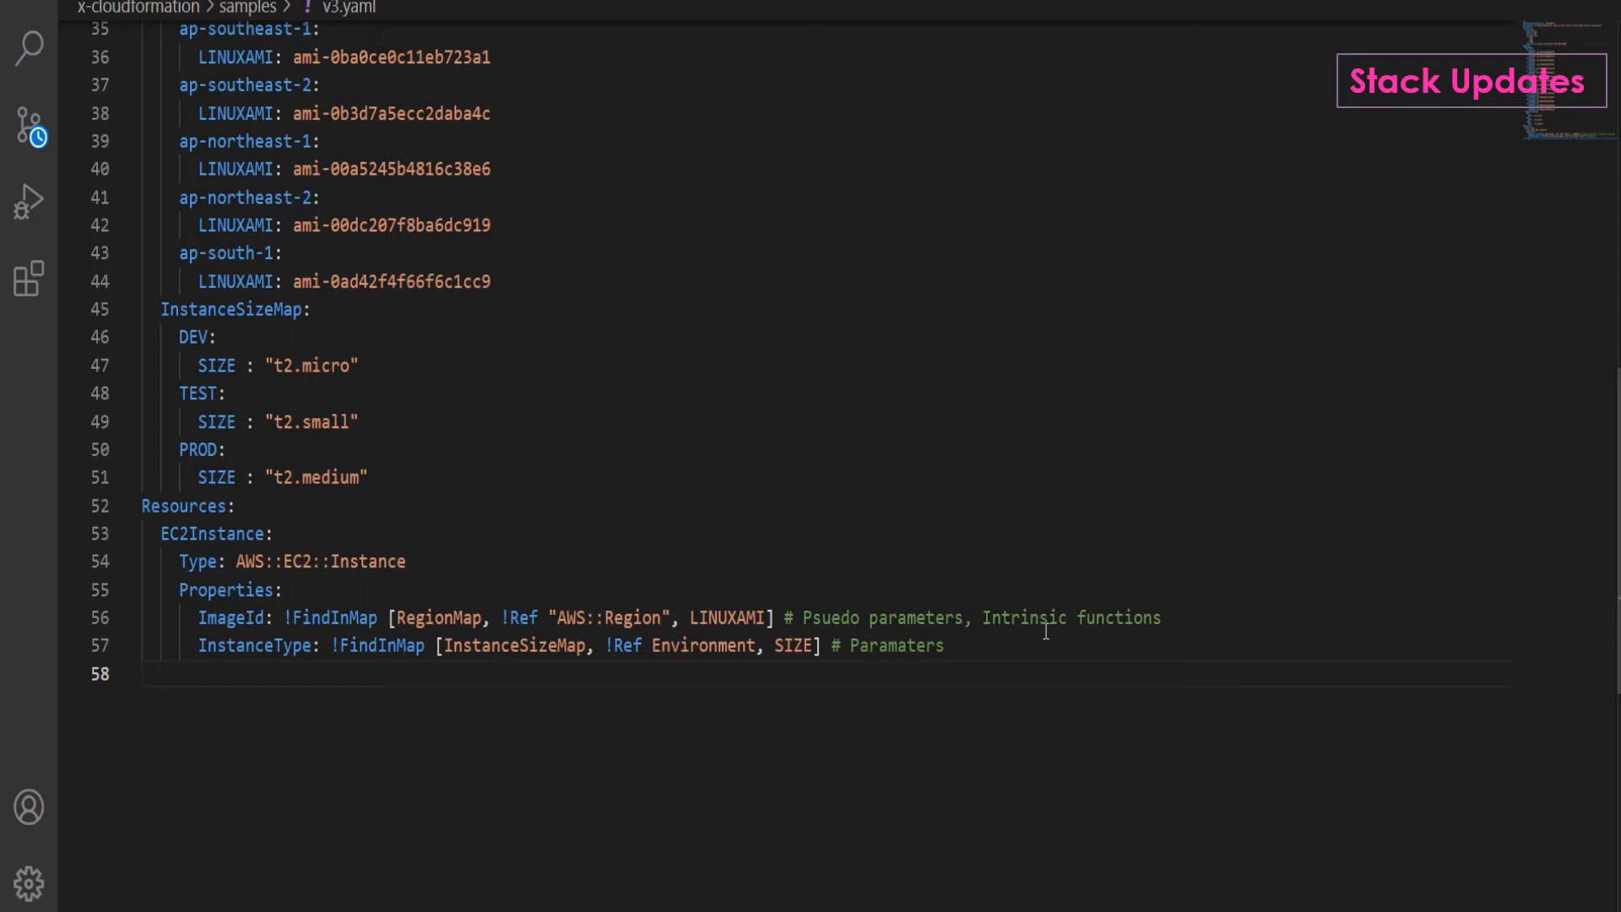
text(Tags:)
text(- Key: Name)
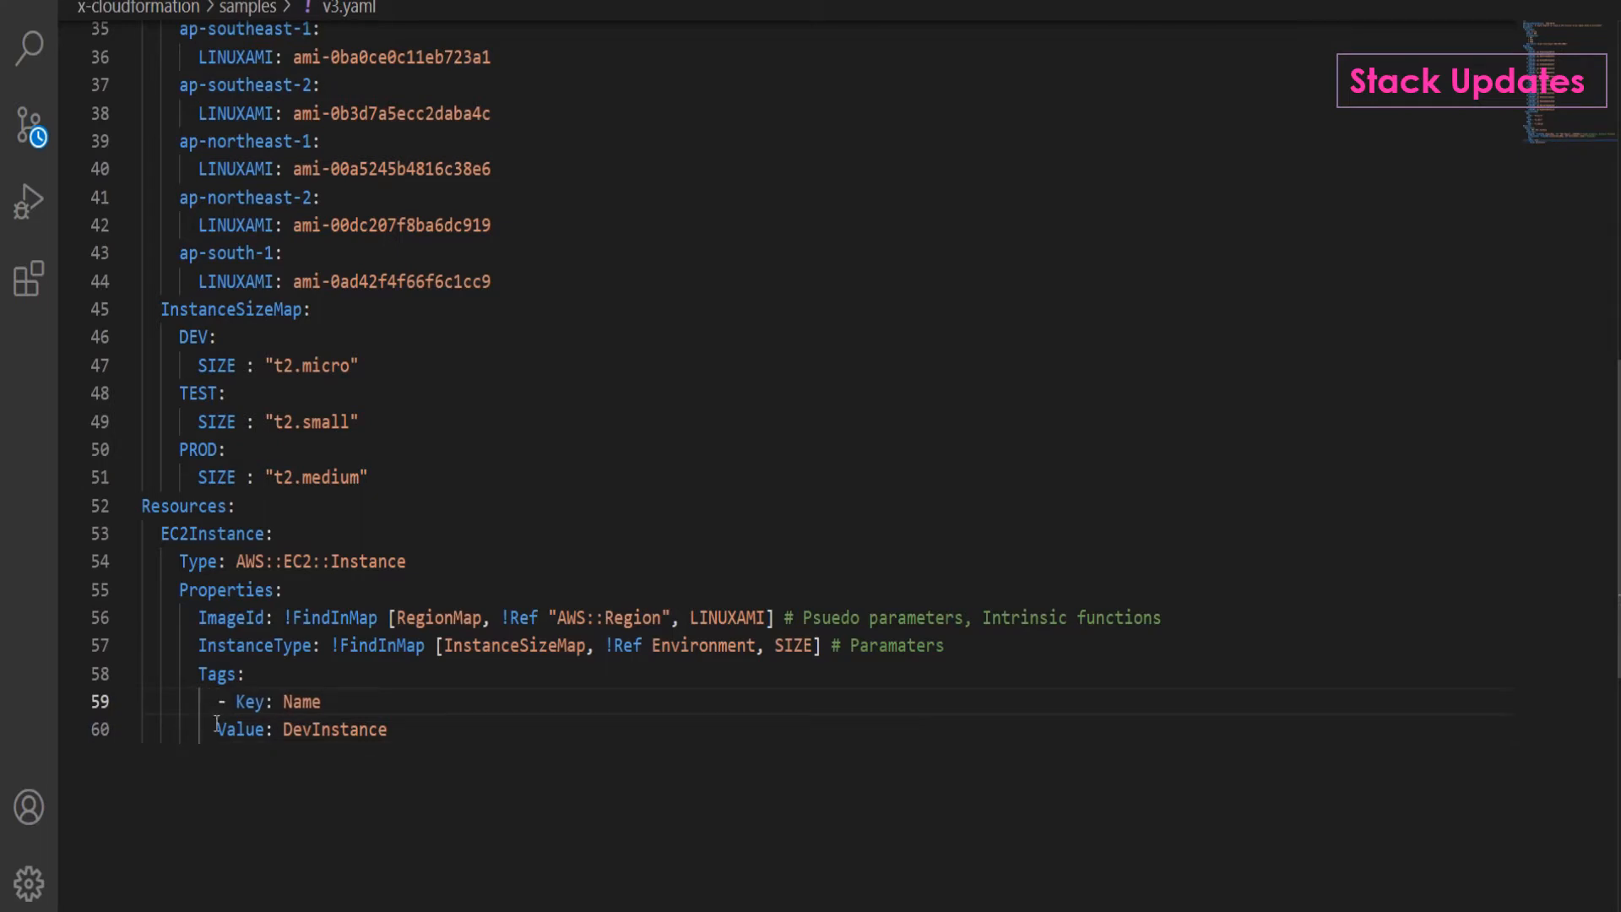
double_click(301, 701)
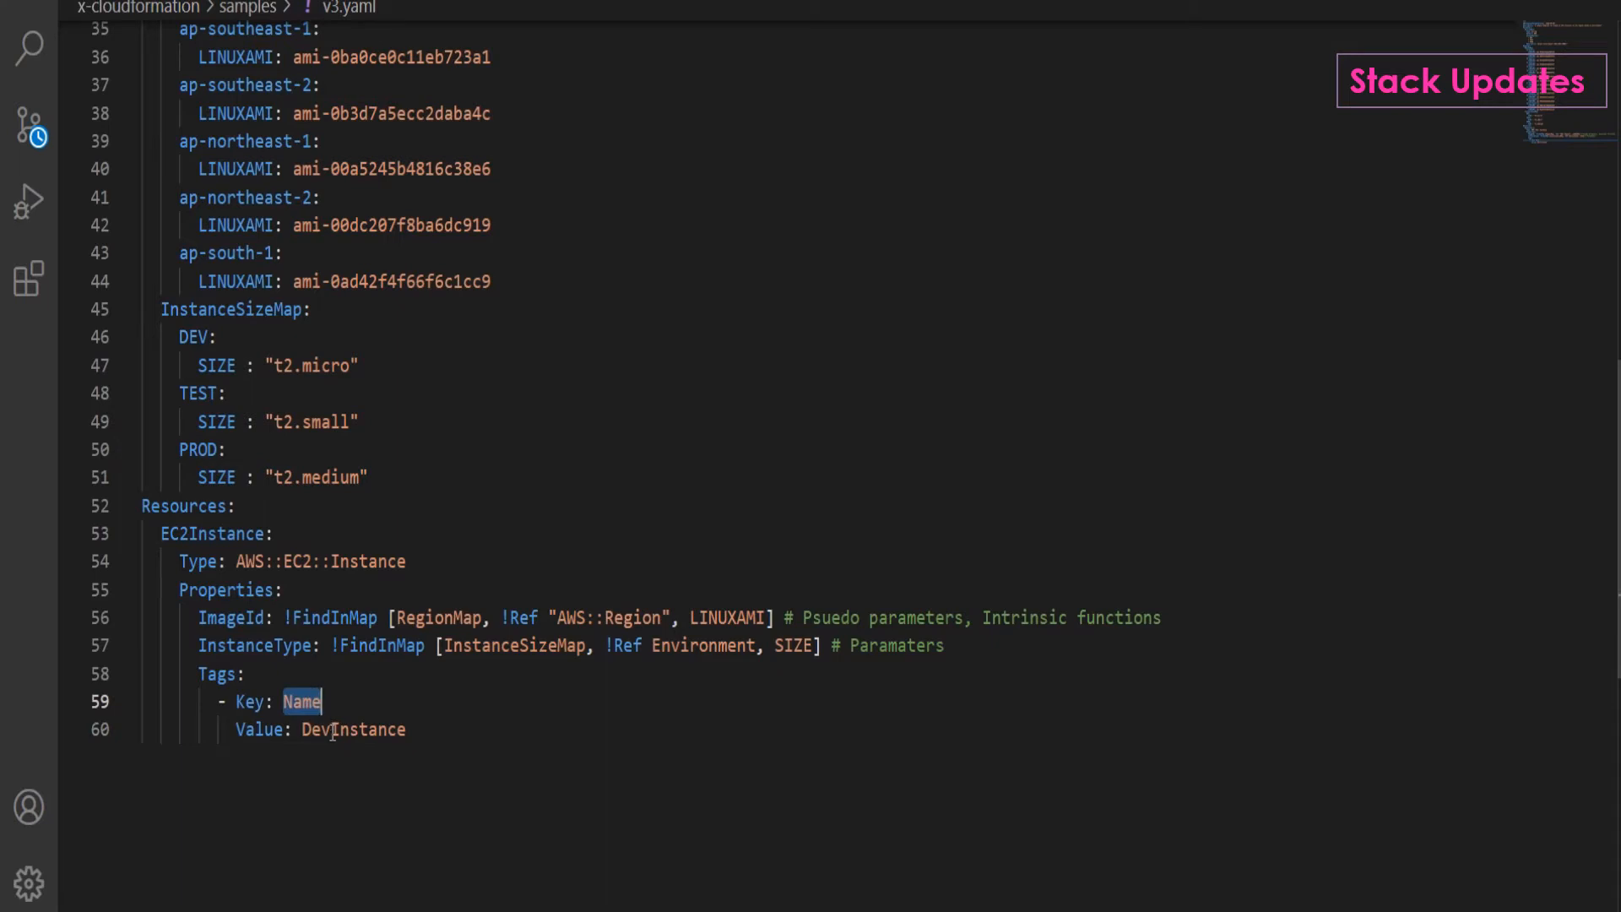
double_click(354, 728)
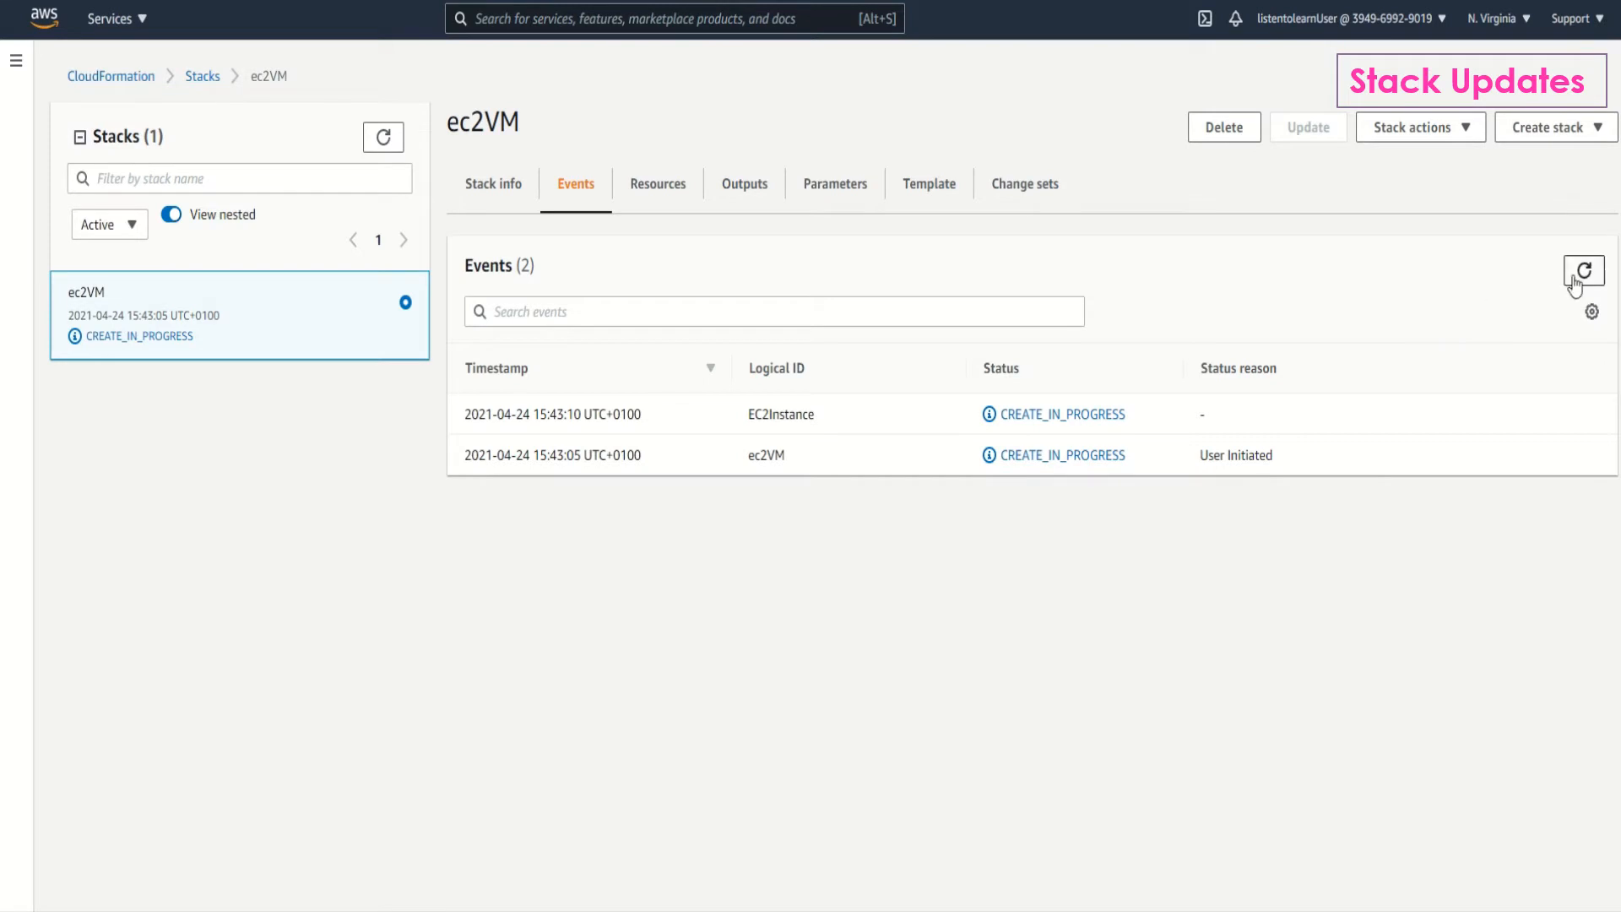
Refresh ec2VM's events until CREATE_COMPLETE, then begin a stack update.
click(1583, 271)
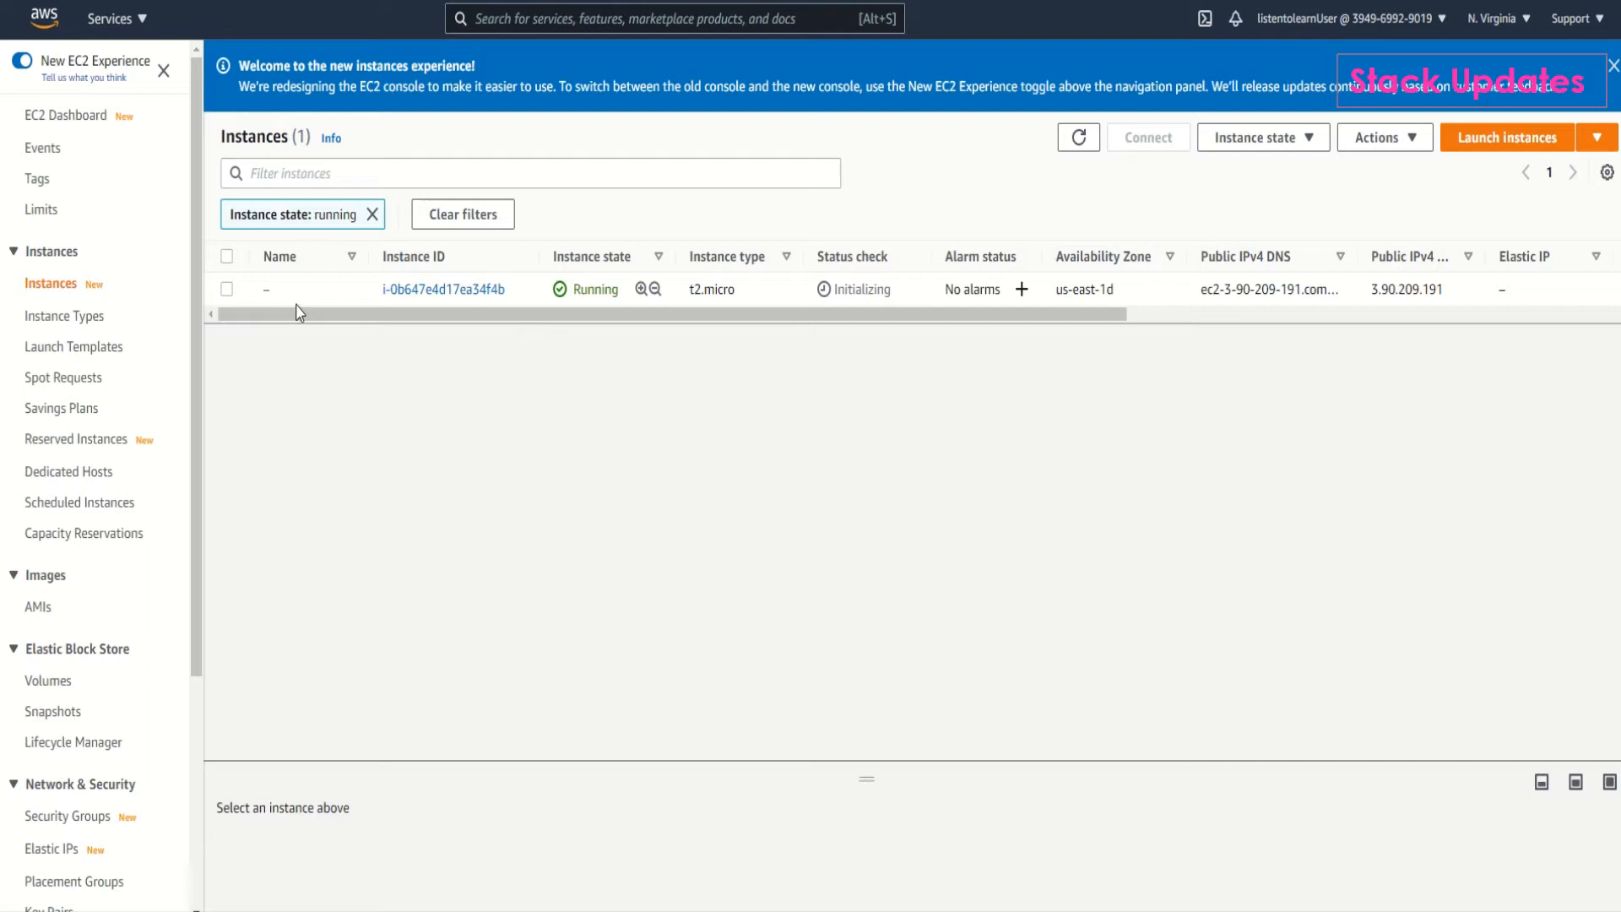
mouse_move(188, 17)
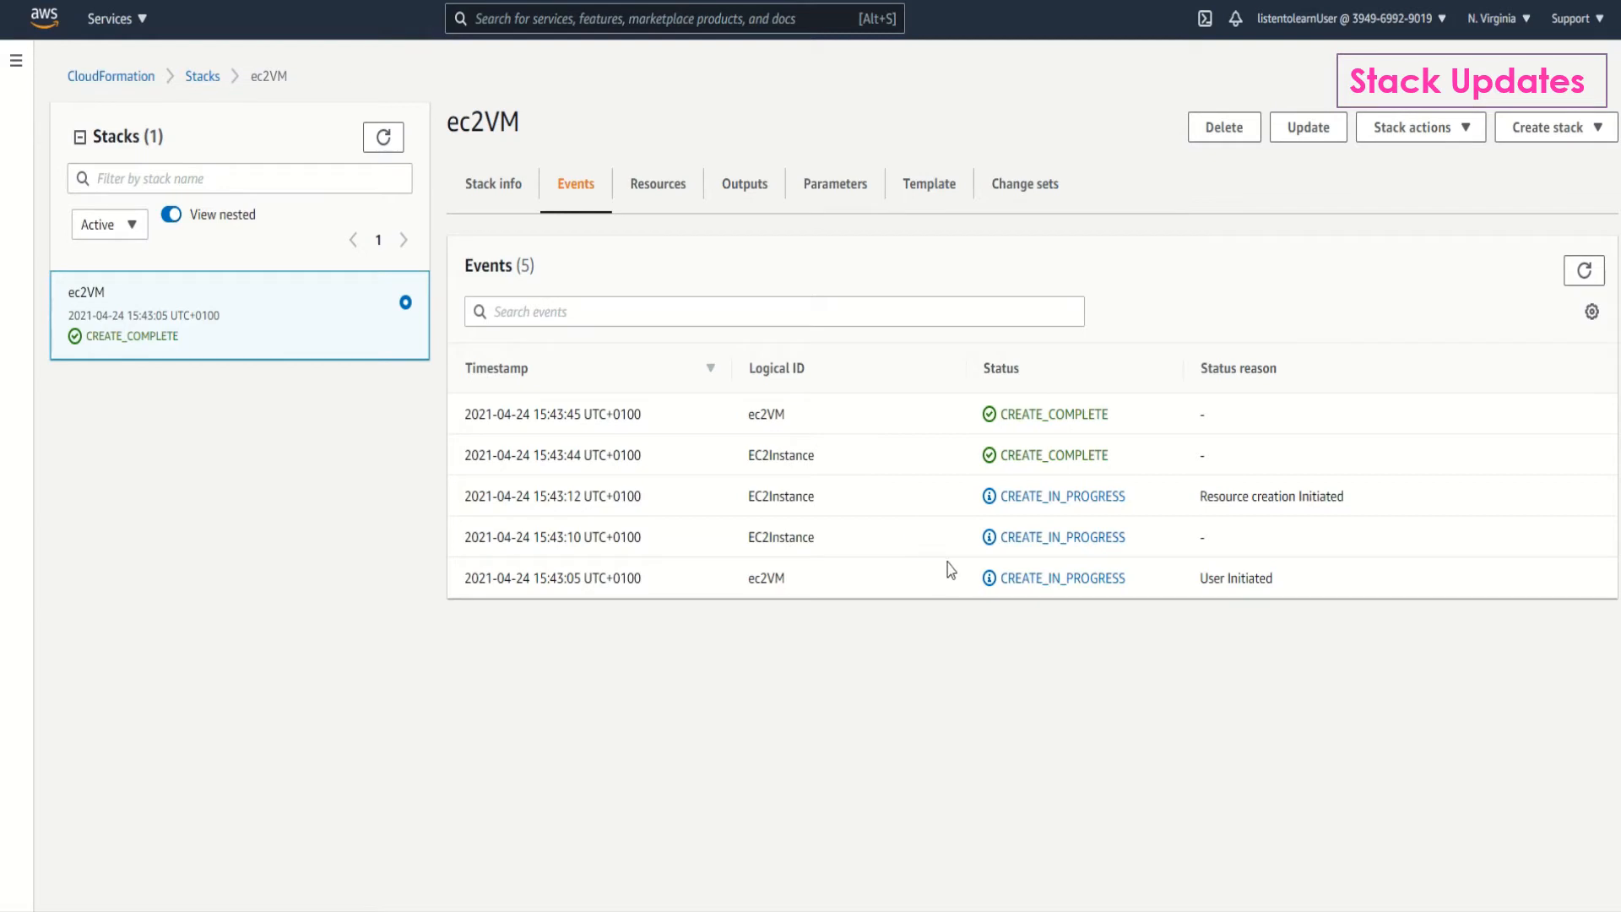
click(1307, 127)
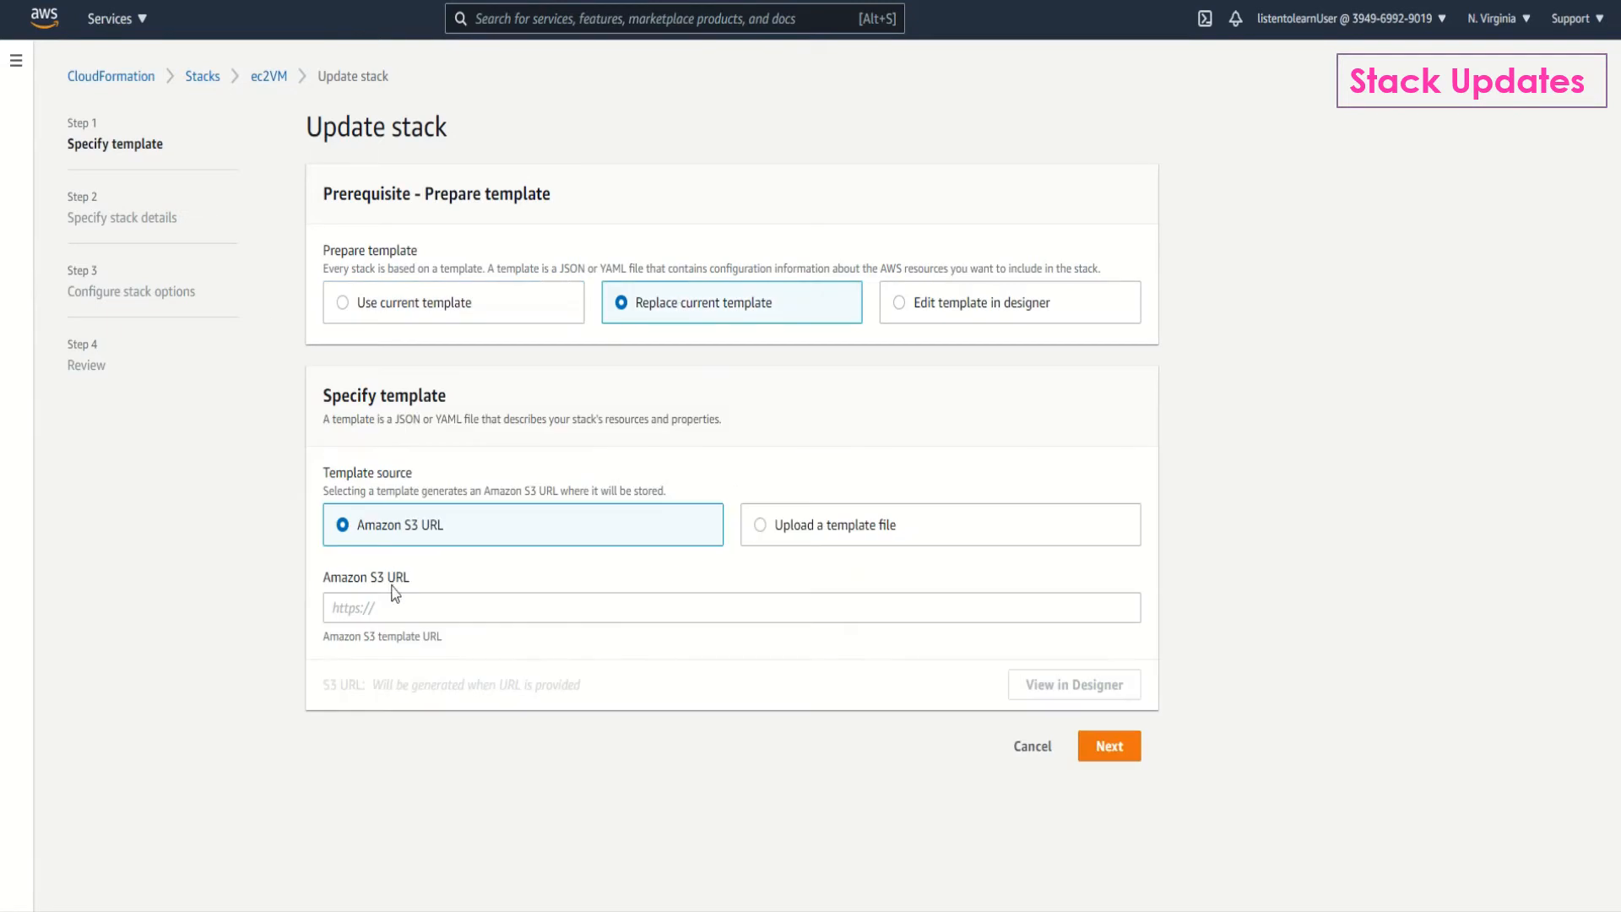
Replace ec2VM's current template with an uploaded v3.yaml.
click(760, 524)
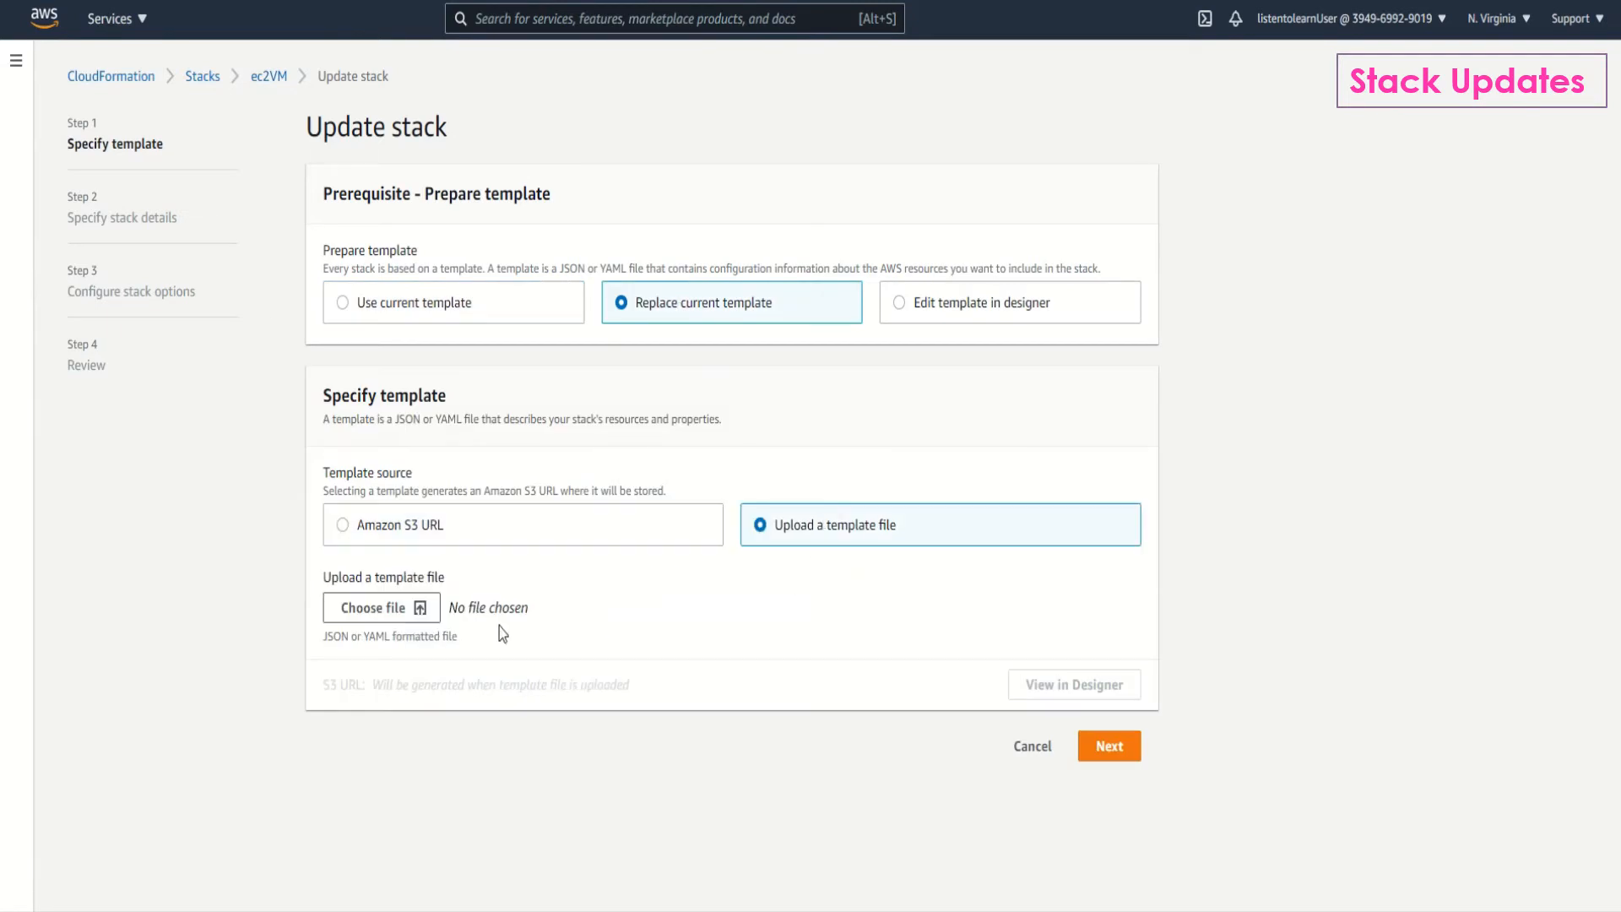
click(382, 607)
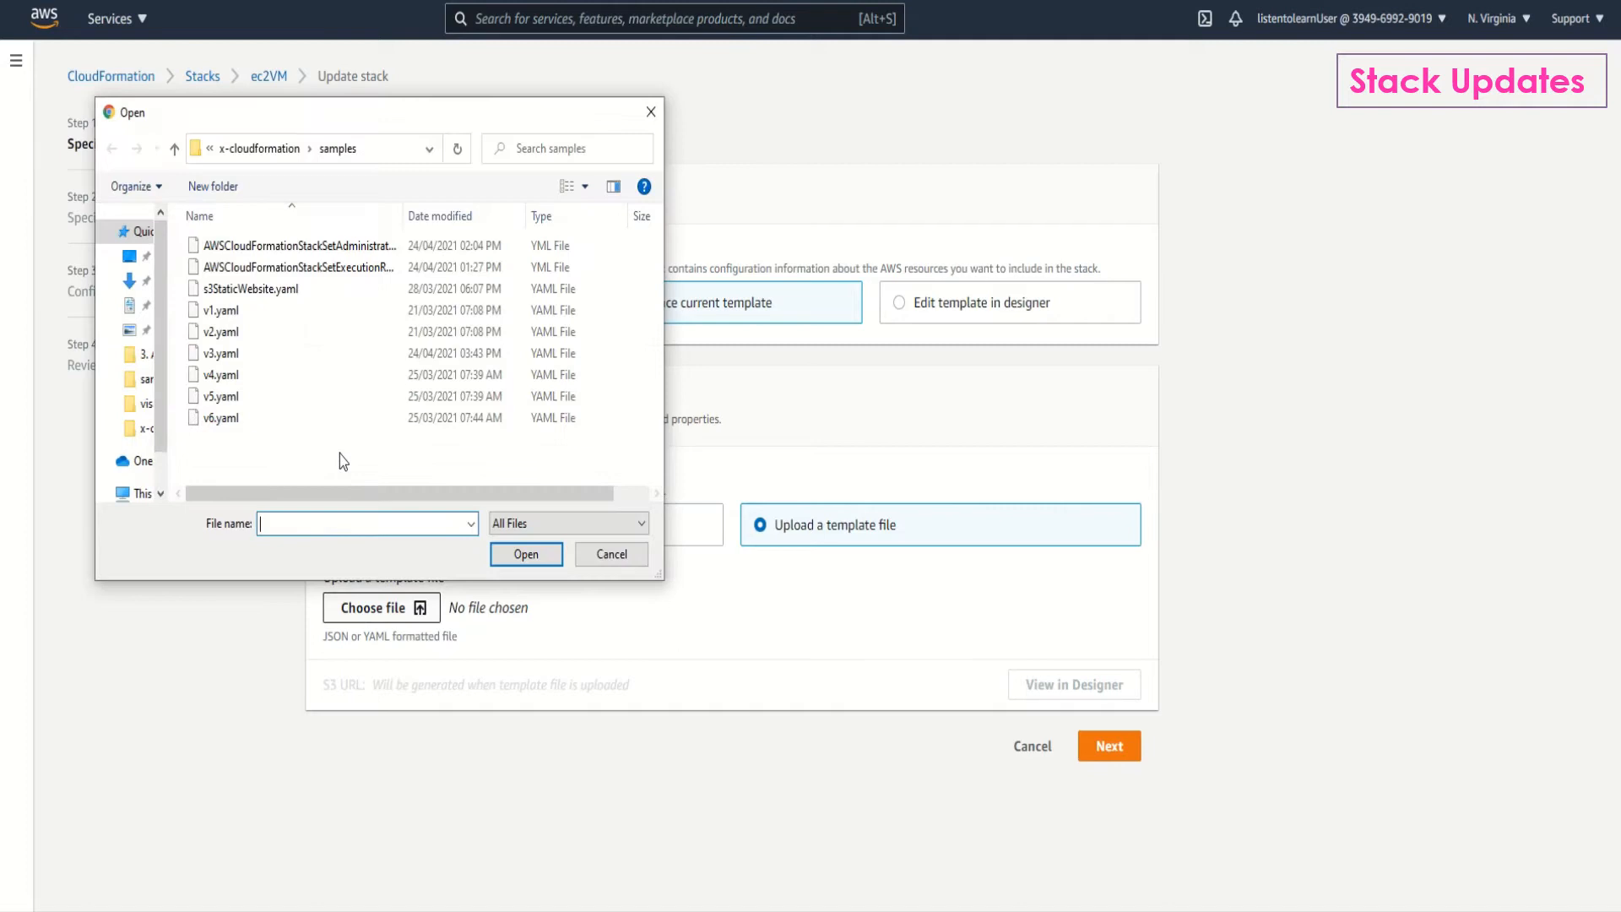
click(610, 554)
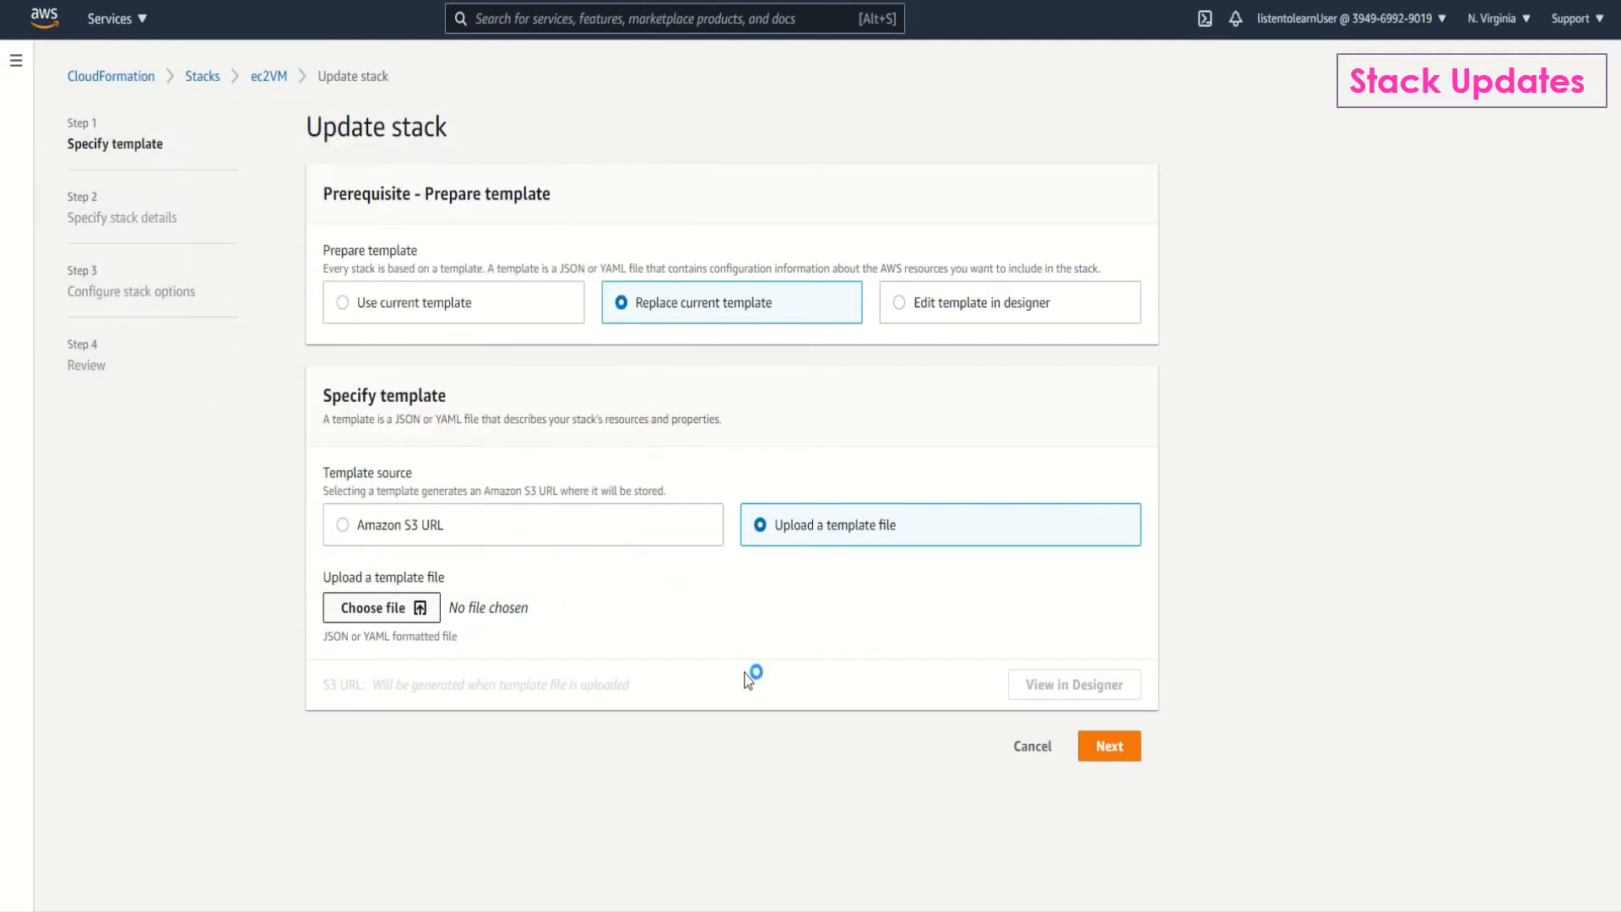
click(374, 607)
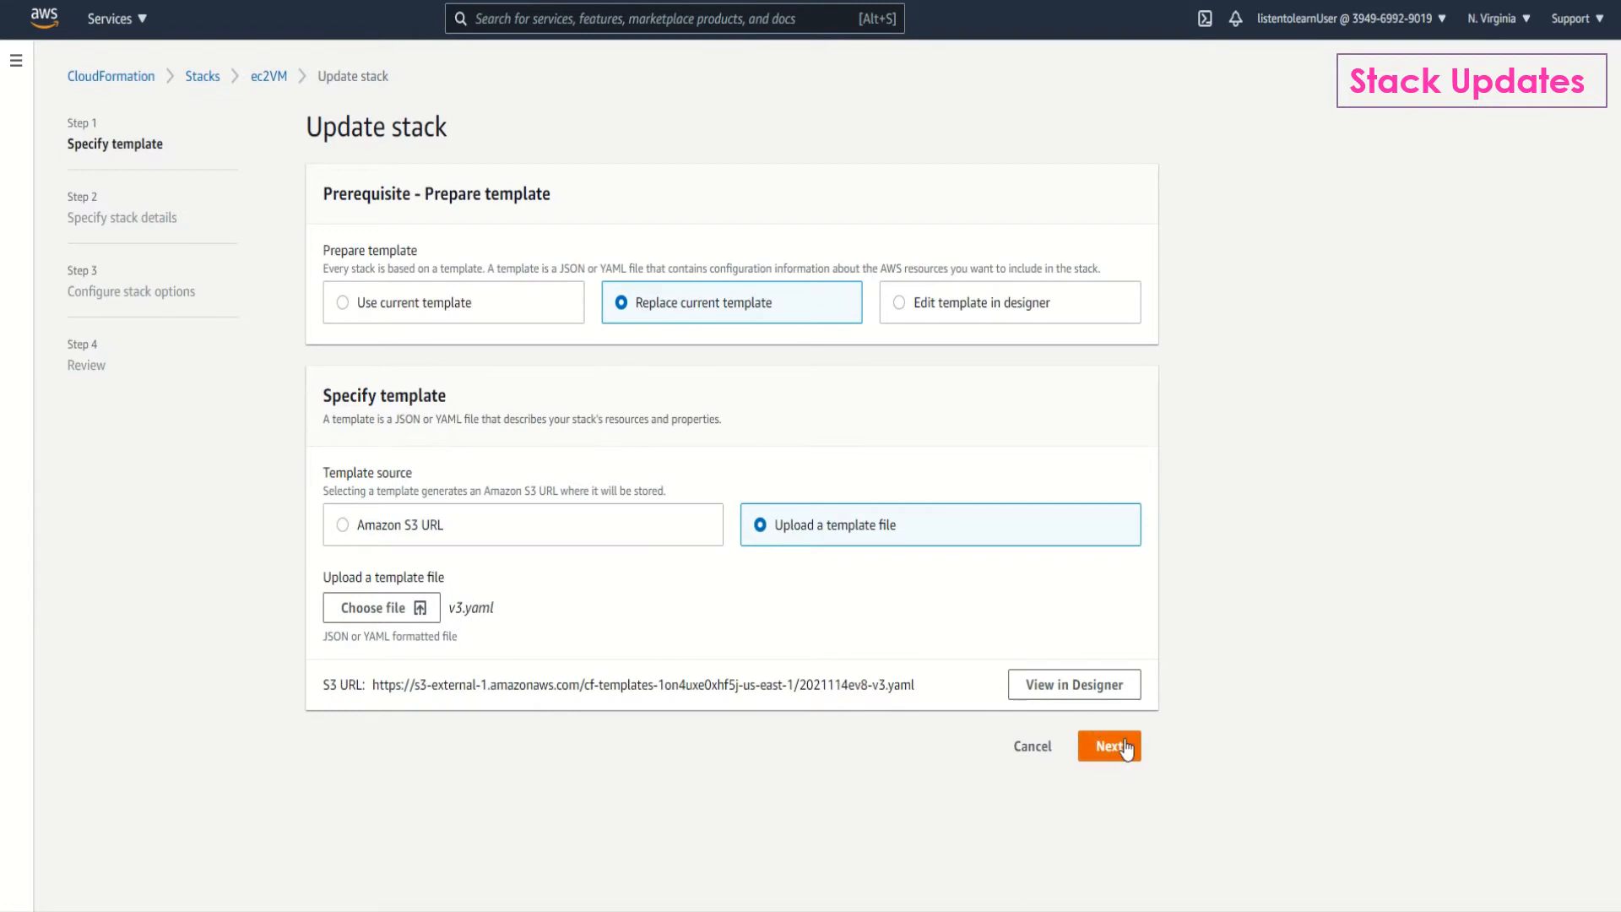
click(1109, 745)
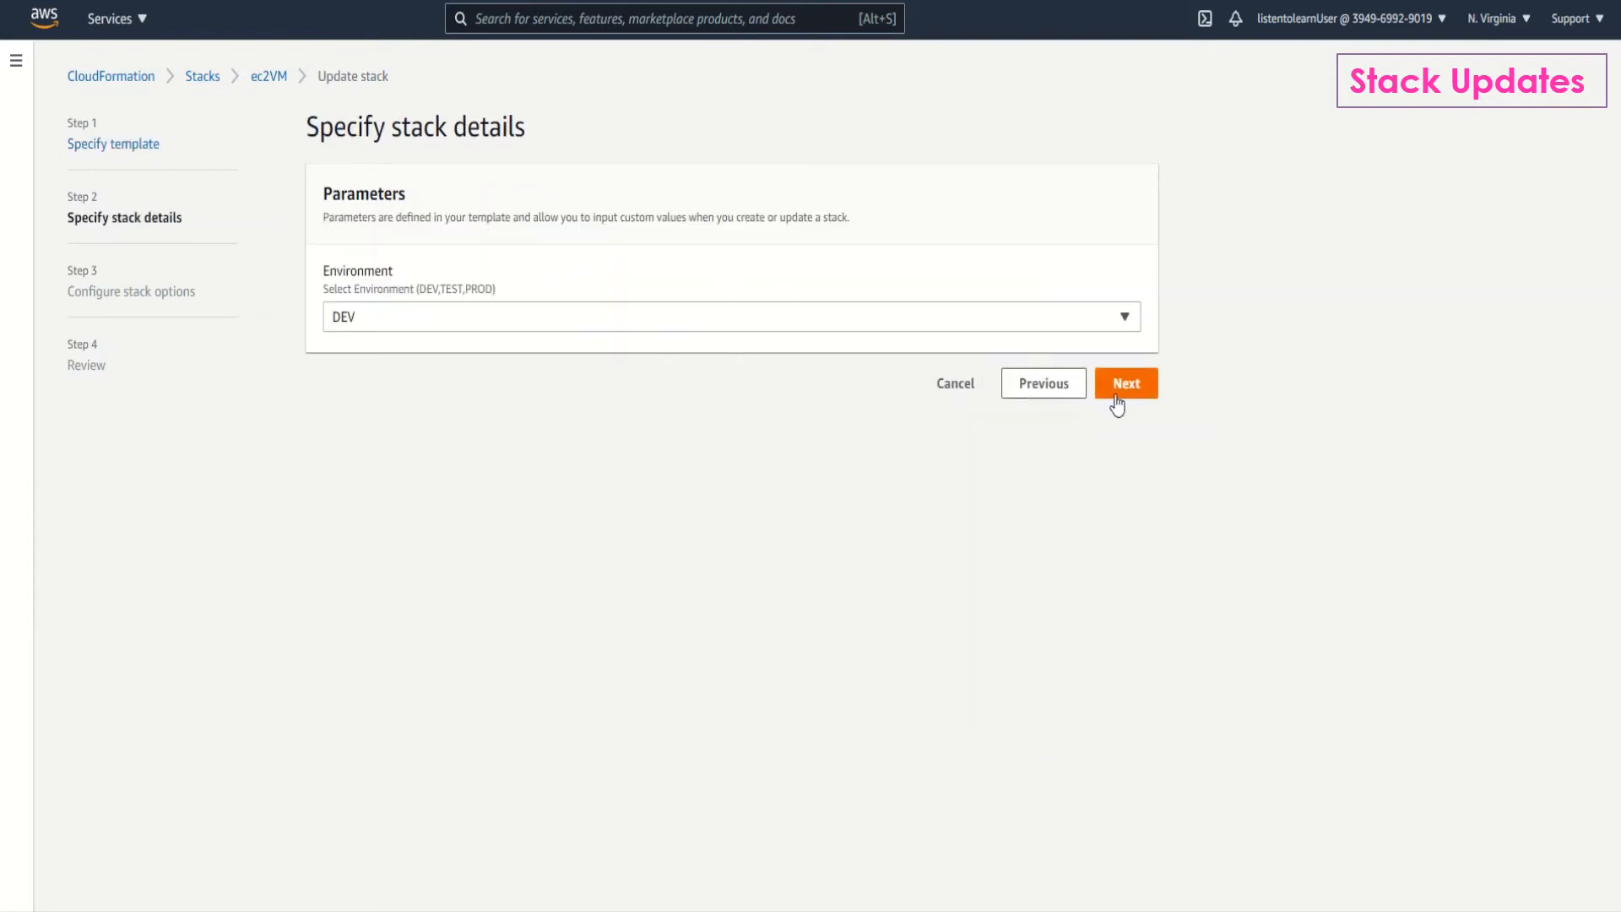
Advance past stack details and options, then open the EC2Instance change set details.
click(1126, 383)
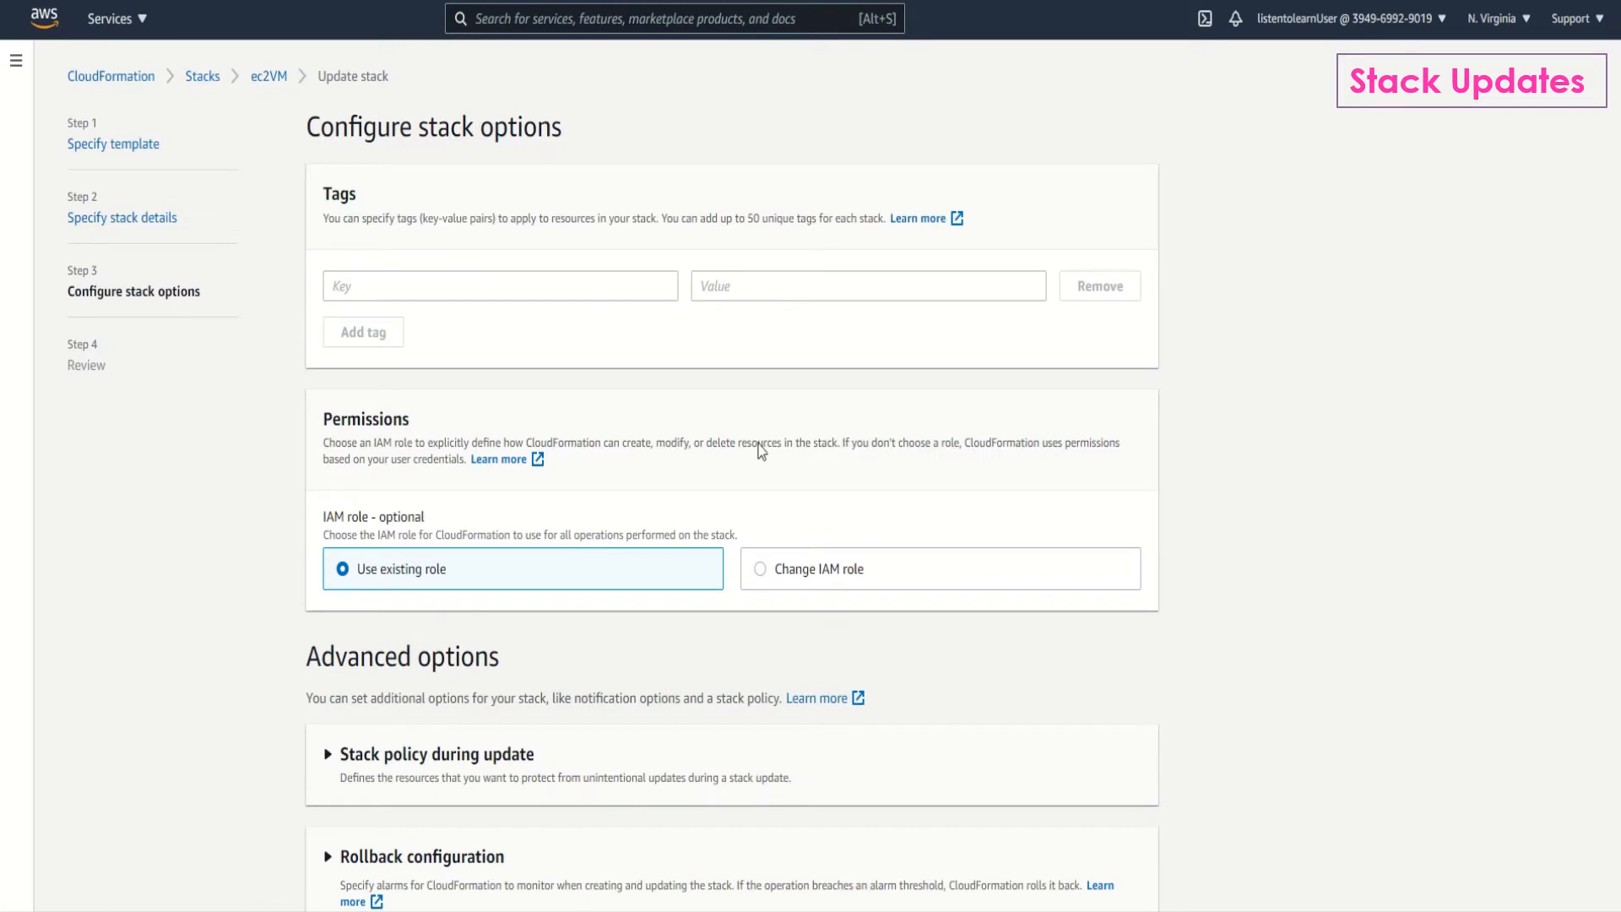
scroll(down, 3)
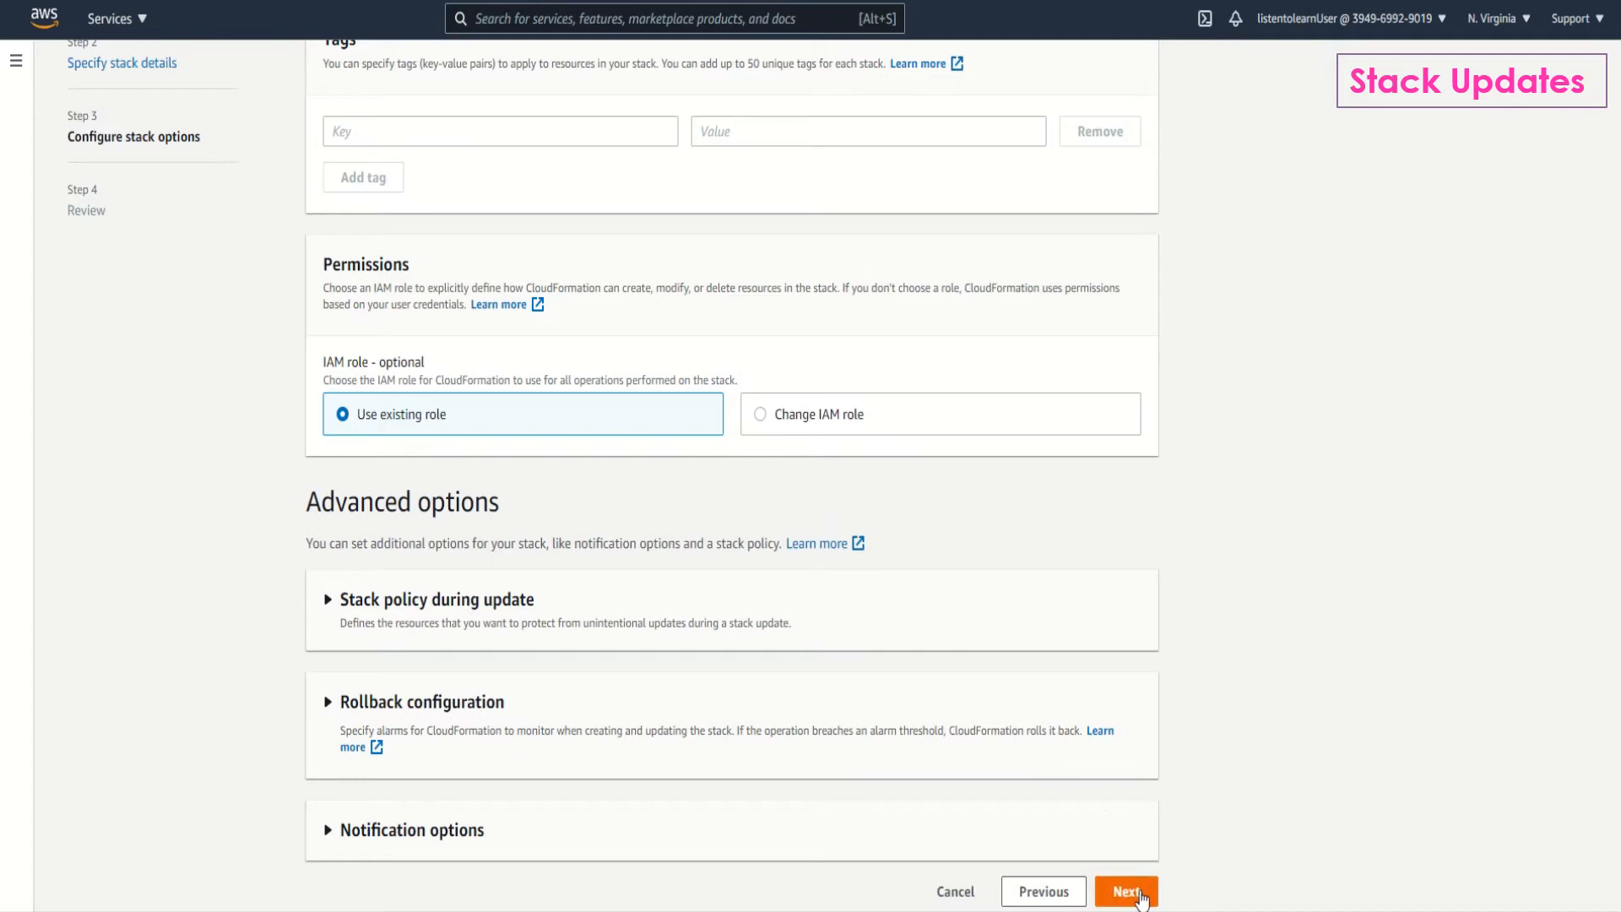
click(1125, 891)
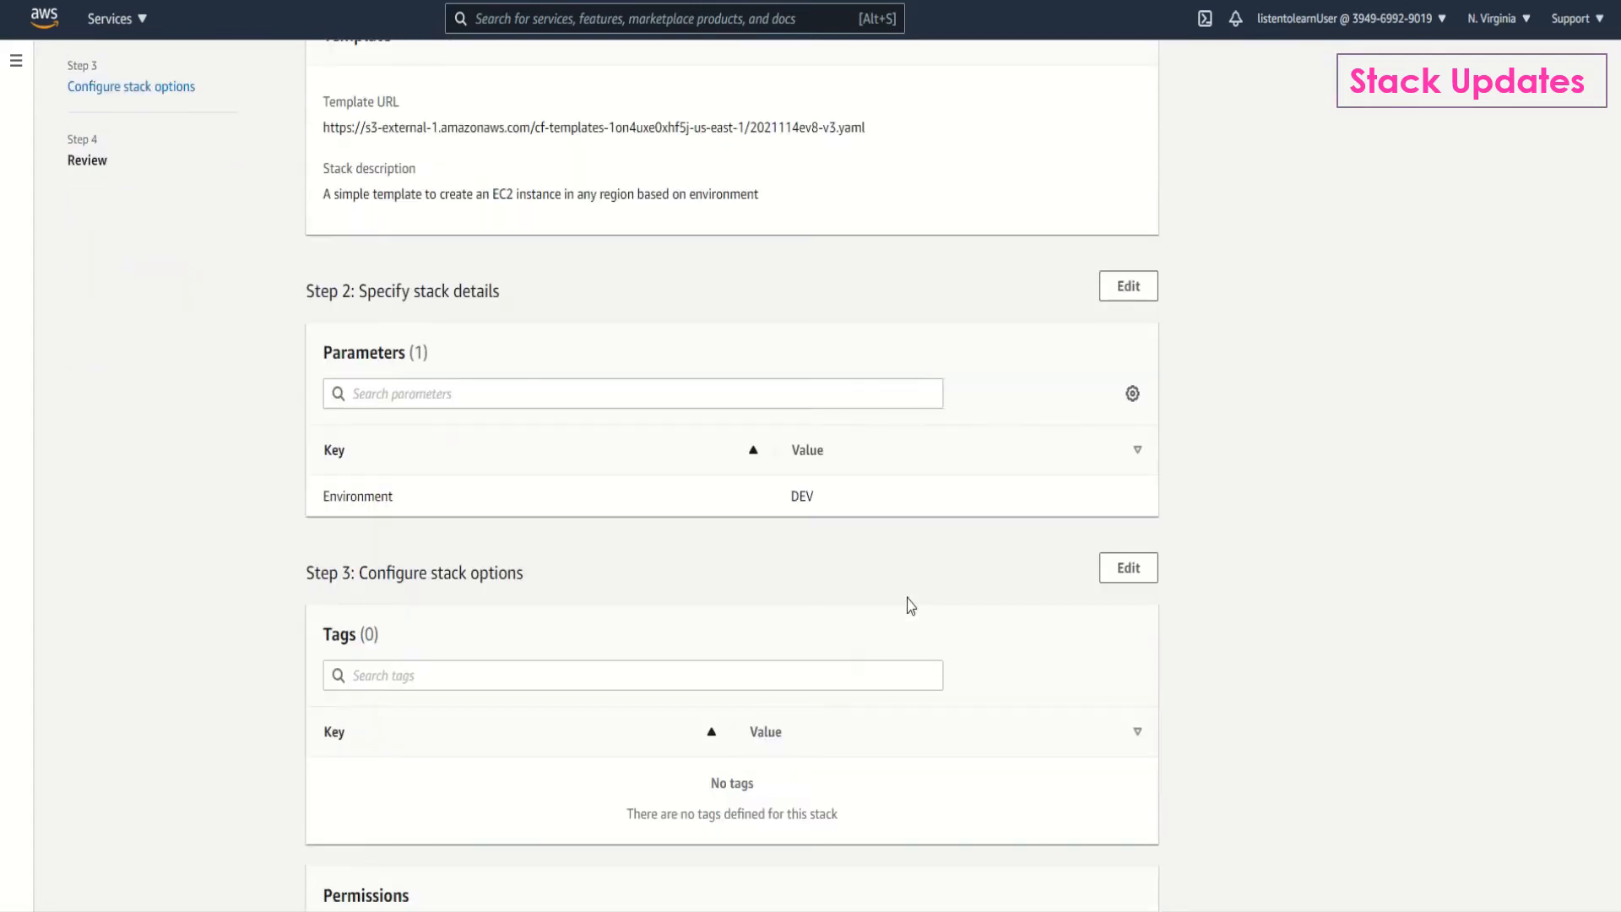
scroll(down, 3)
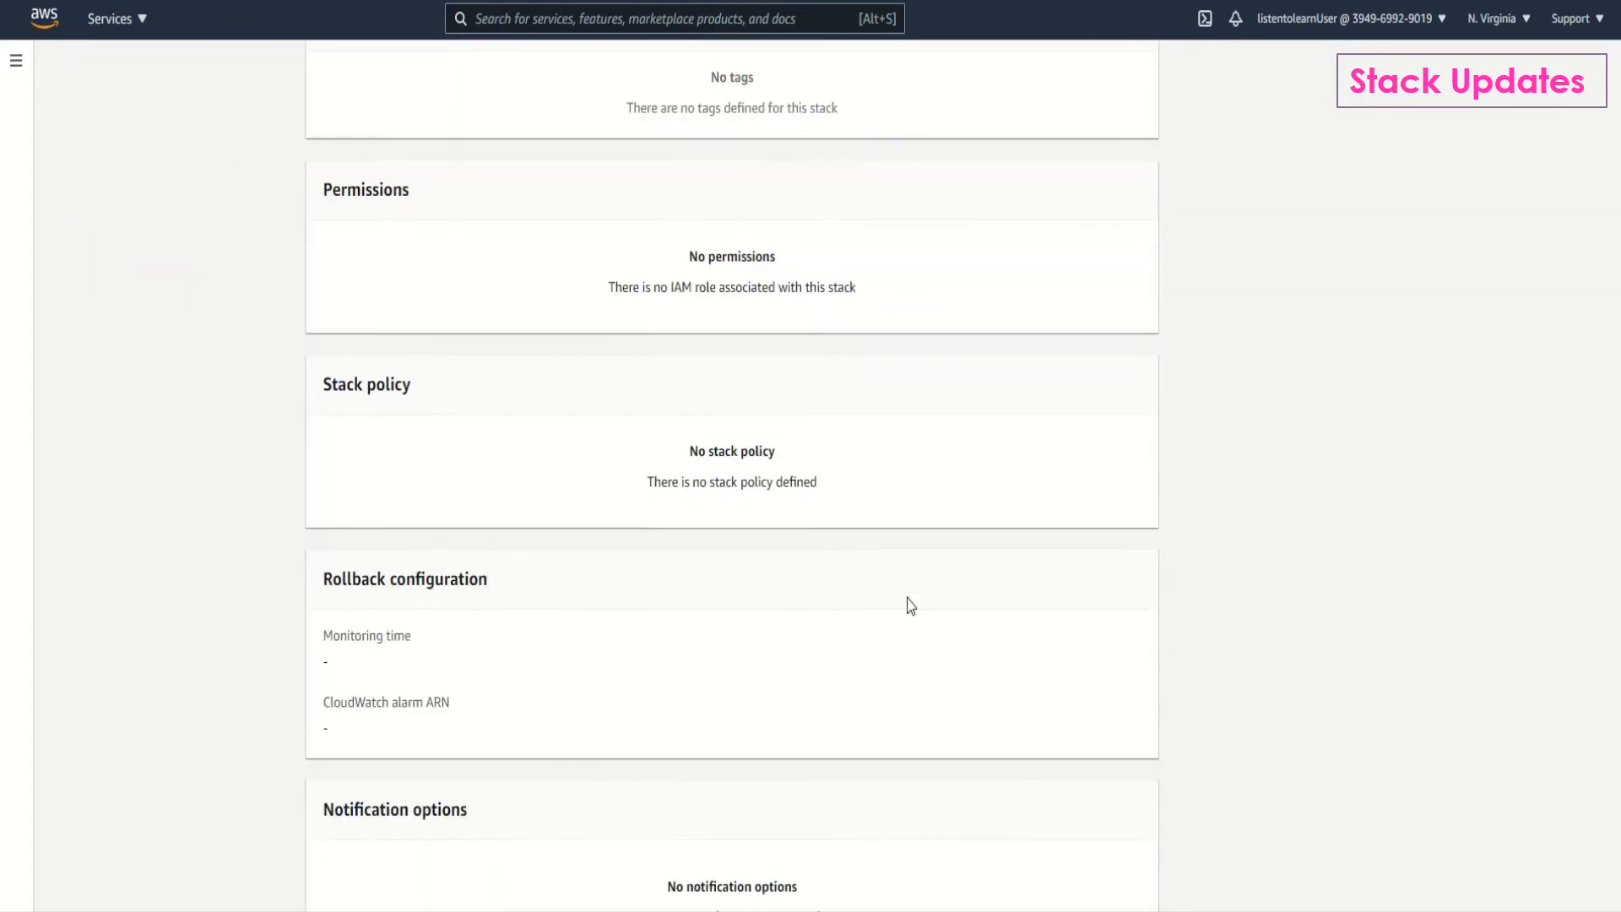
scroll(down, 3)
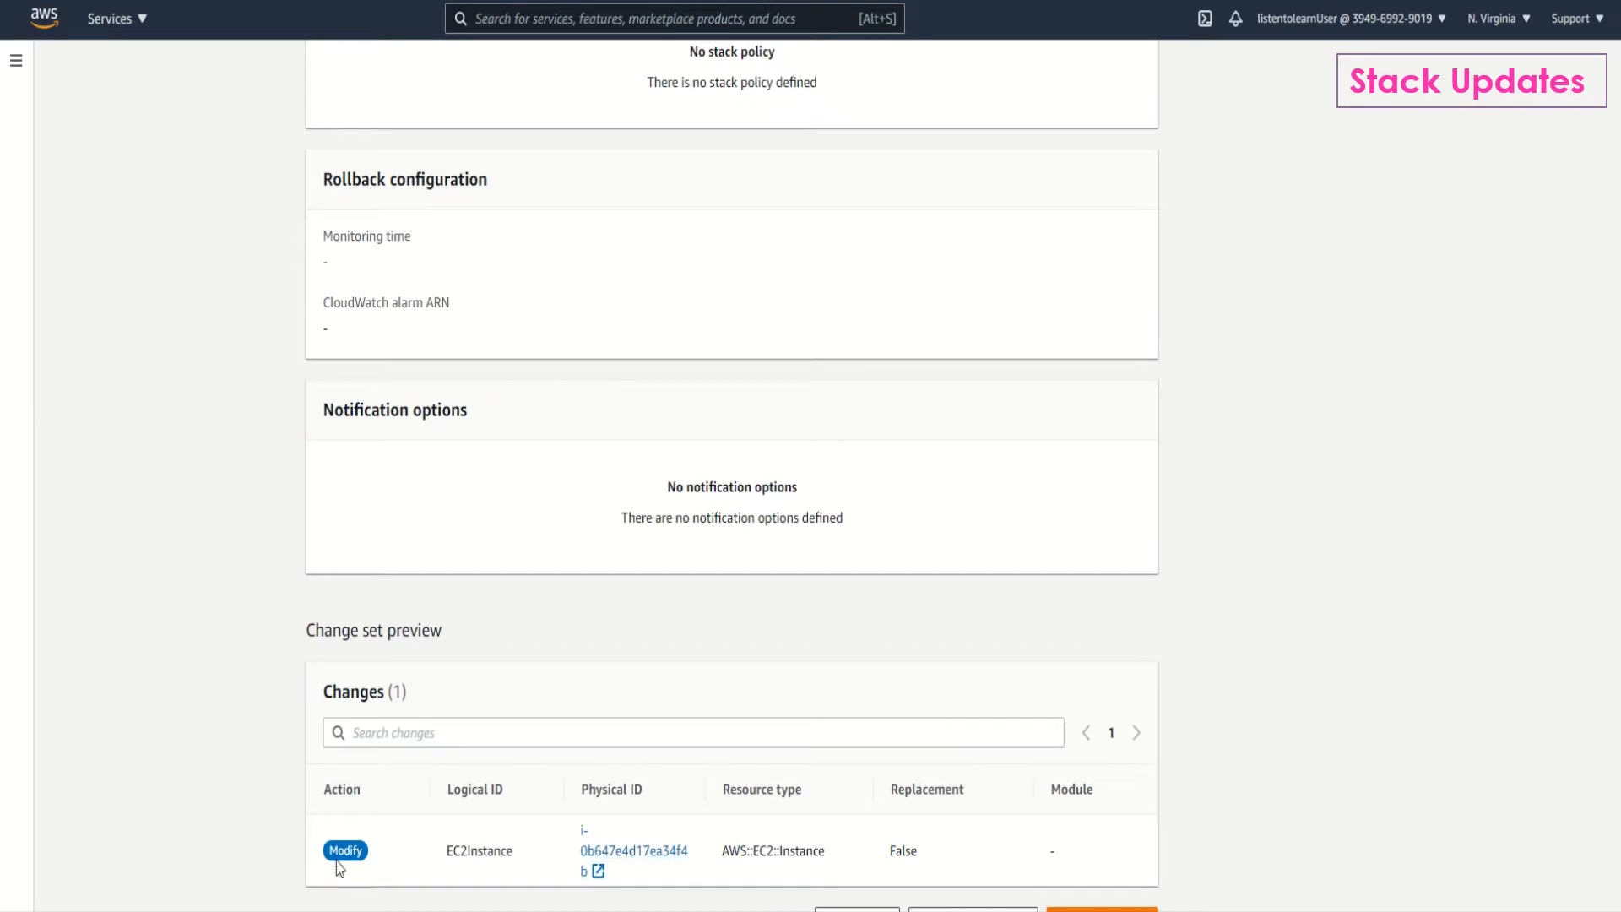
mouse_move(803, 884)
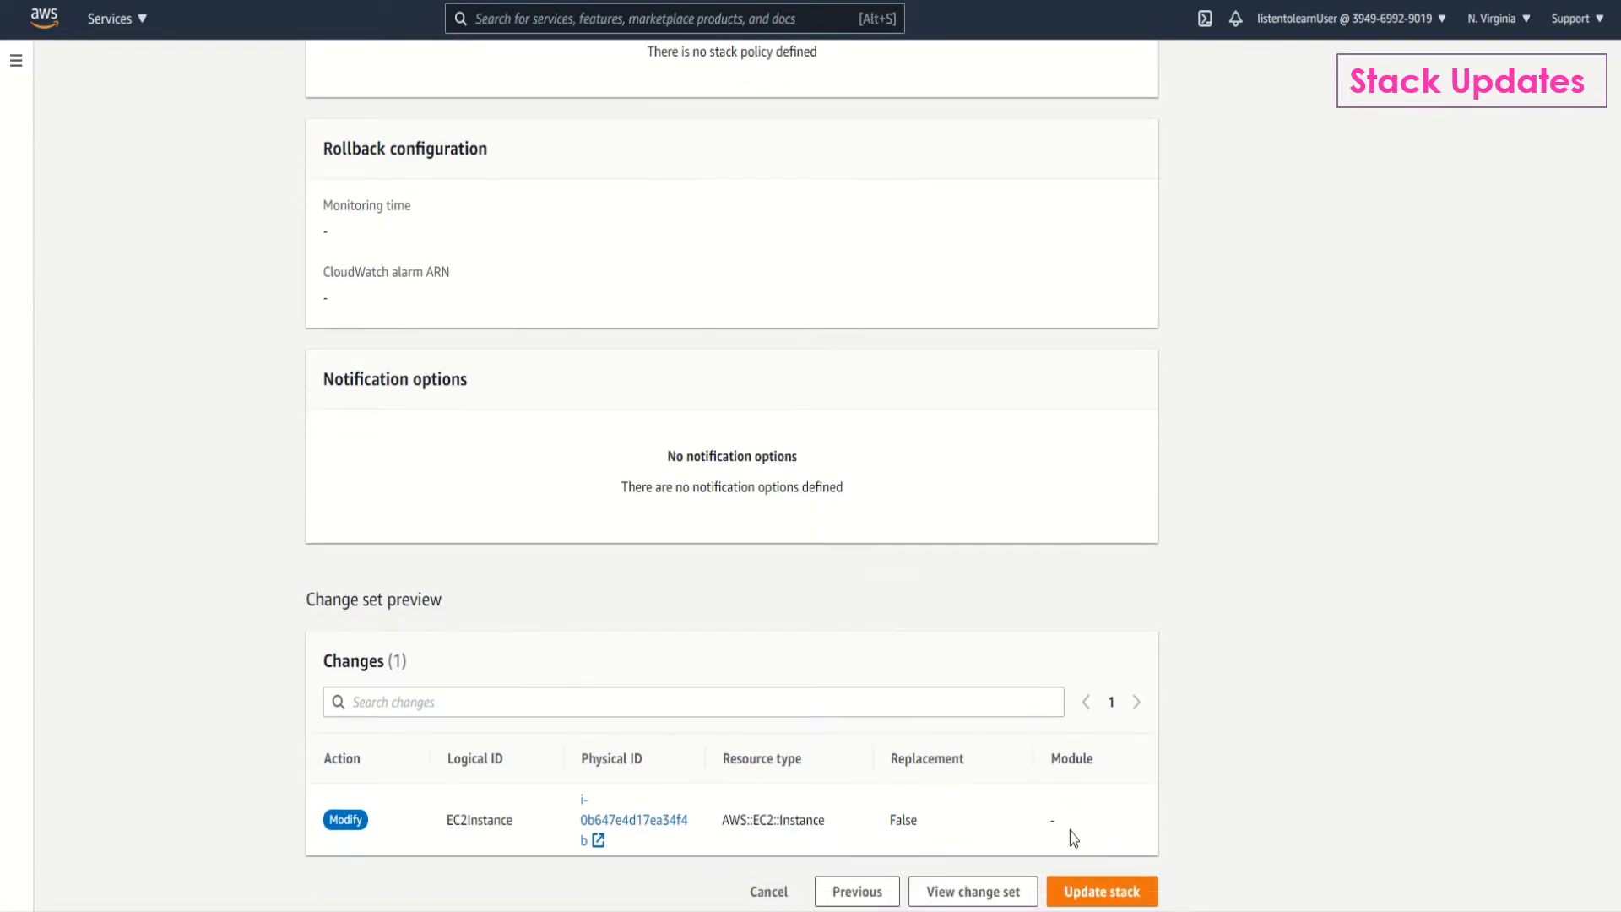
mouse_move(972, 891)
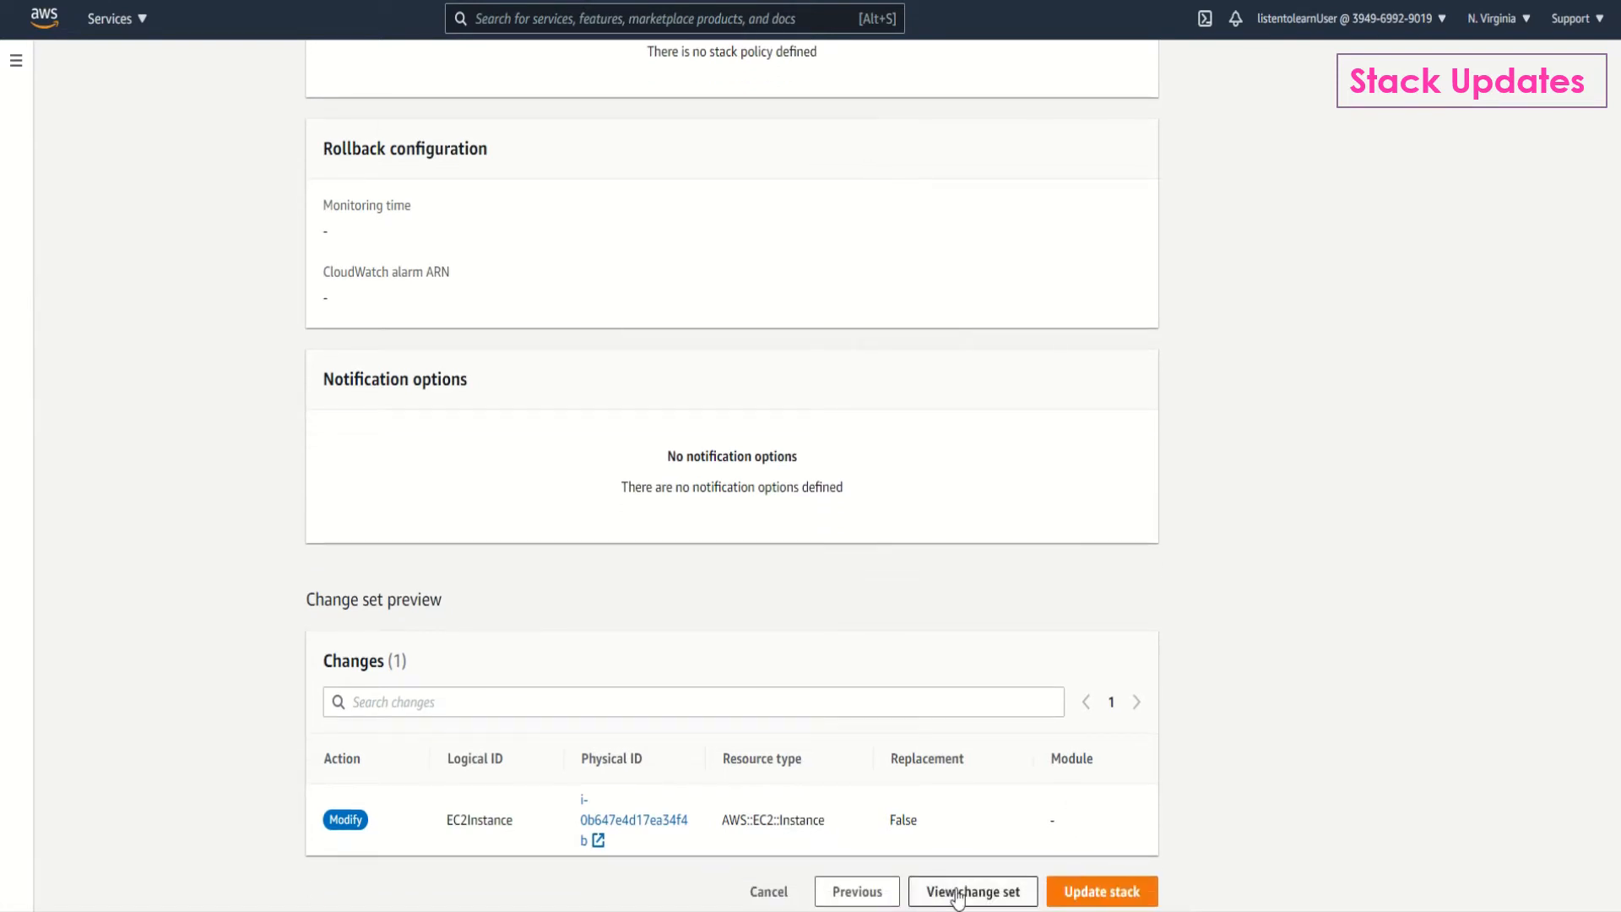
click(972, 892)
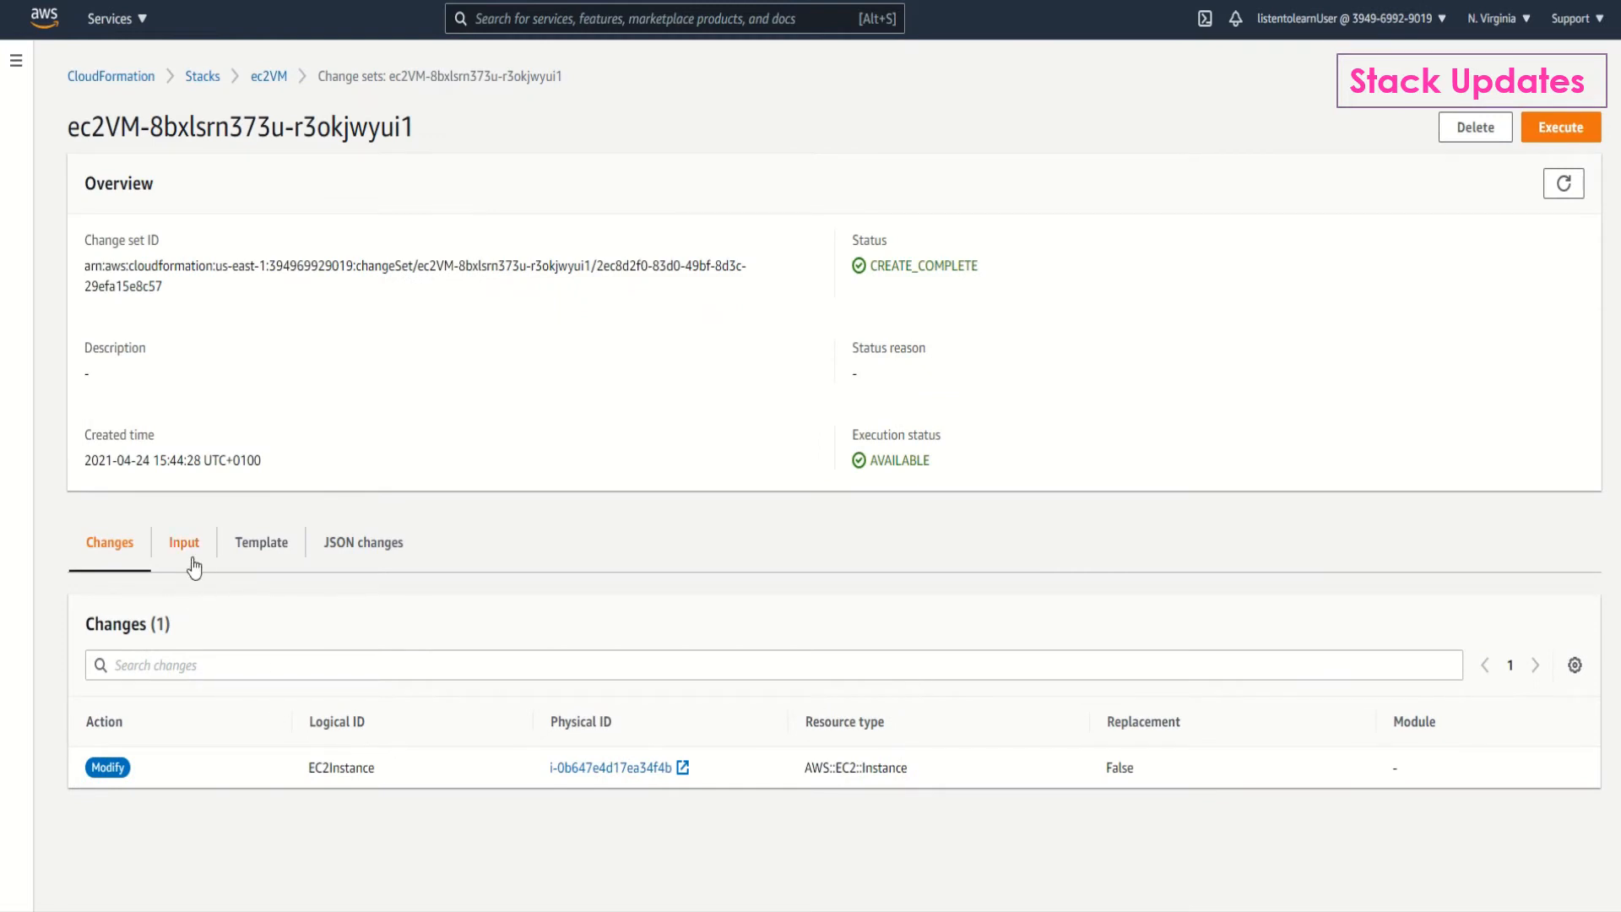
Review the change set's Input, Template and JSON changes showing a Tags-only EC2Instance modification.
click(183, 542)
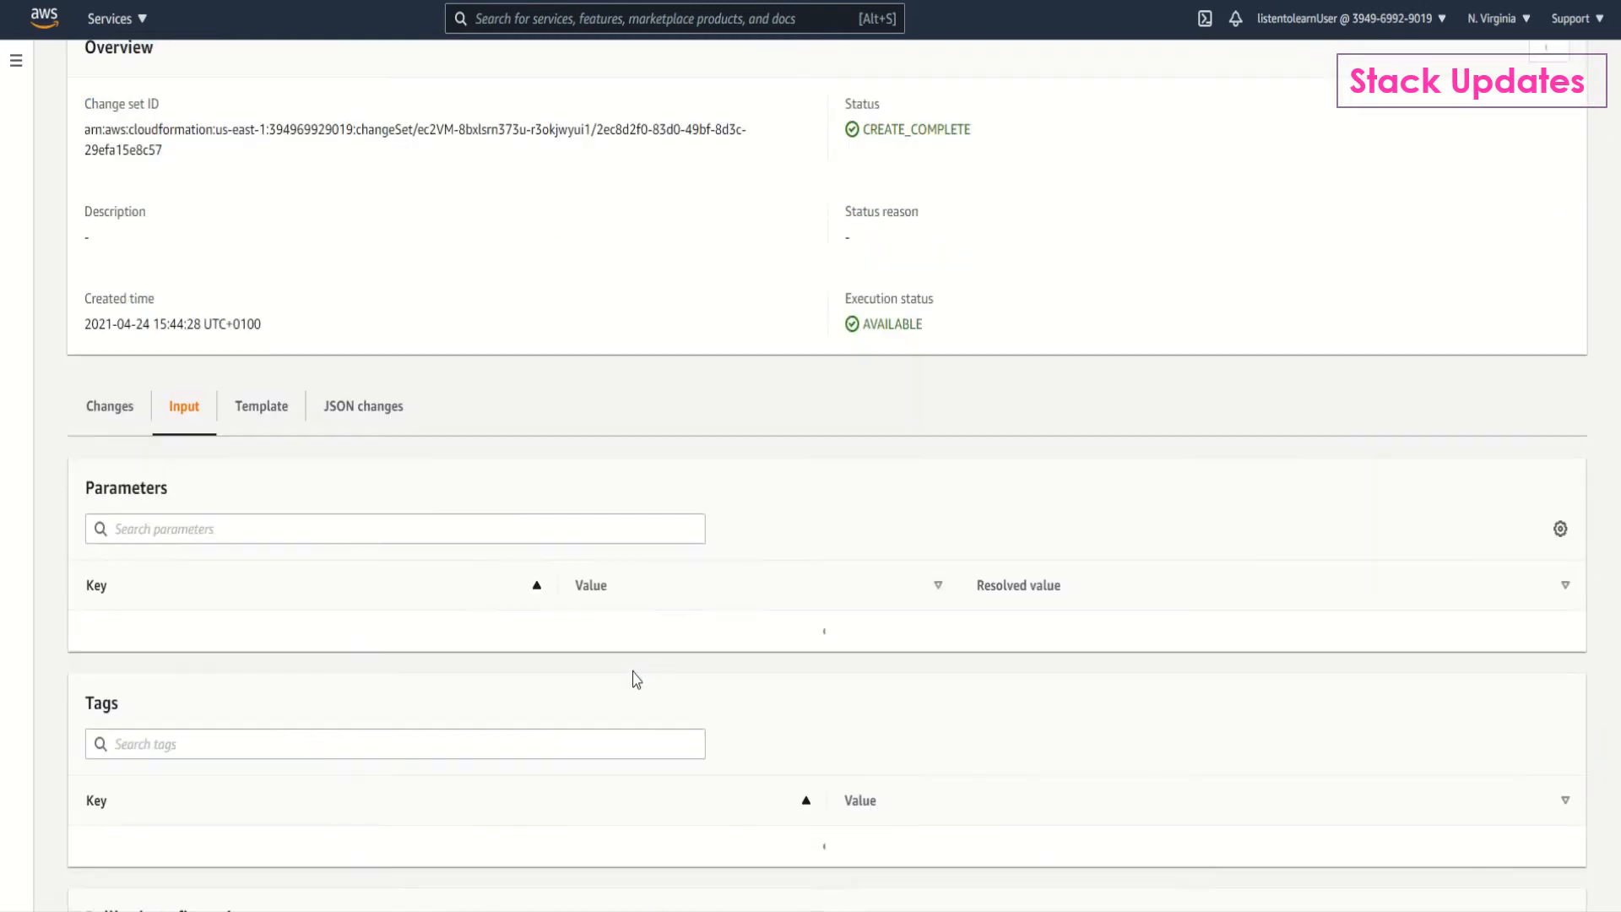
scroll(down, 3)
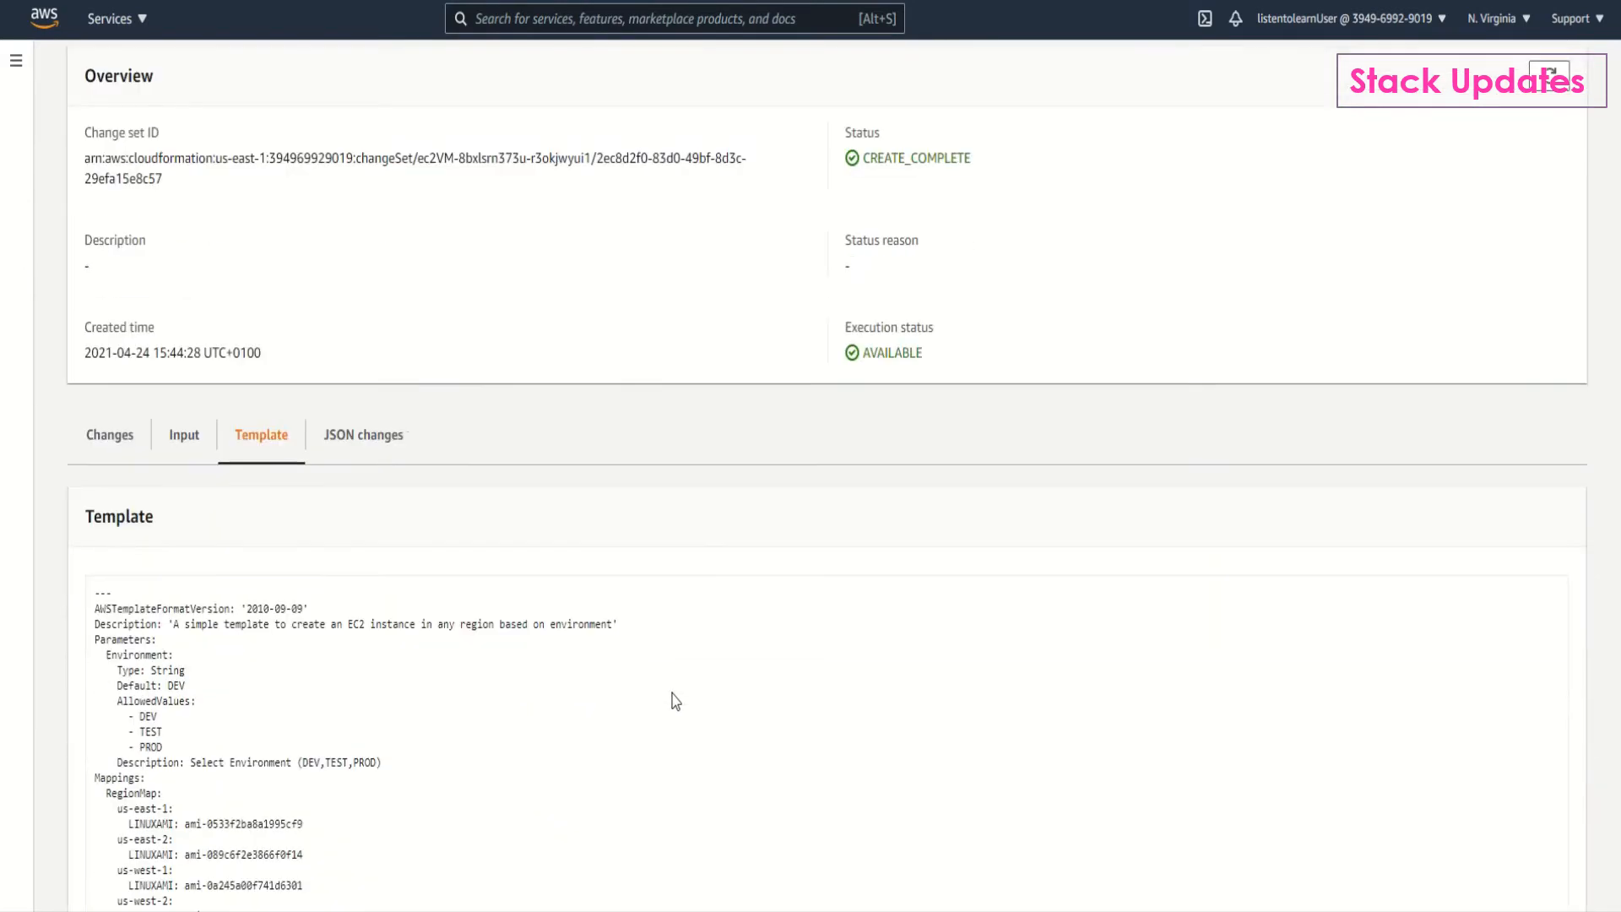
scroll(down, 3)
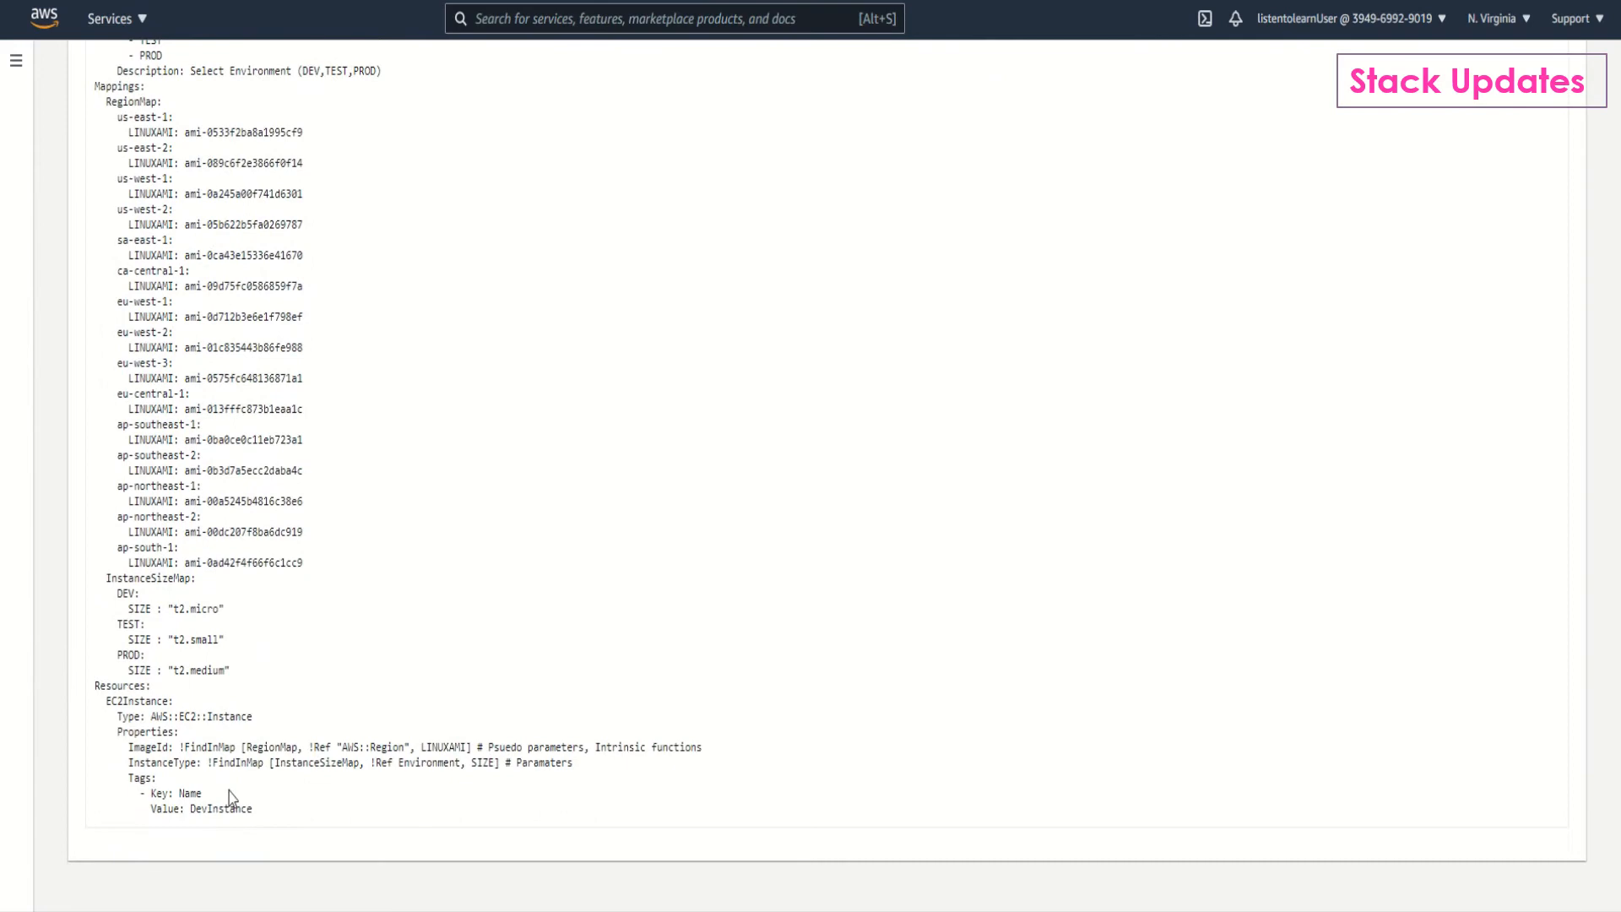
drag(144, 792, 253, 813)
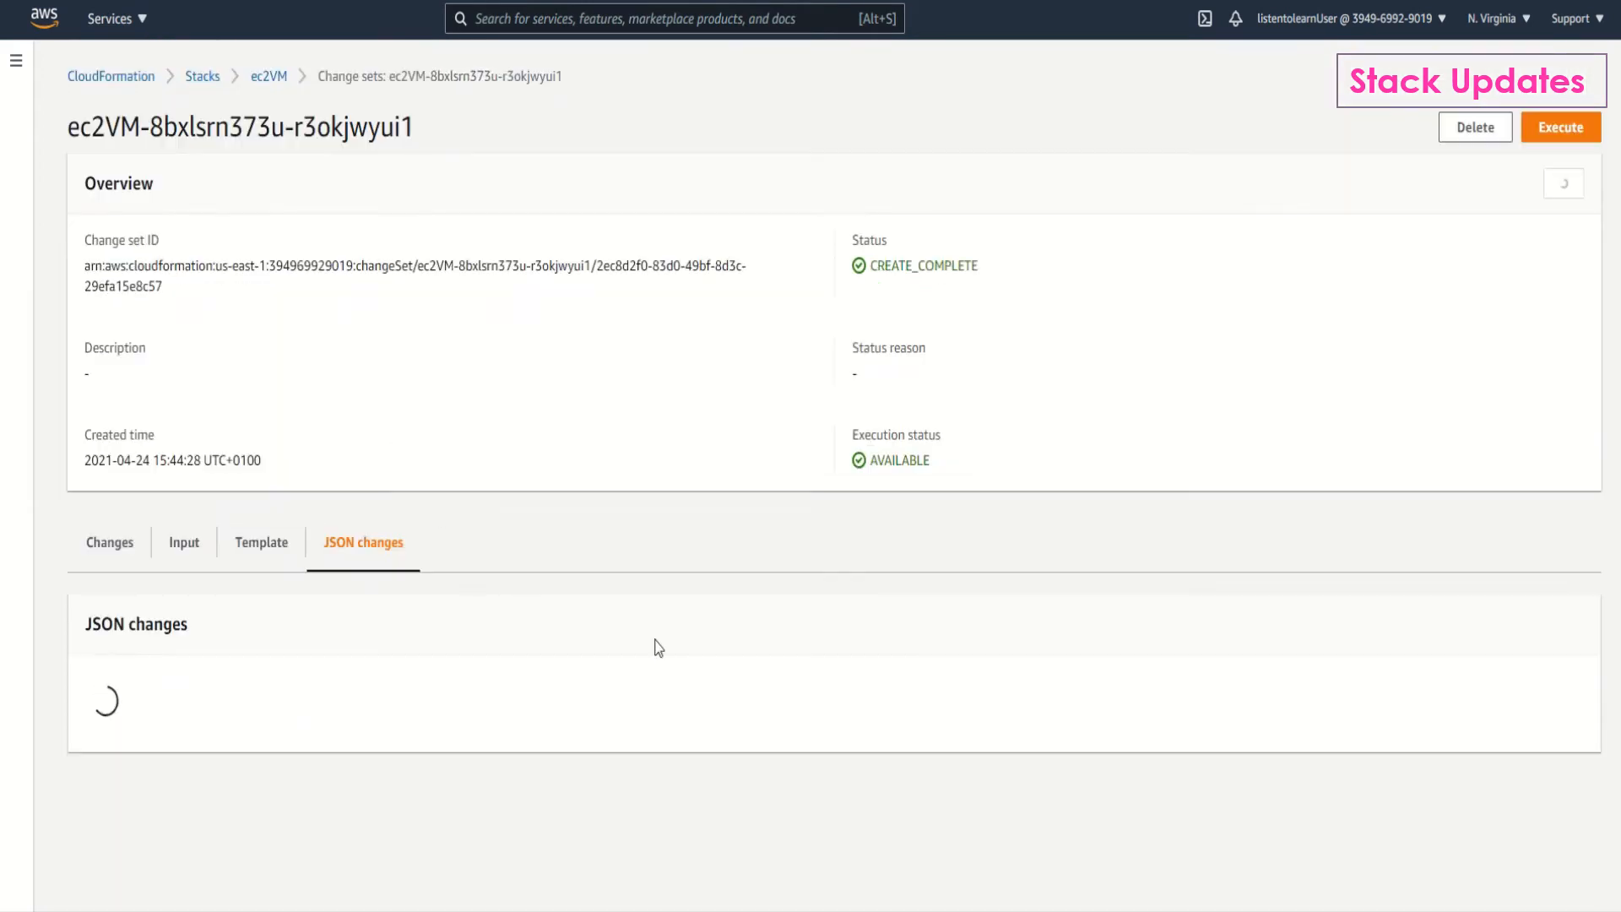
scroll(down, 3)
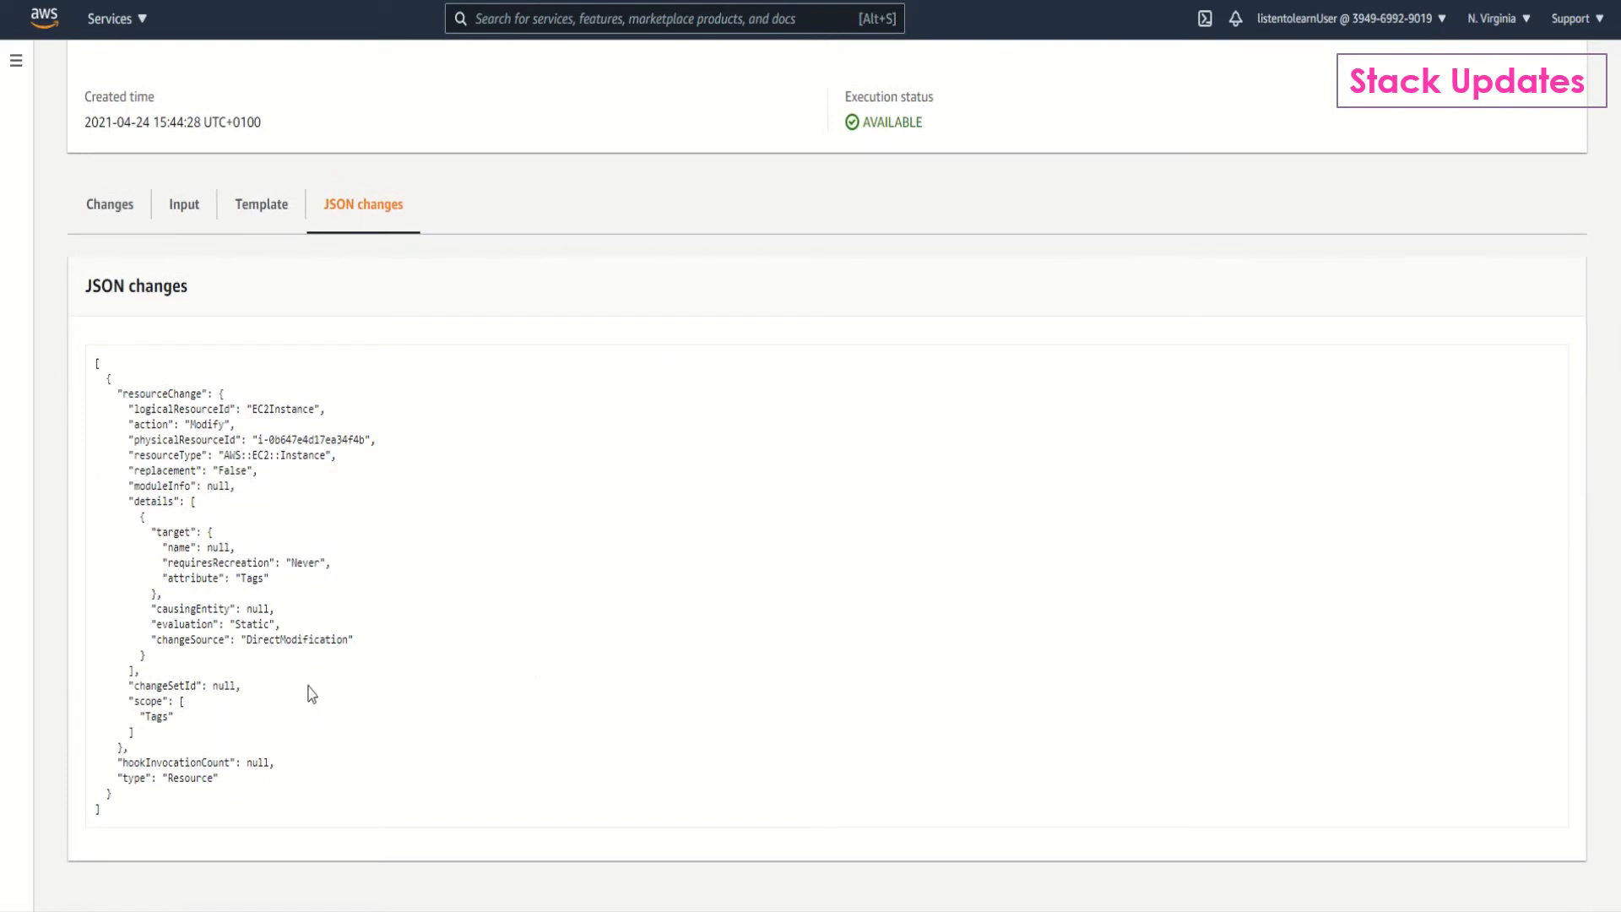
mouse_move(321, 698)
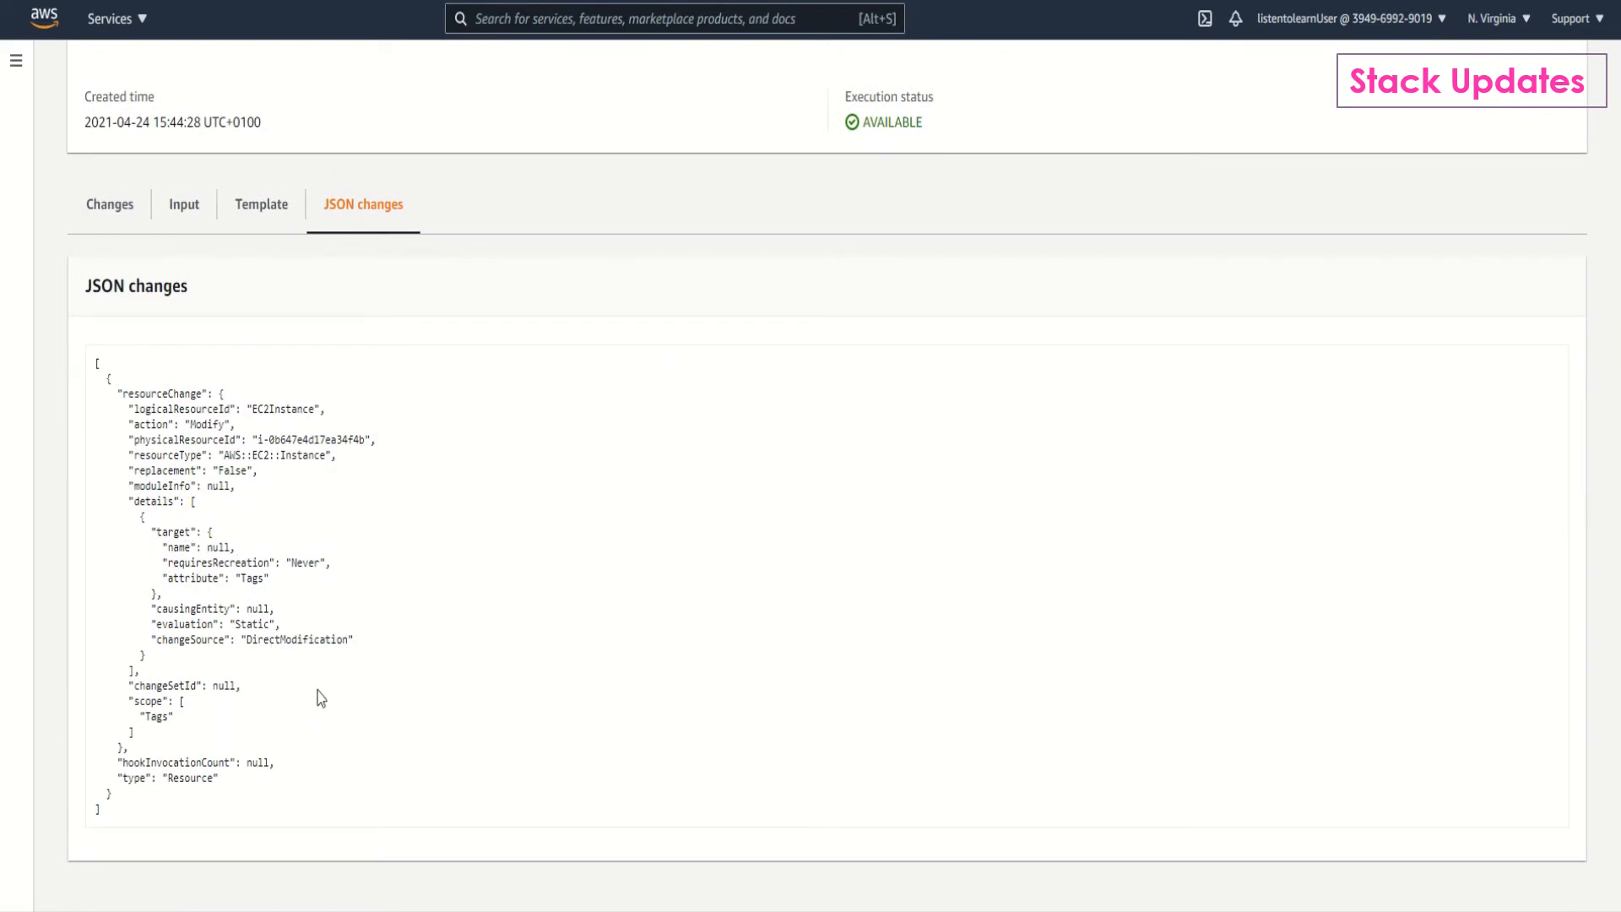
mouse_move(379, 696)
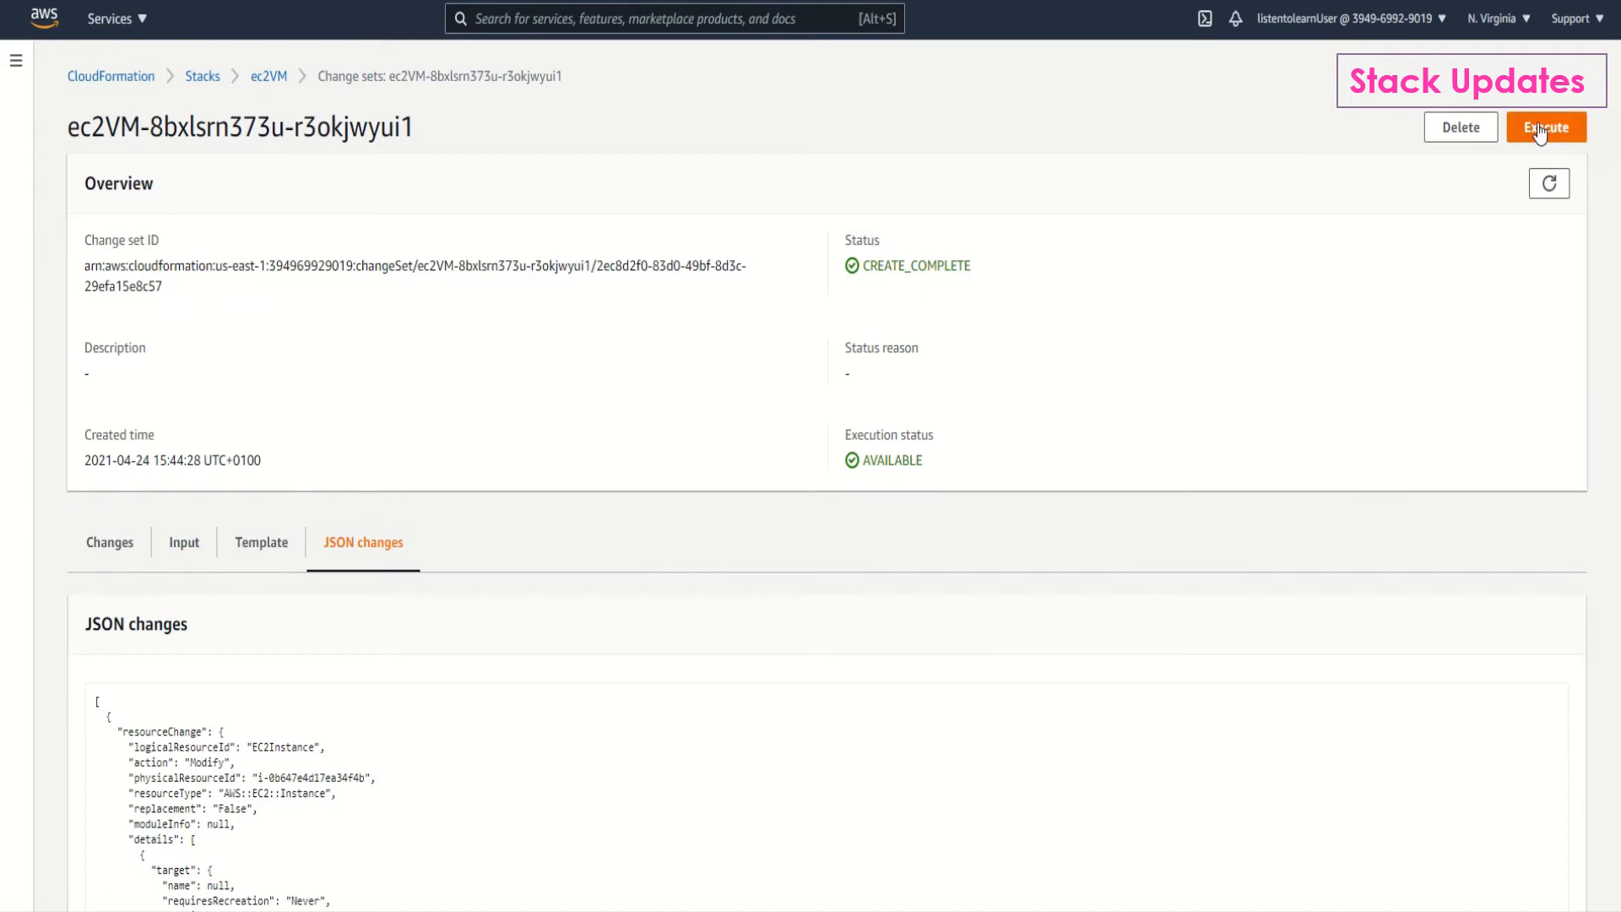
Execute the ec2VM change set to start the stack update.
click(1546, 127)
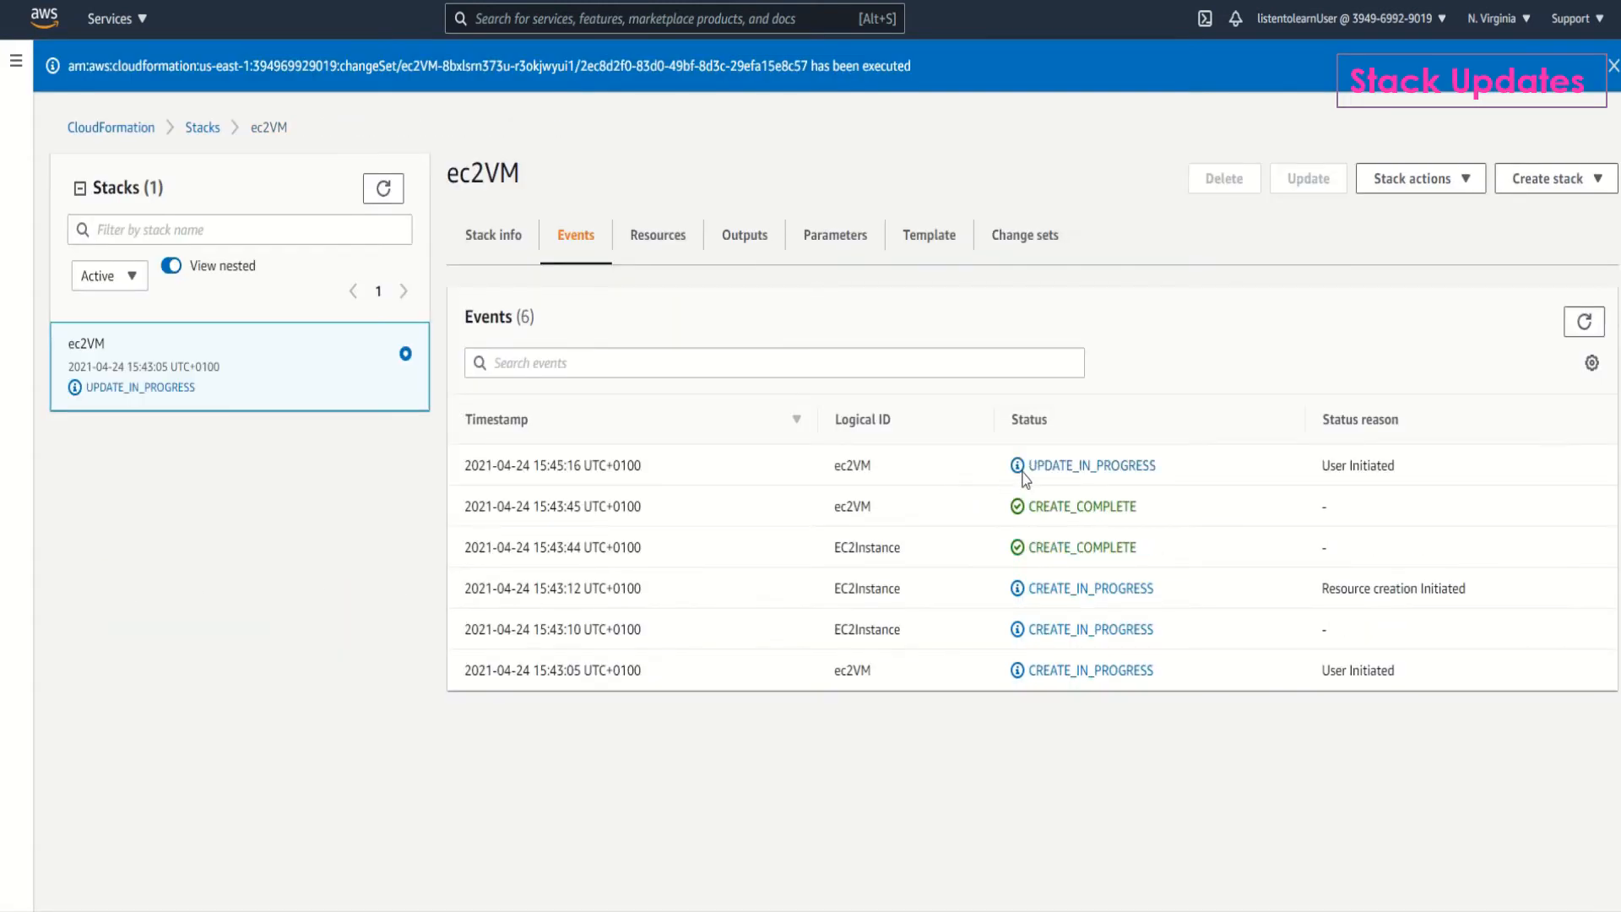
mouse_move(1028, 473)
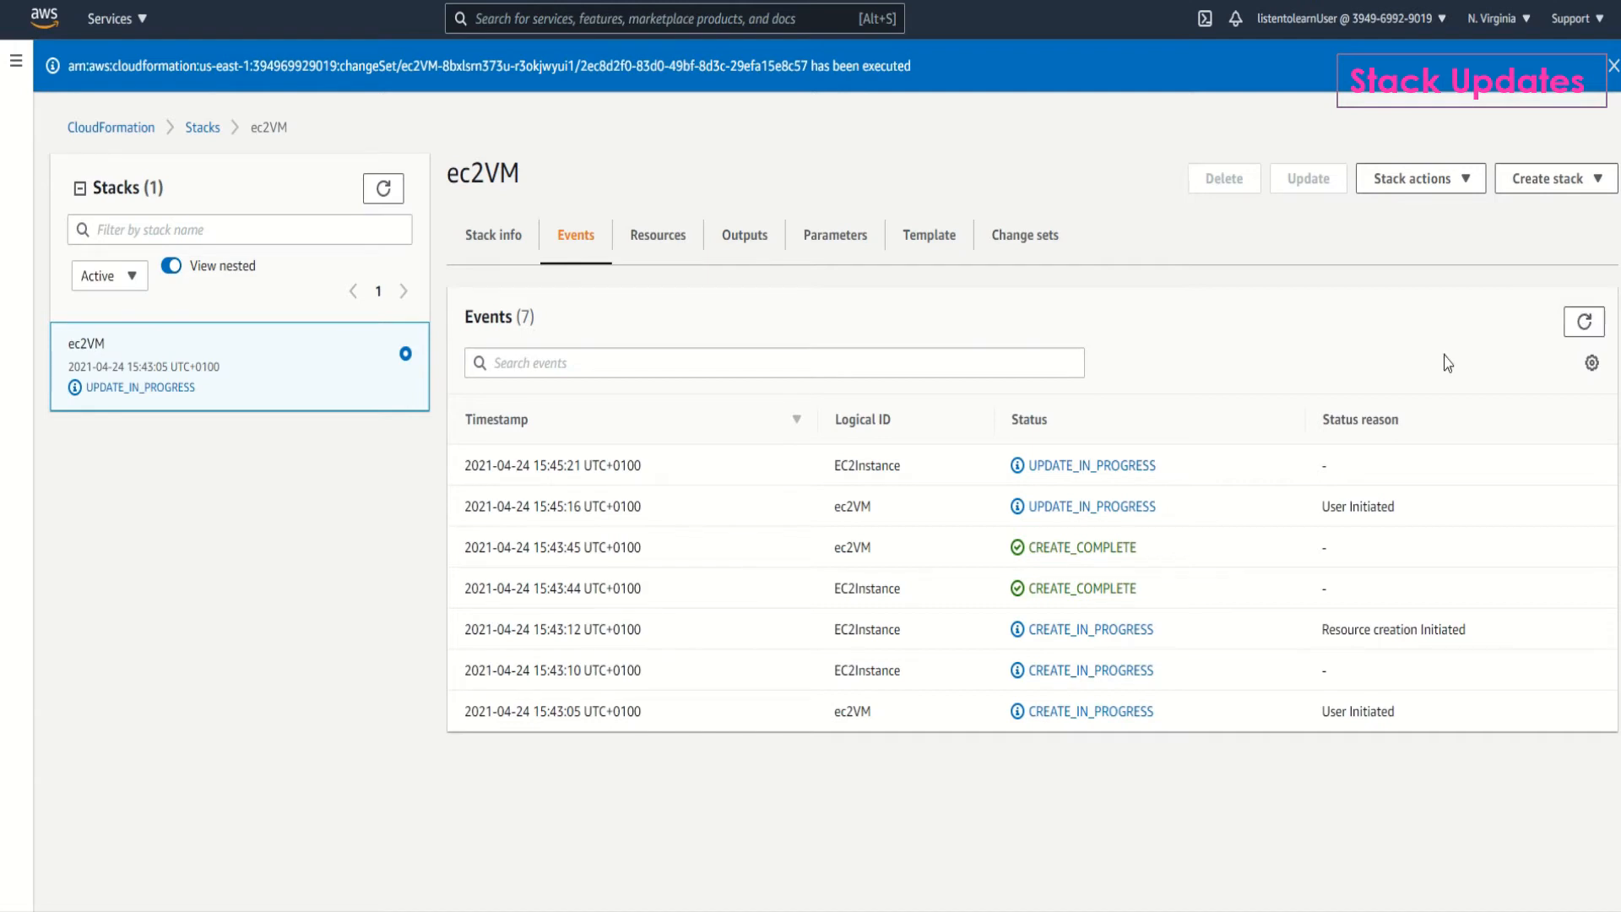
mouse_move(1164, 387)
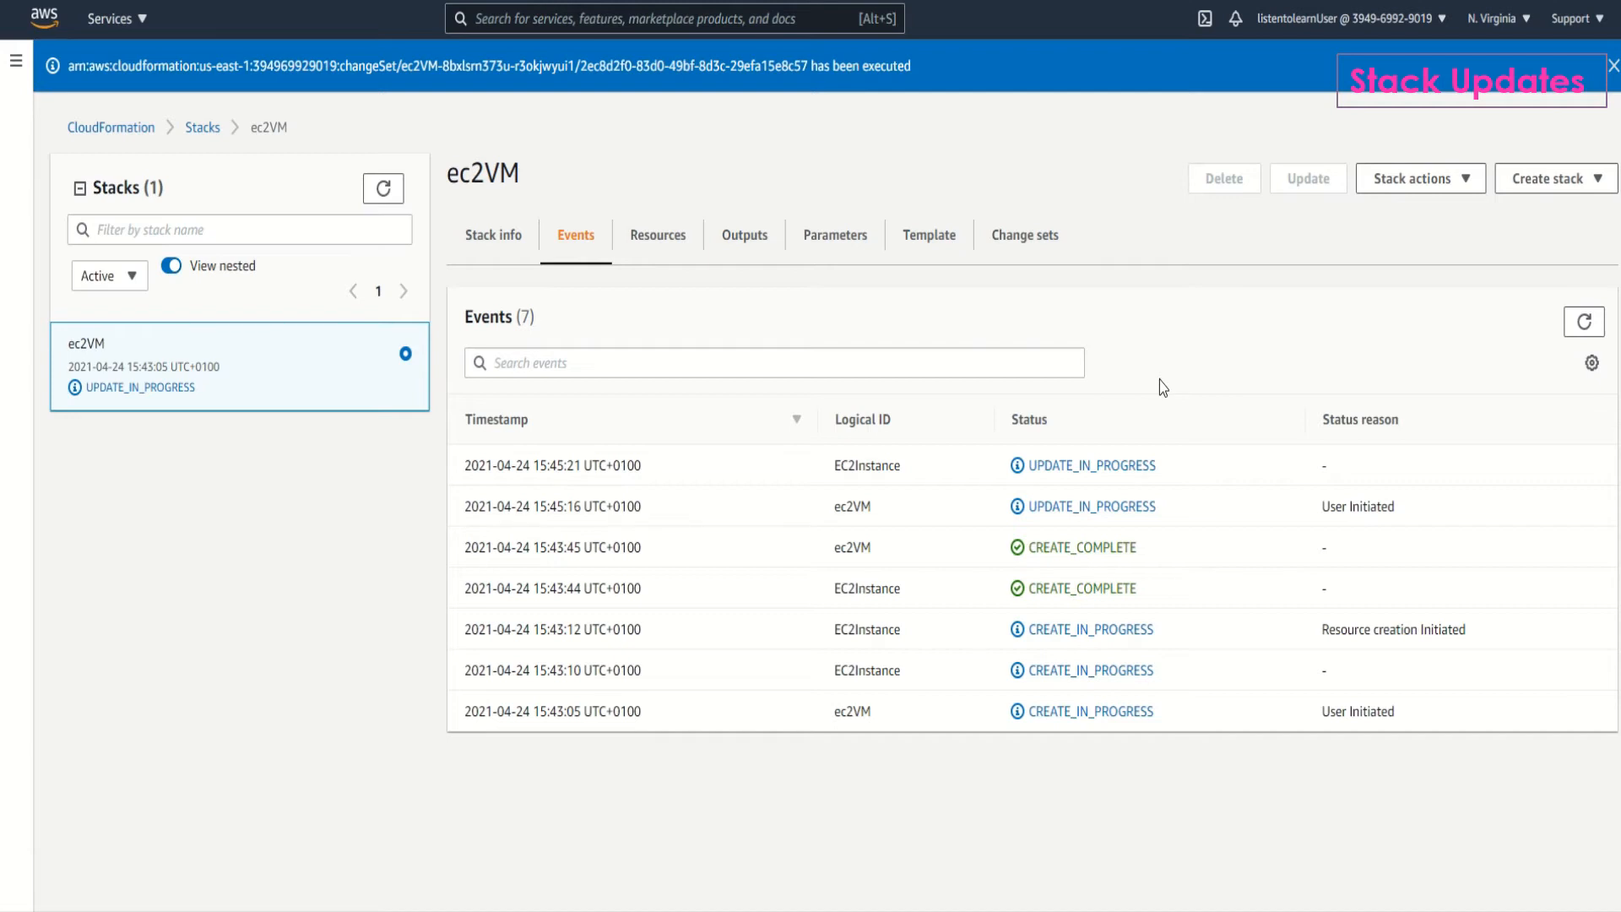
mouse_move(1537, 327)
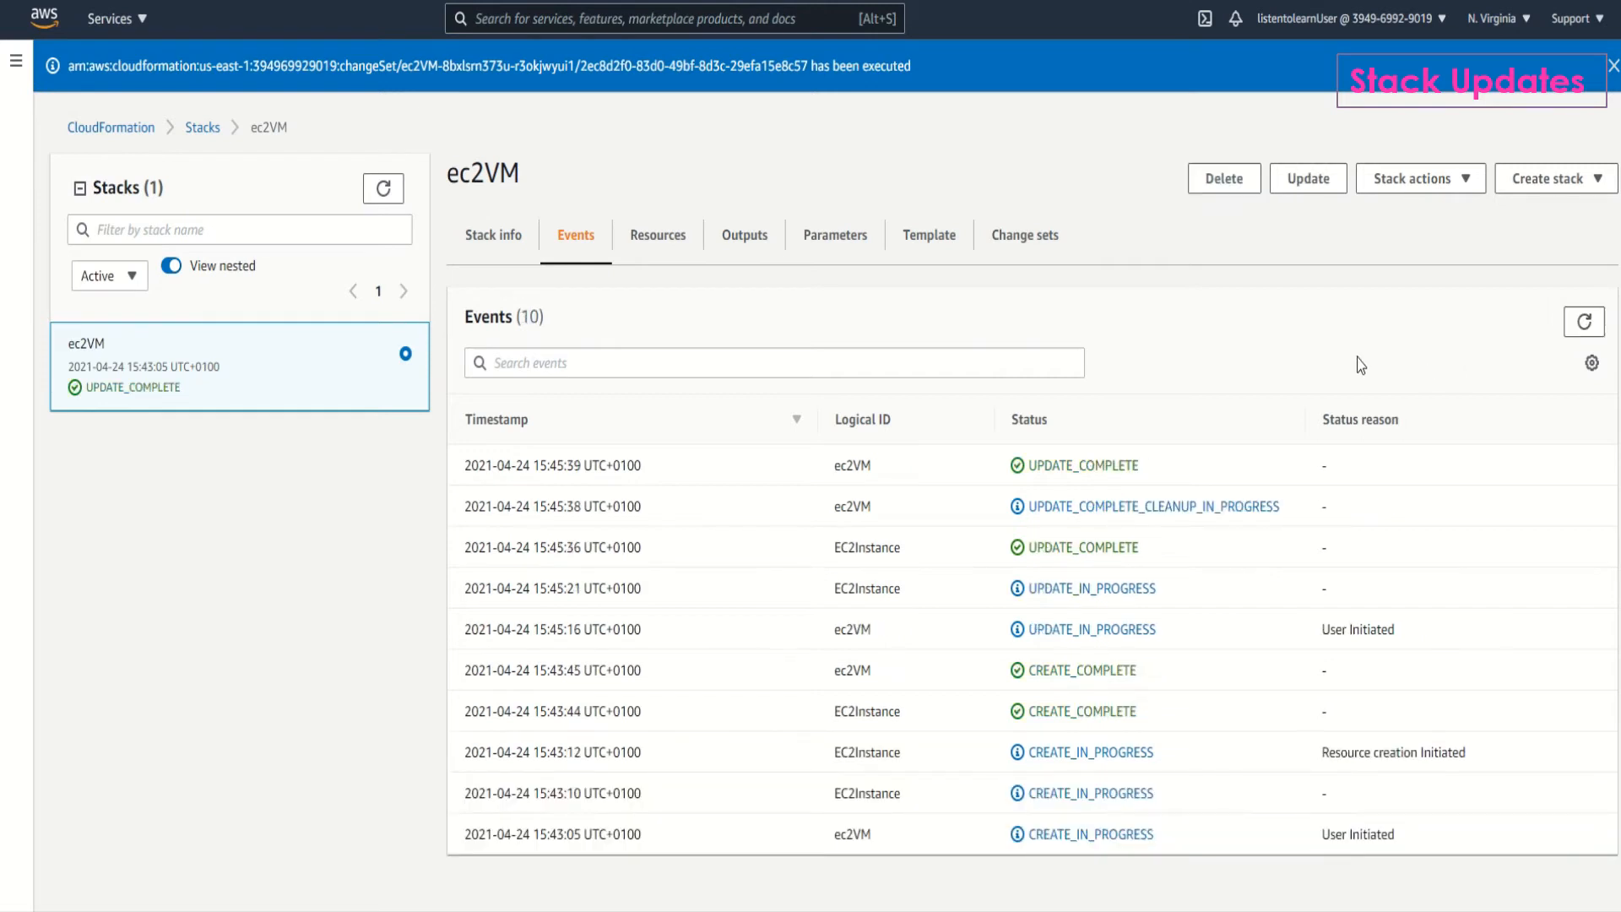
mouse_move(1353, 360)
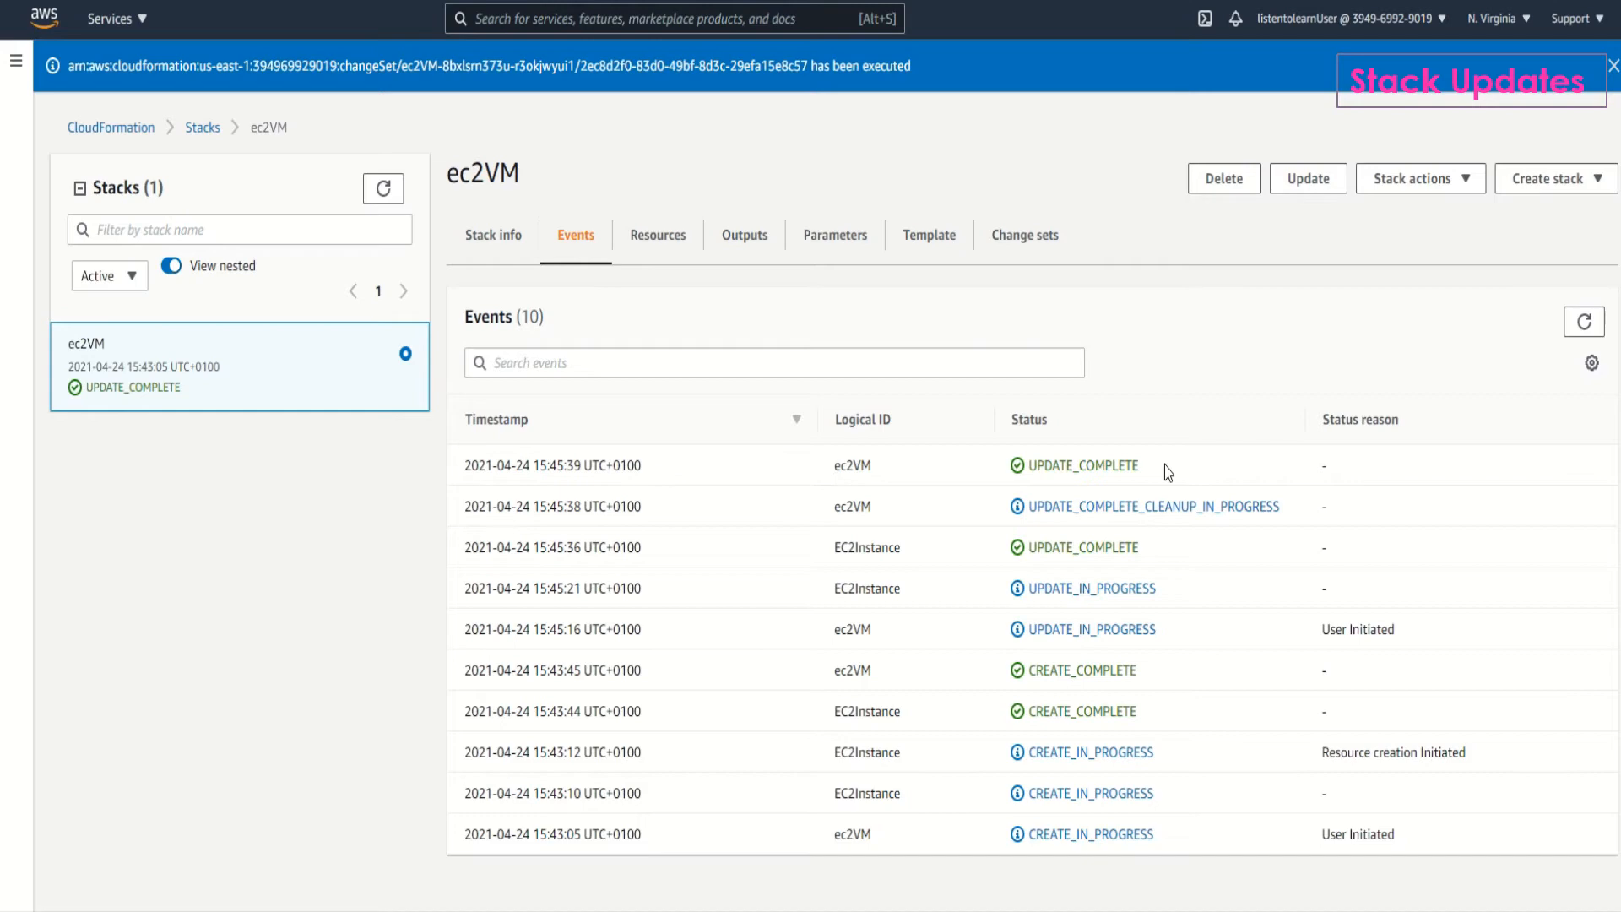
mouse_move(864, 339)
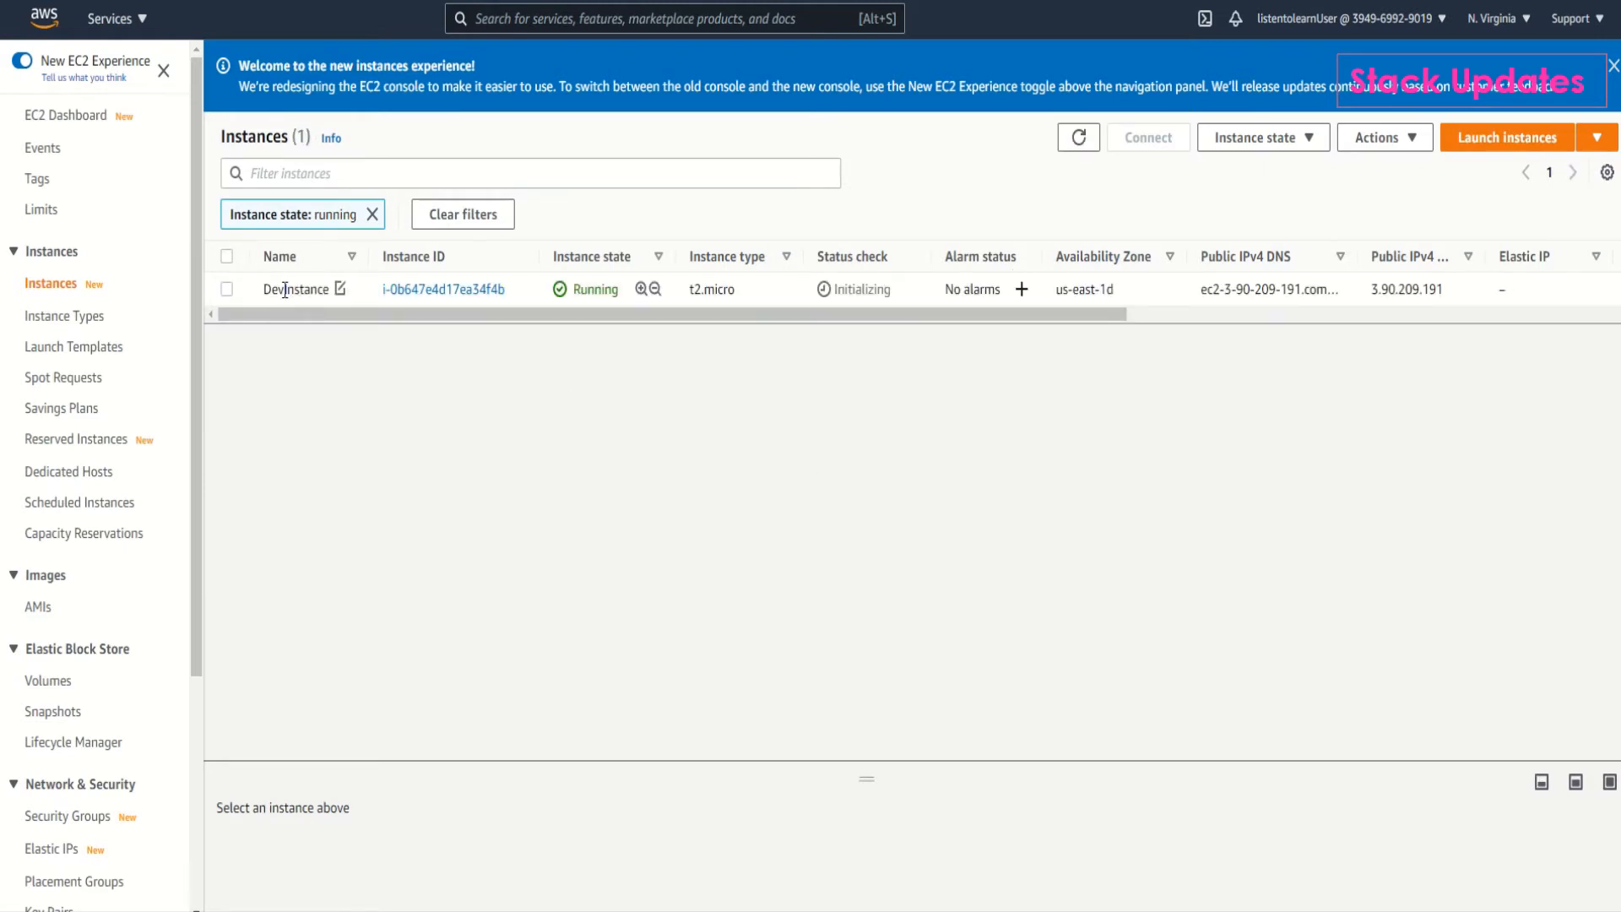
mouse_move(306, 310)
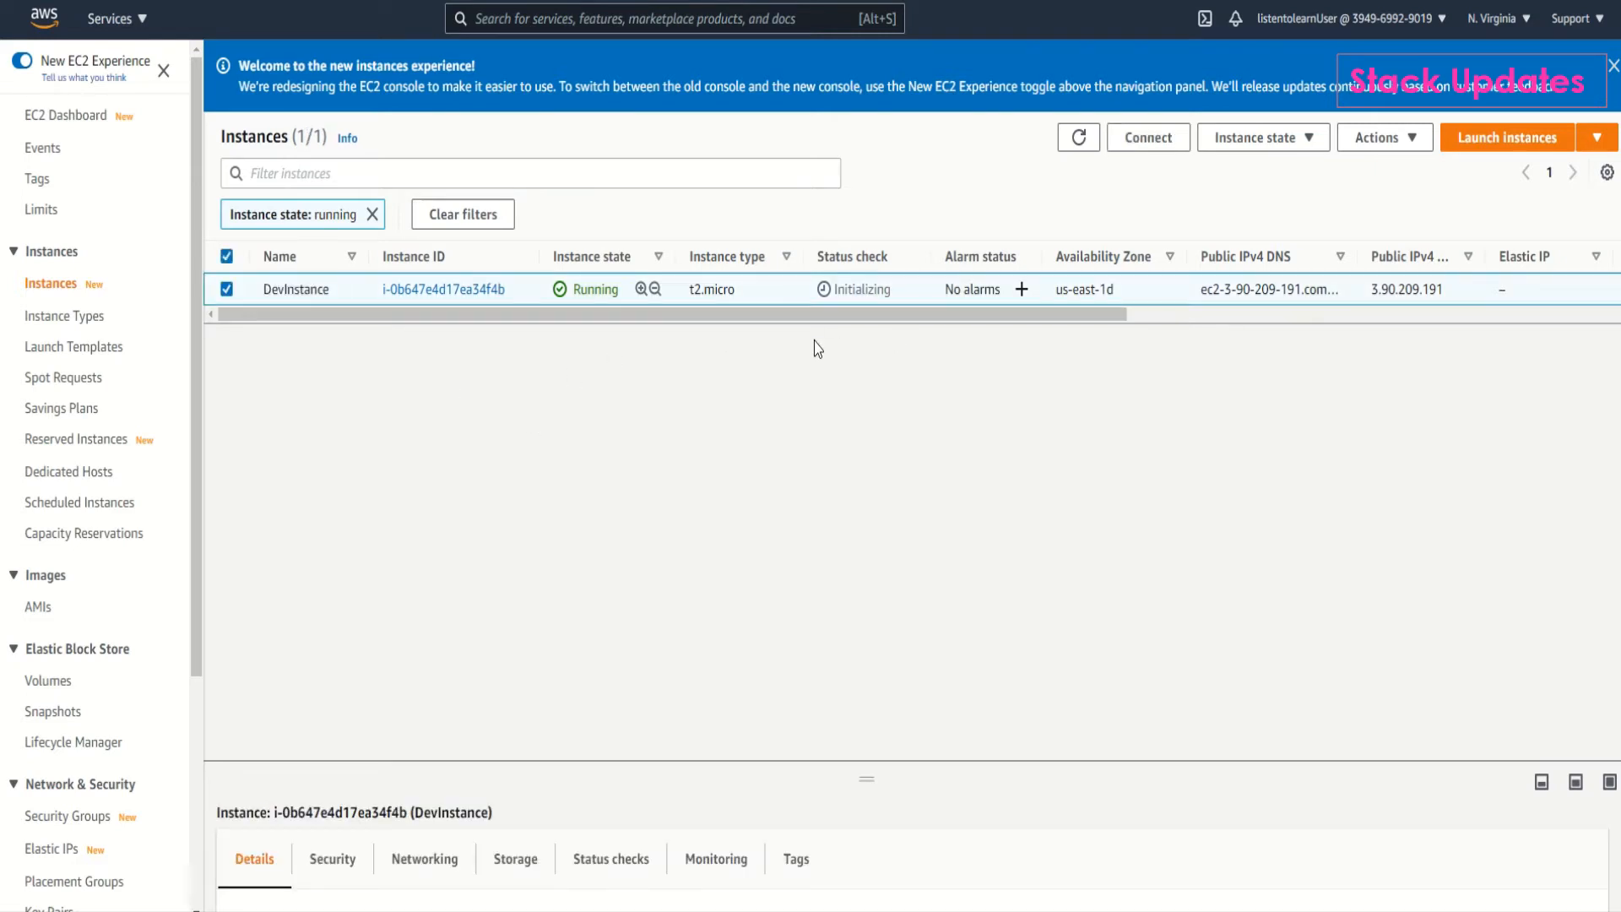
mouse_move(780, 353)
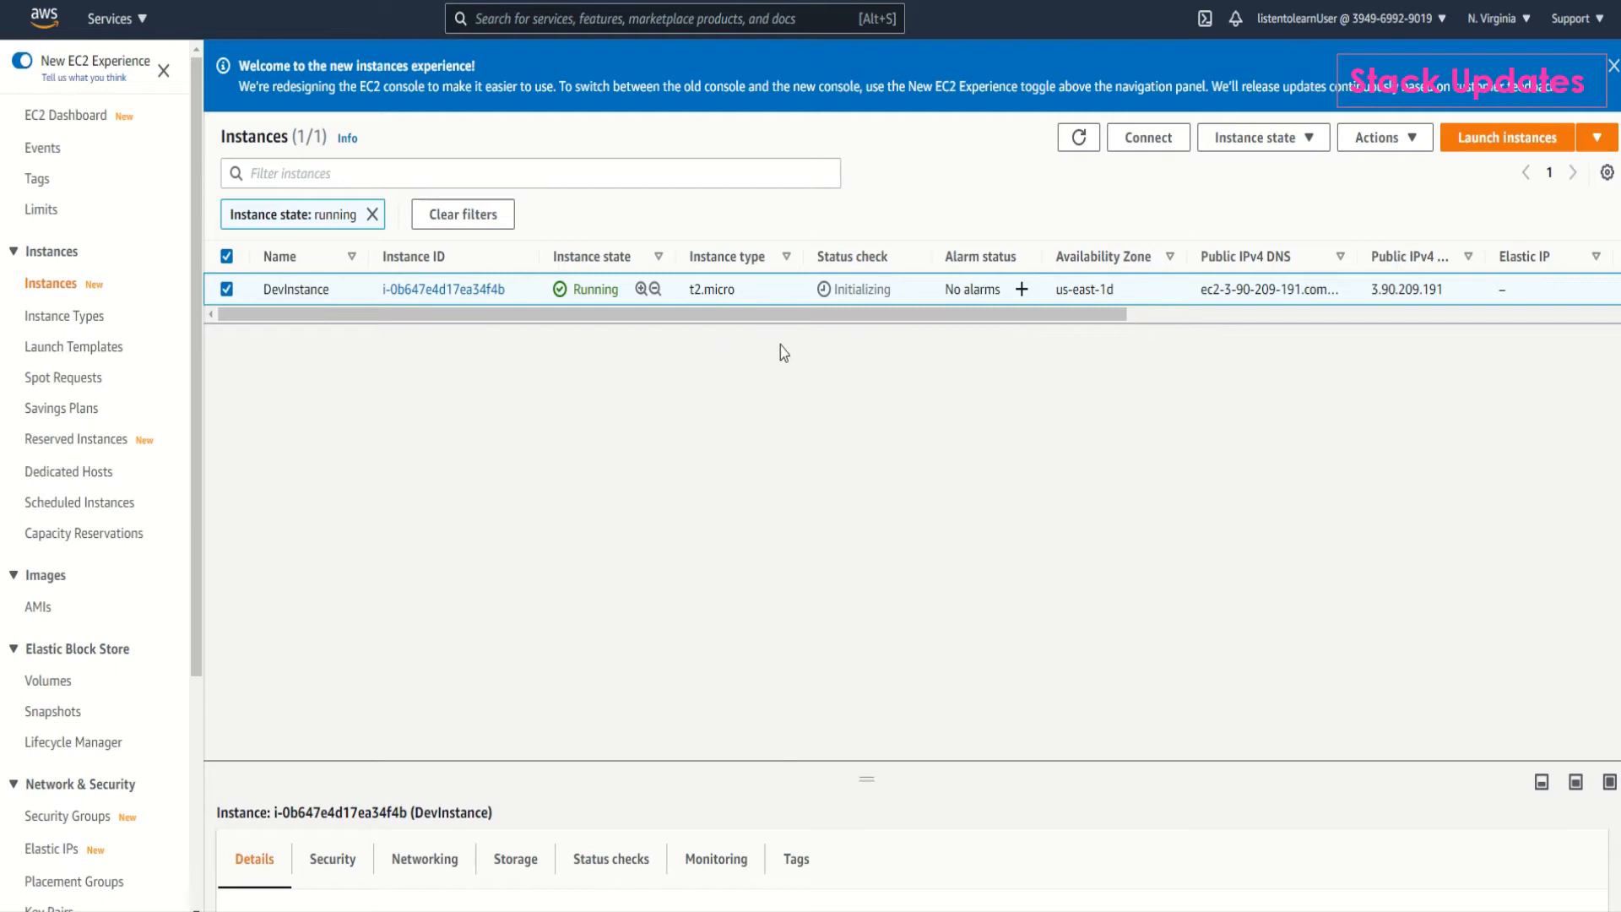
Filter EC2 instances to running ones to locate the t2.micro DevInstance.
click(227, 289)
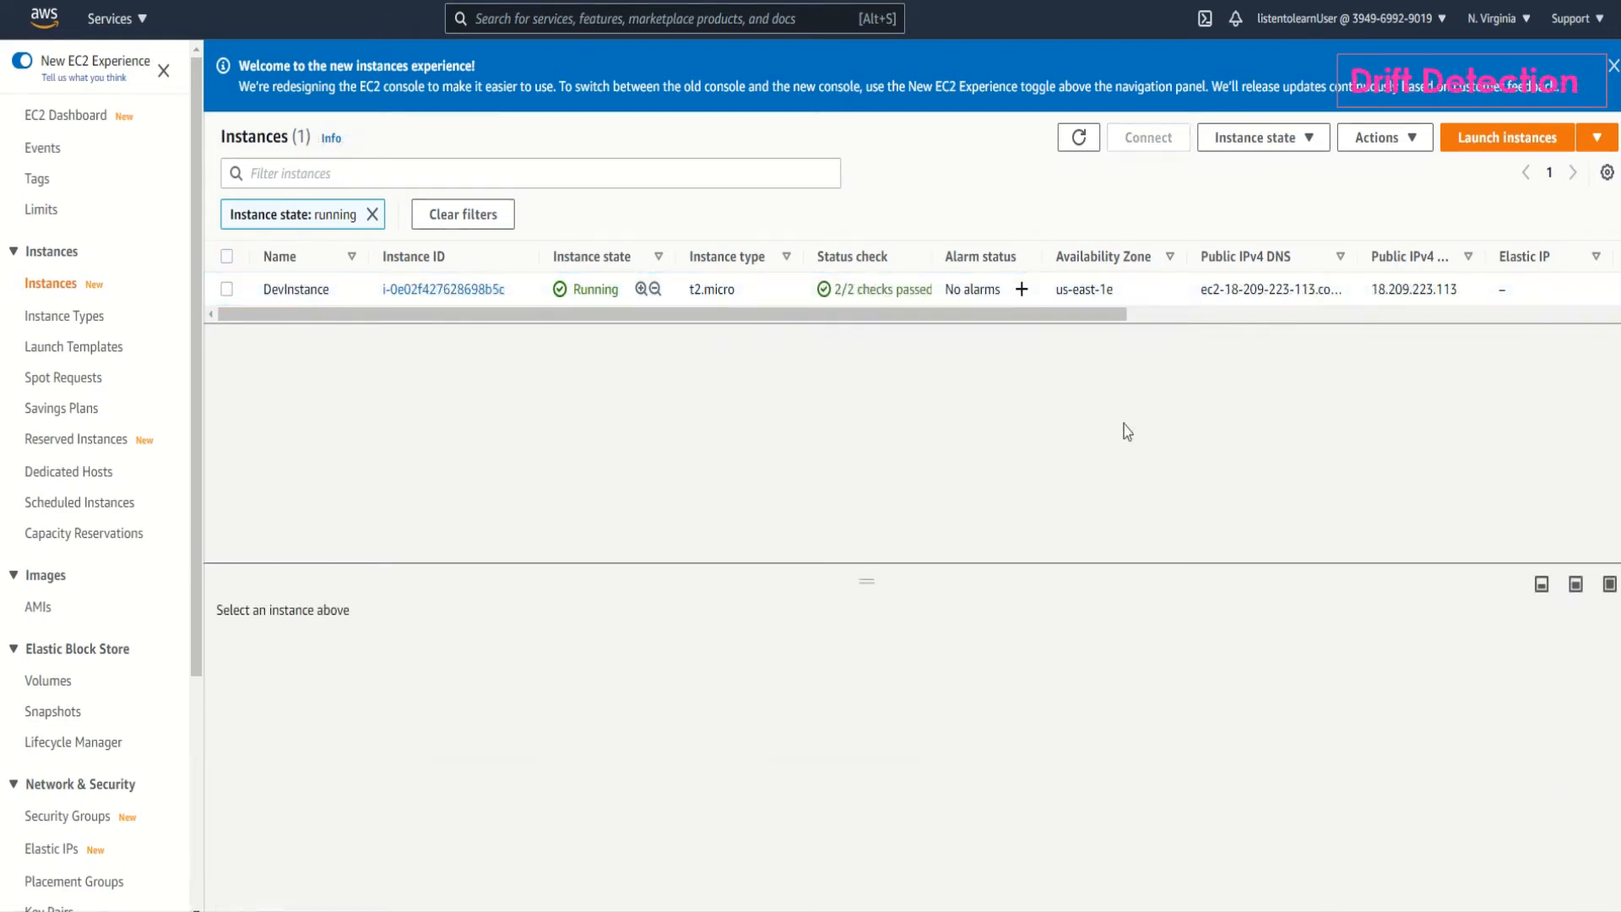
mouse_move(323, 351)
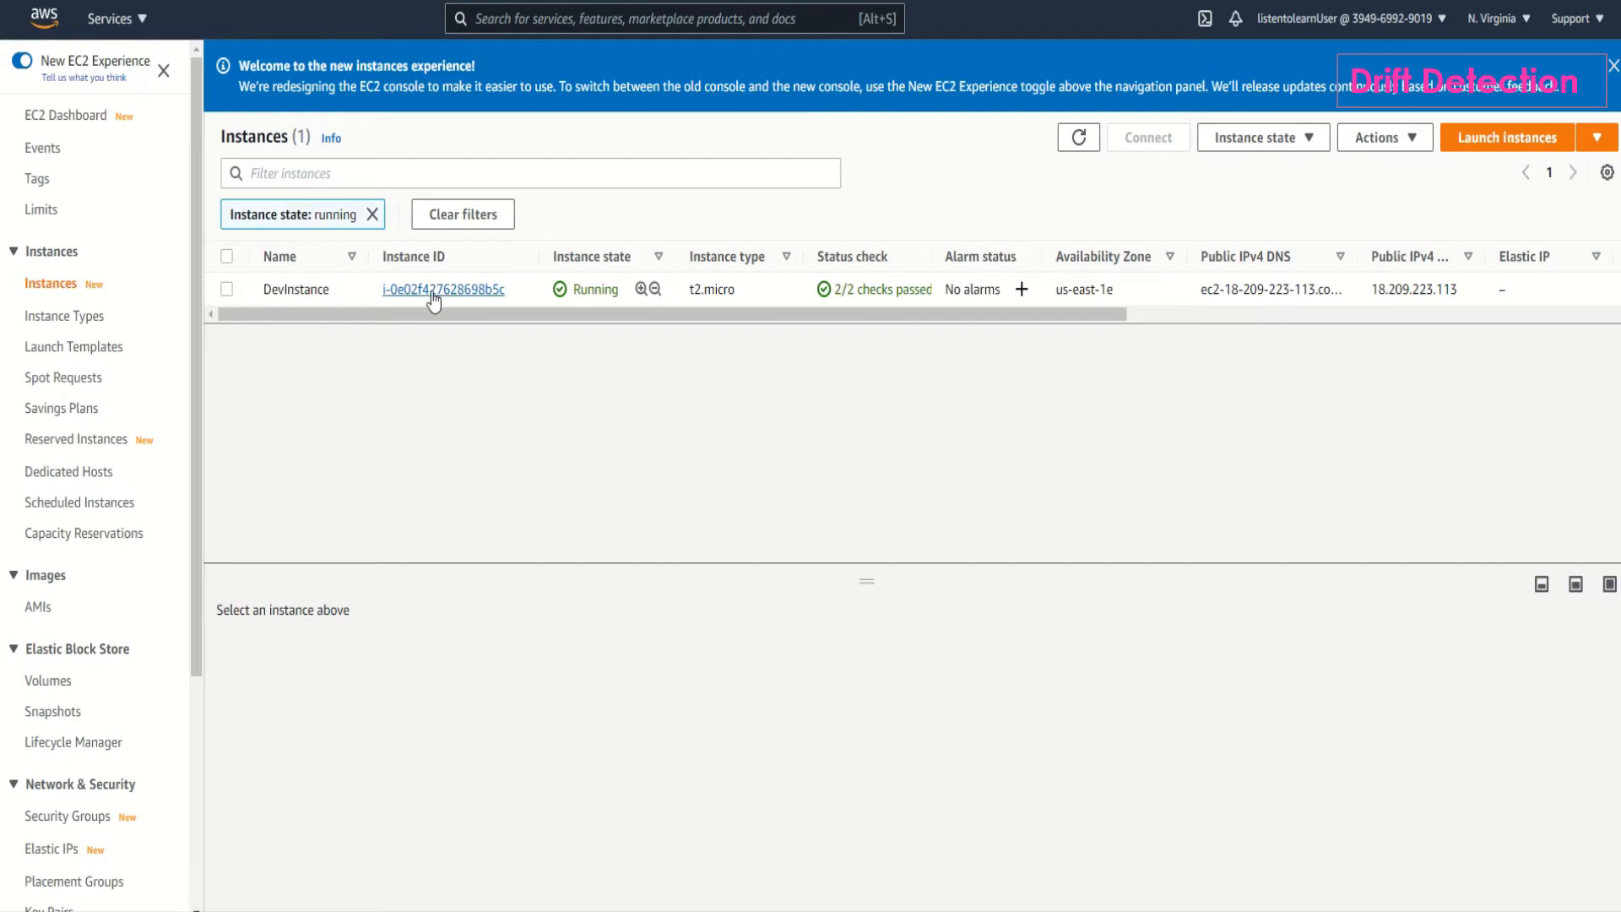
mouse_move(636, 458)
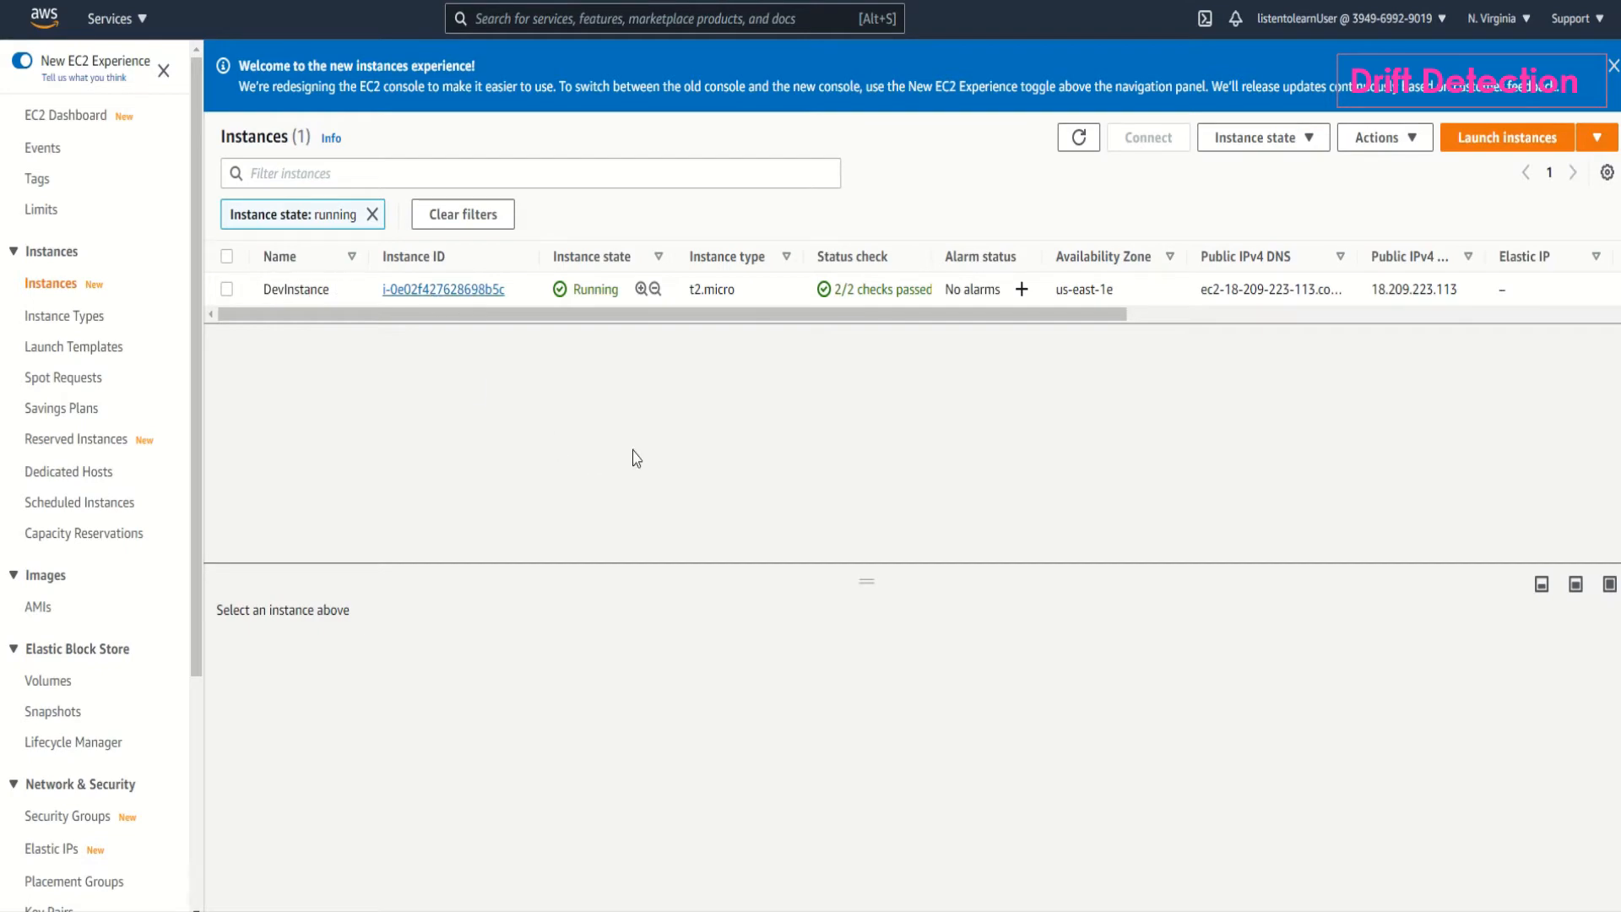
Open DevInstance's details and its Tags tab, then launch Manage tags.
click(442, 289)
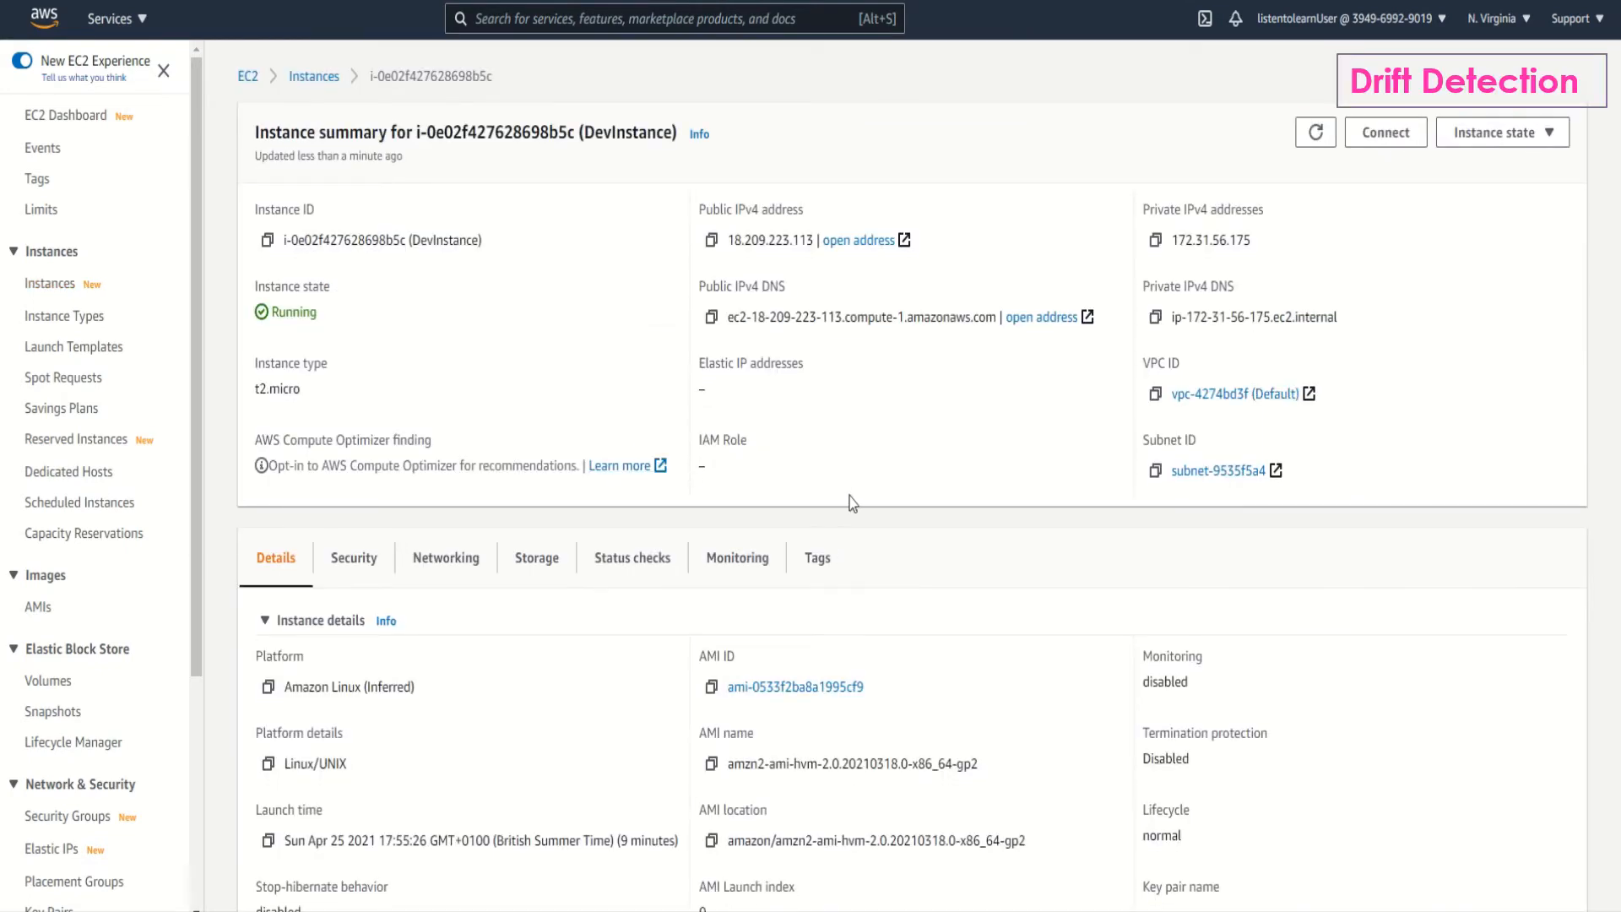
mouse_move(925, 516)
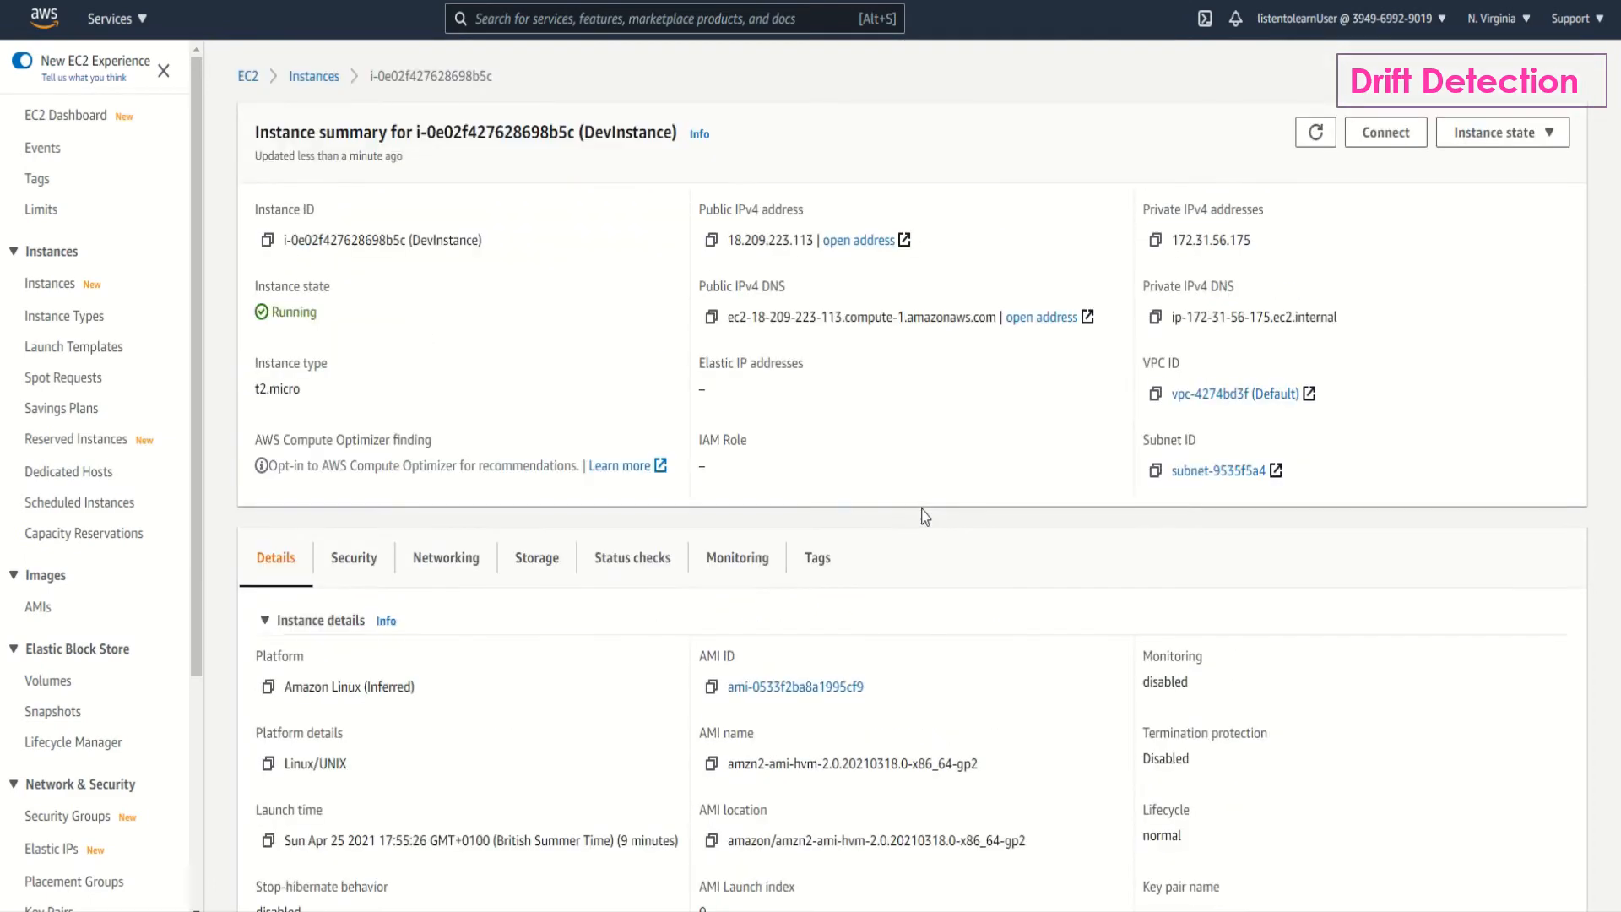
click(816, 557)
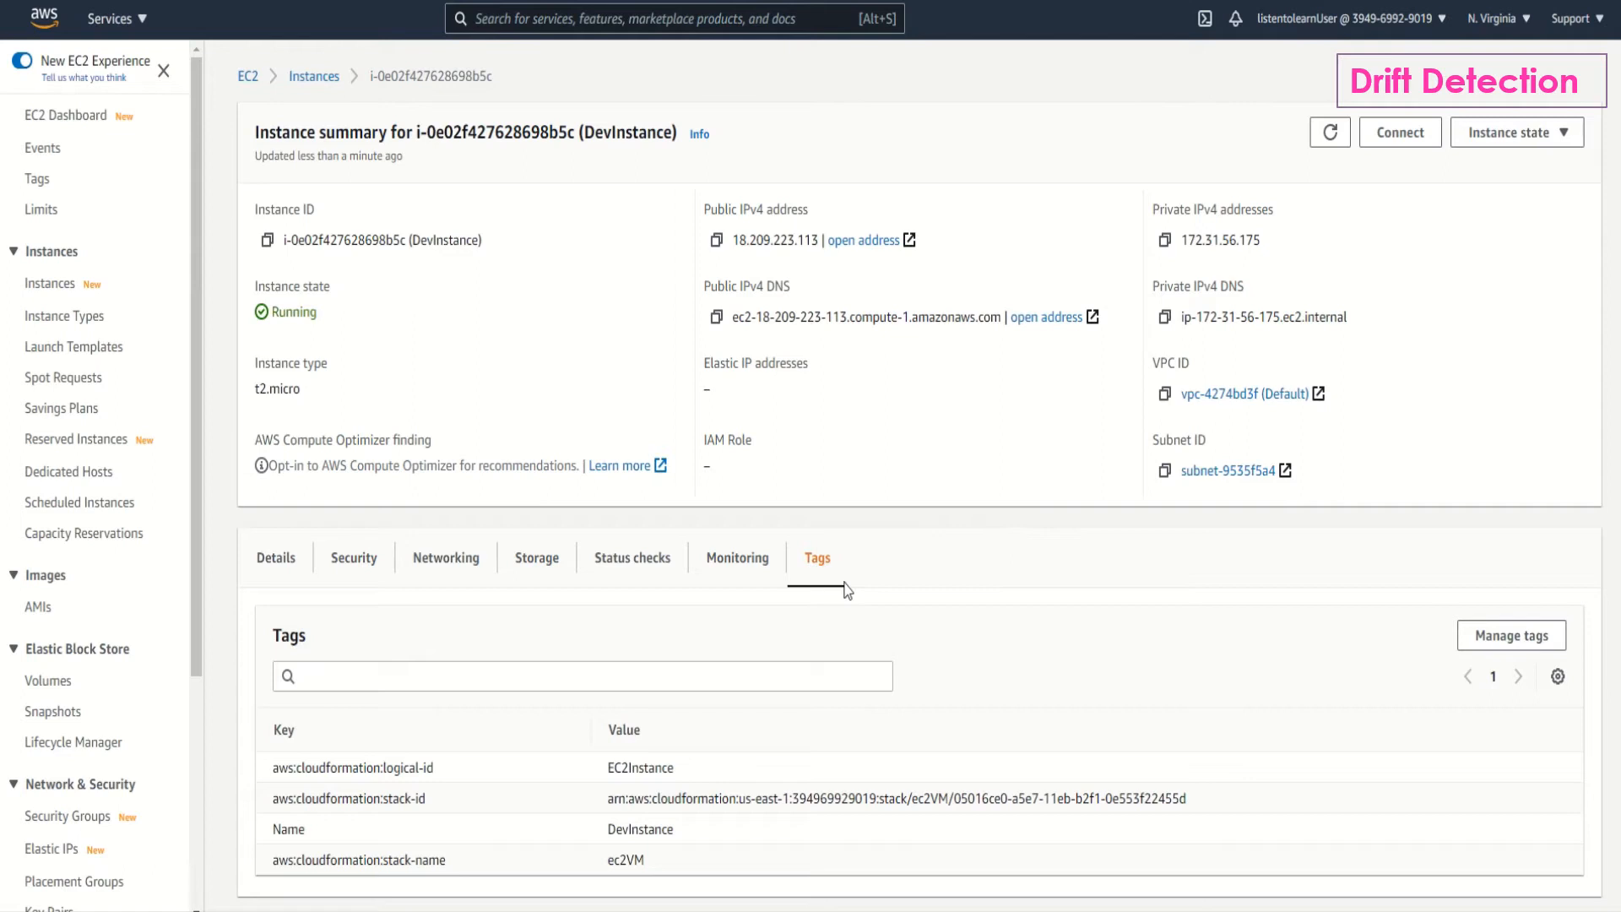
mouse_move(927, 646)
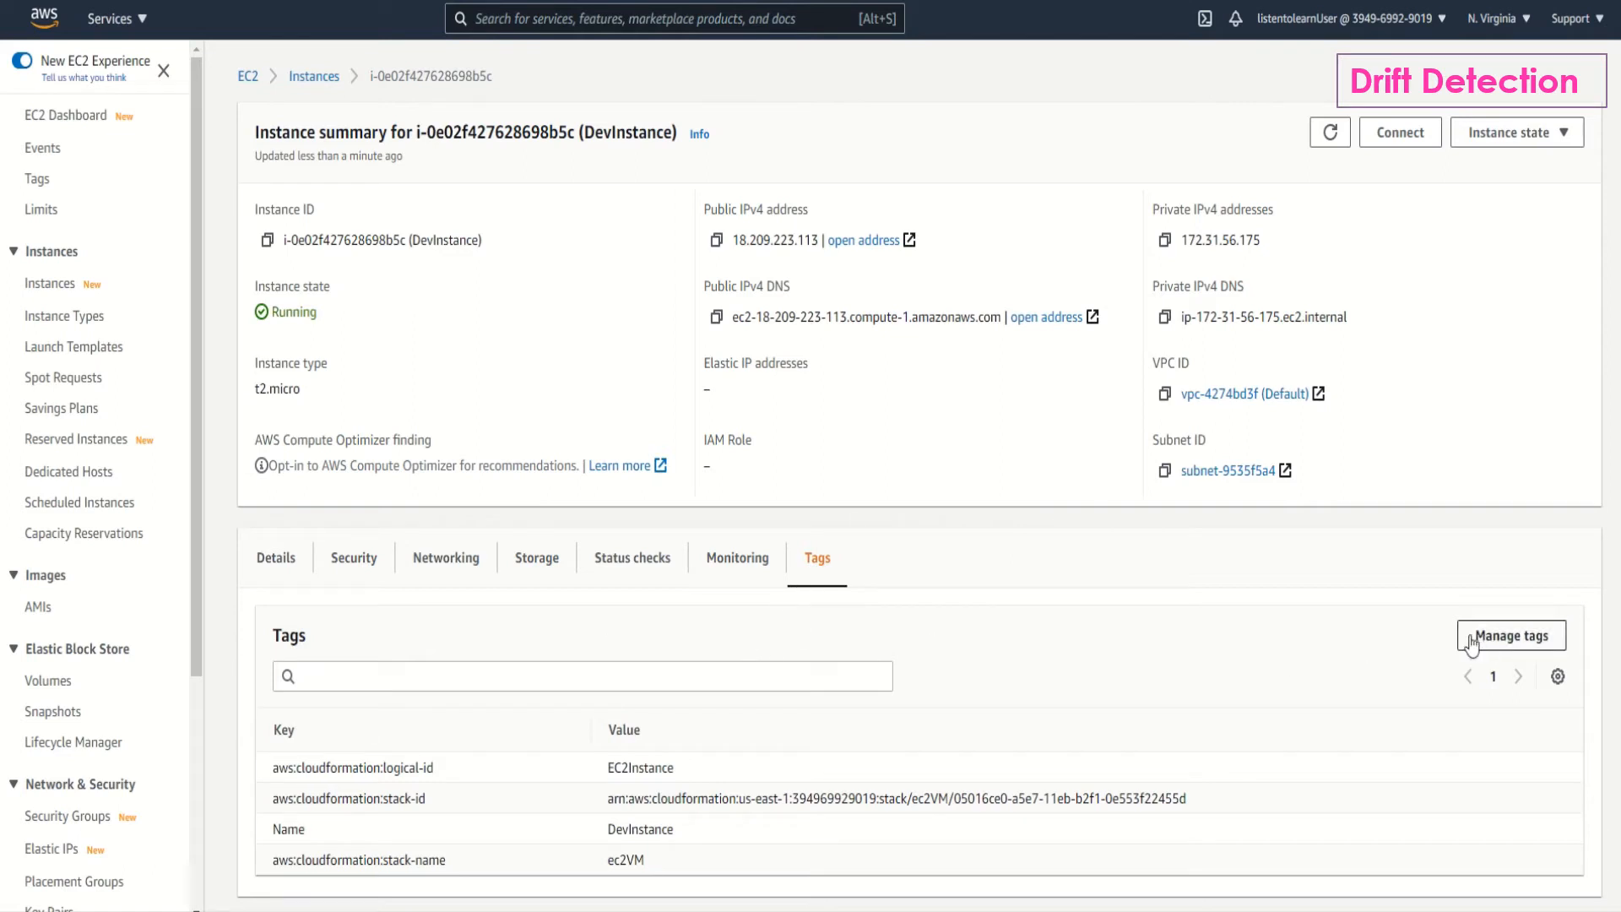
click(1511, 635)
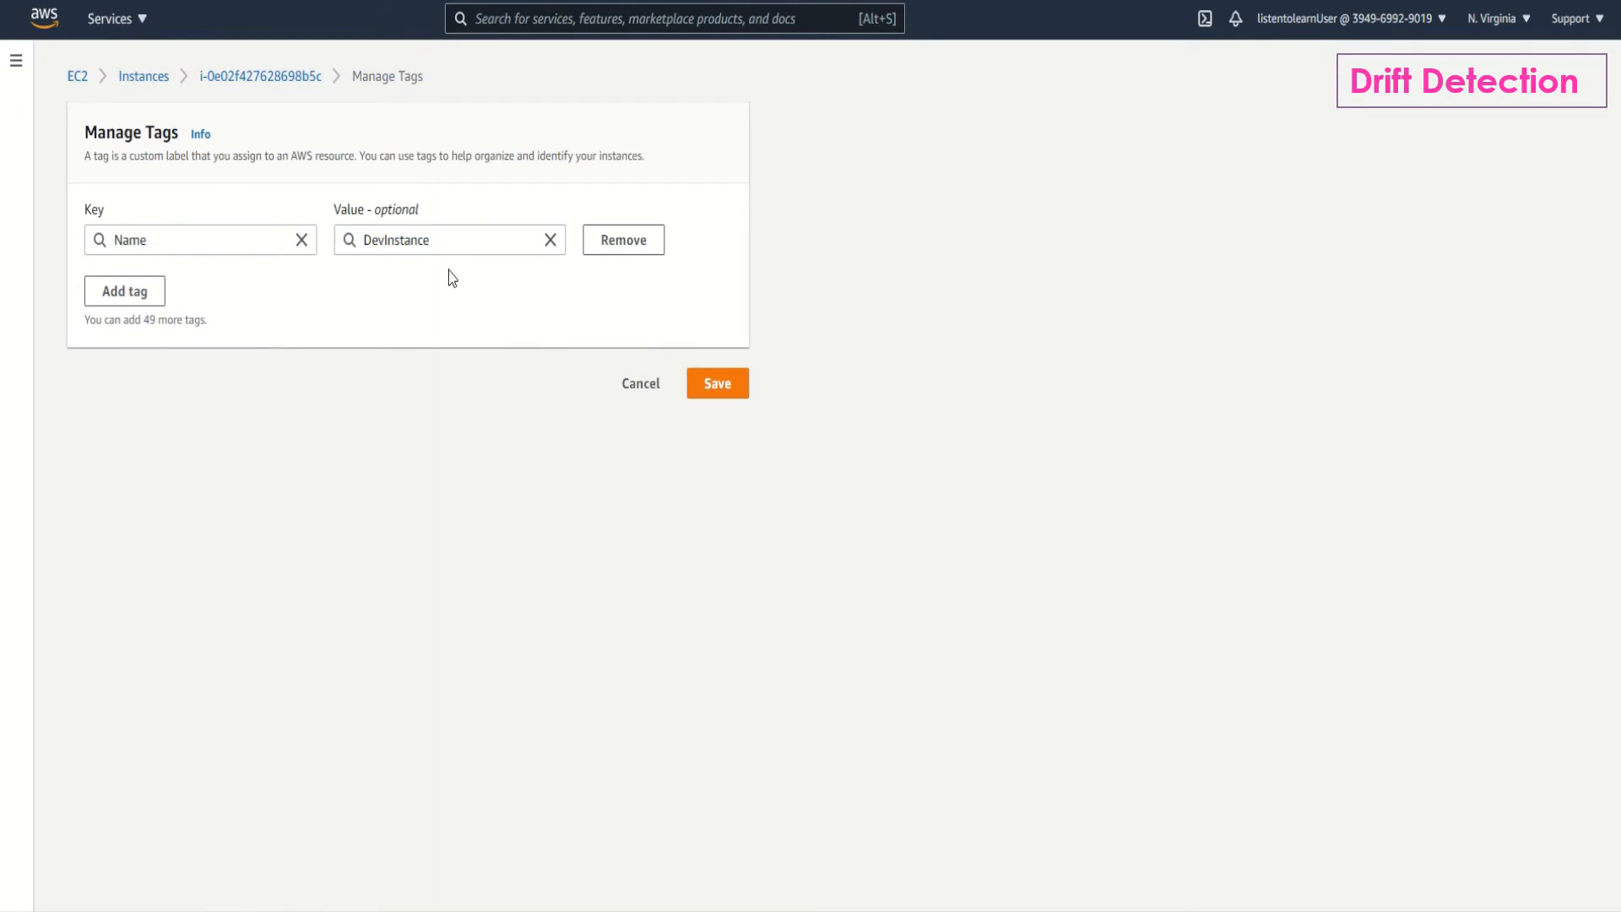
Save a new tag row with key Environment and value Dev.
click(124, 291)
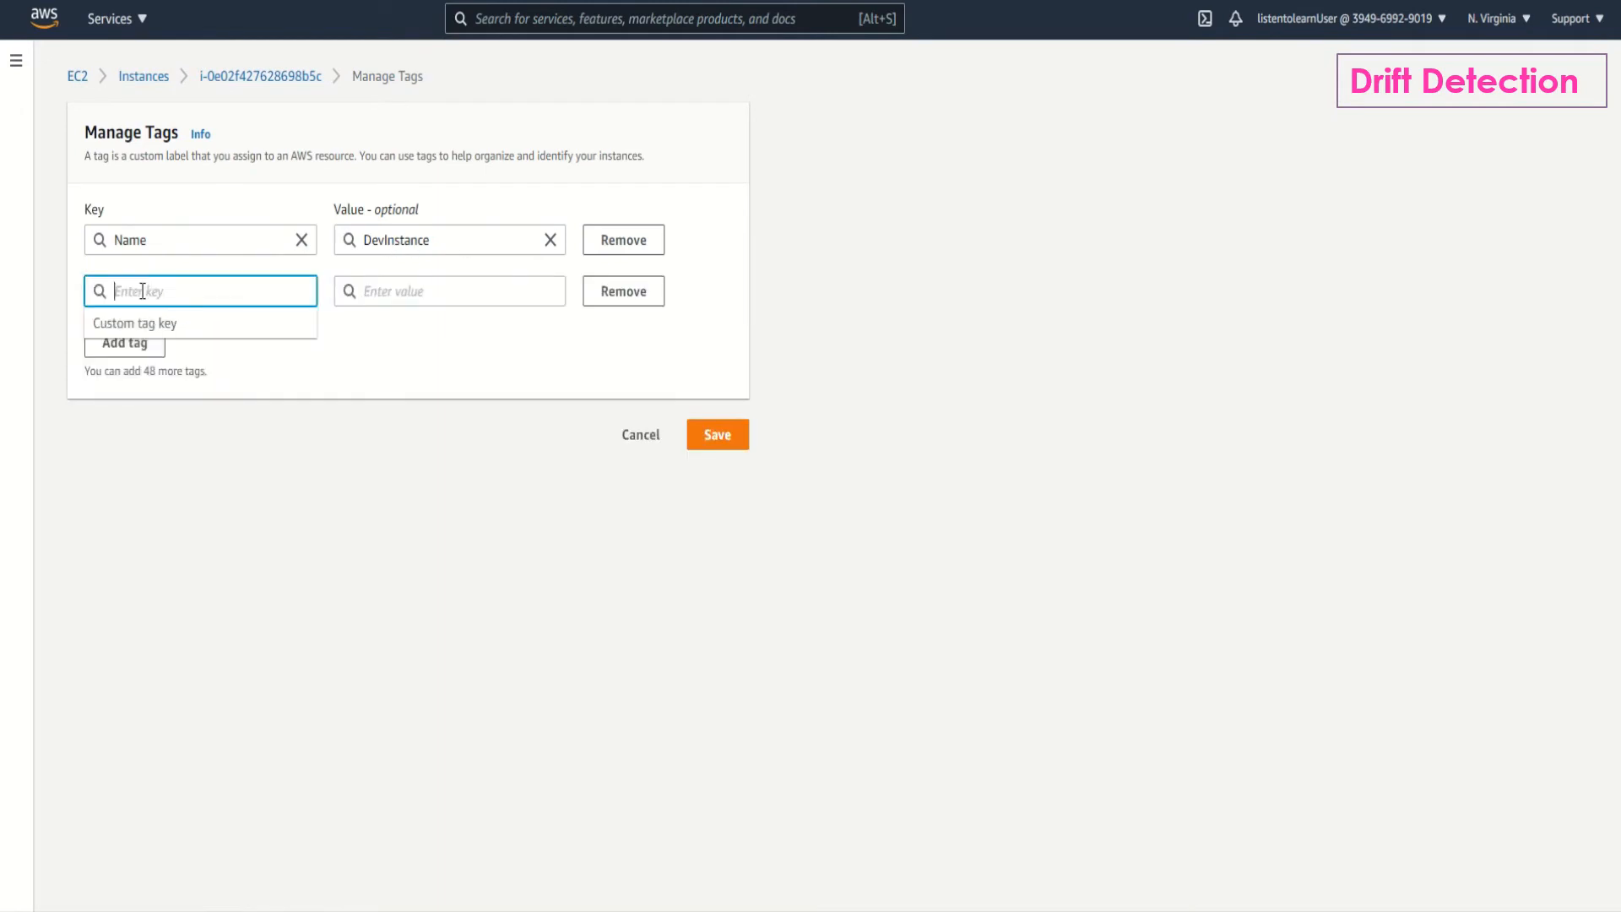
mouse_move(563, 475)
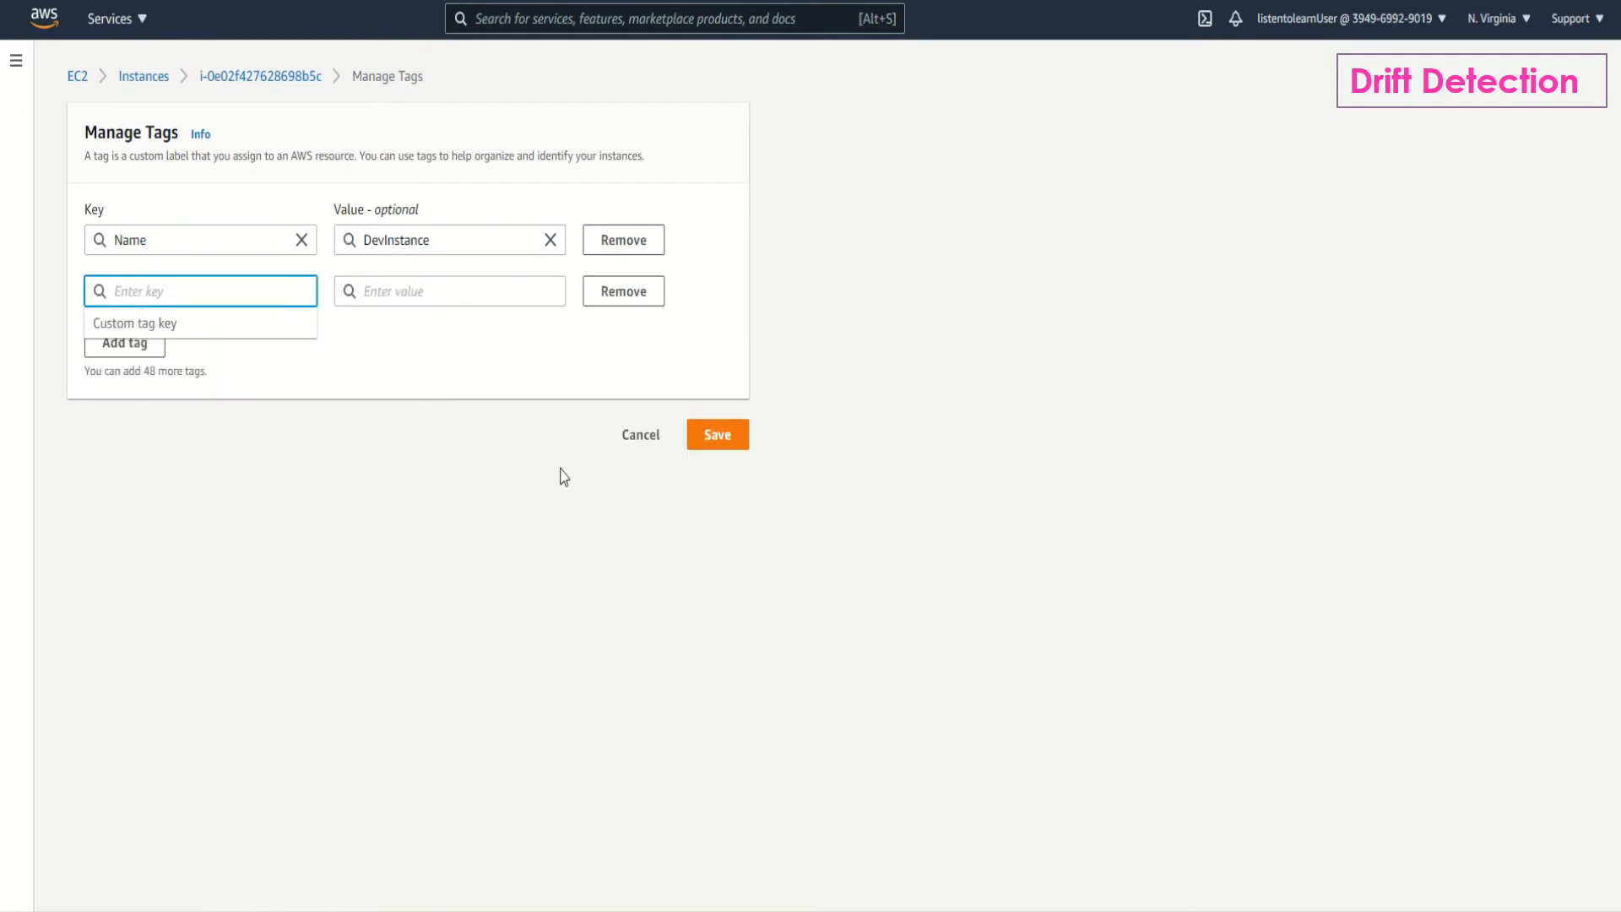
text(Environment)
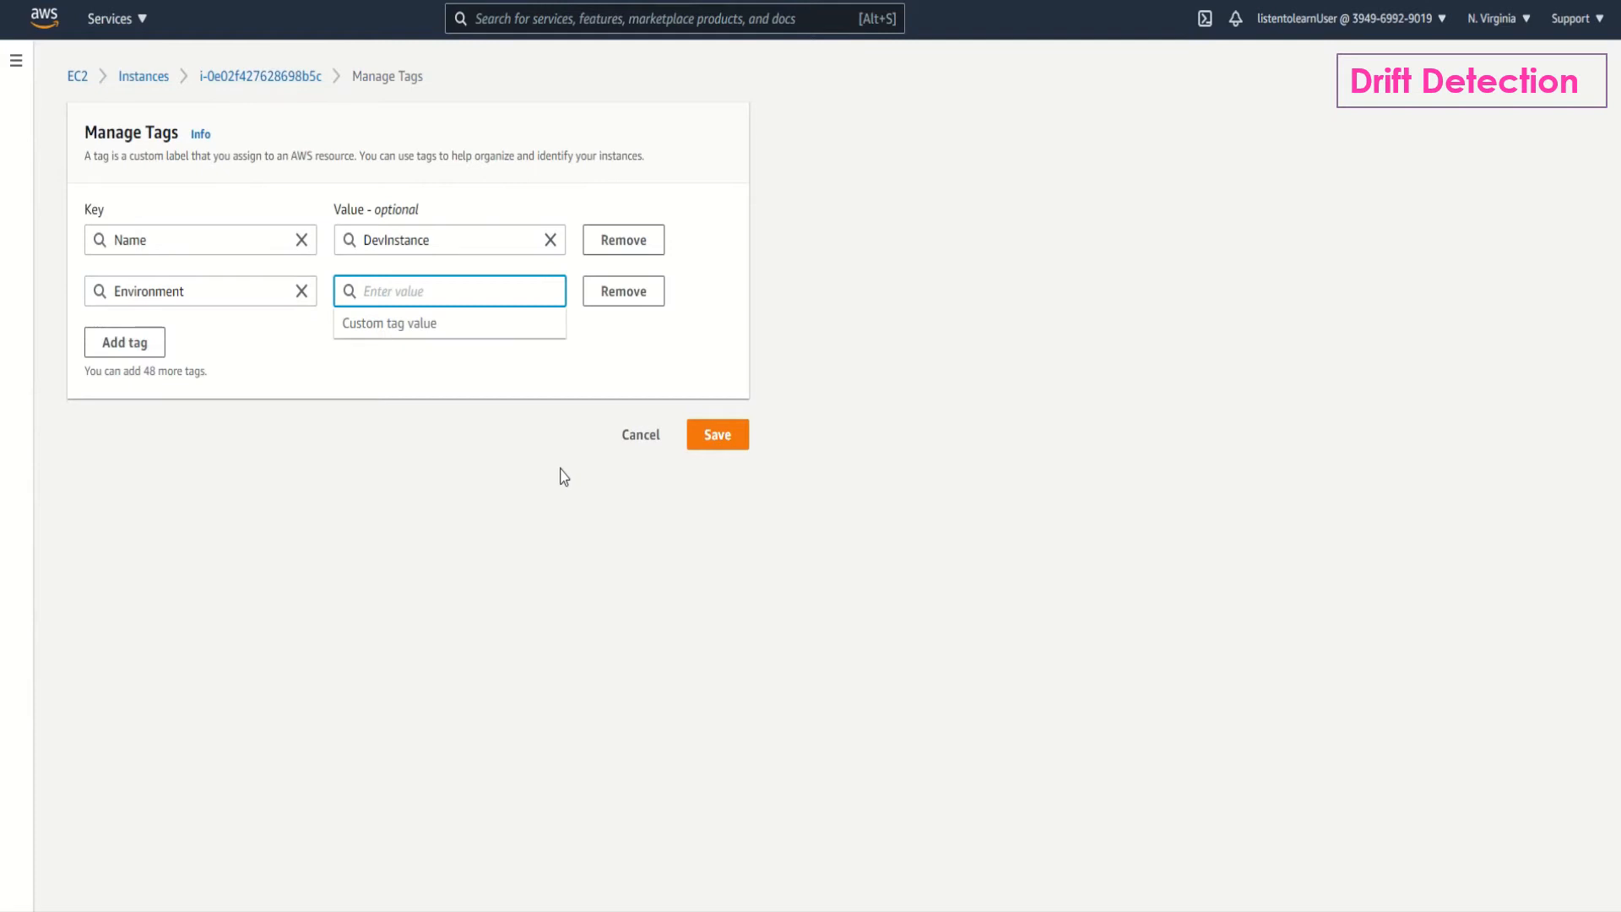
text(Dev)
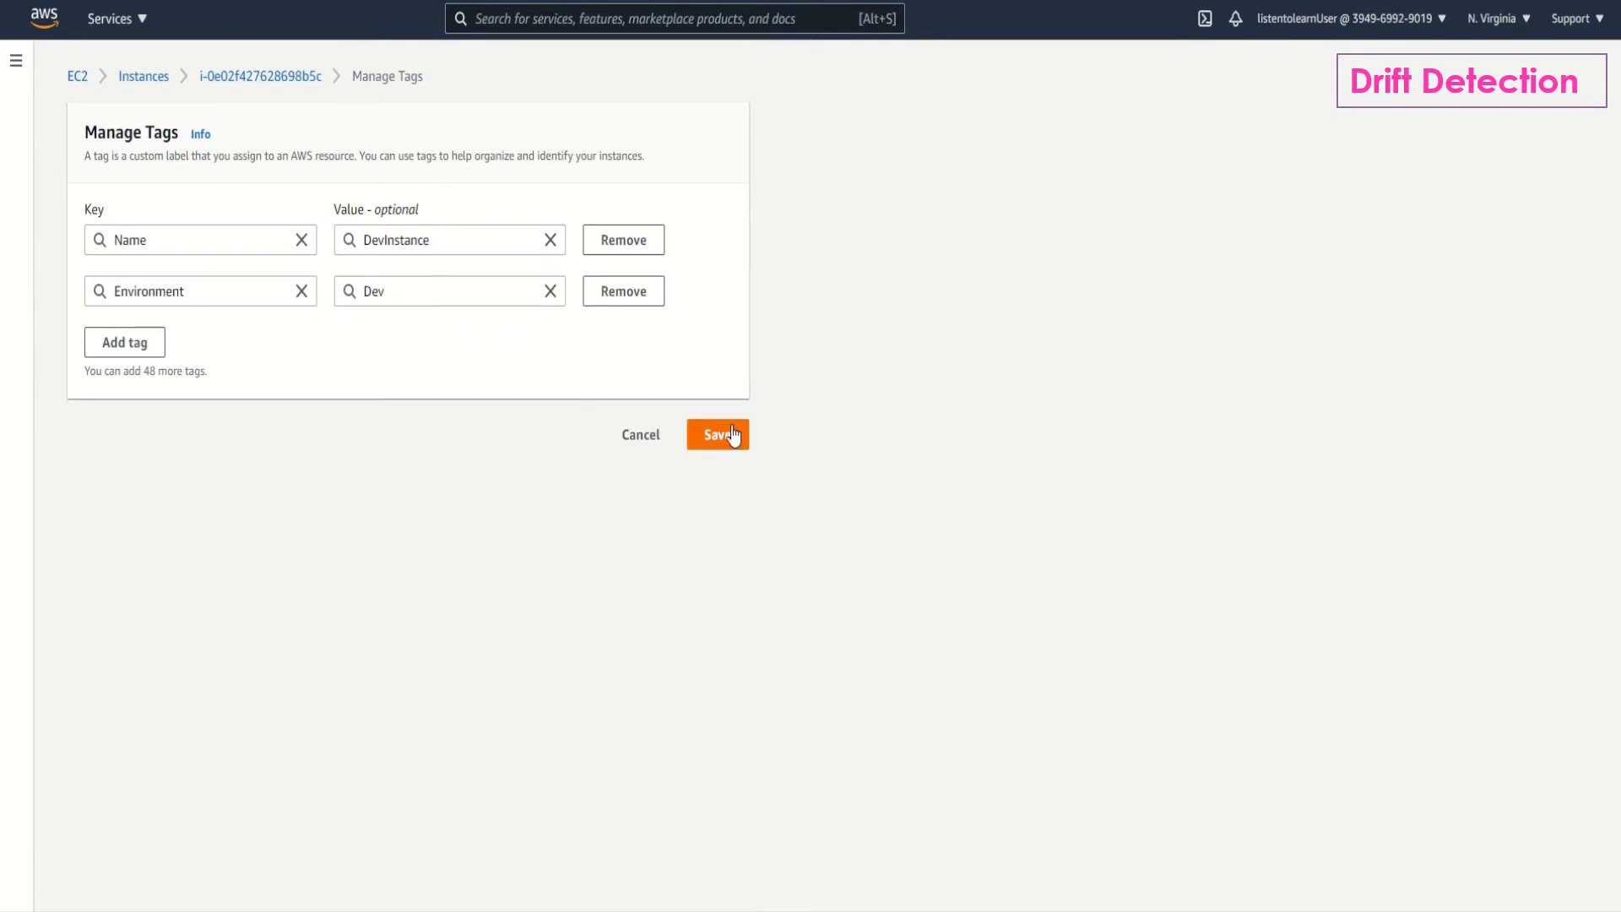
click(717, 433)
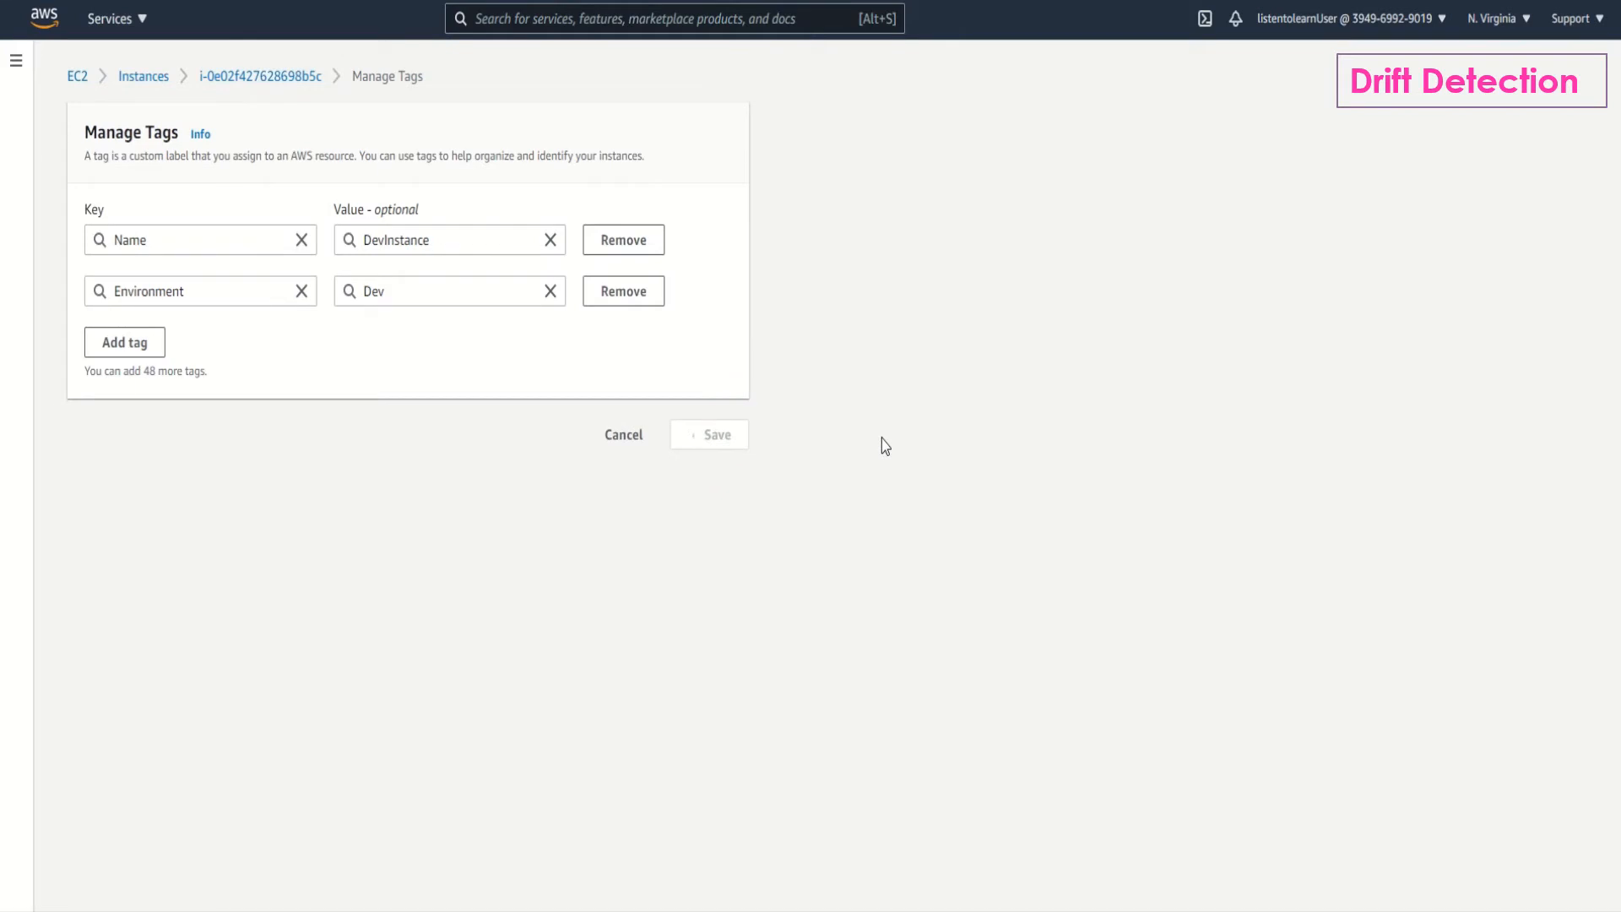
click(708, 434)
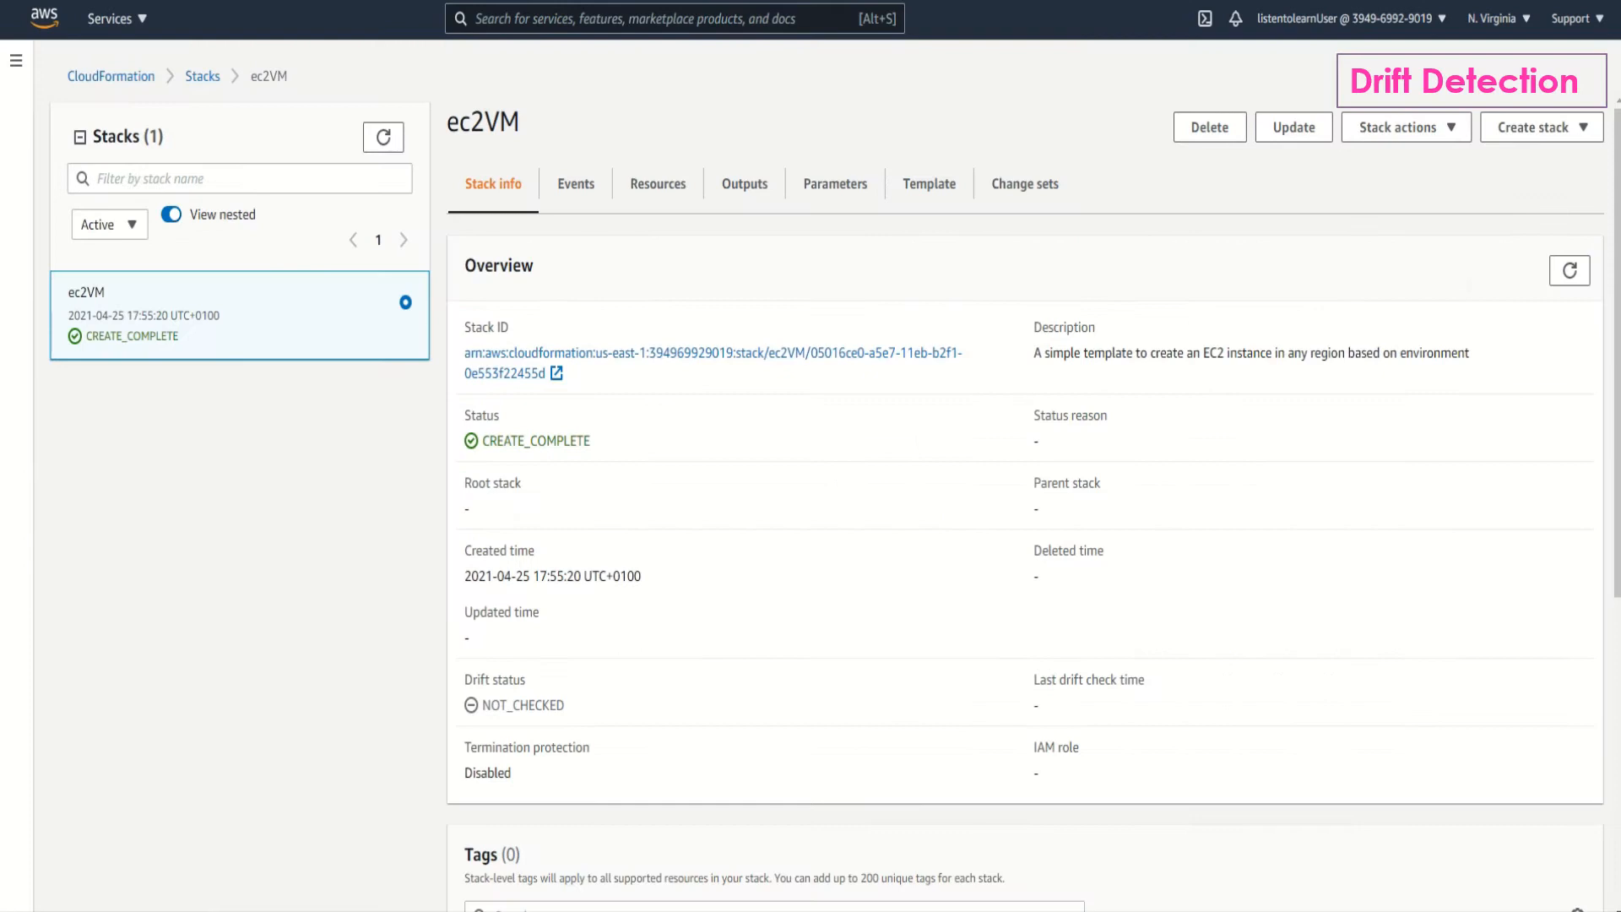
mouse_move(1145, 293)
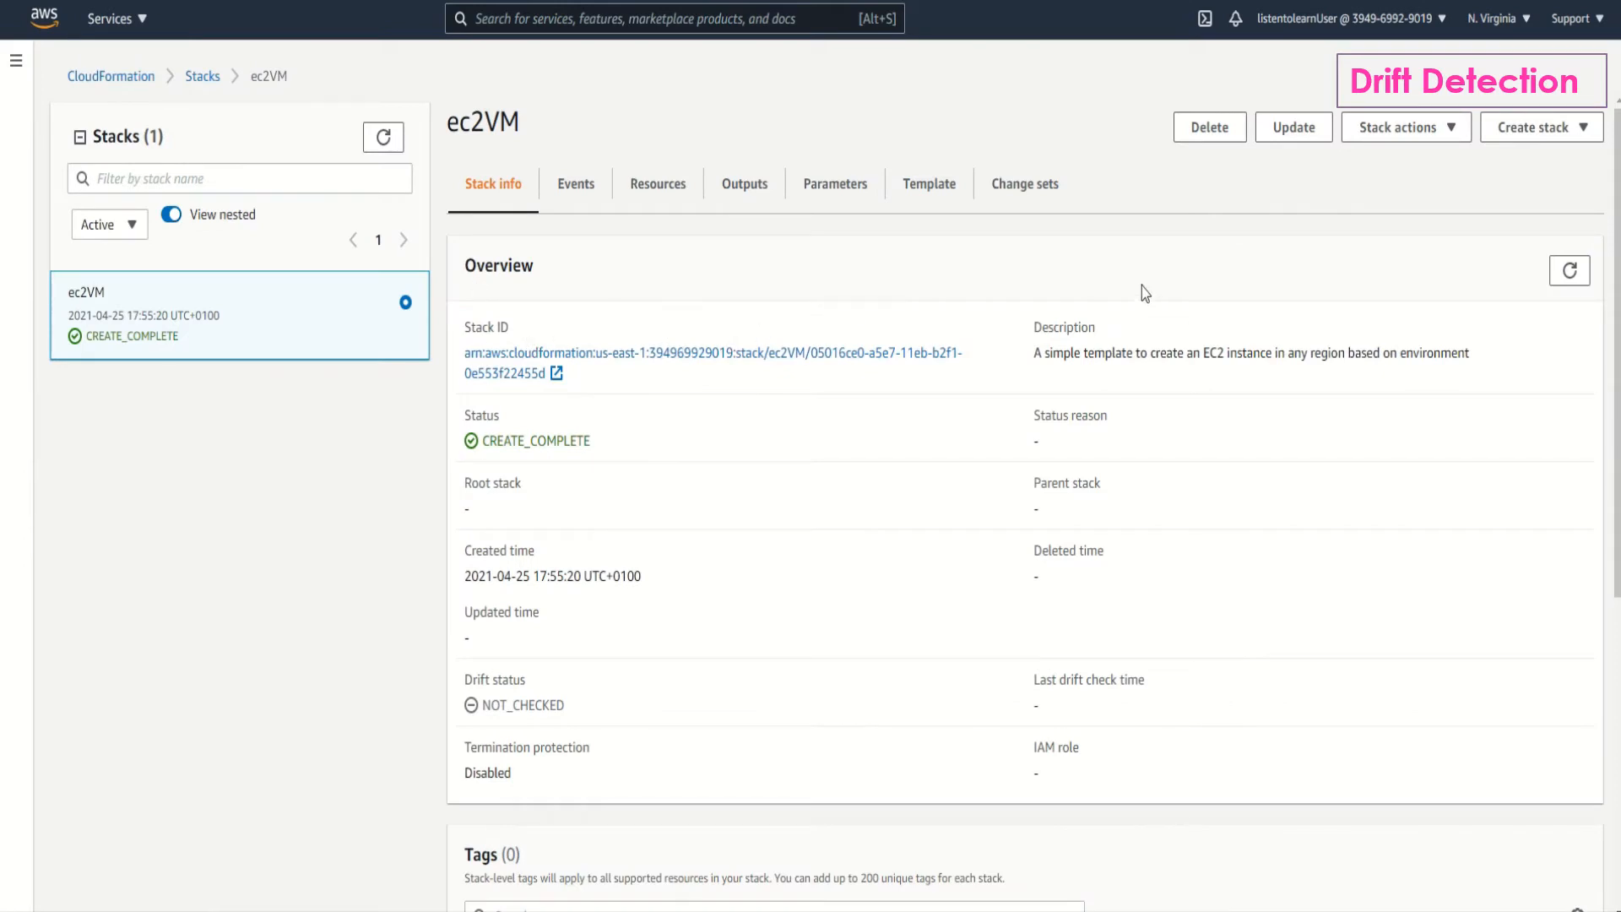
mouse_move(1542, 126)
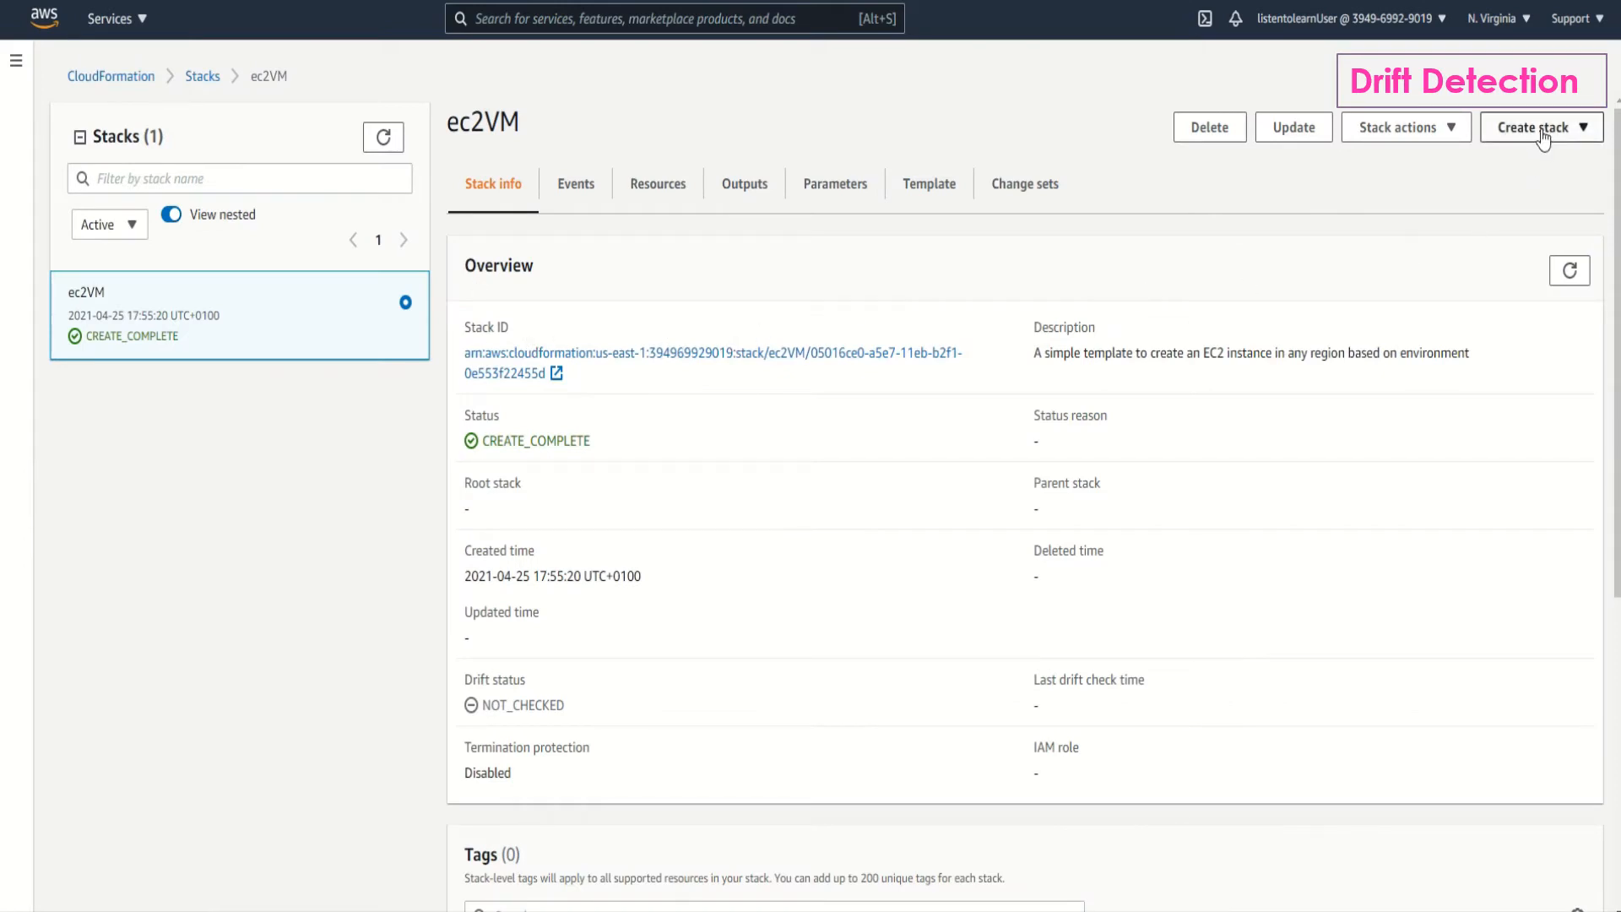
Detect drift on the ec2VM stack and view the results showing EC2Instance MODIFIED.
click(1403, 126)
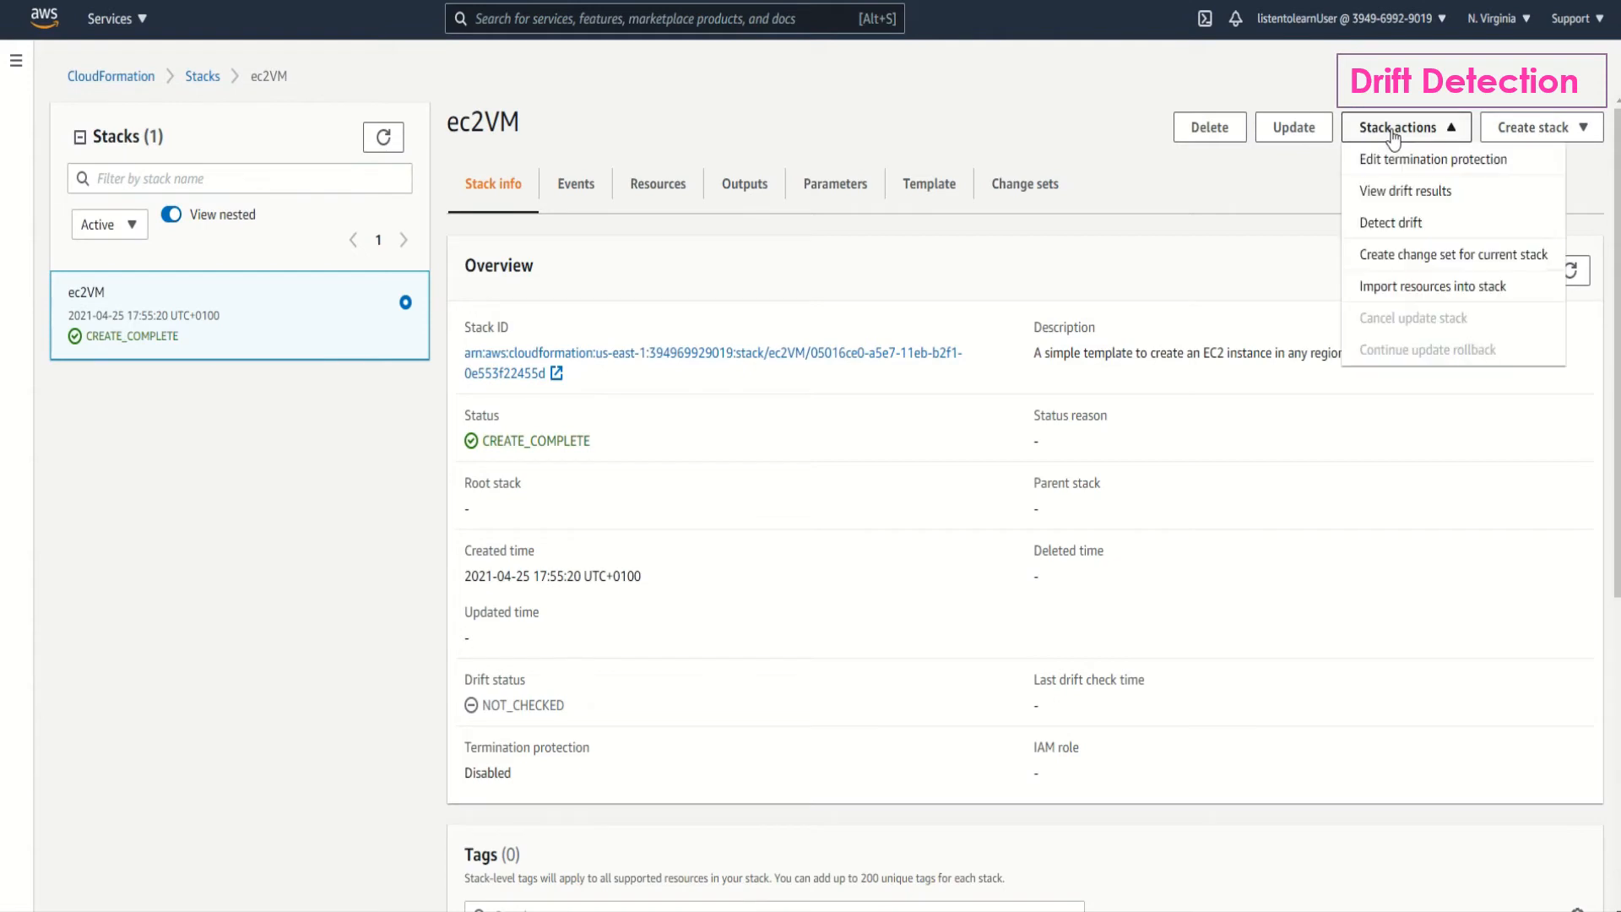
mouse_move(1401, 286)
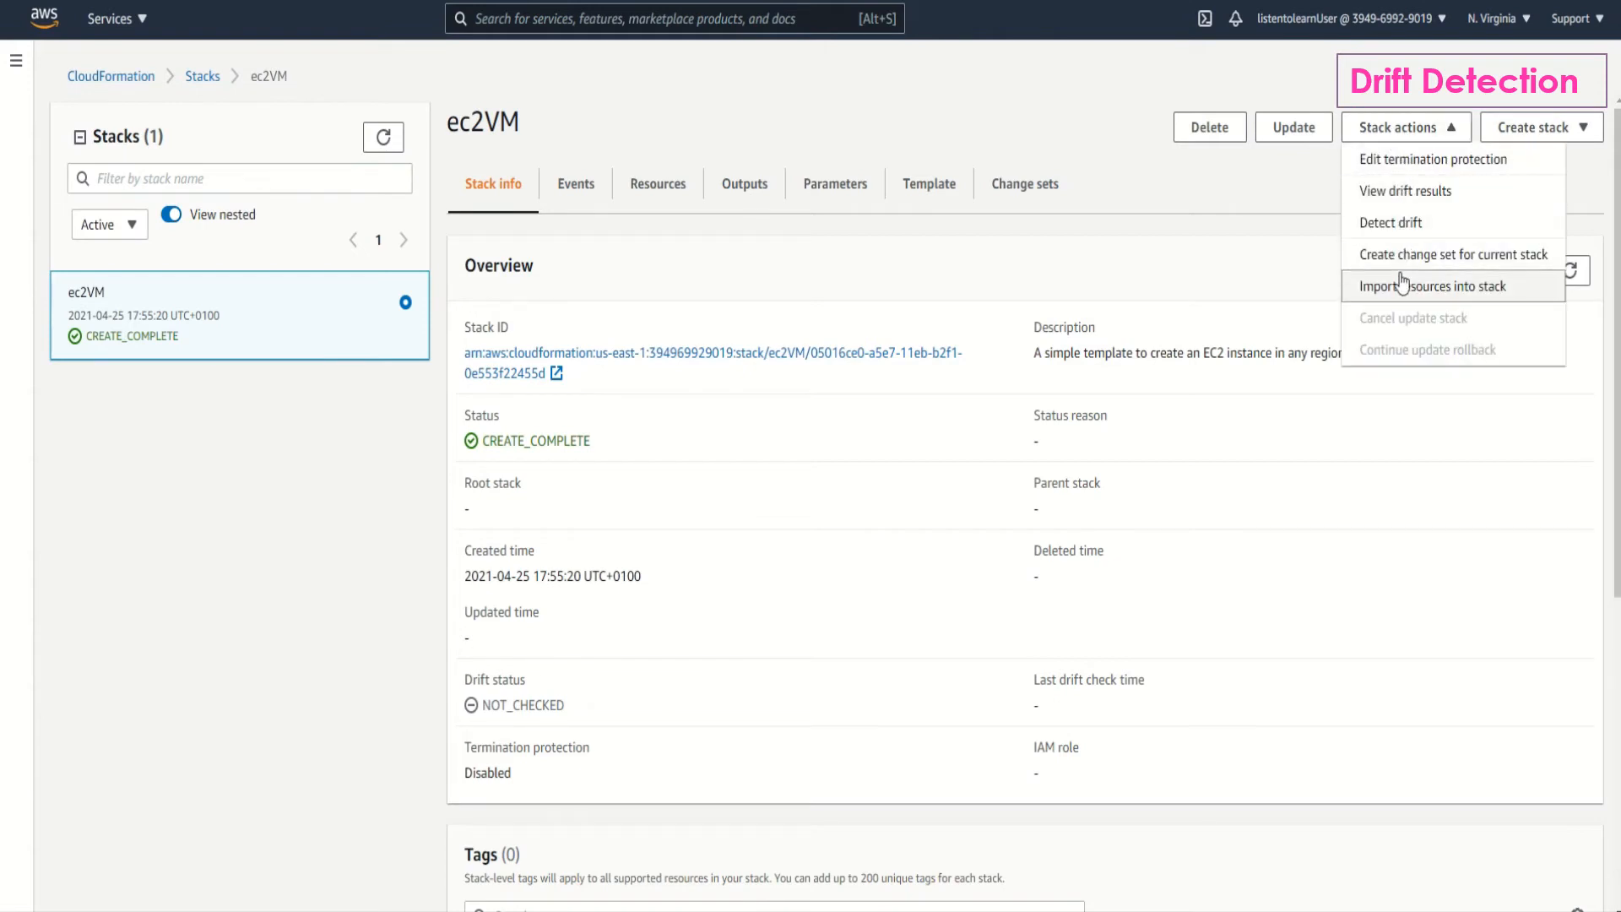
mouse_move(1390, 223)
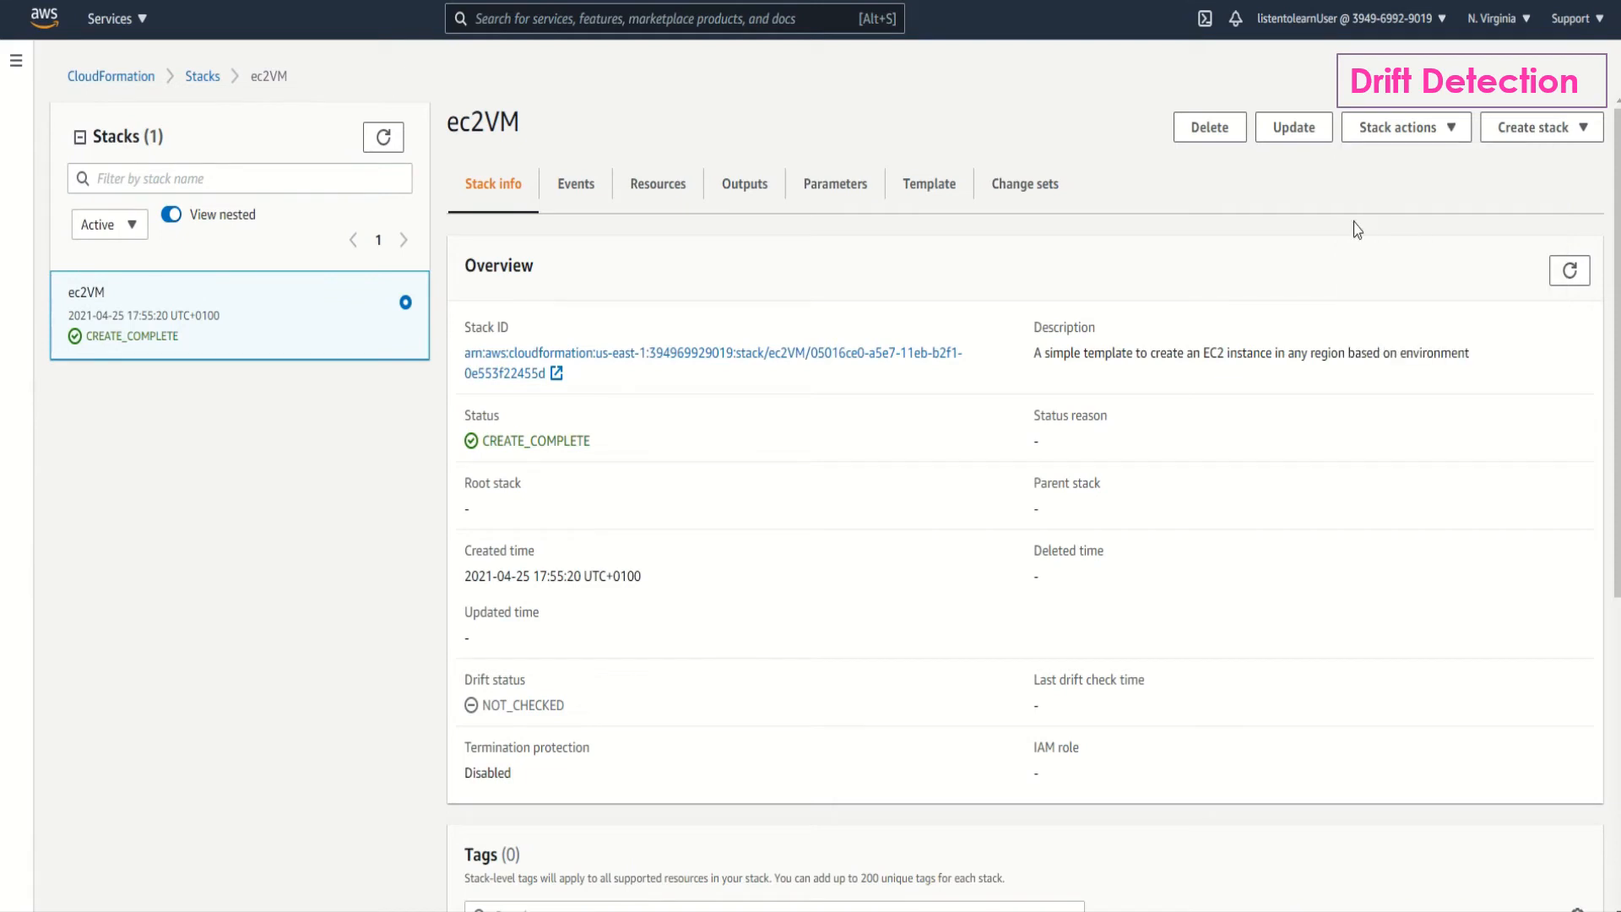
click(1404, 126)
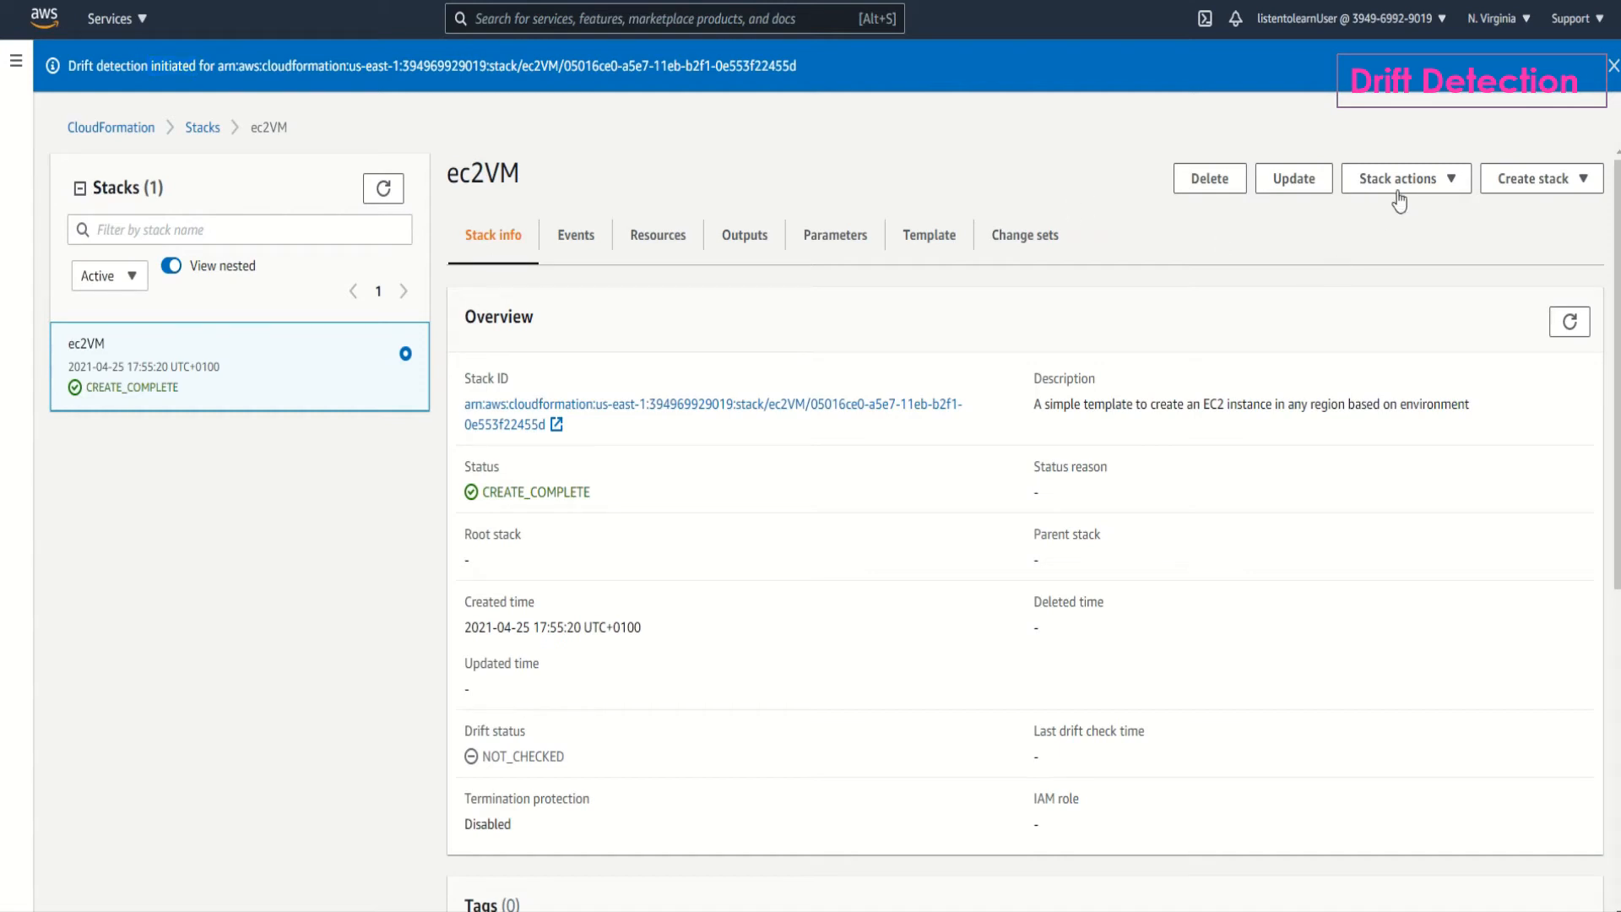
click(1403, 179)
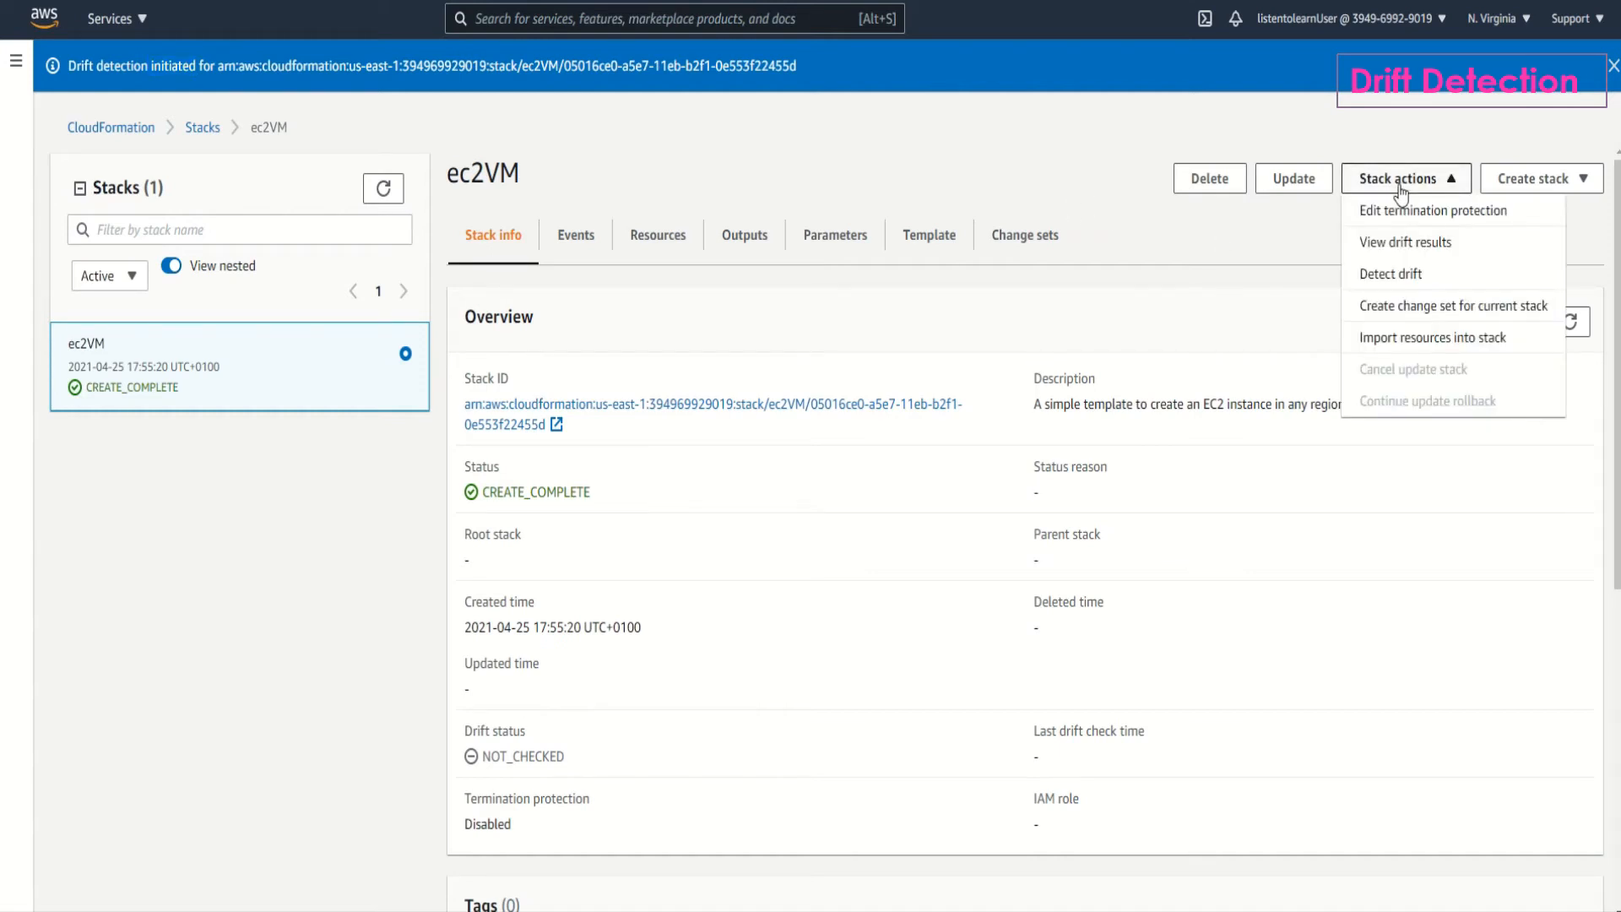
click(1405, 243)
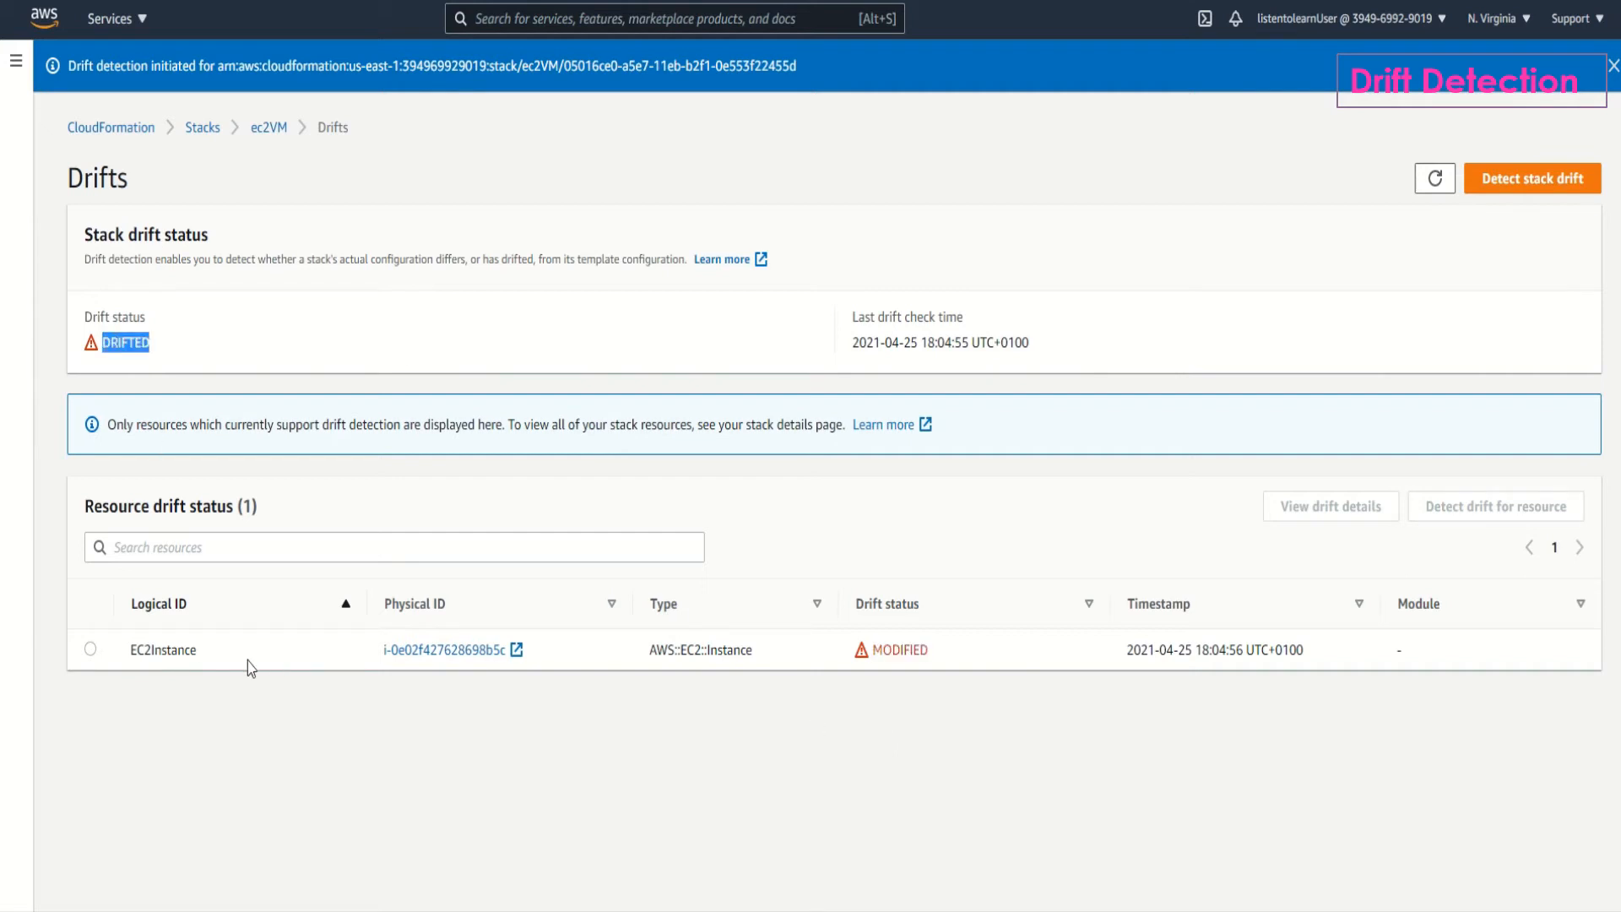
Select the MODIFIED EC2Instance resource in the Resource drift status table.
click(90, 650)
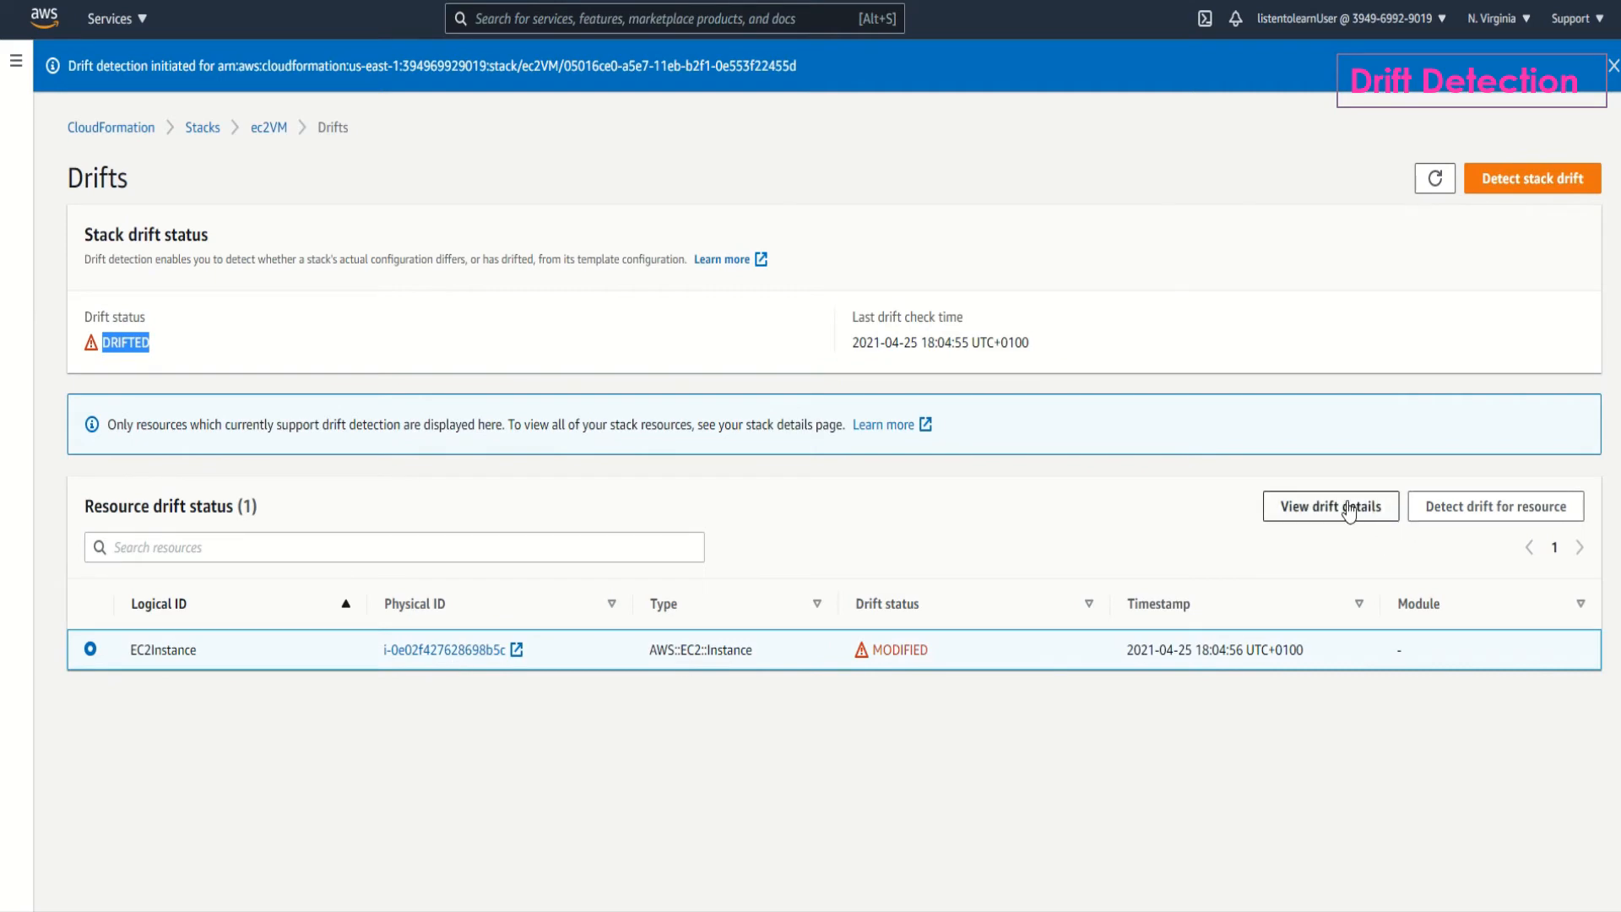
View EC2Instance drift details and highlight the added Environment: Dev tag.
click(1330, 507)
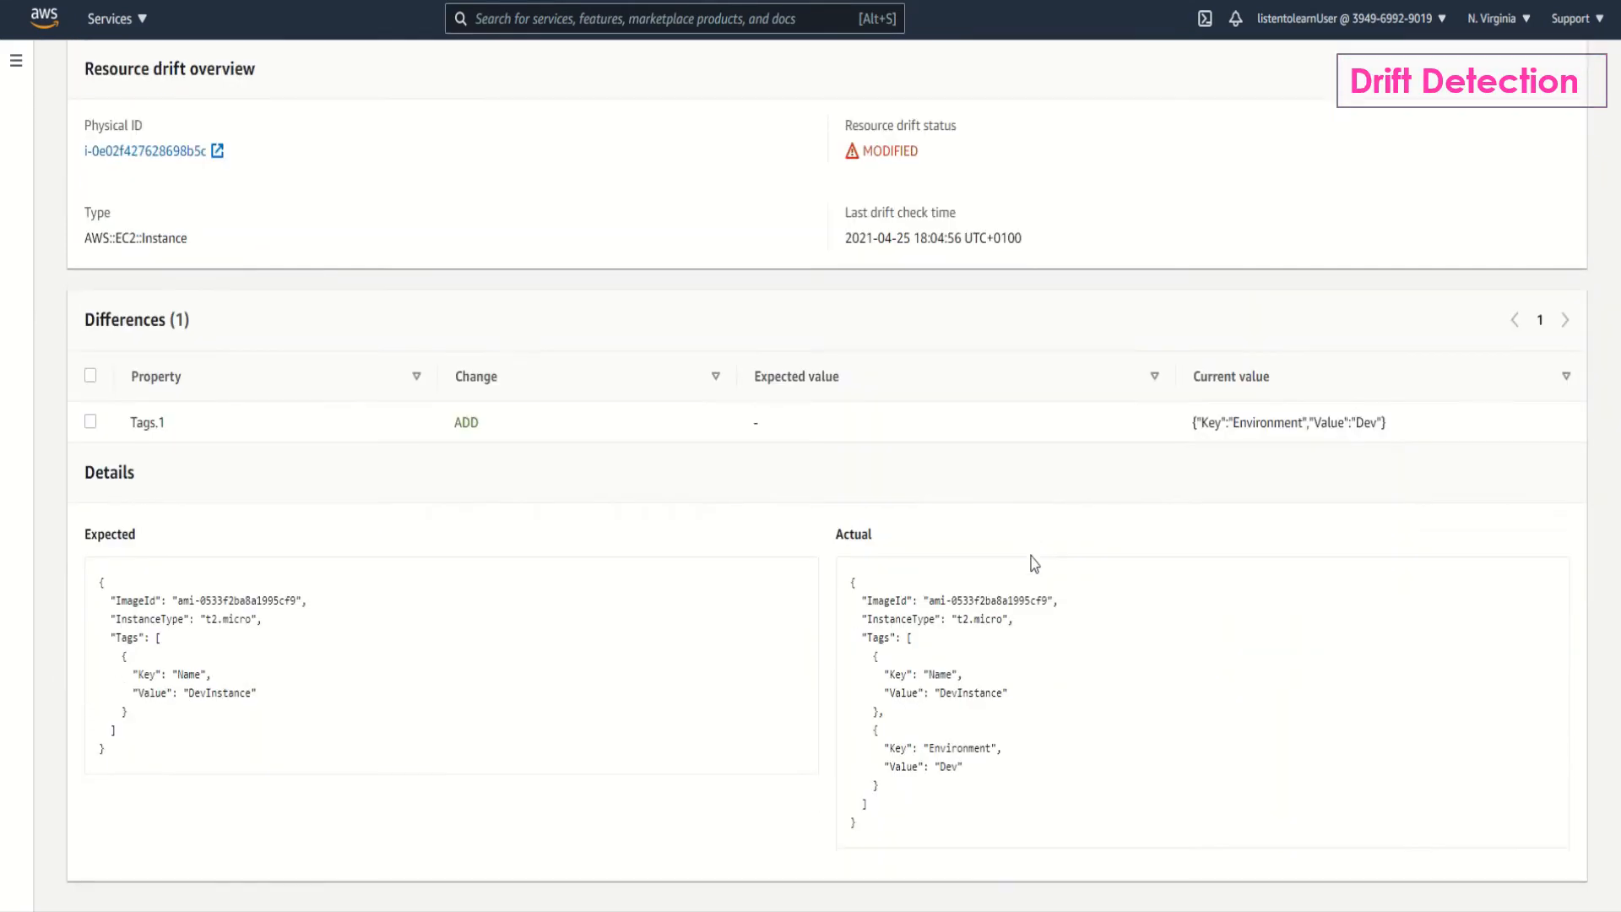
mouse_move(274, 475)
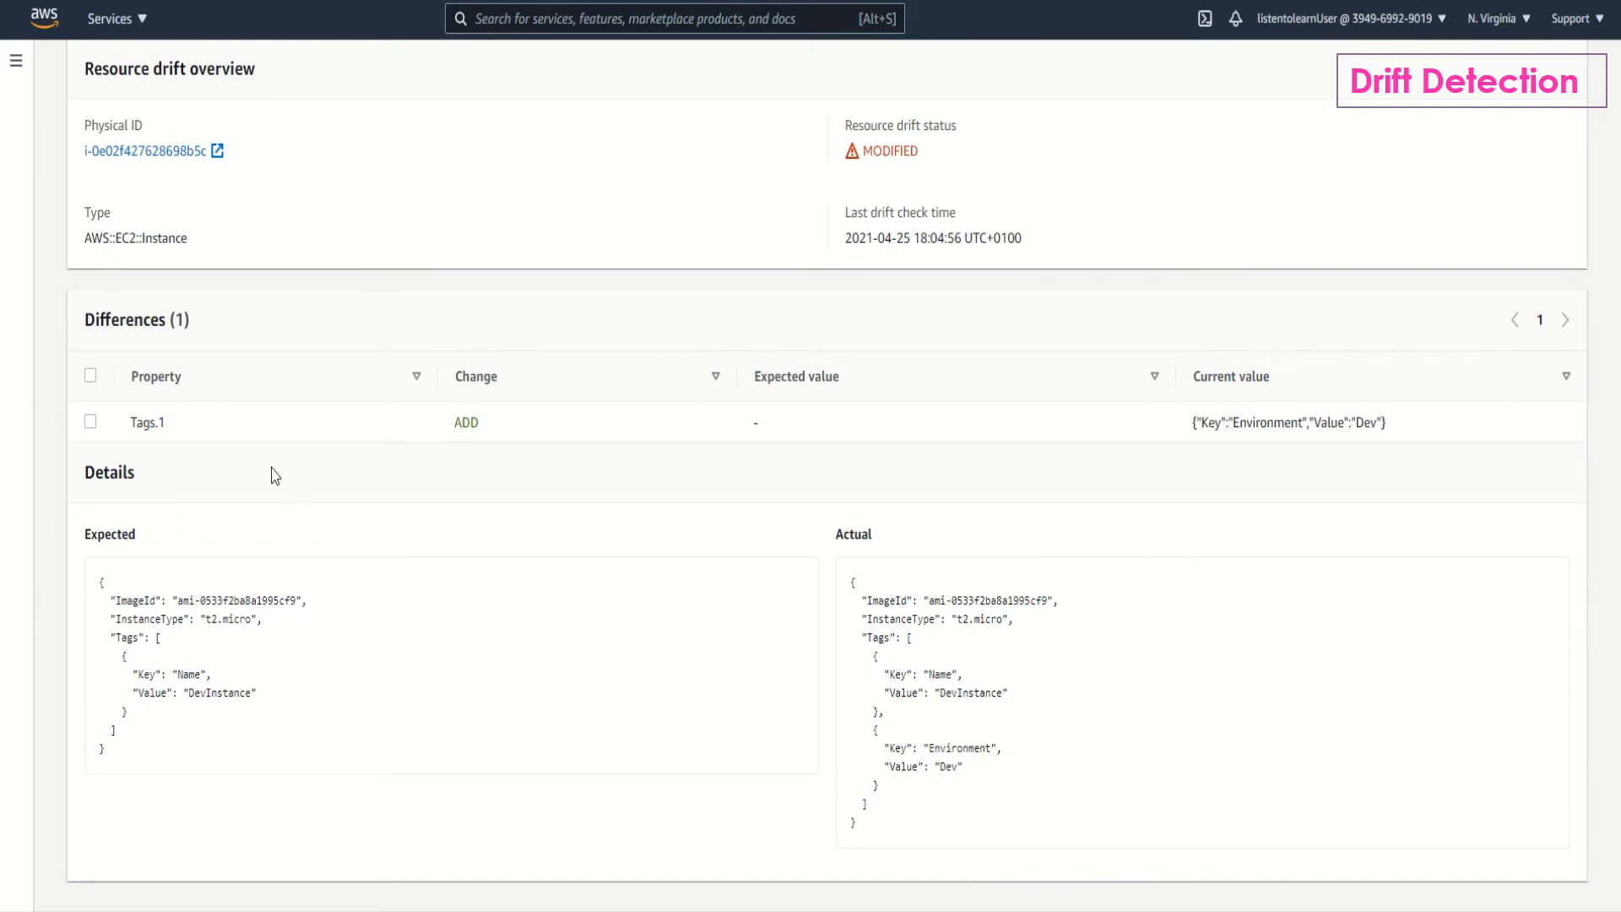
mouse_move(172, 437)
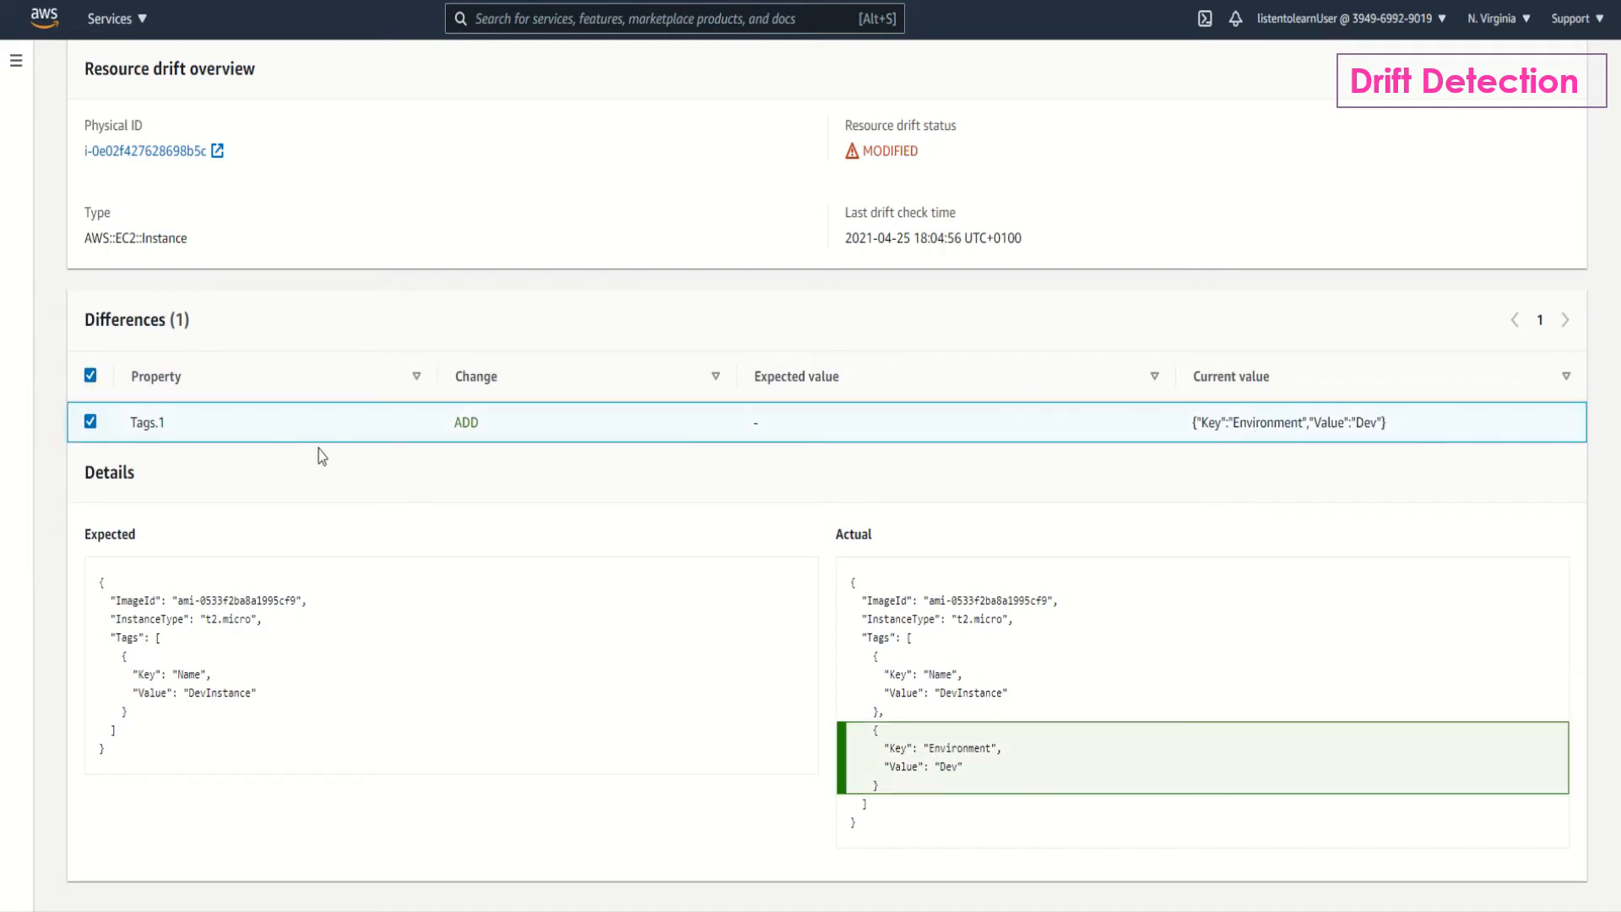
mouse_move(499, 448)
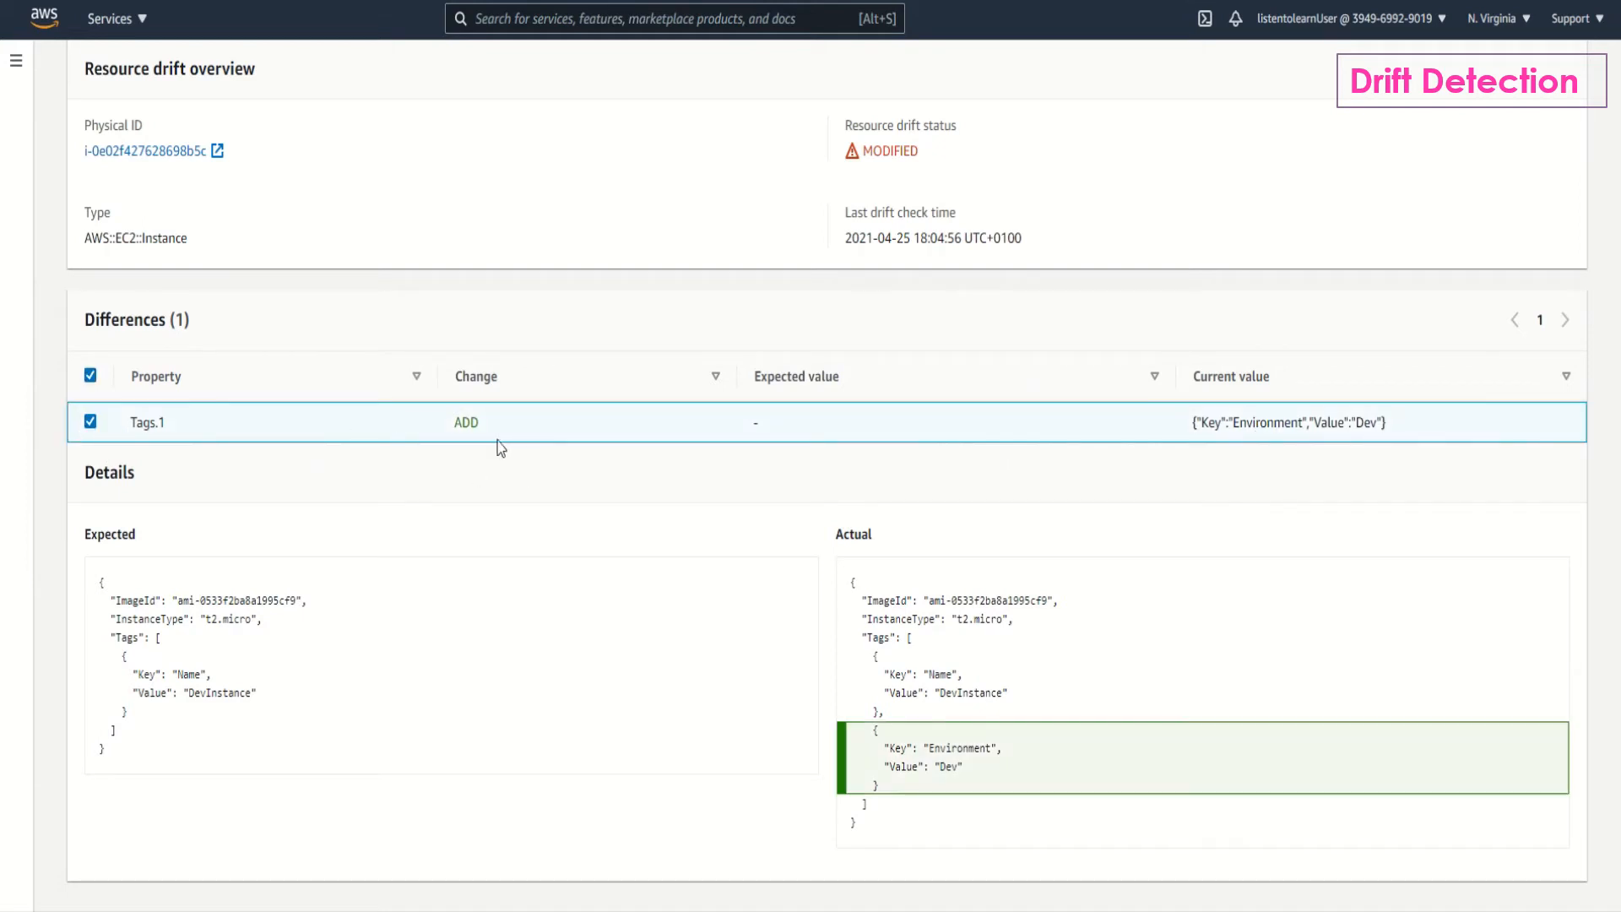
mouse_move(589, 492)
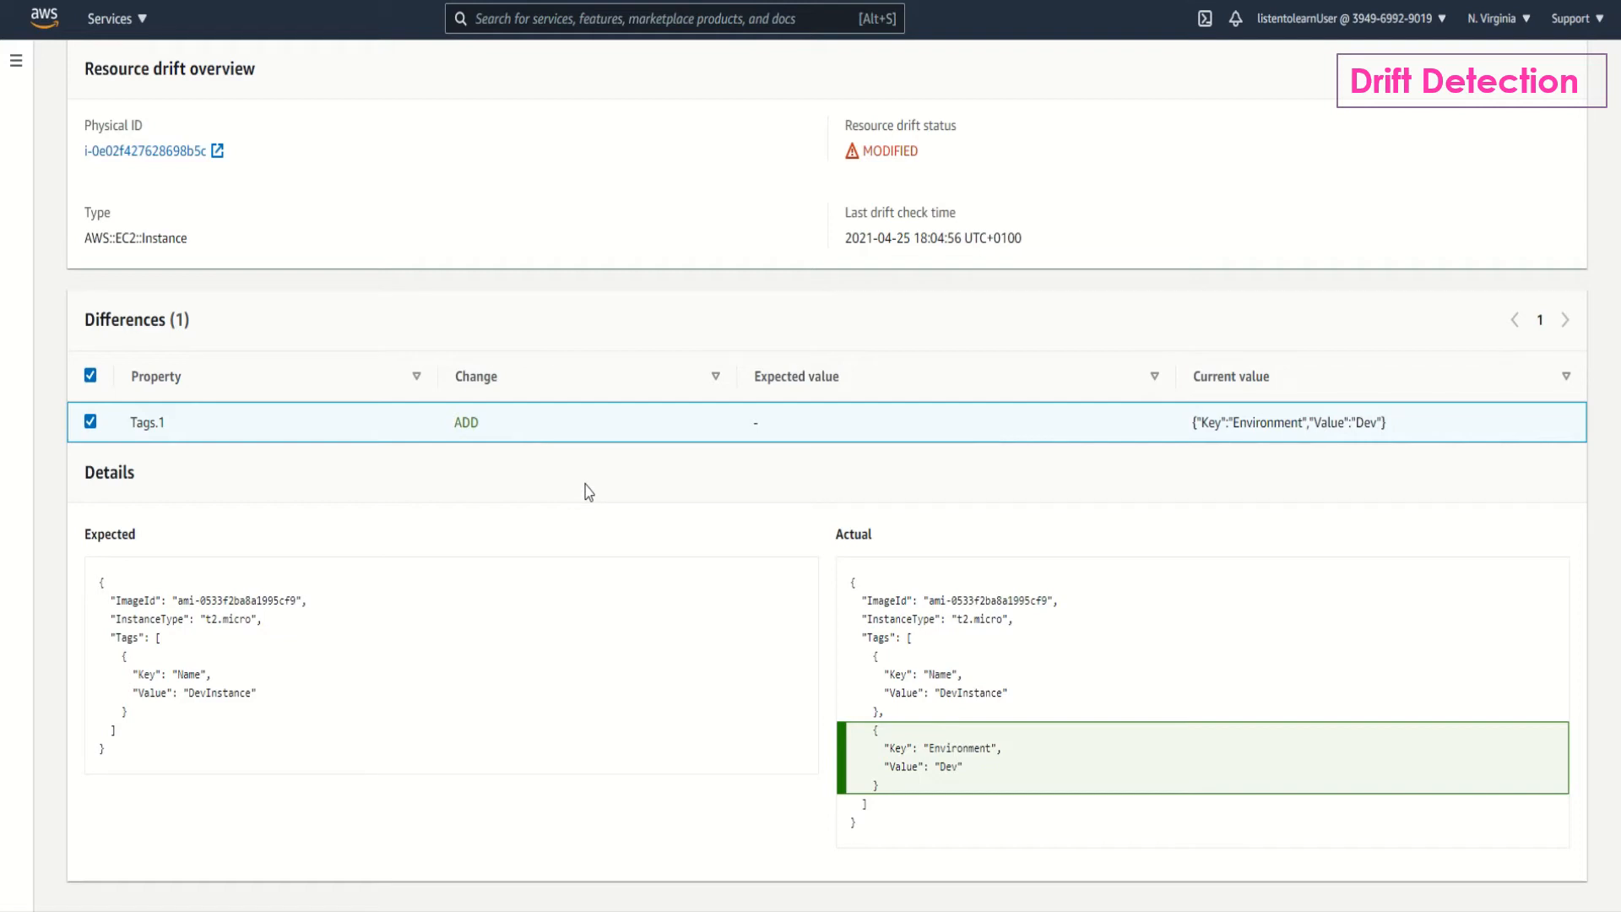
mouse_move(910, 747)
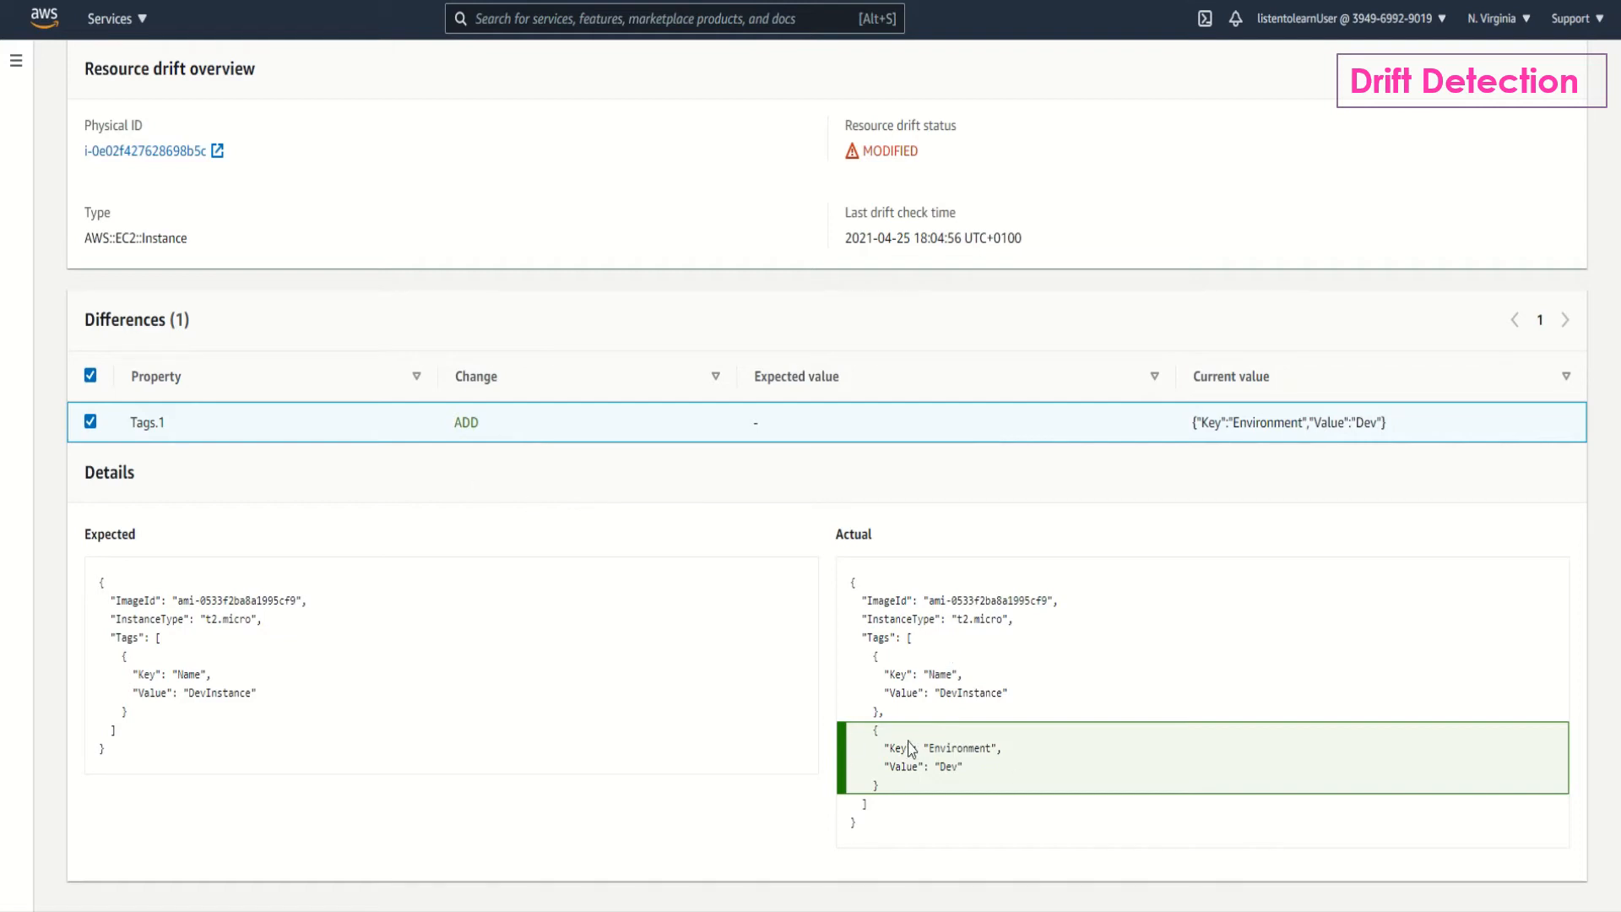
drag(879, 729, 961, 765)
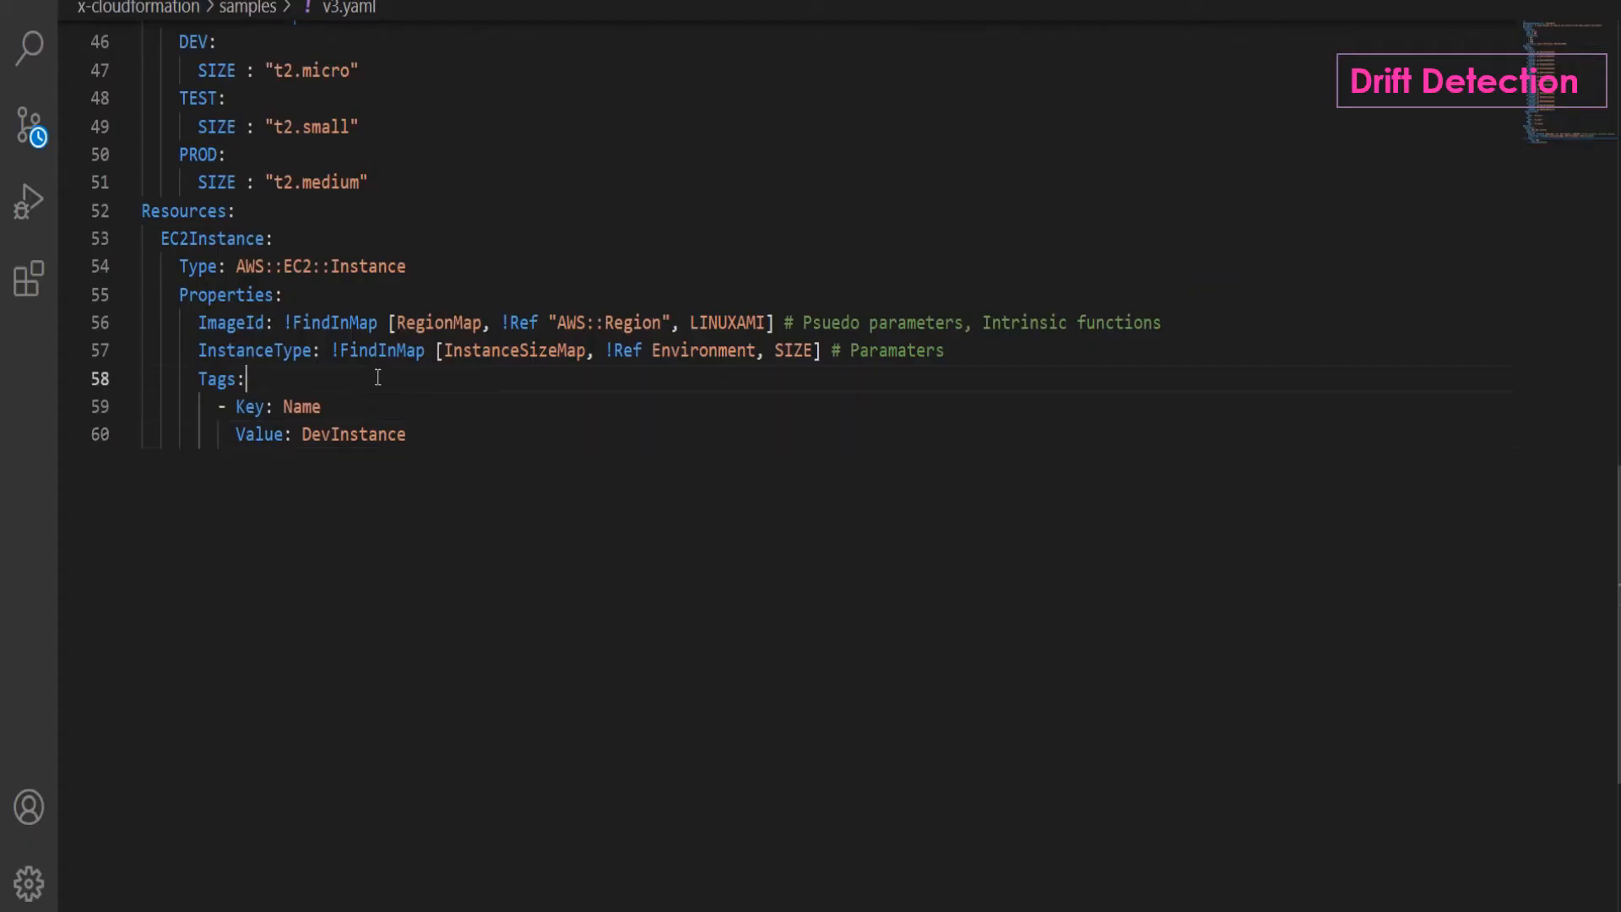
Add a '- Key: Environment' tag with Value Dev under Tags in v3.yaml.
double_click(353, 434)
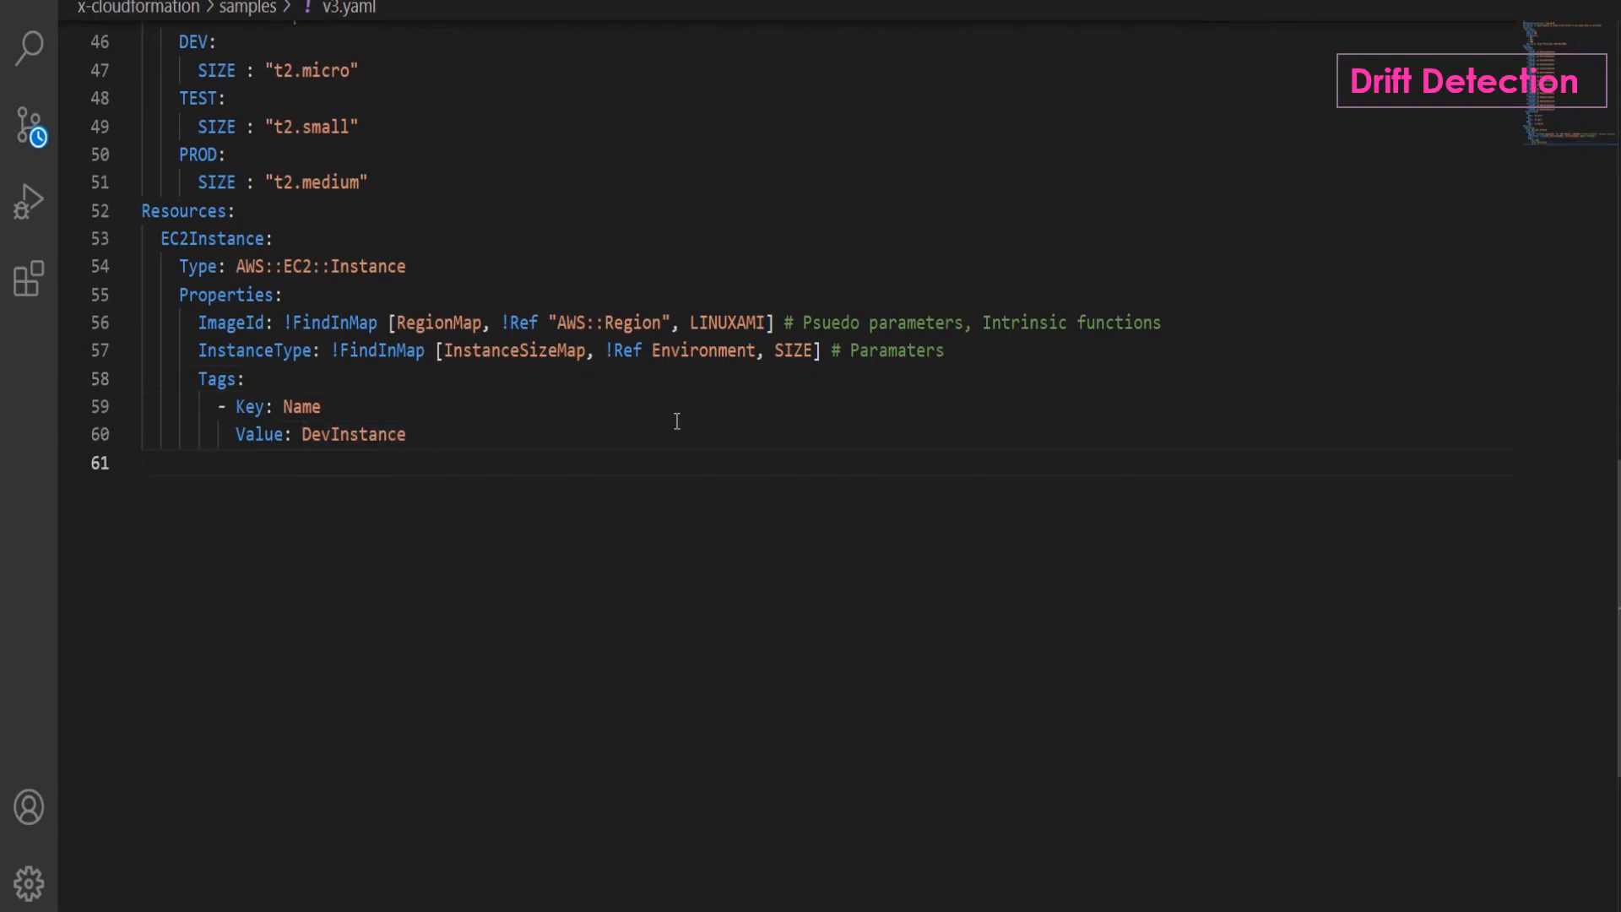
text(- Key: Environment)
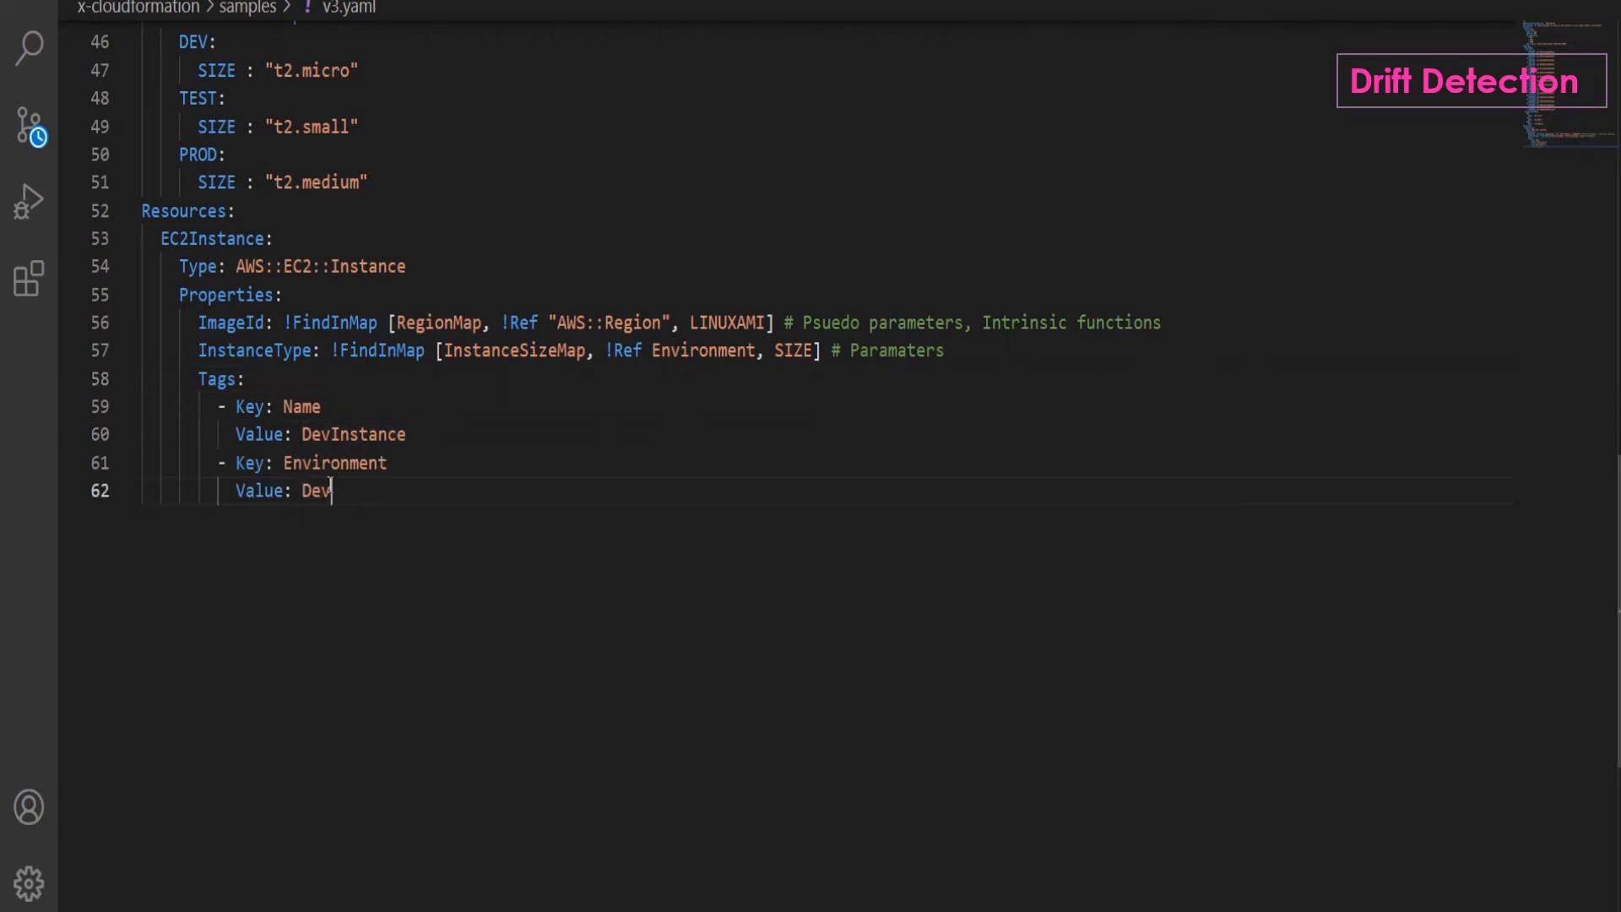
double_click(334, 462)
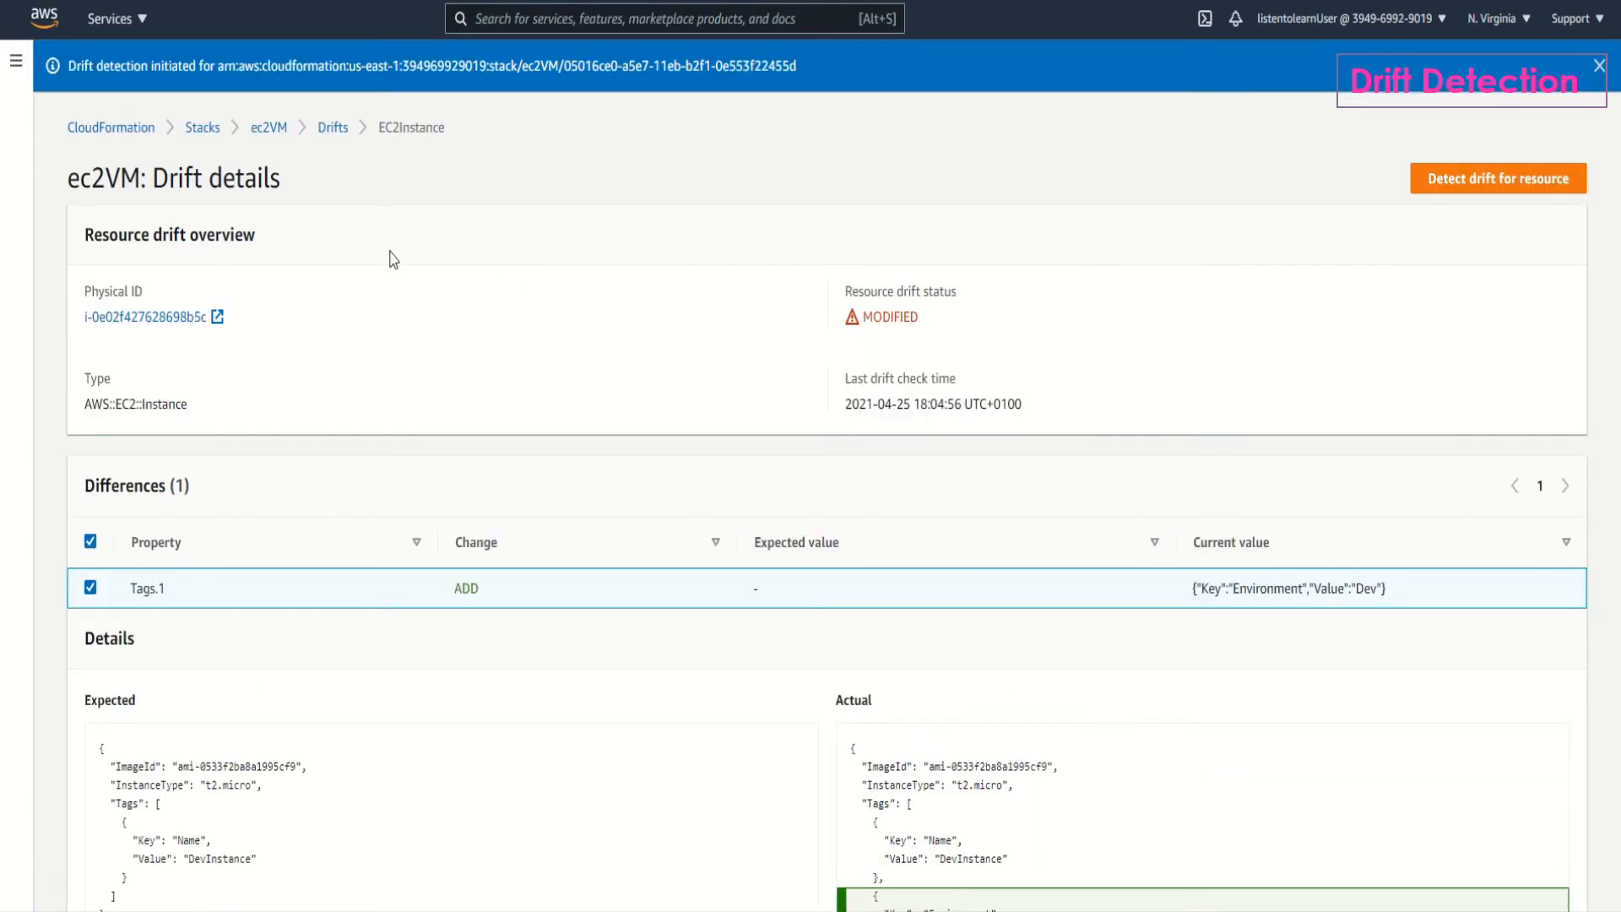
mouse_move(267, 128)
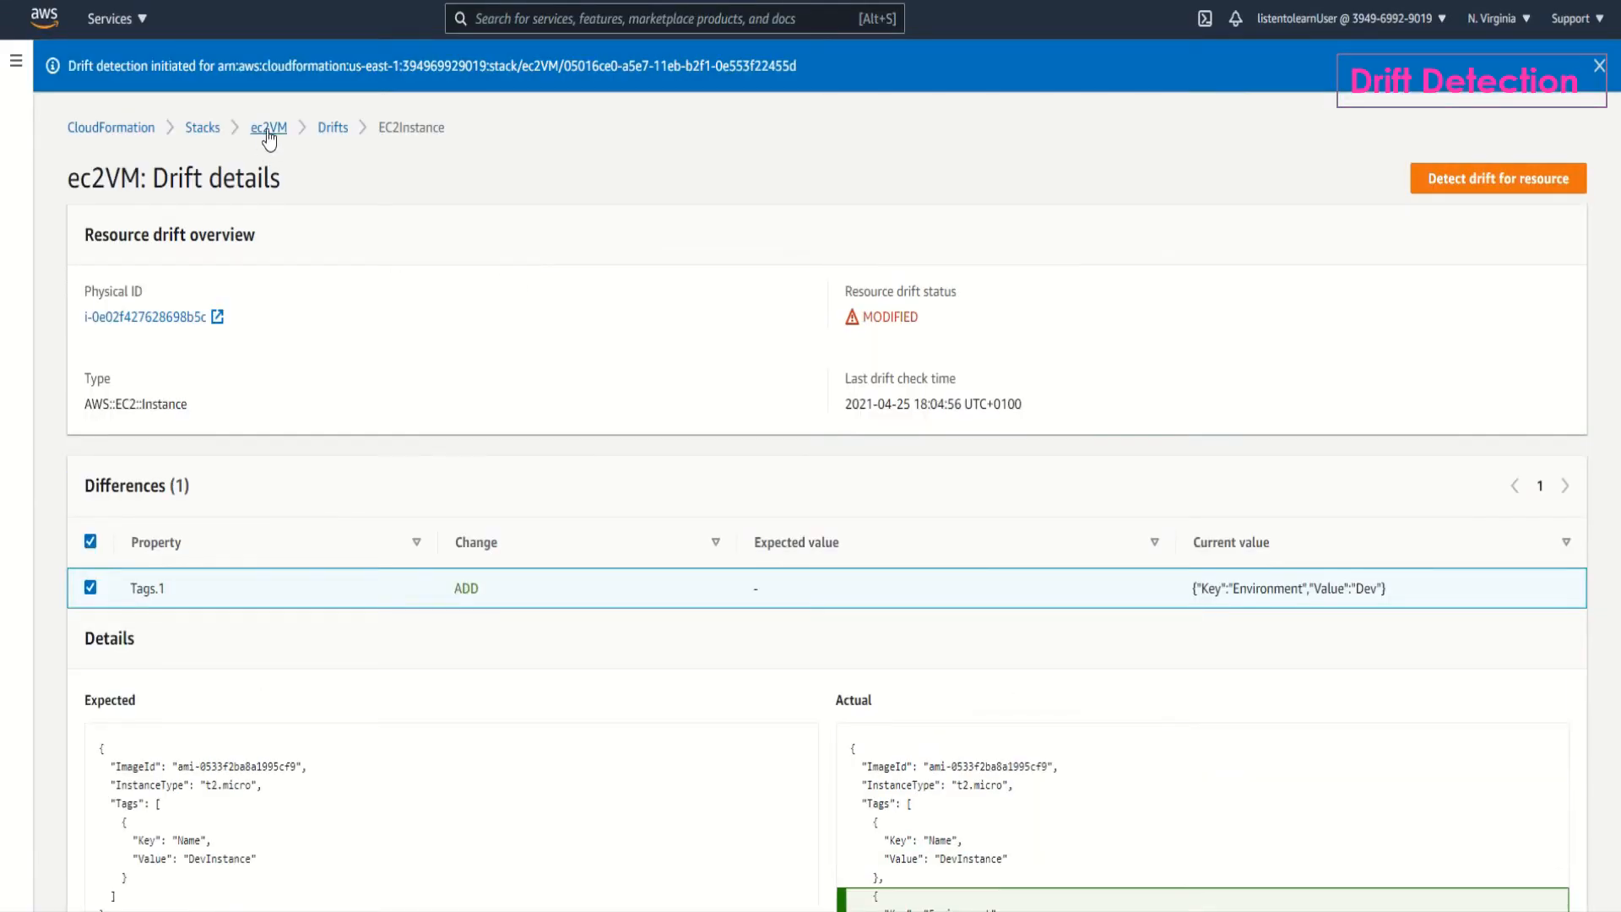
Start updating ec2VM, replacing its current template with the uploaded v3.yaml file.
click(267, 127)
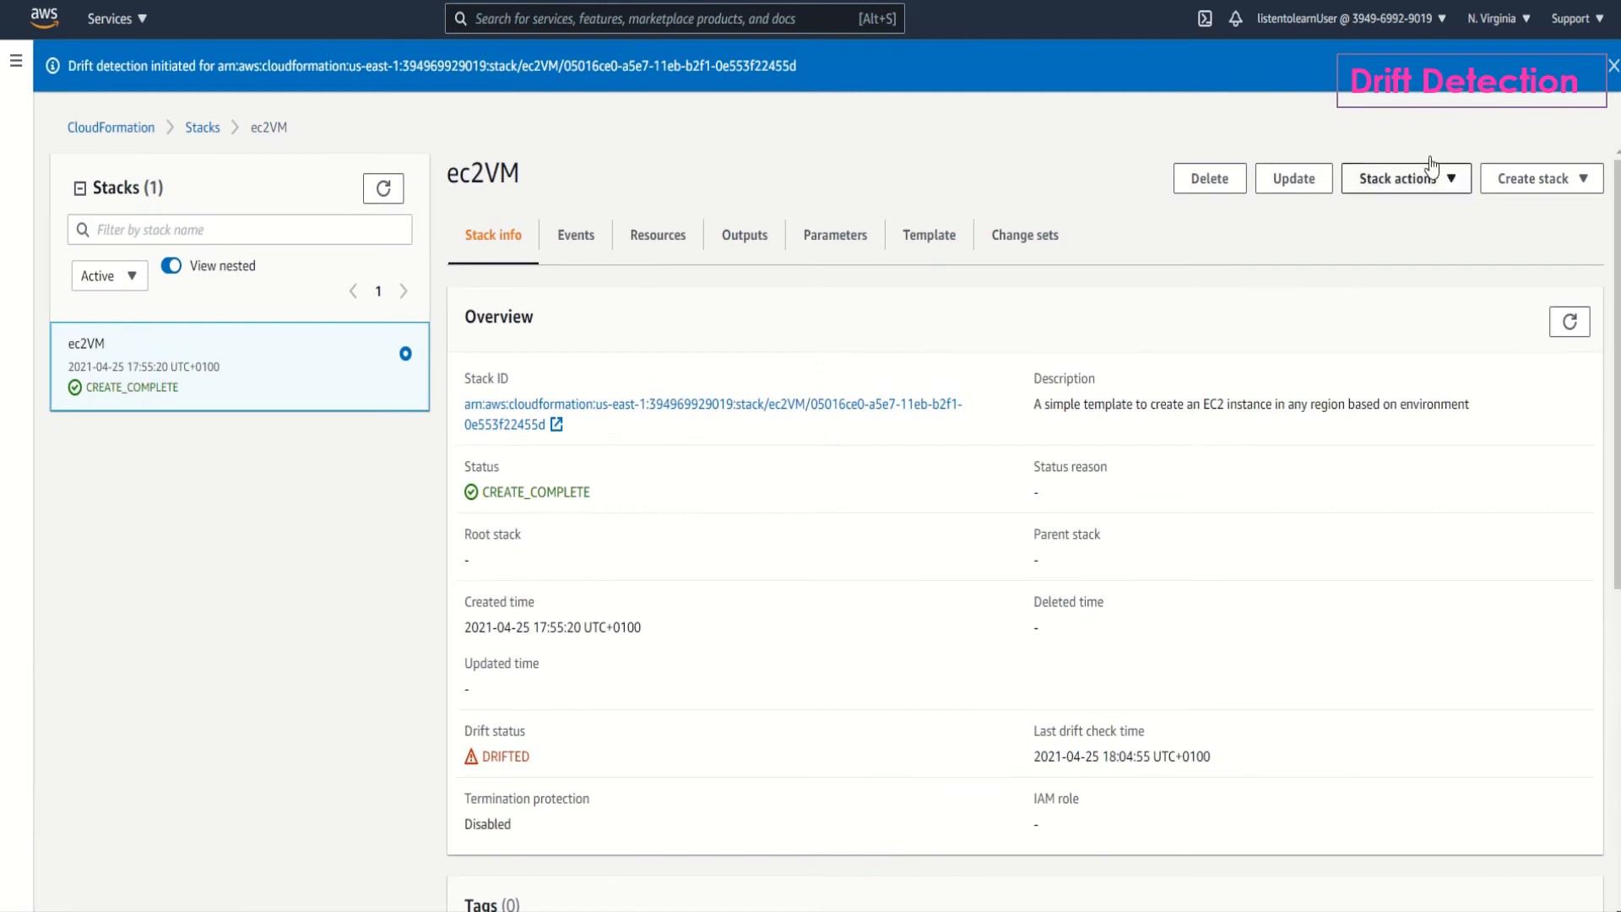
click(1293, 178)
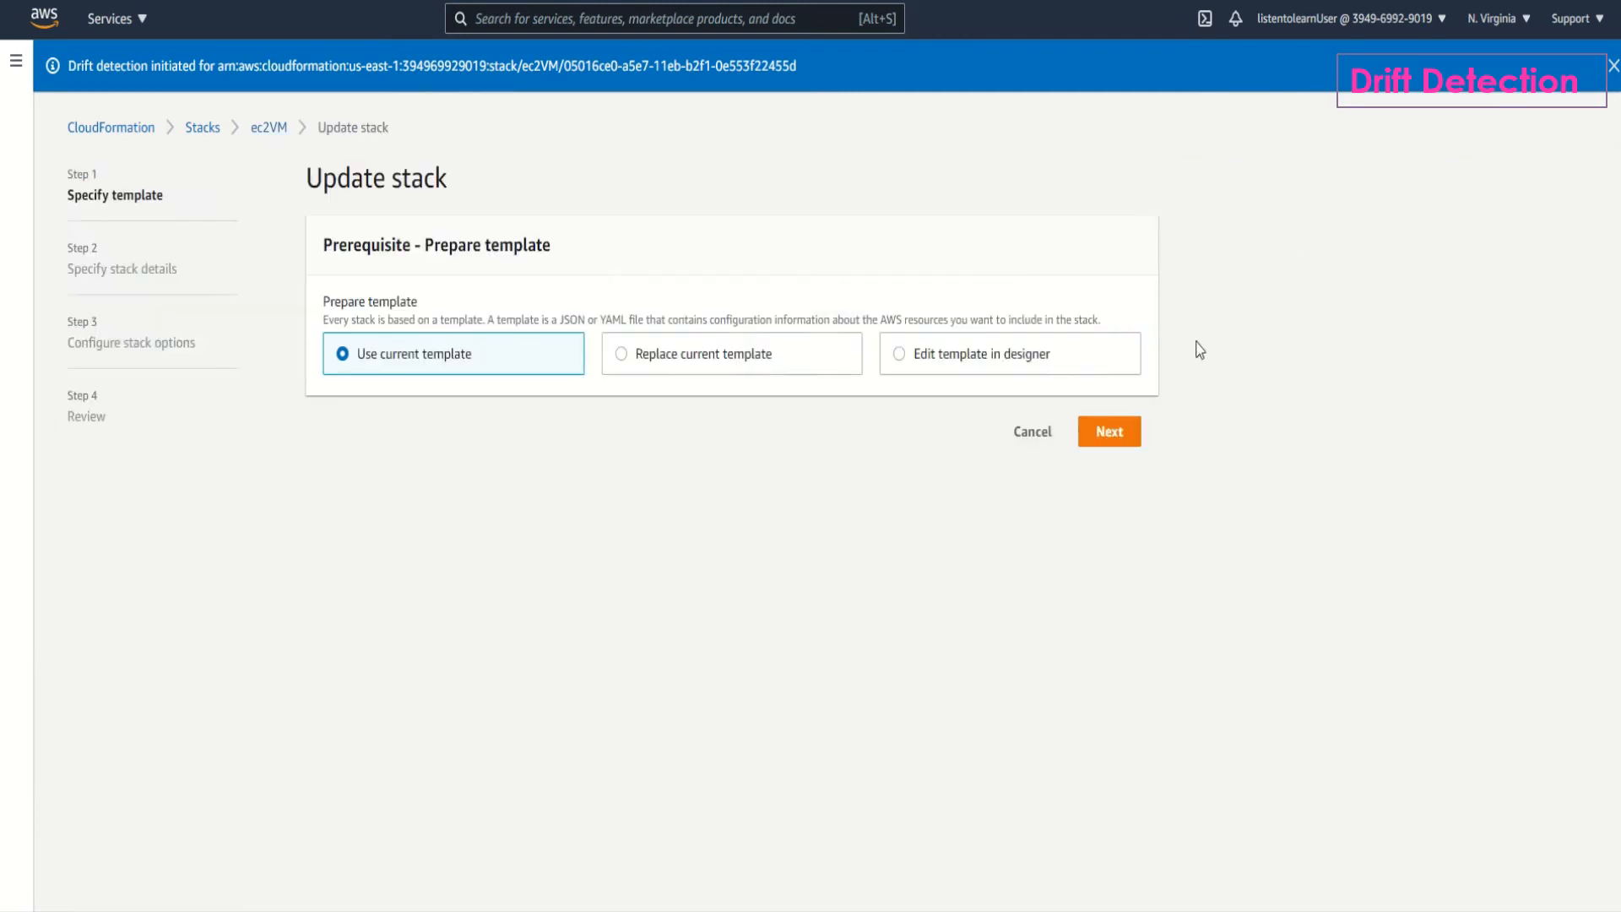
click(622, 354)
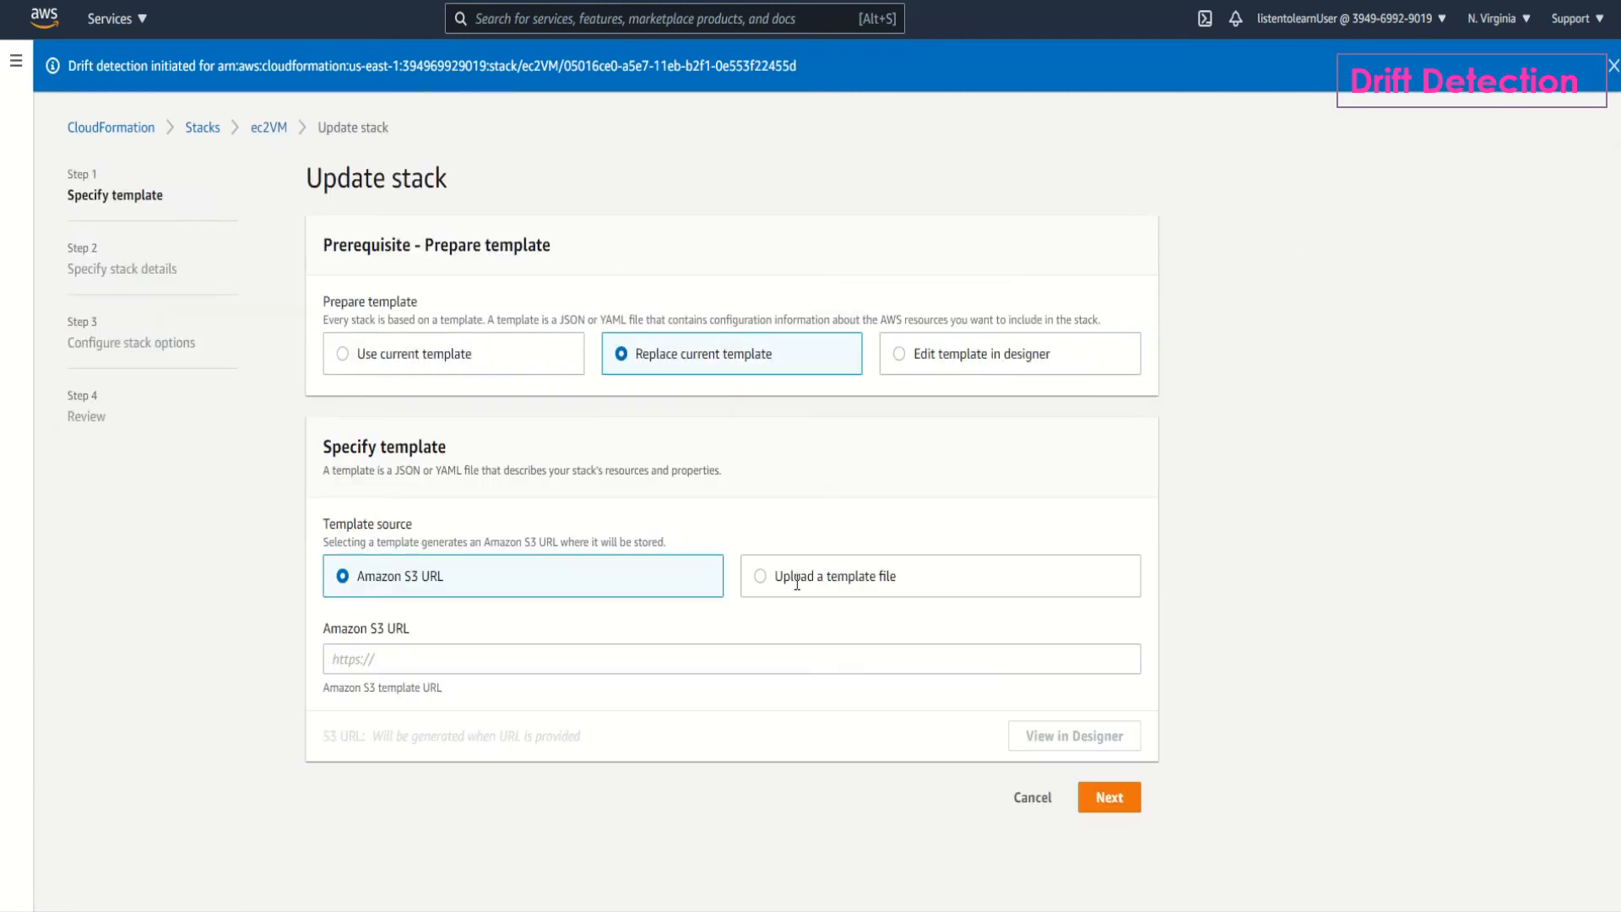
click(760, 576)
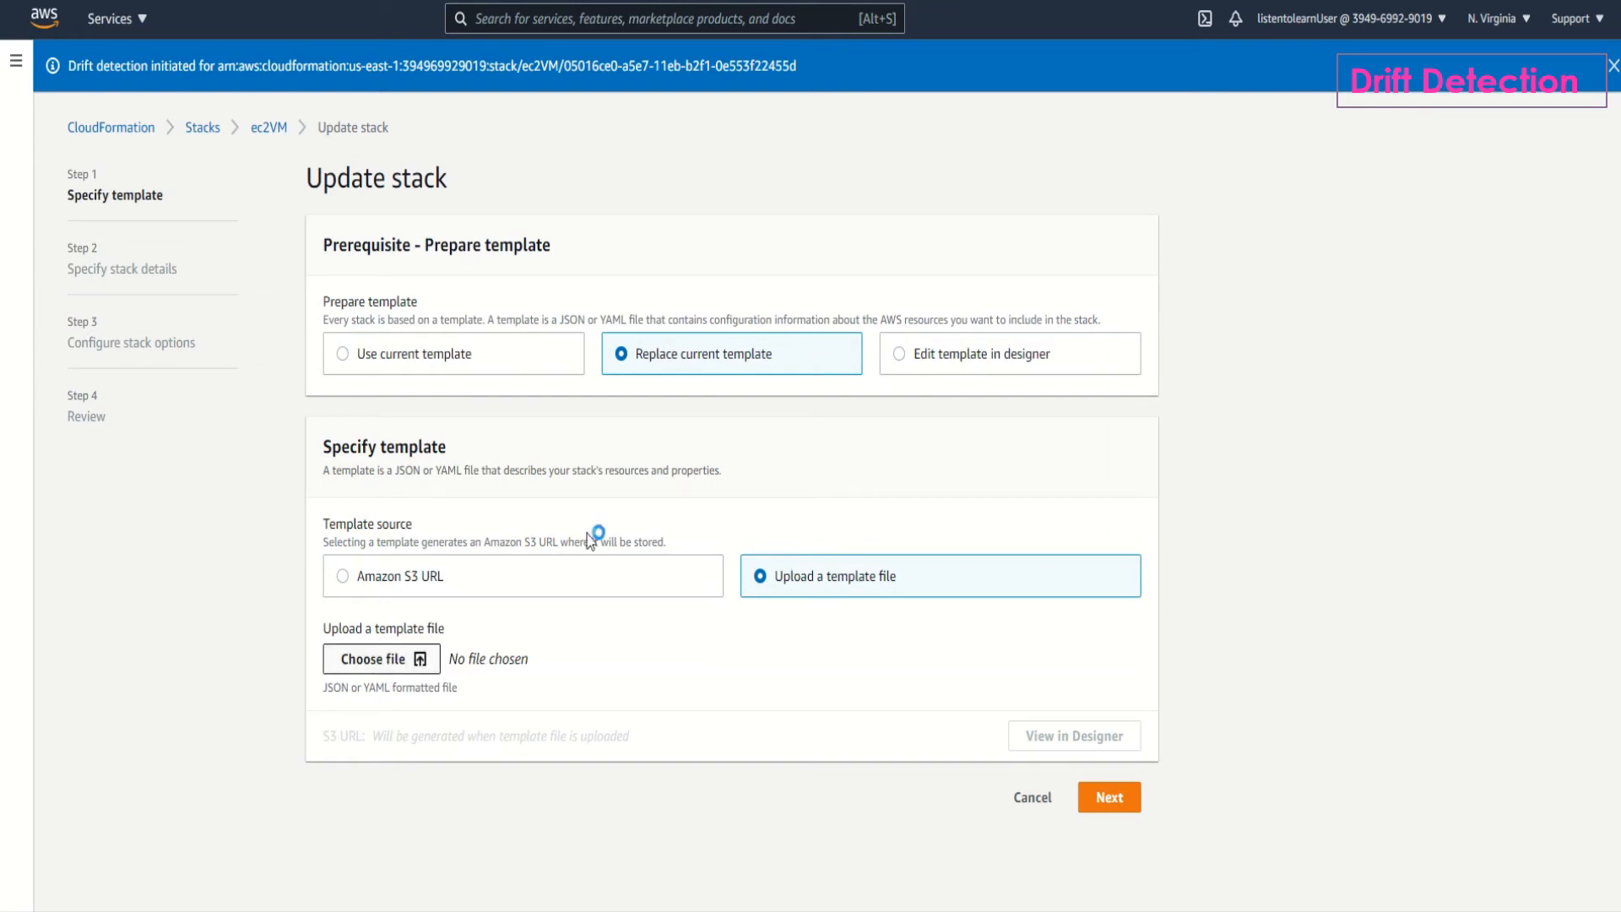
click(373, 659)
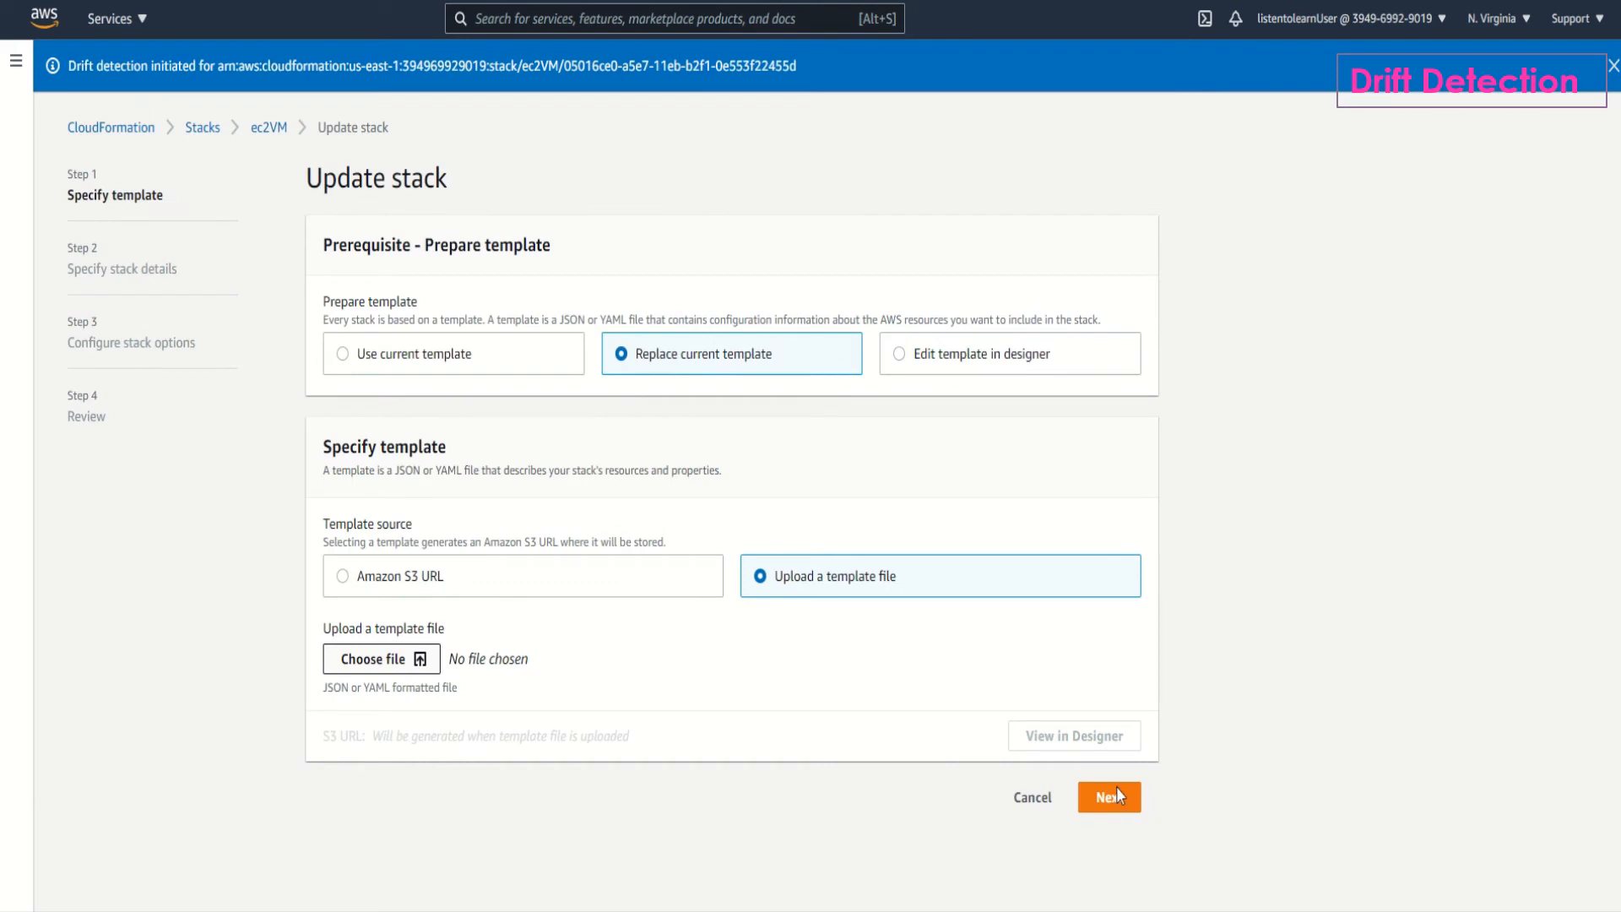
click(381, 659)
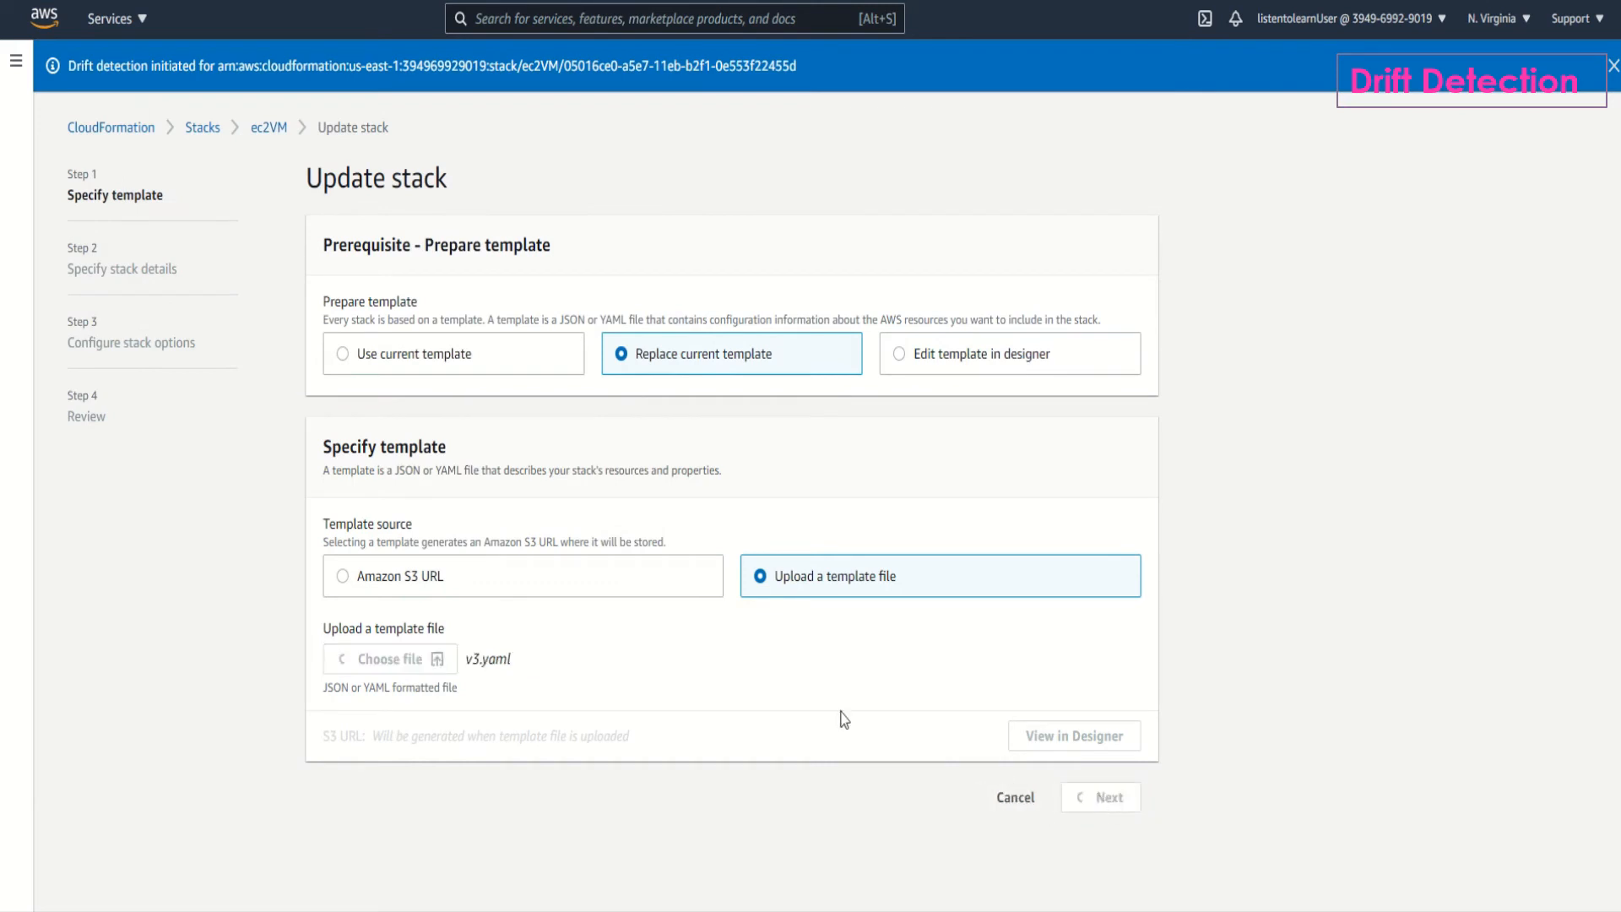
click(1100, 797)
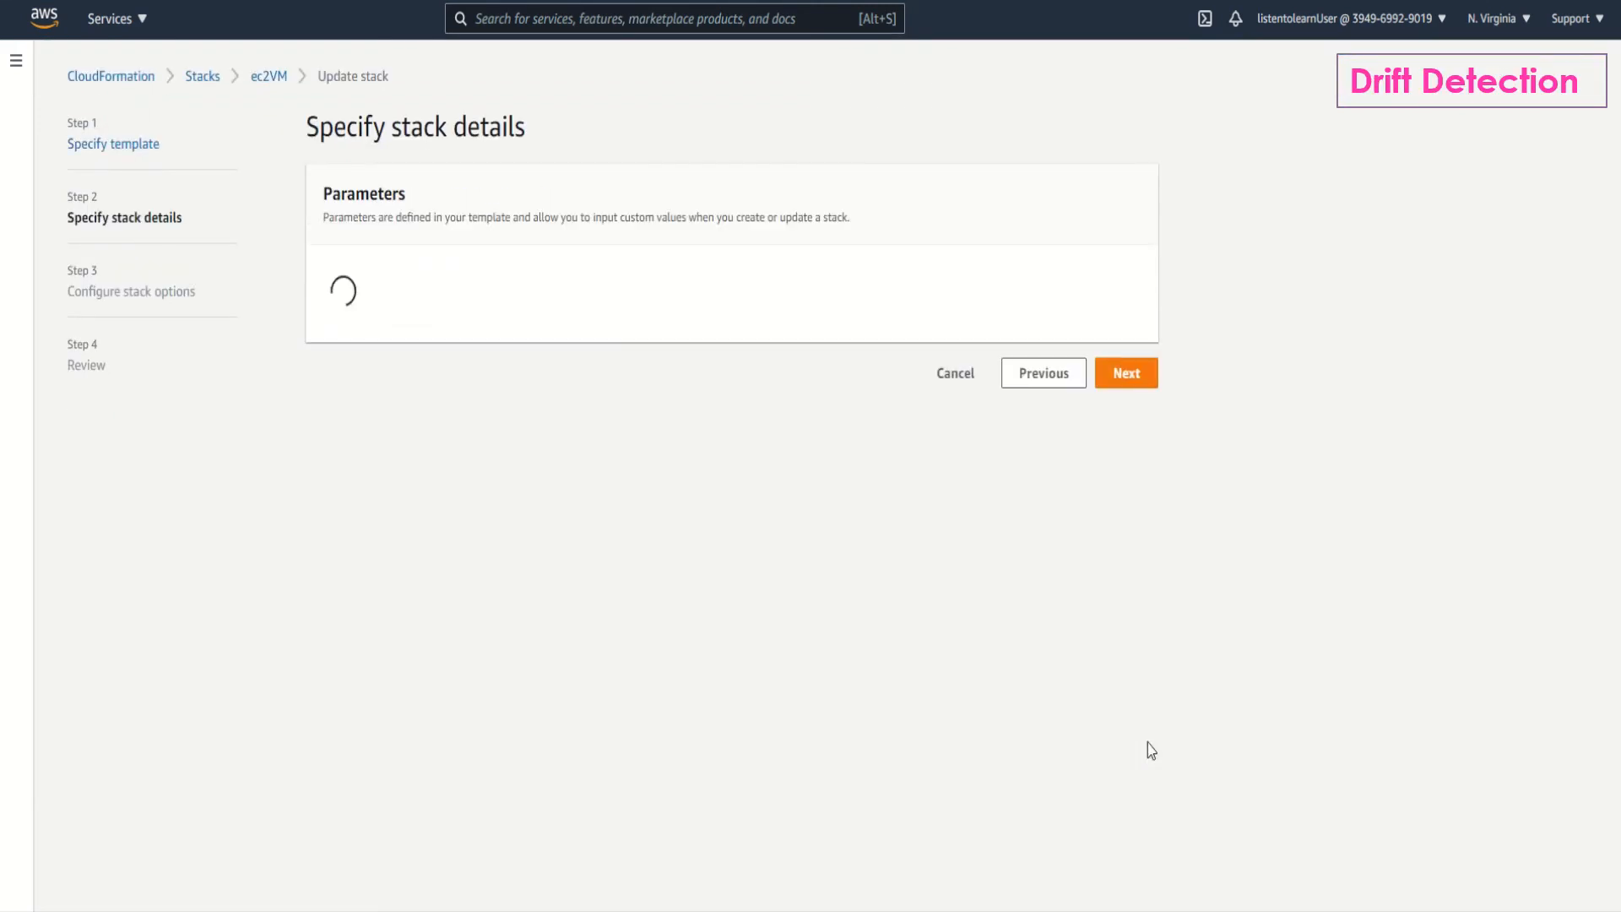
Keep the stack parameters and default options unchanged and proceed to review.
click(1124, 373)
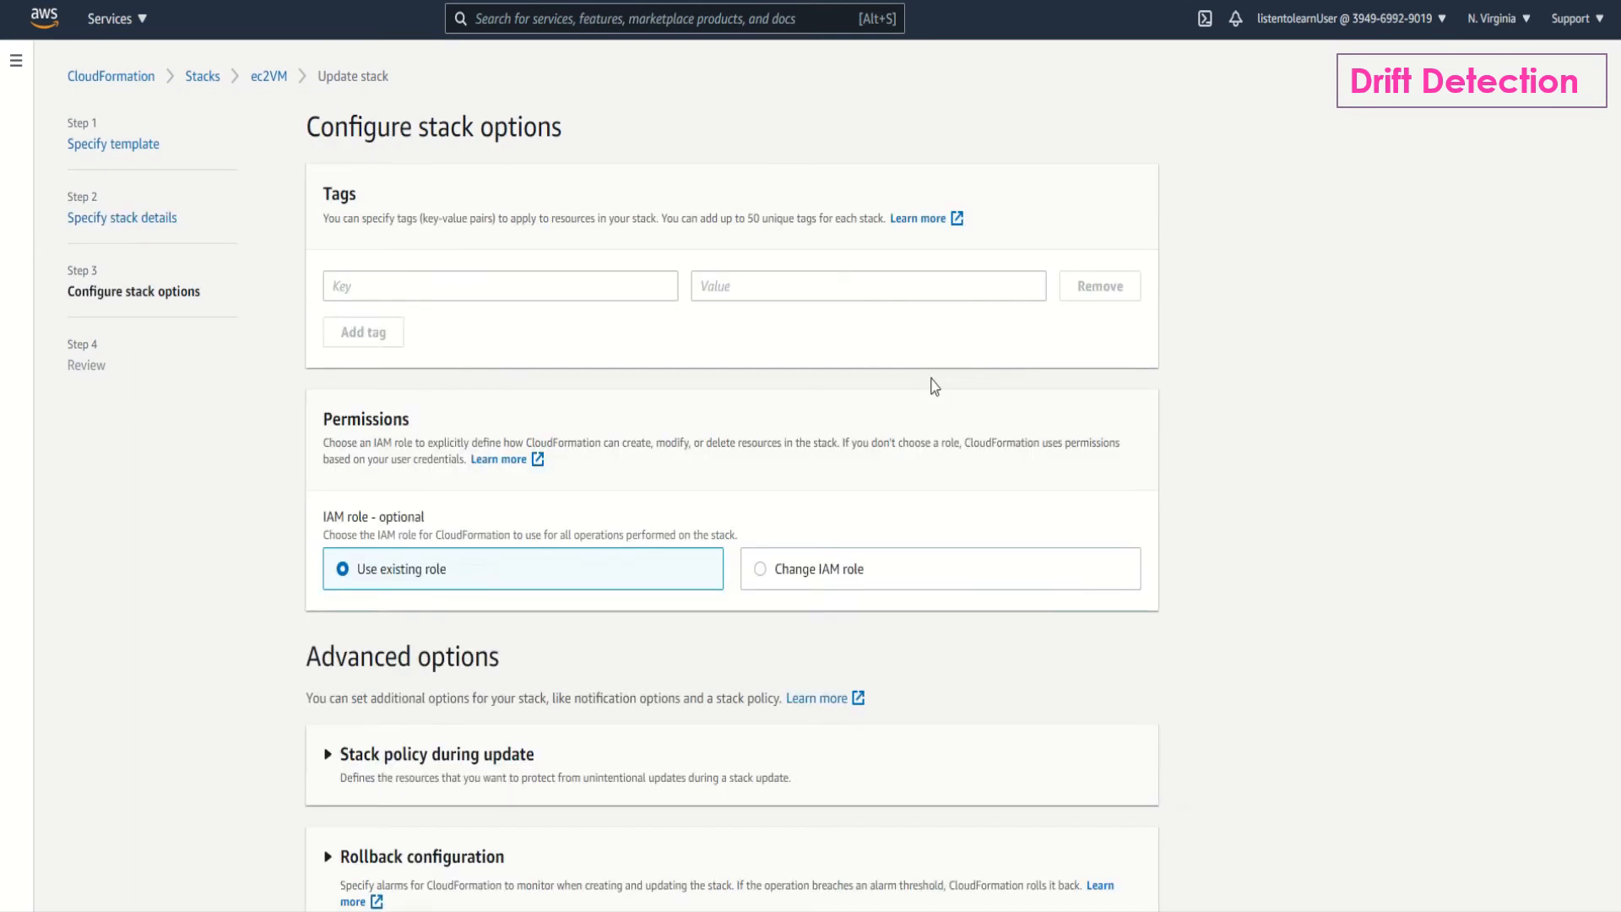
scroll(down, 3)
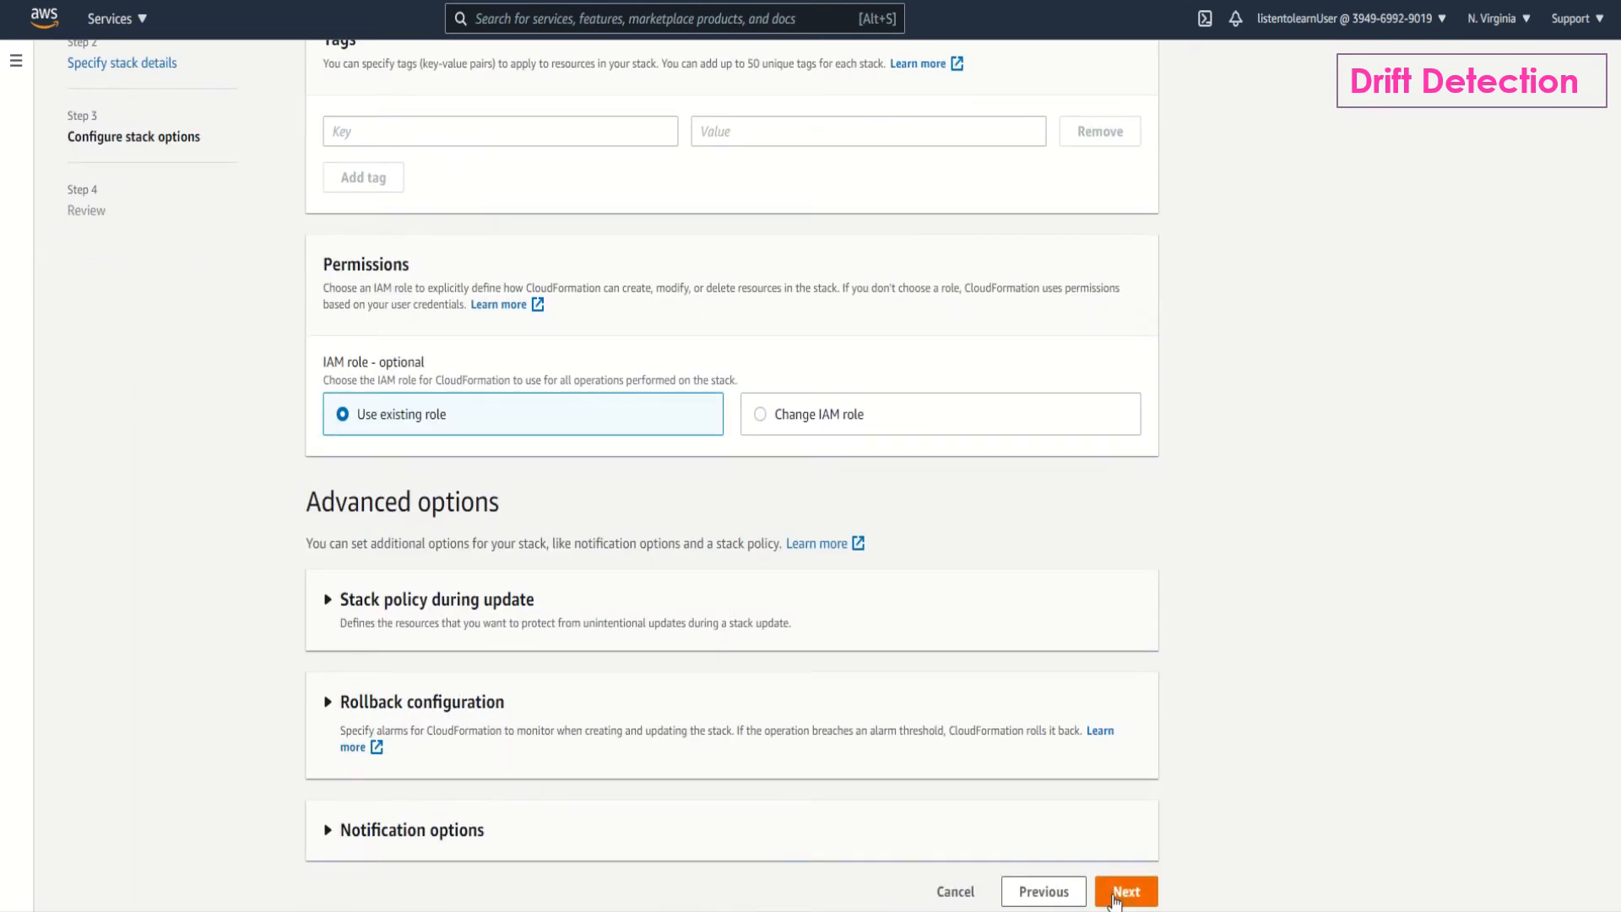
click(1125, 892)
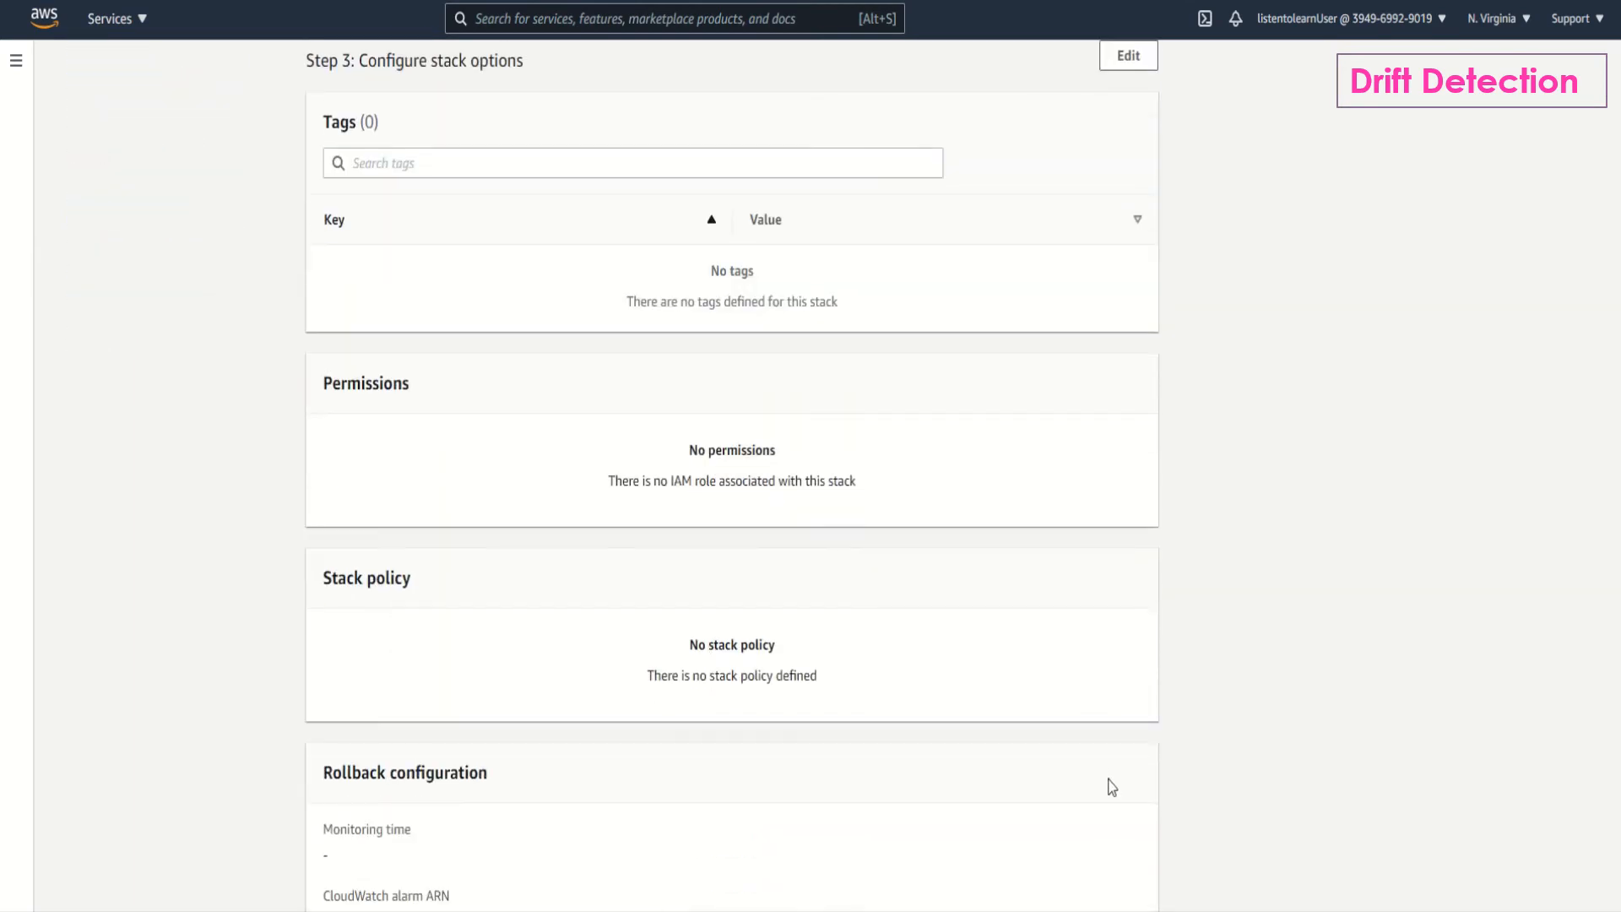
scroll(down, 3)
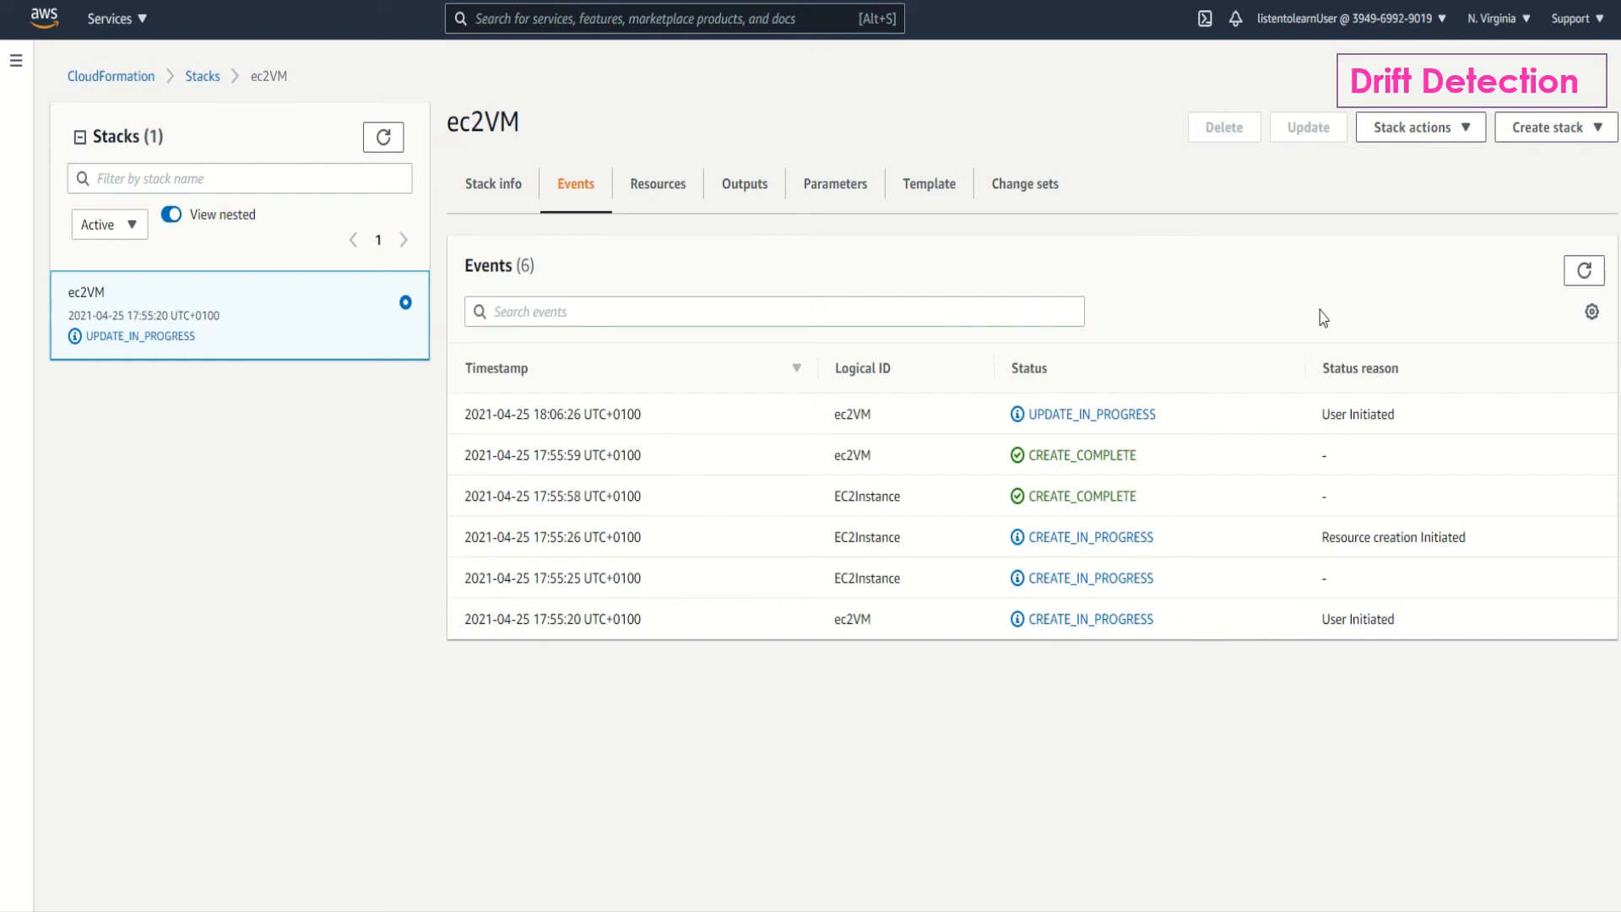
mouse_move(650, 296)
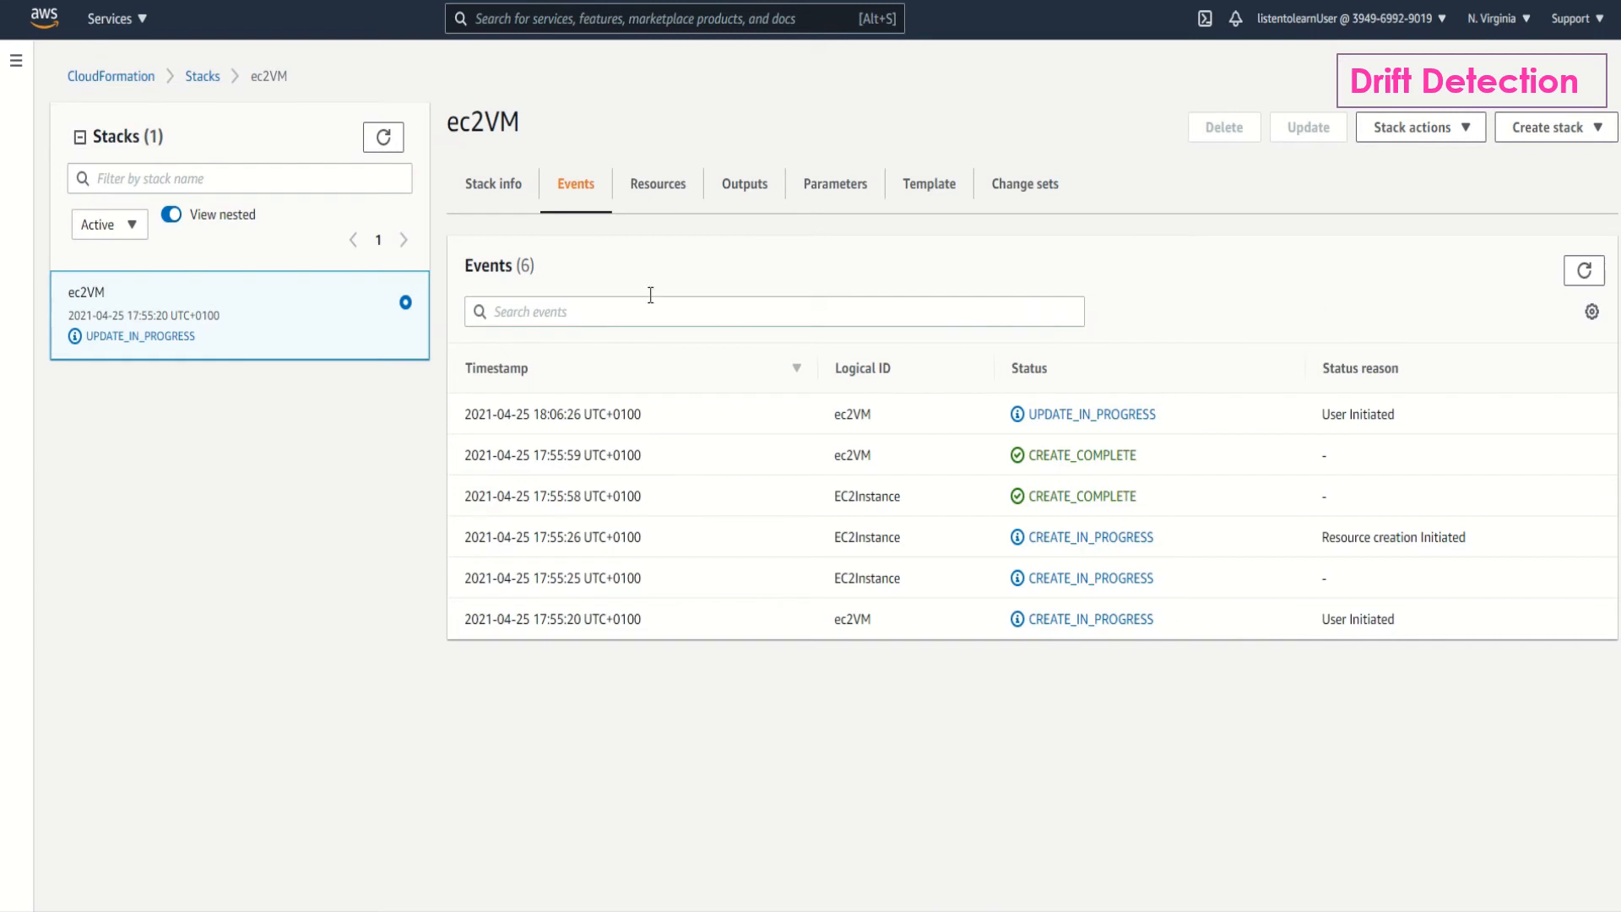
mouse_move(232, 128)
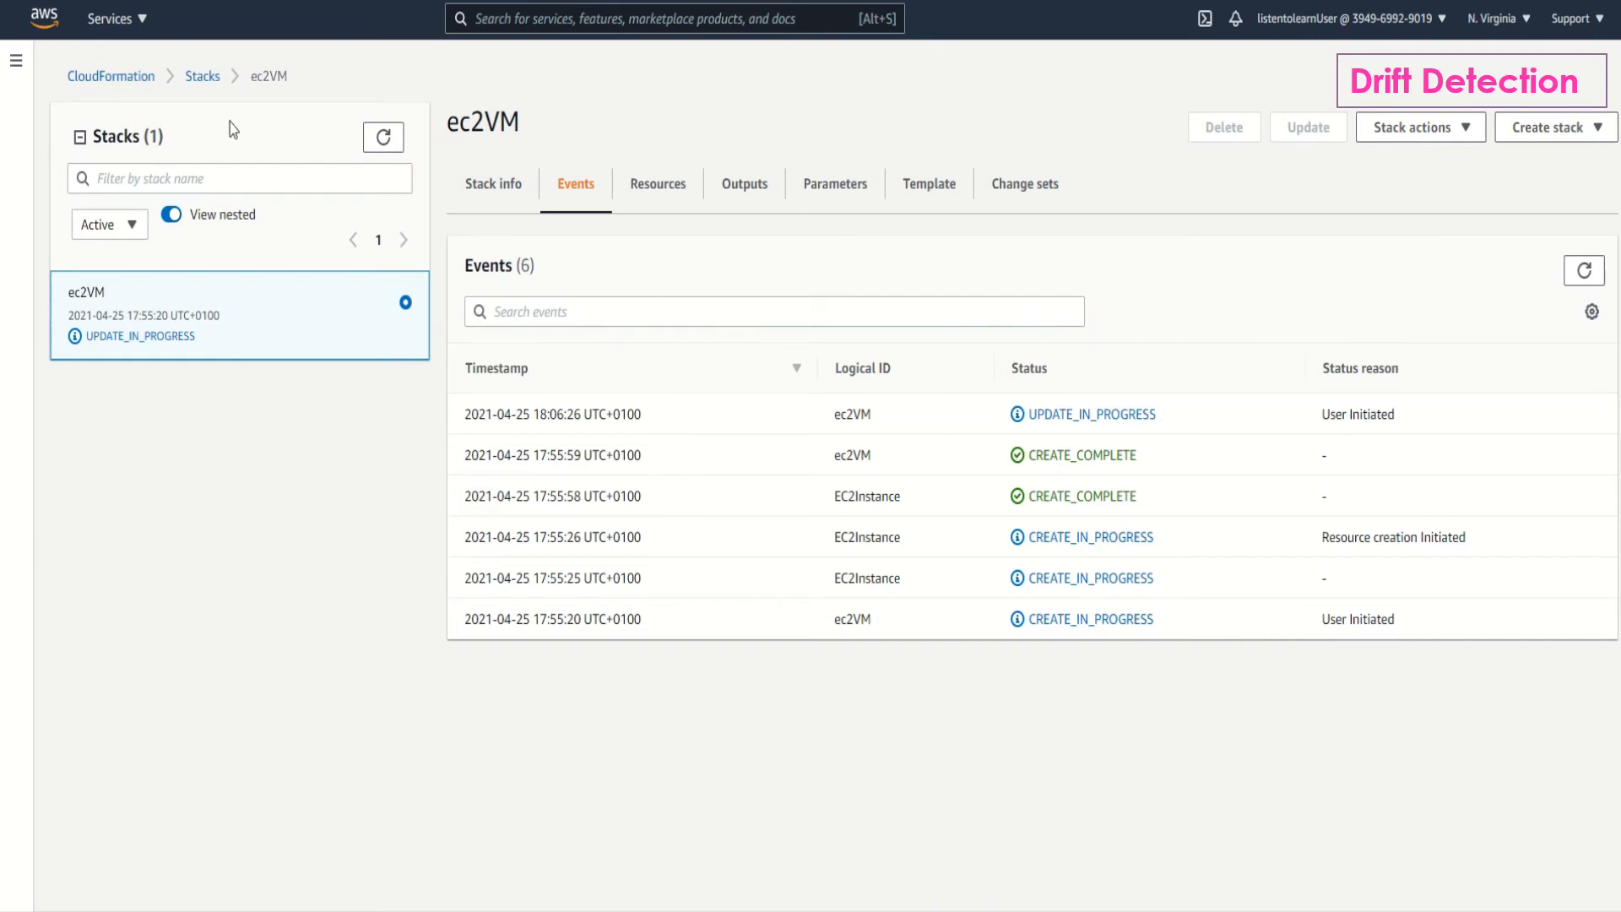
mouse_move(293, 115)
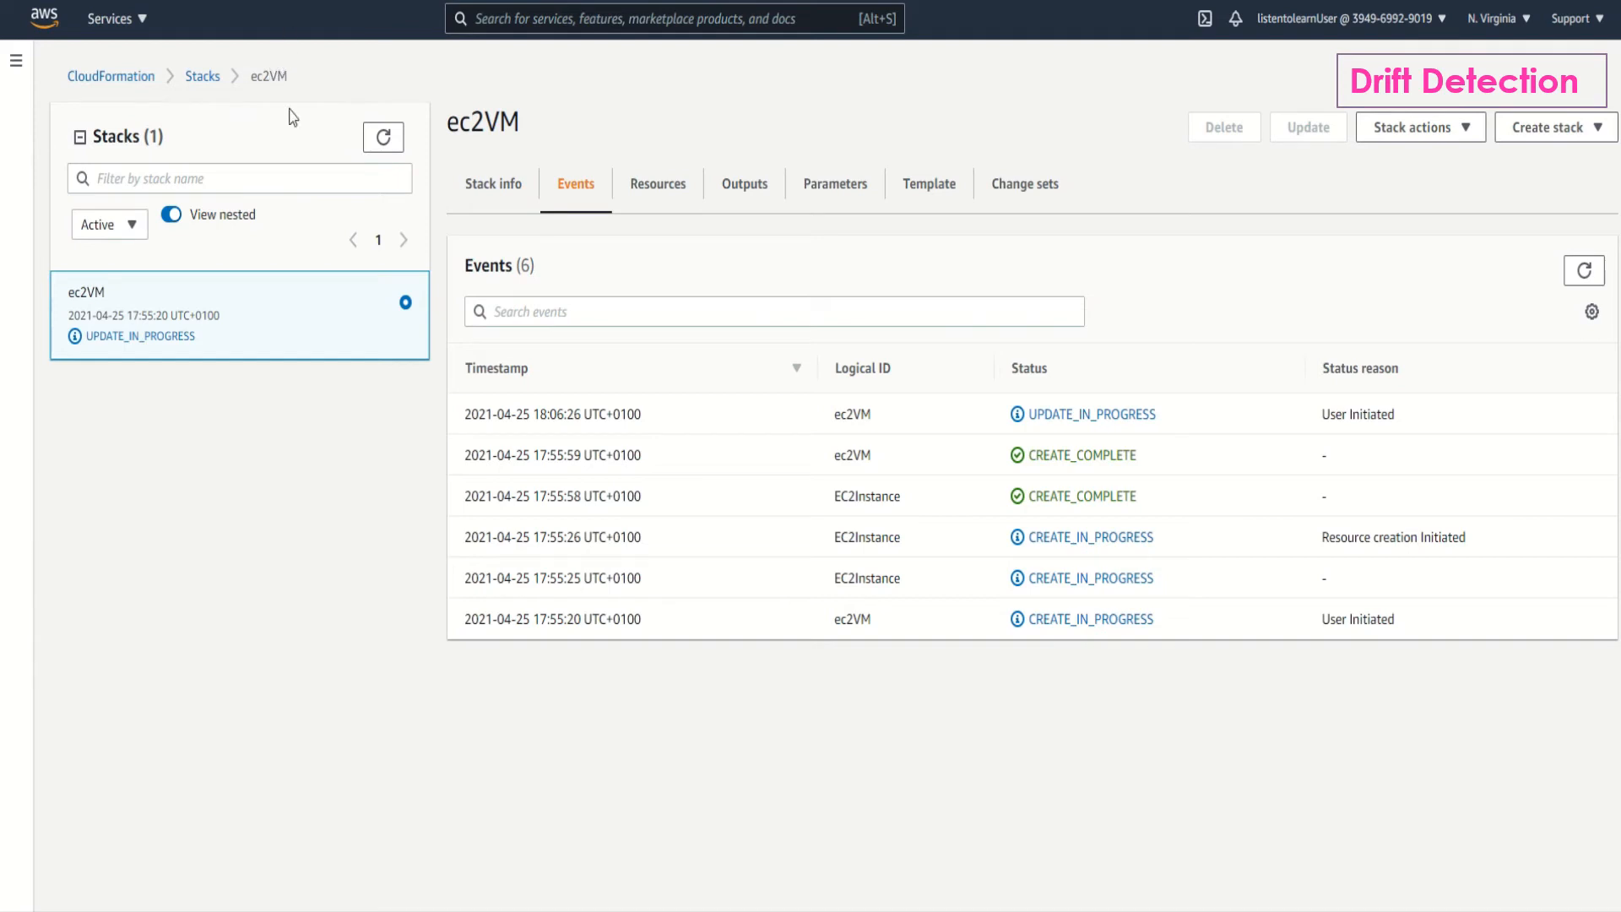
mouse_move(1050, 413)
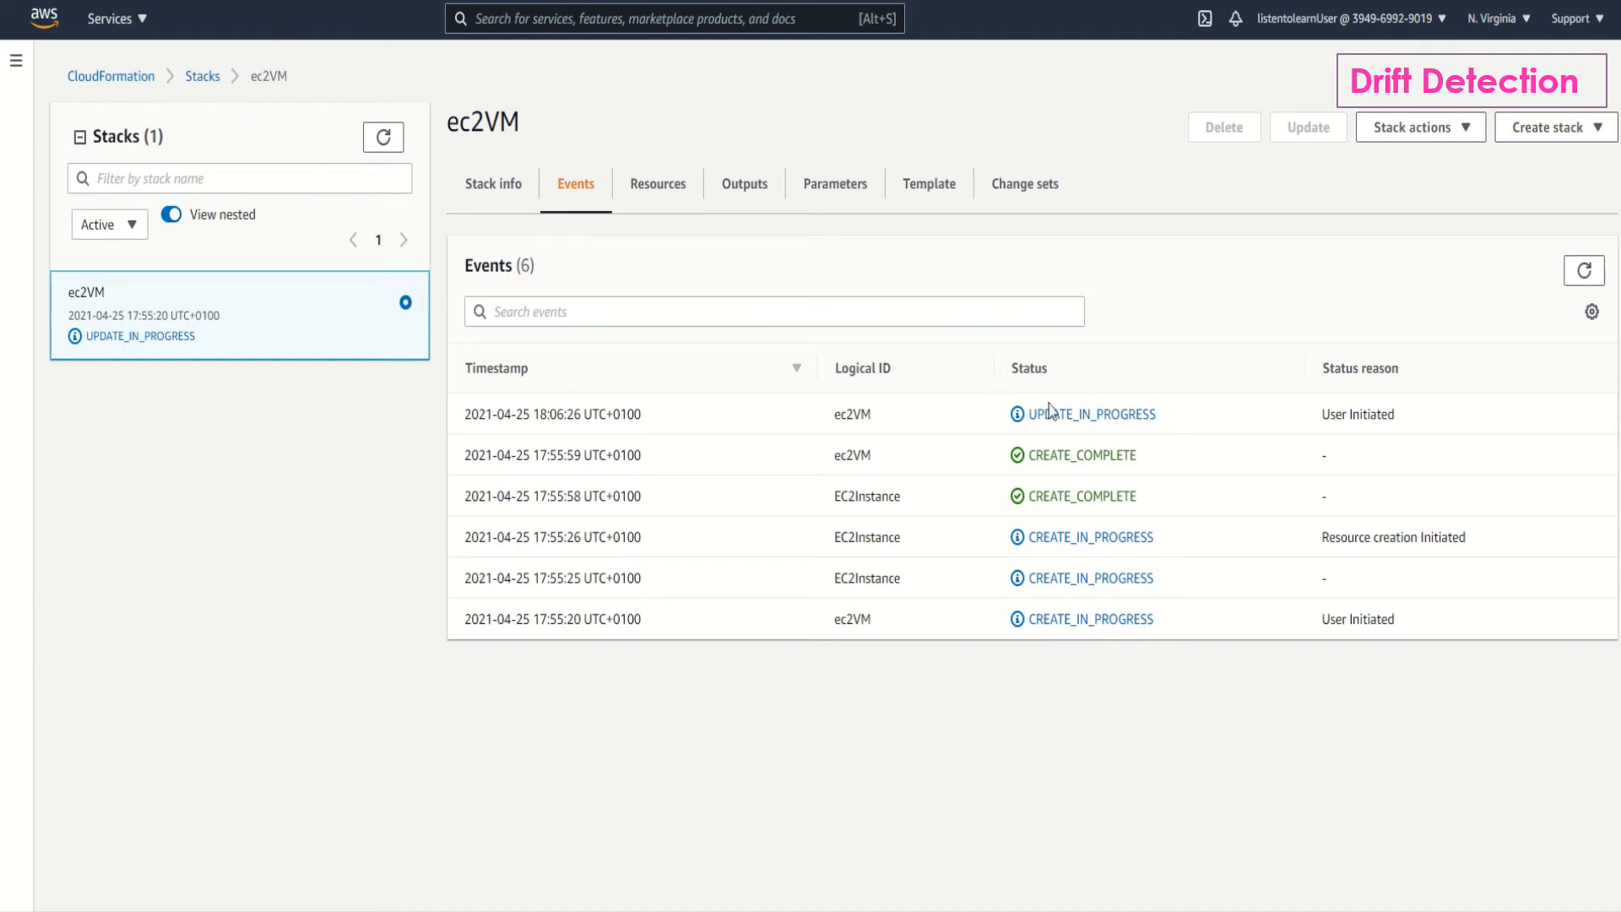
mouse_move(1291, 329)
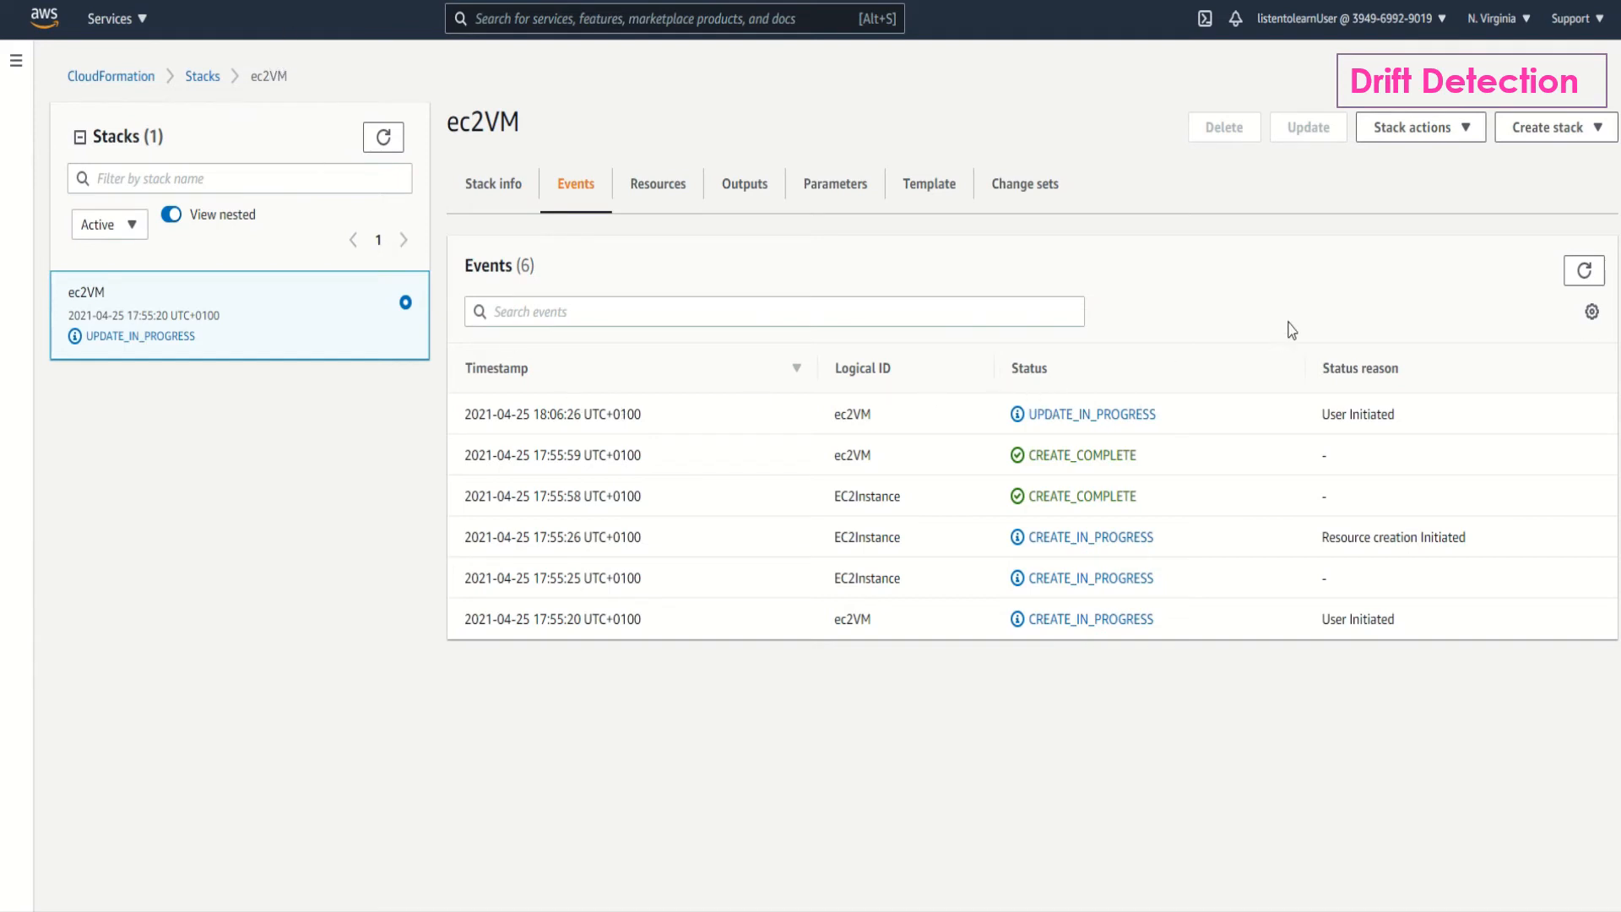
mouse_move(1341, 238)
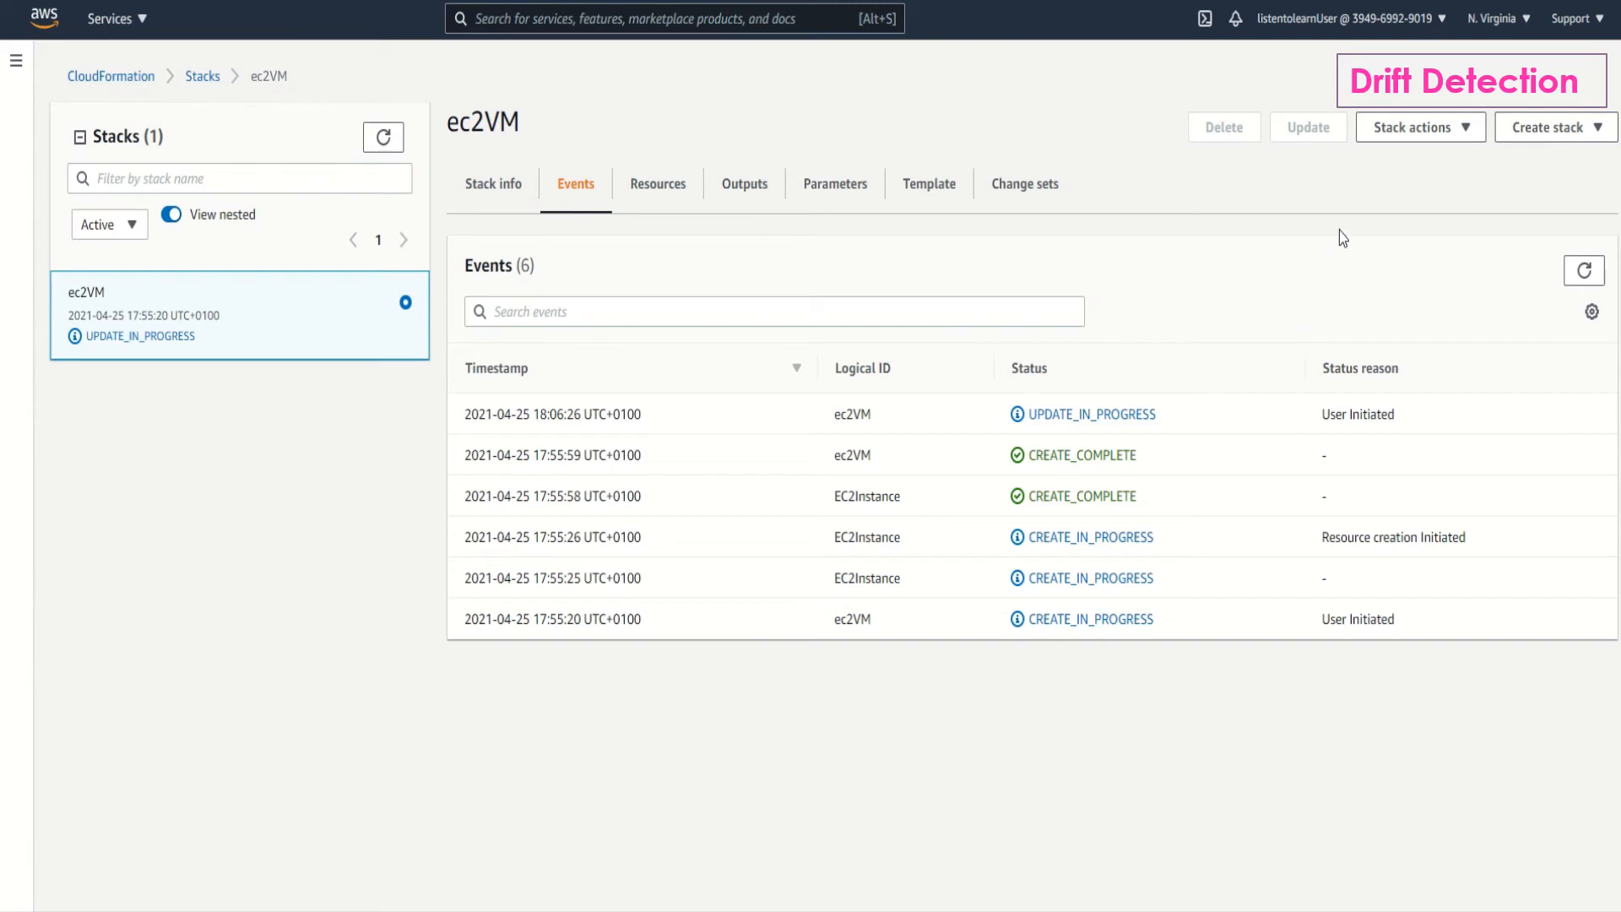
Refresh the ec2VM events list to track the EC2Instance update.
click(1584, 270)
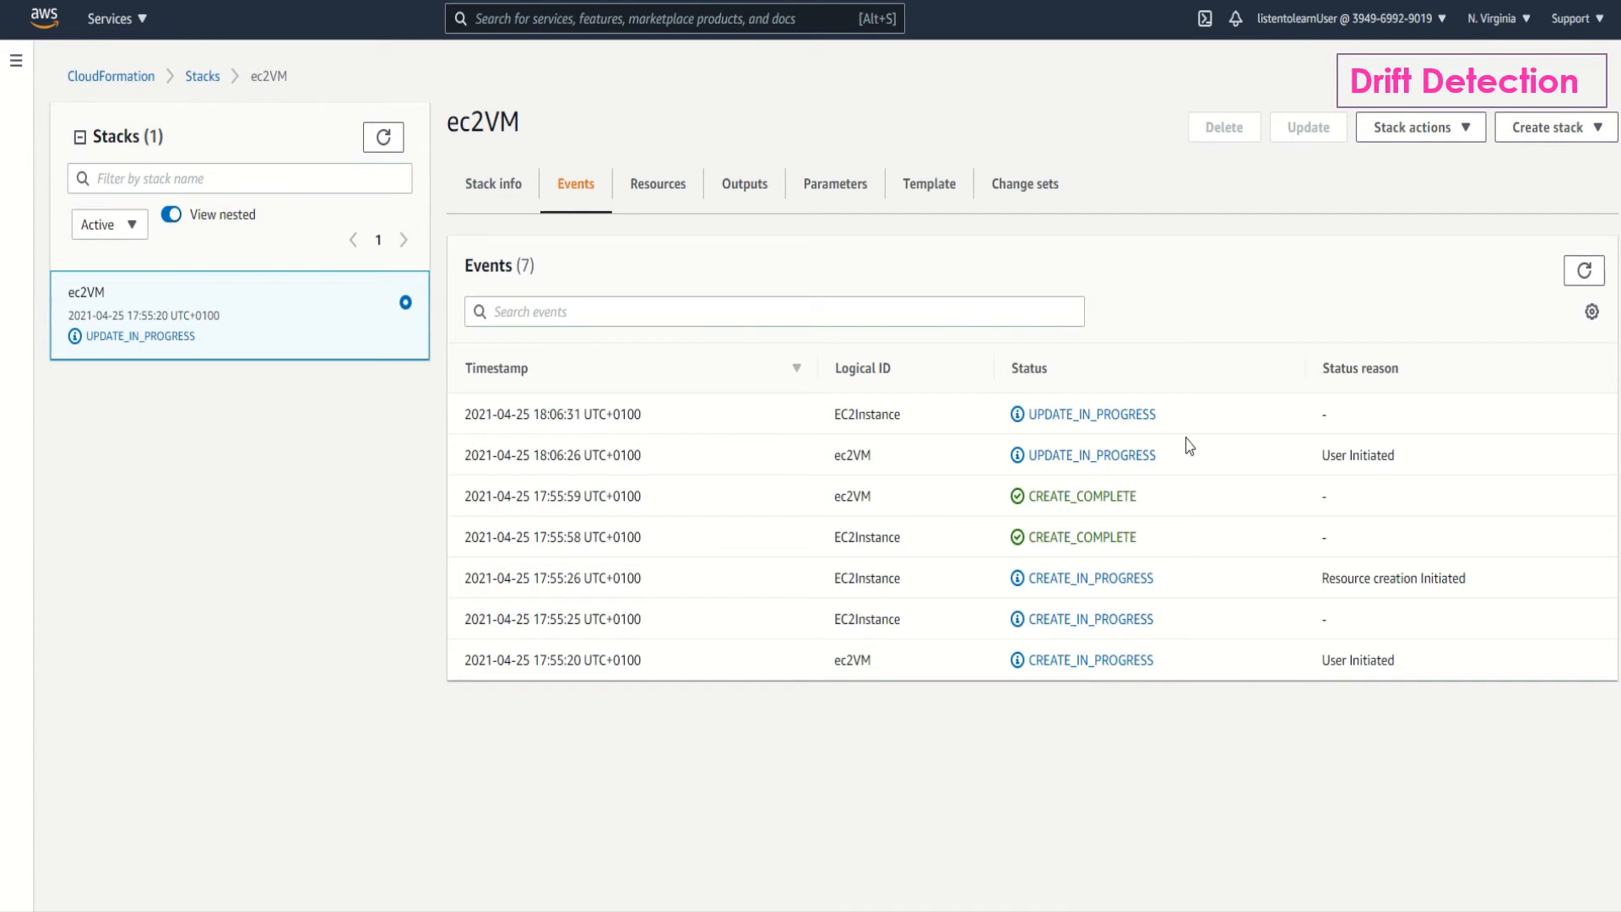
mouse_move(1597, 253)
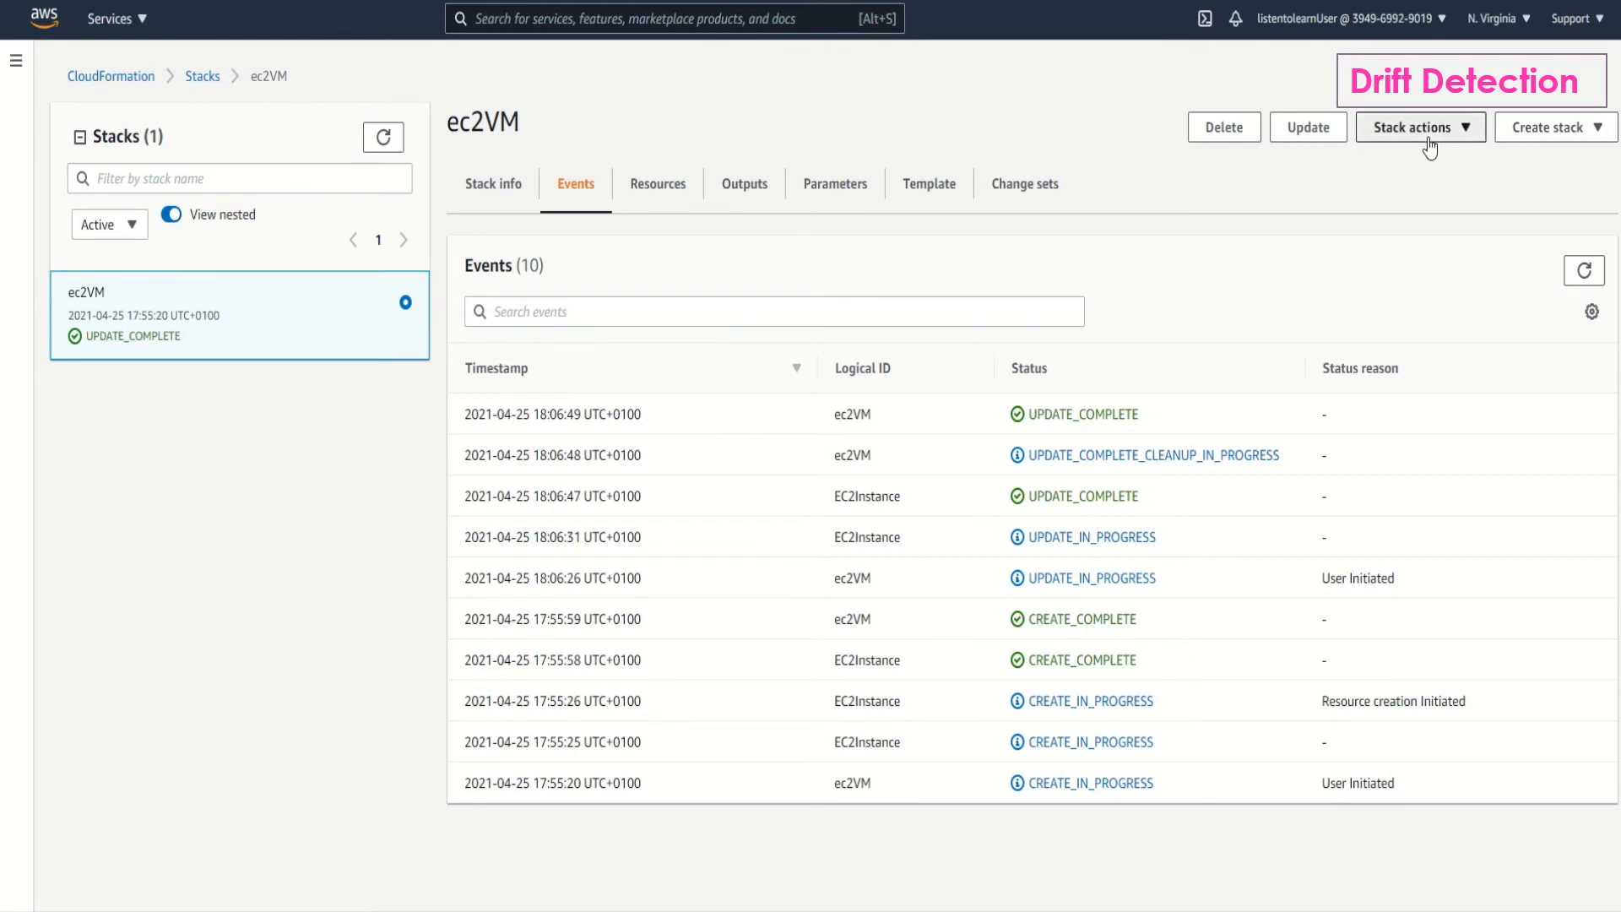
Rerun drift detection on the updated ec2VM stack.
click(1420, 126)
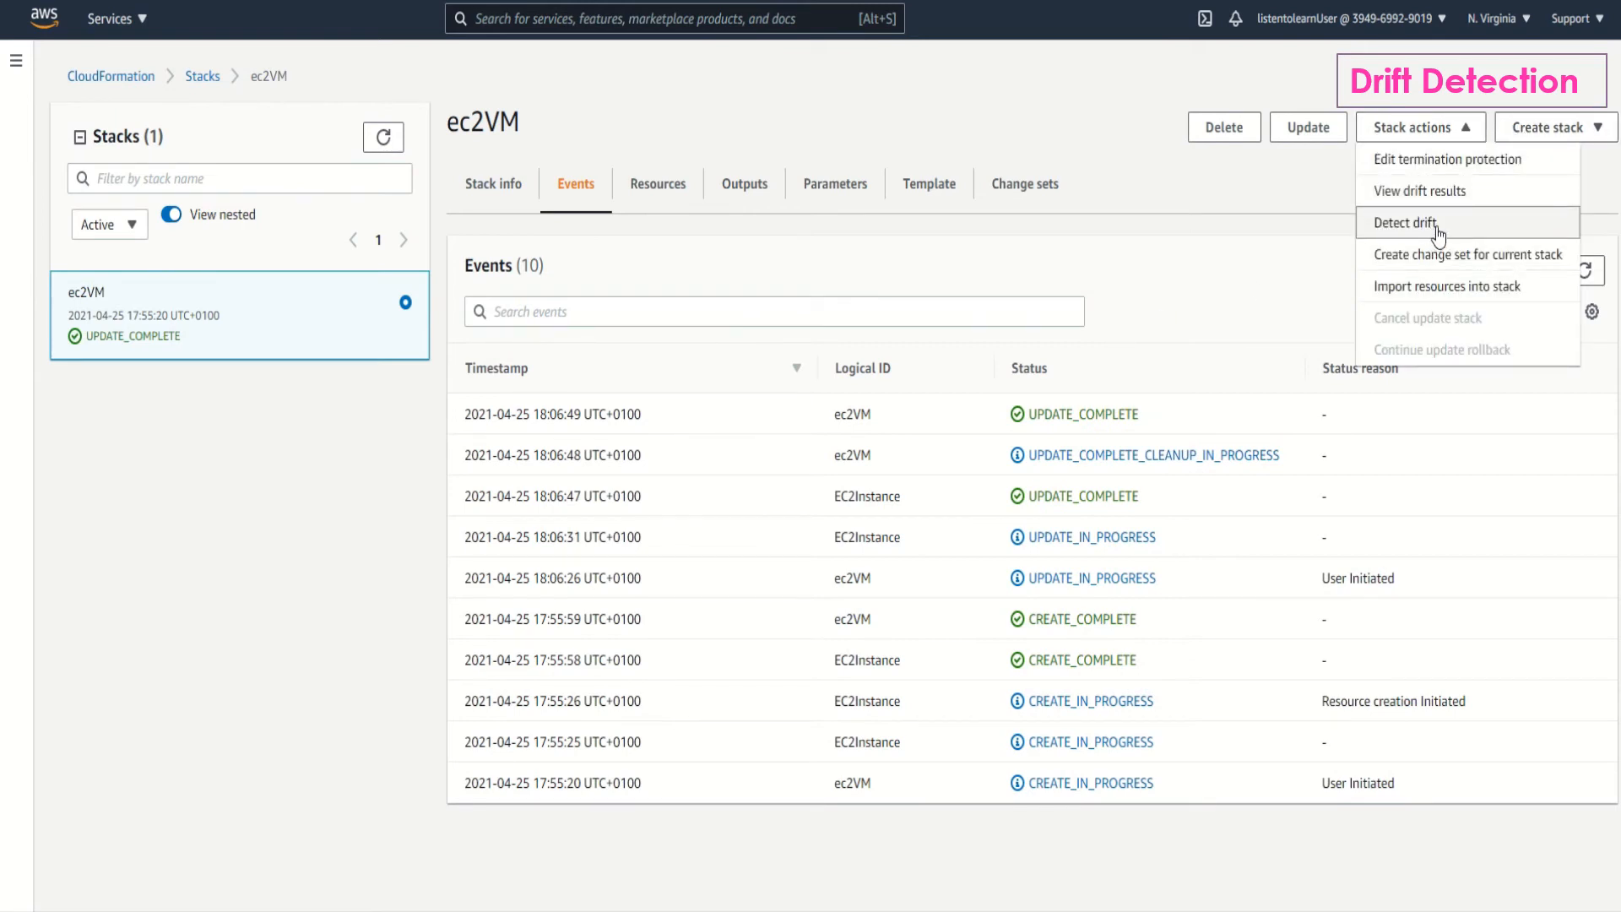
click(1403, 222)
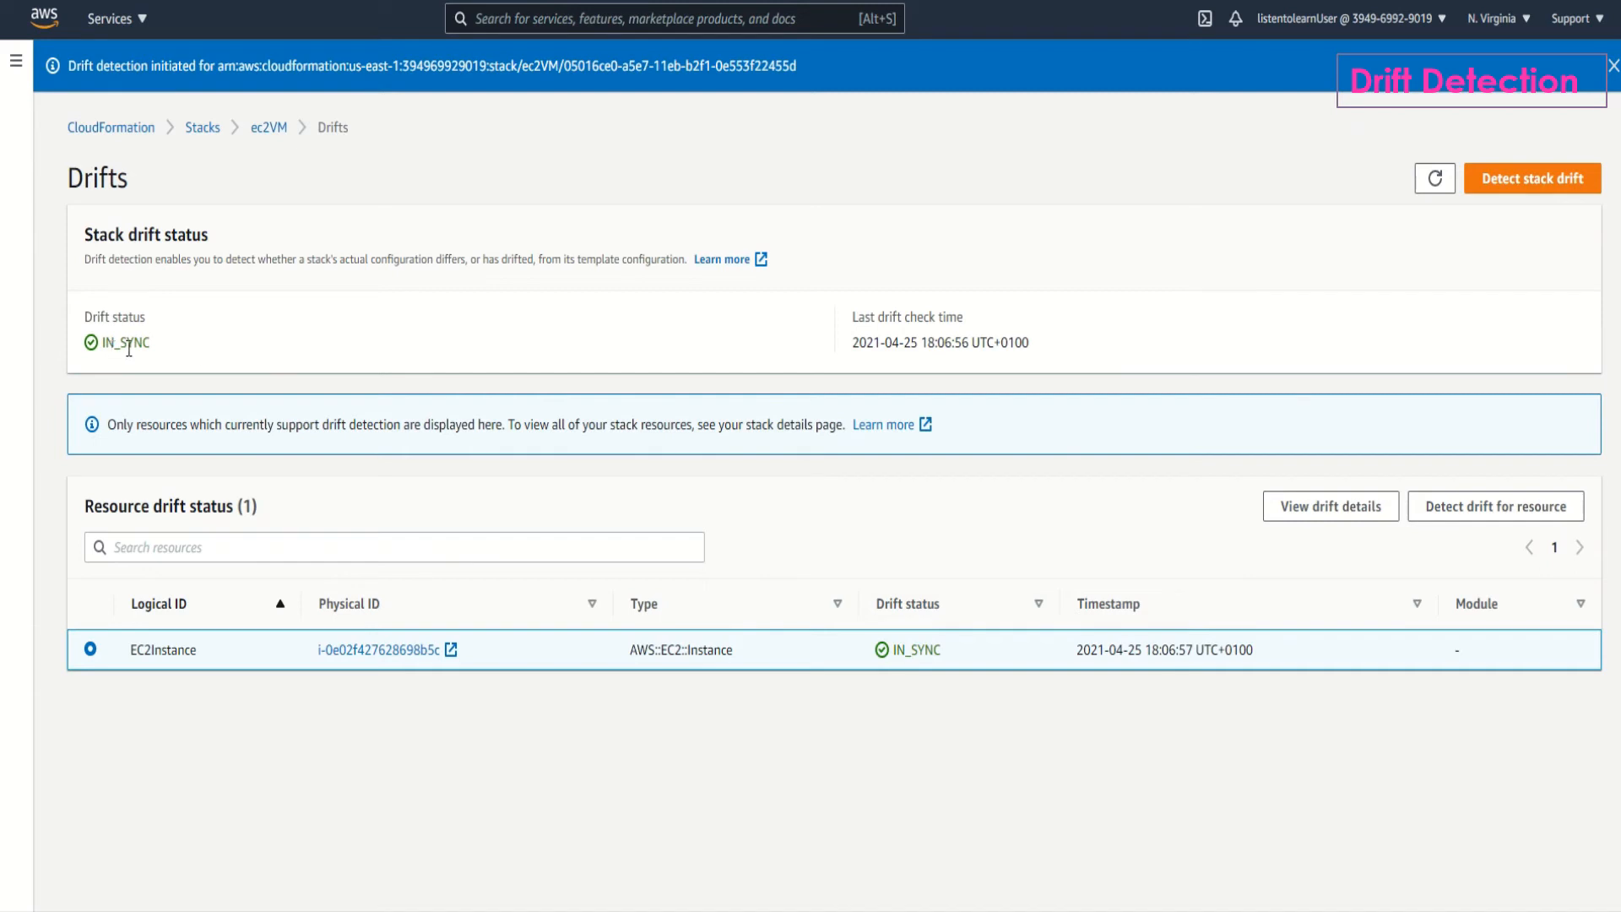
mouse_move(796, 286)
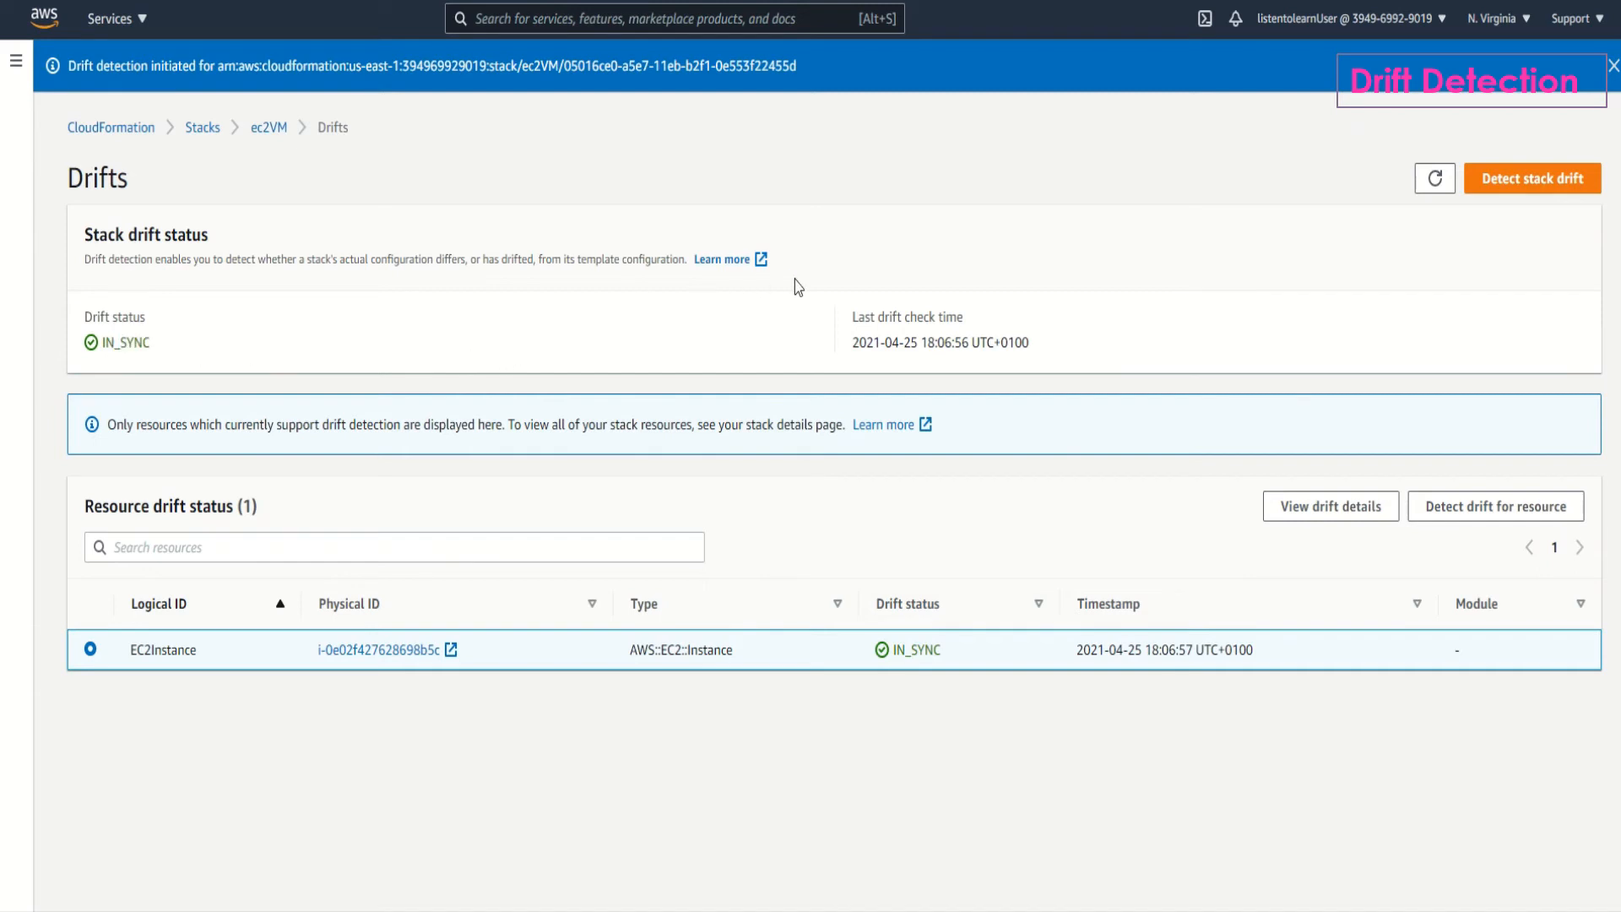
mouse_move(887, 238)
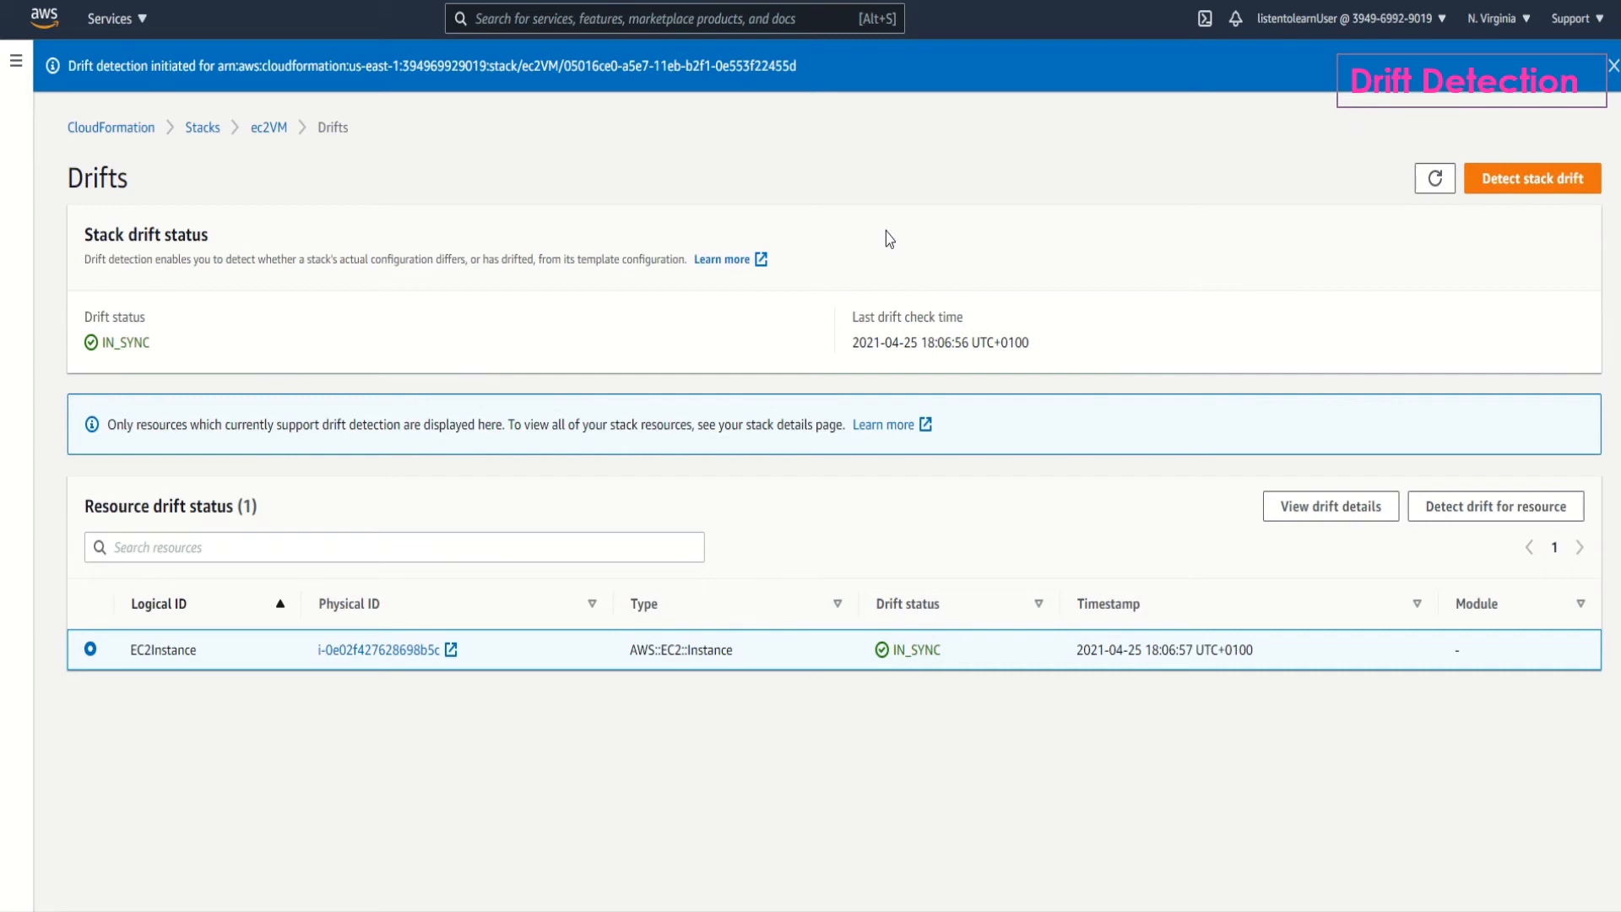
mouse_move(887, 248)
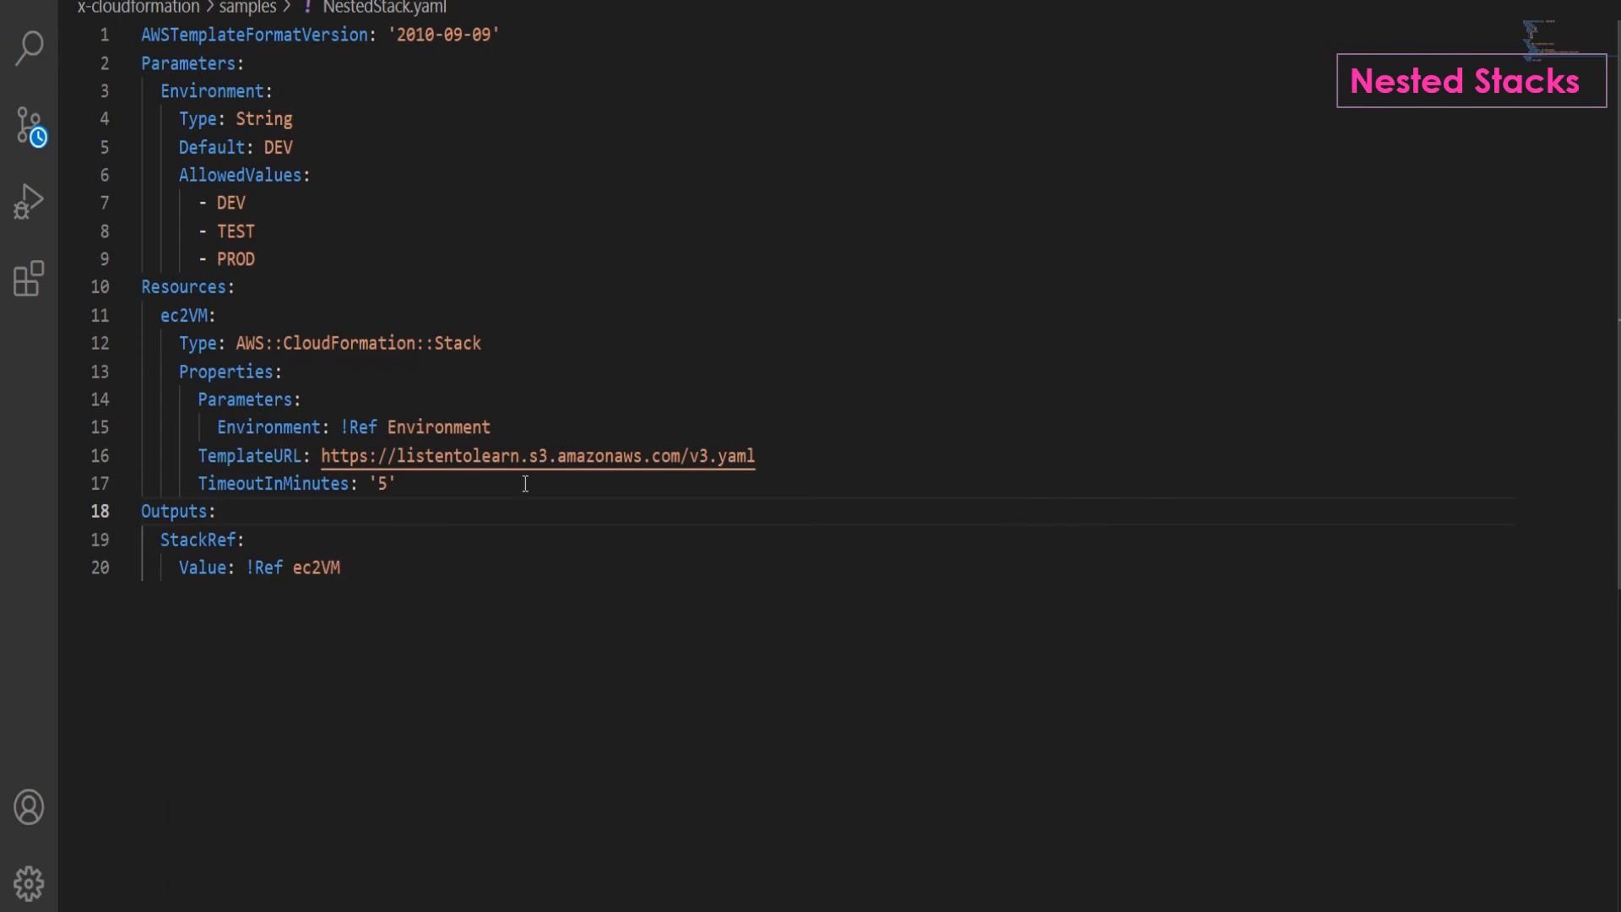
mouse_move(428, 134)
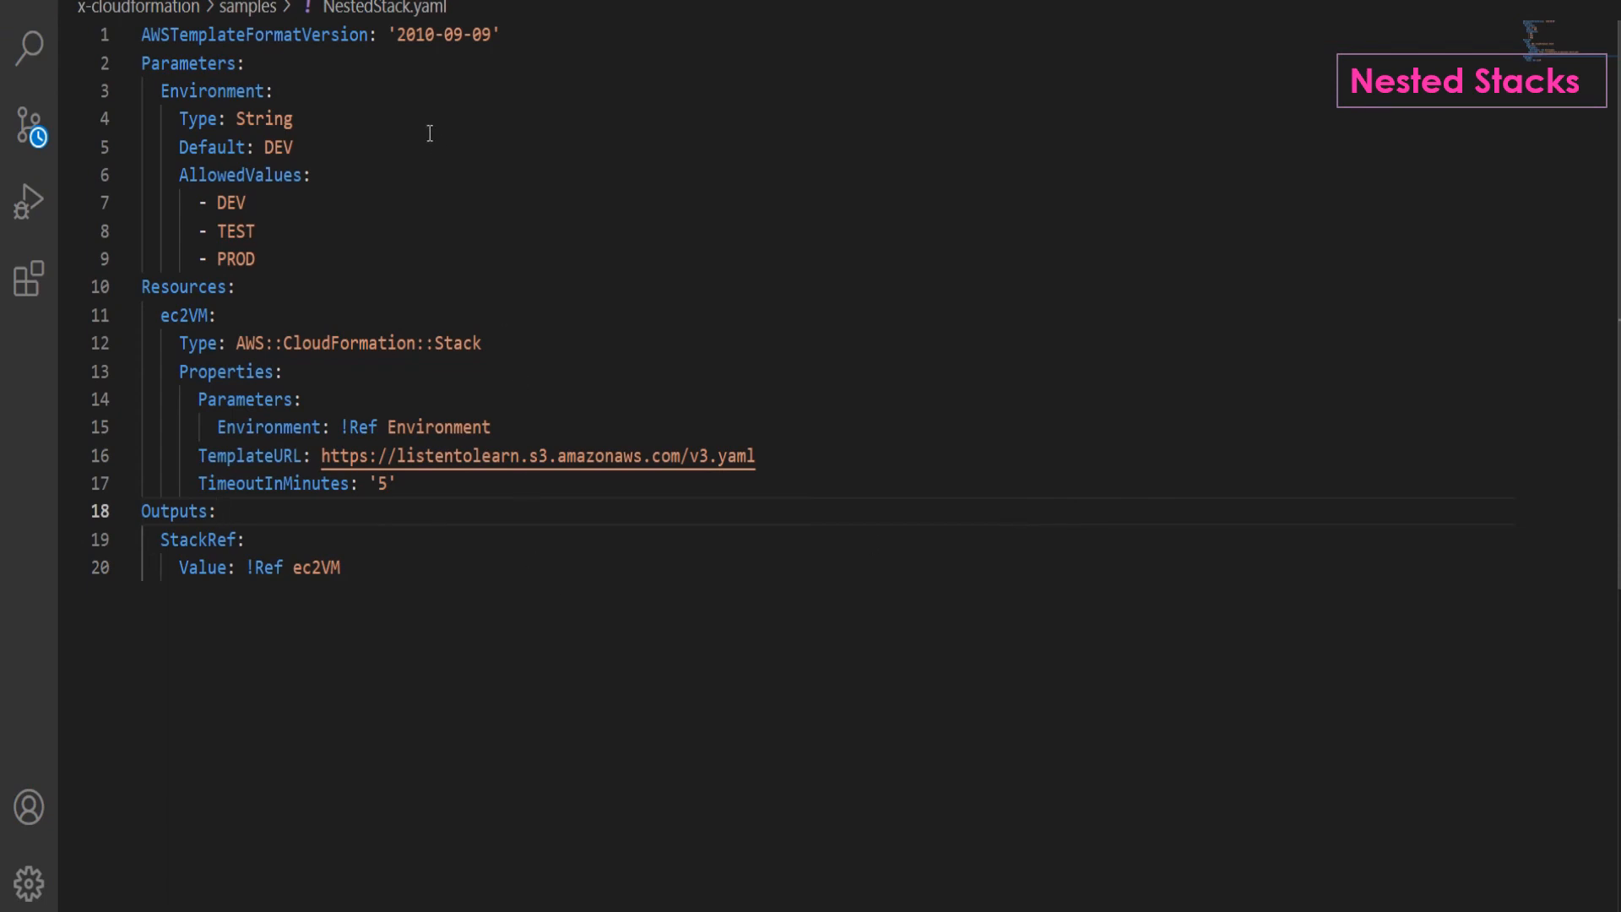
mouse_move(356, 72)
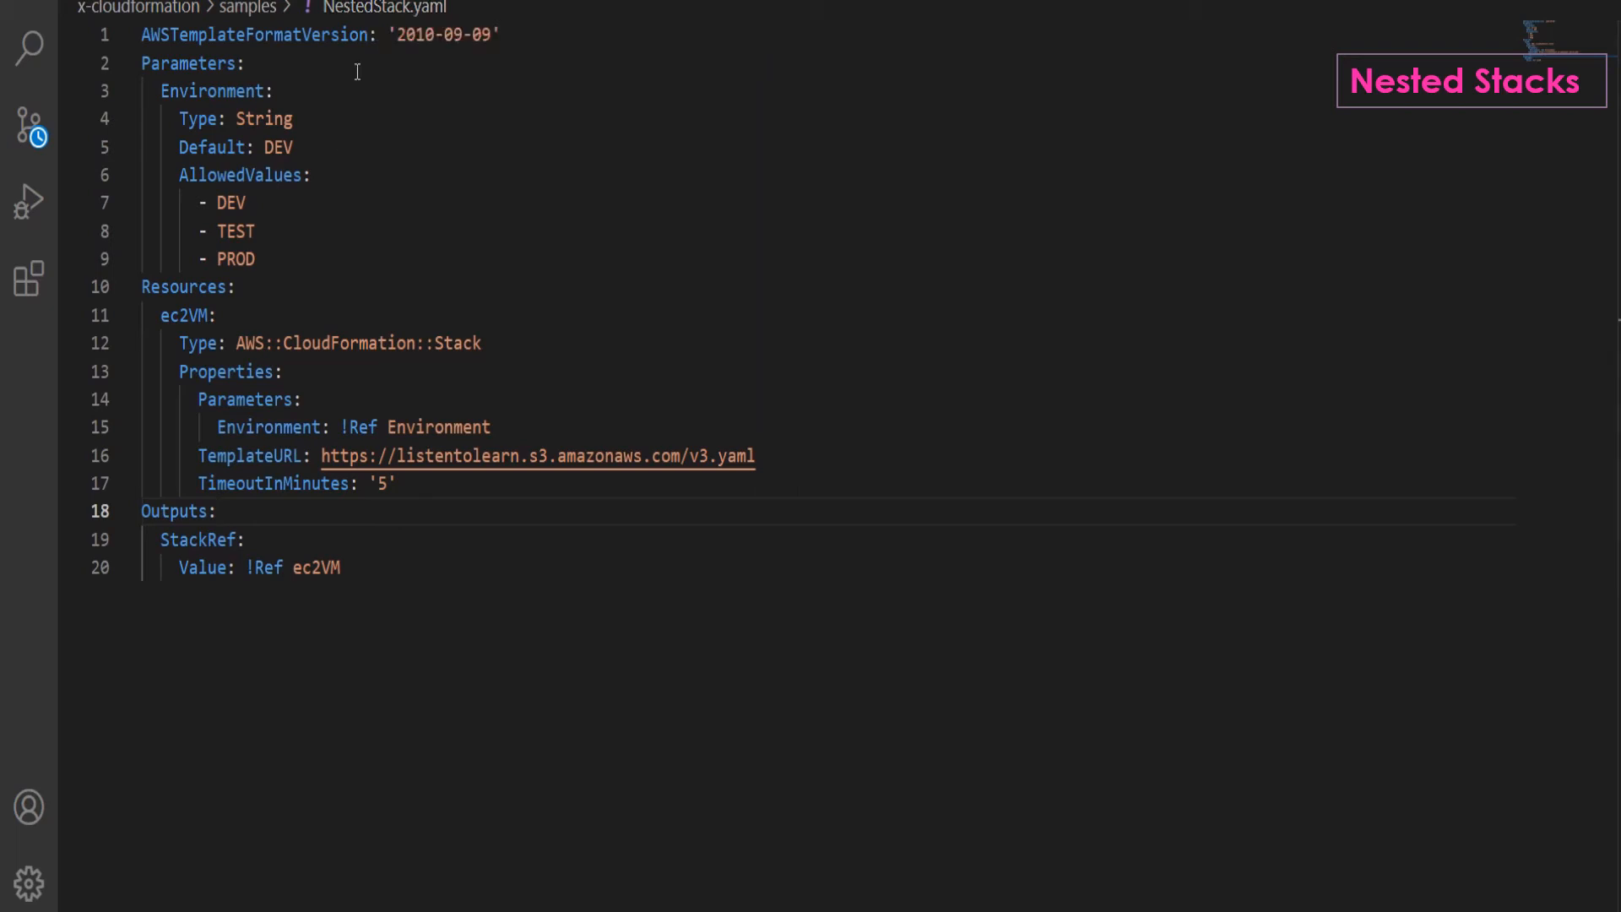
Review NestedStack.yaml and its TemplateURL loading v3.yaml from S3, glancing at v3.yaml.
click(304, 400)
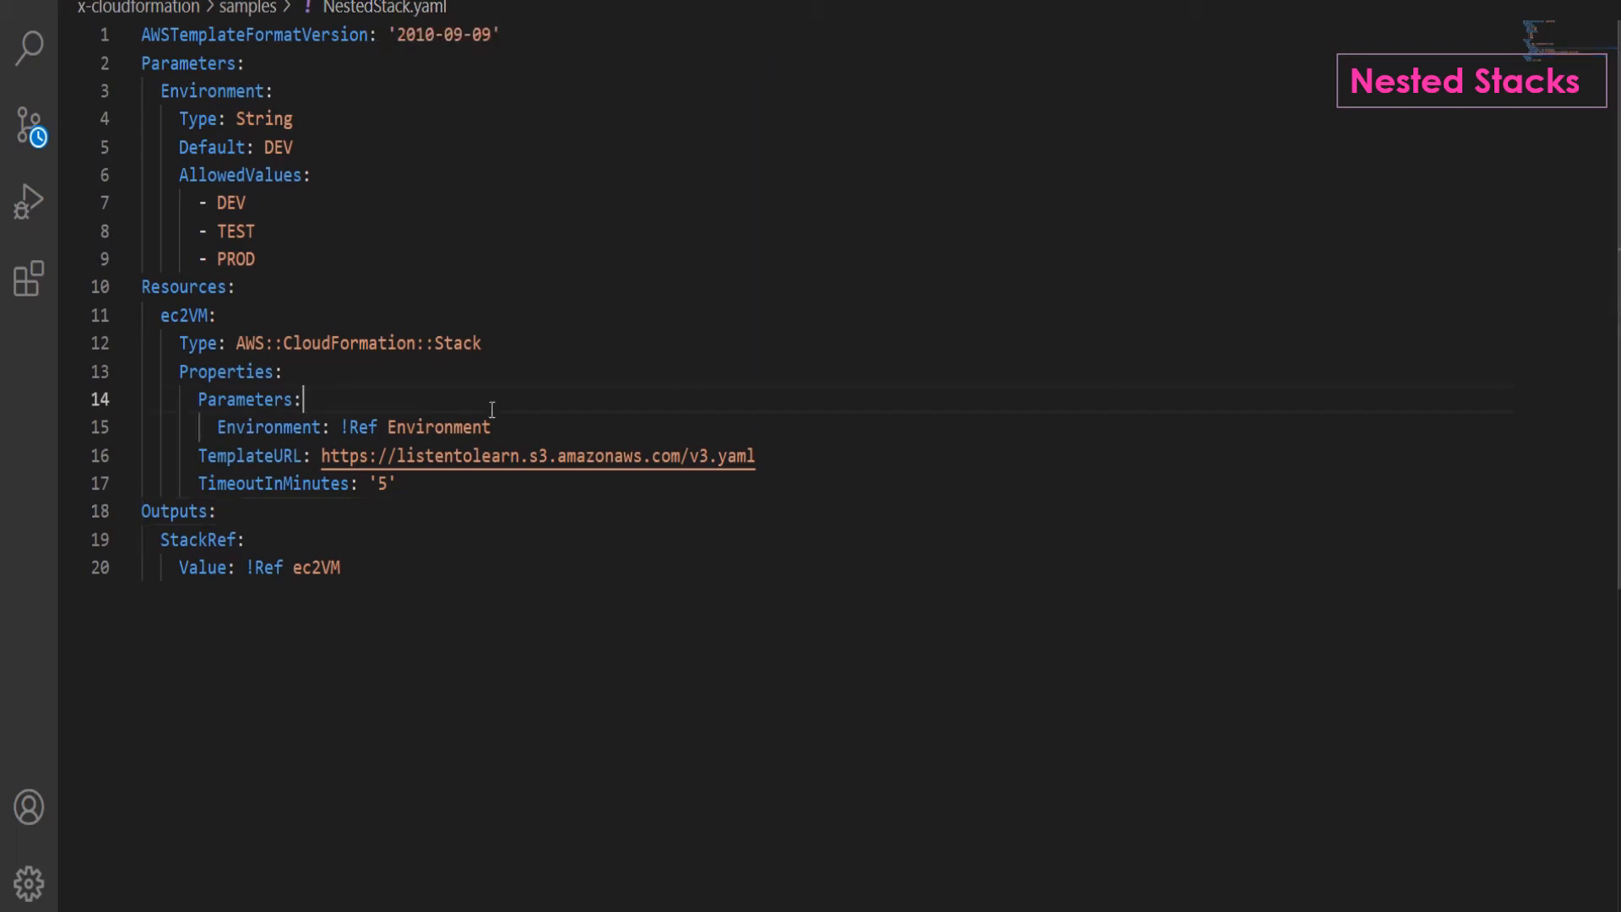
mouse_move(496, 336)
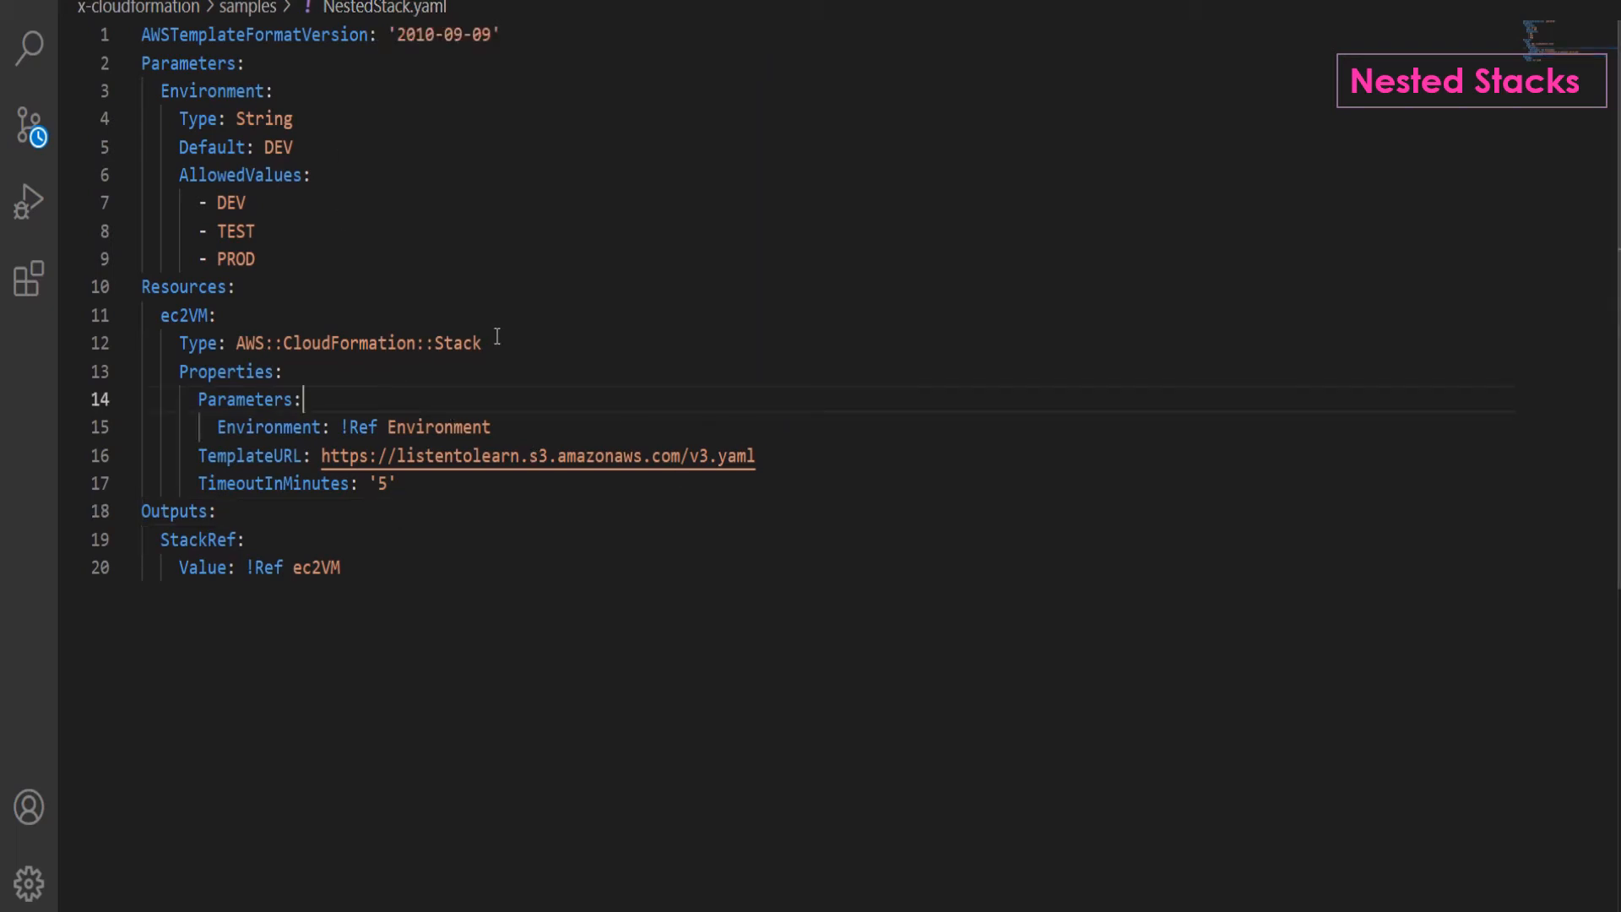
drag(236, 342, 480, 342)
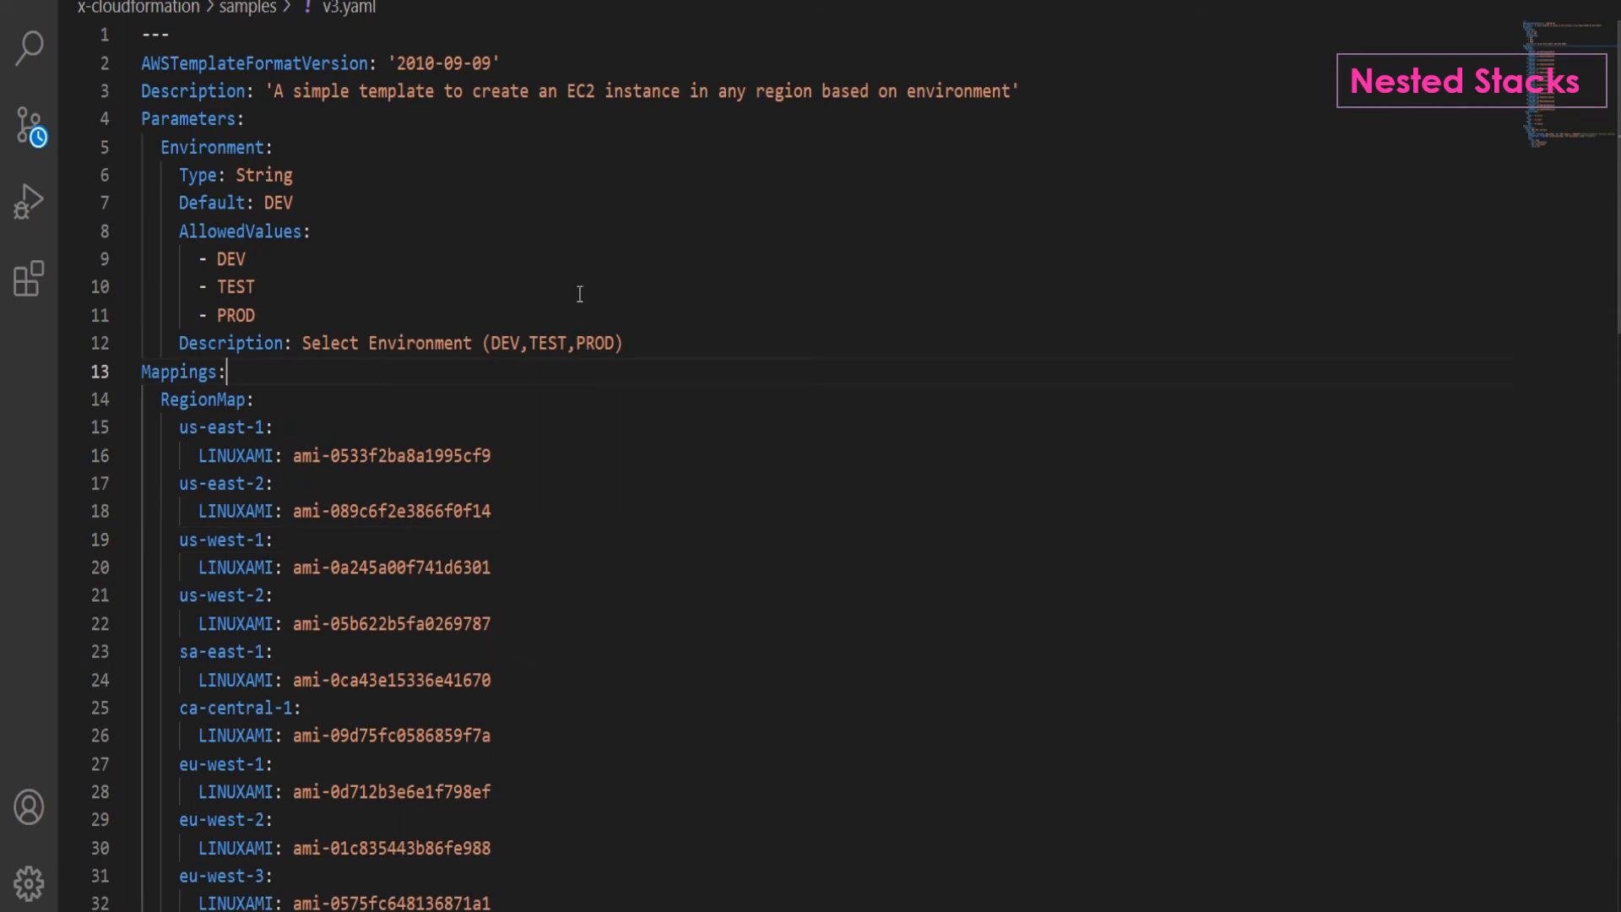
mouse_move(983, 193)
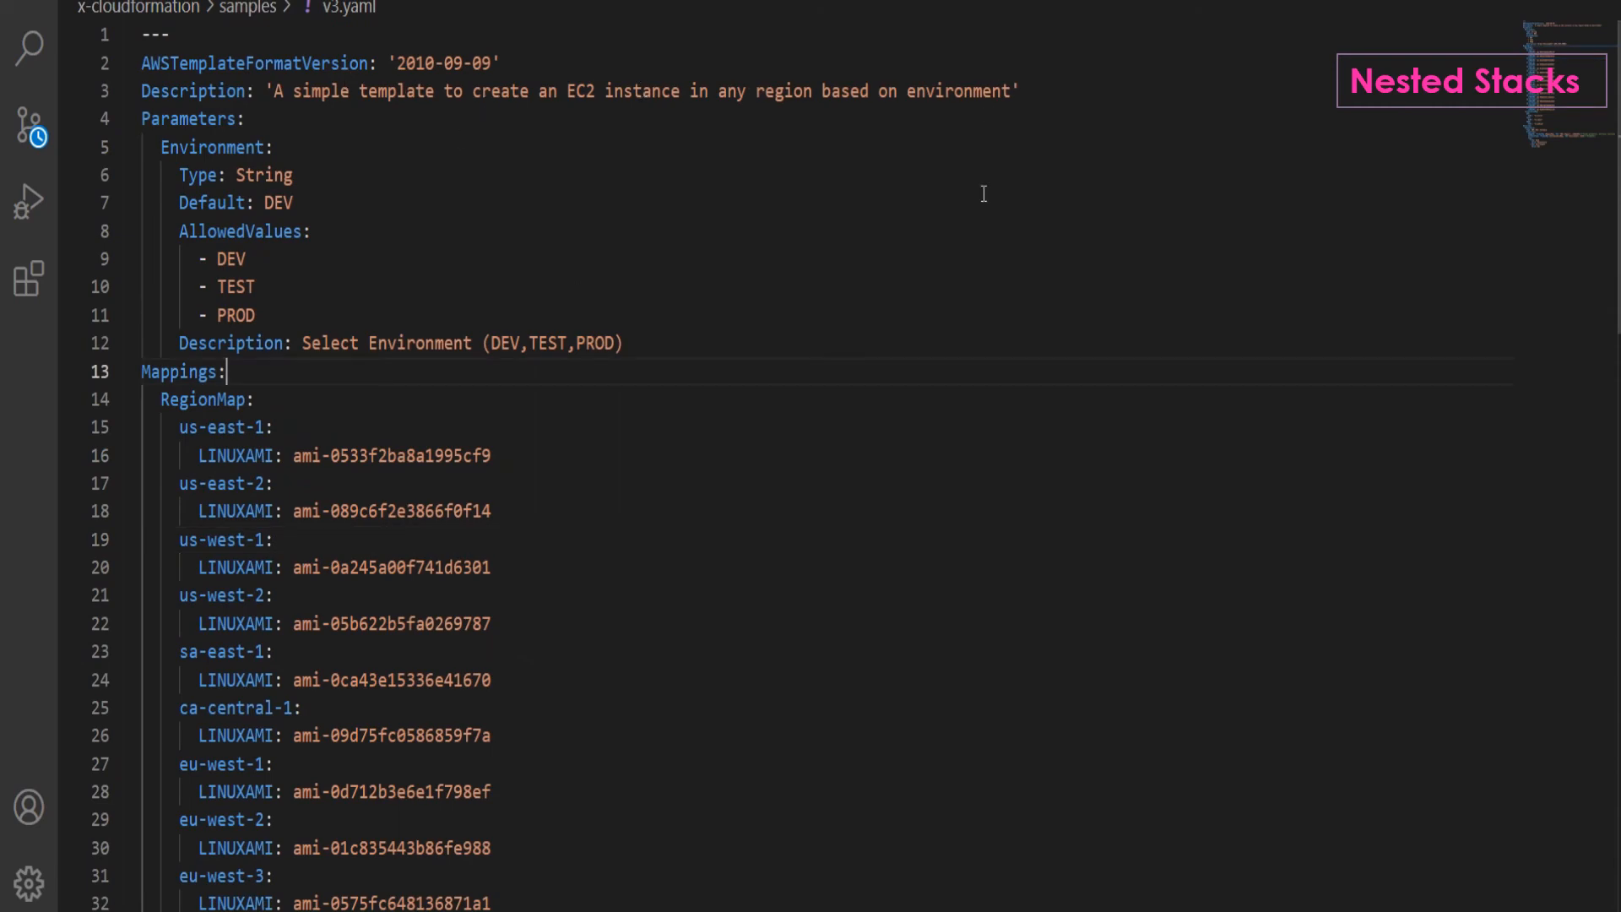
scroll(down, 3)
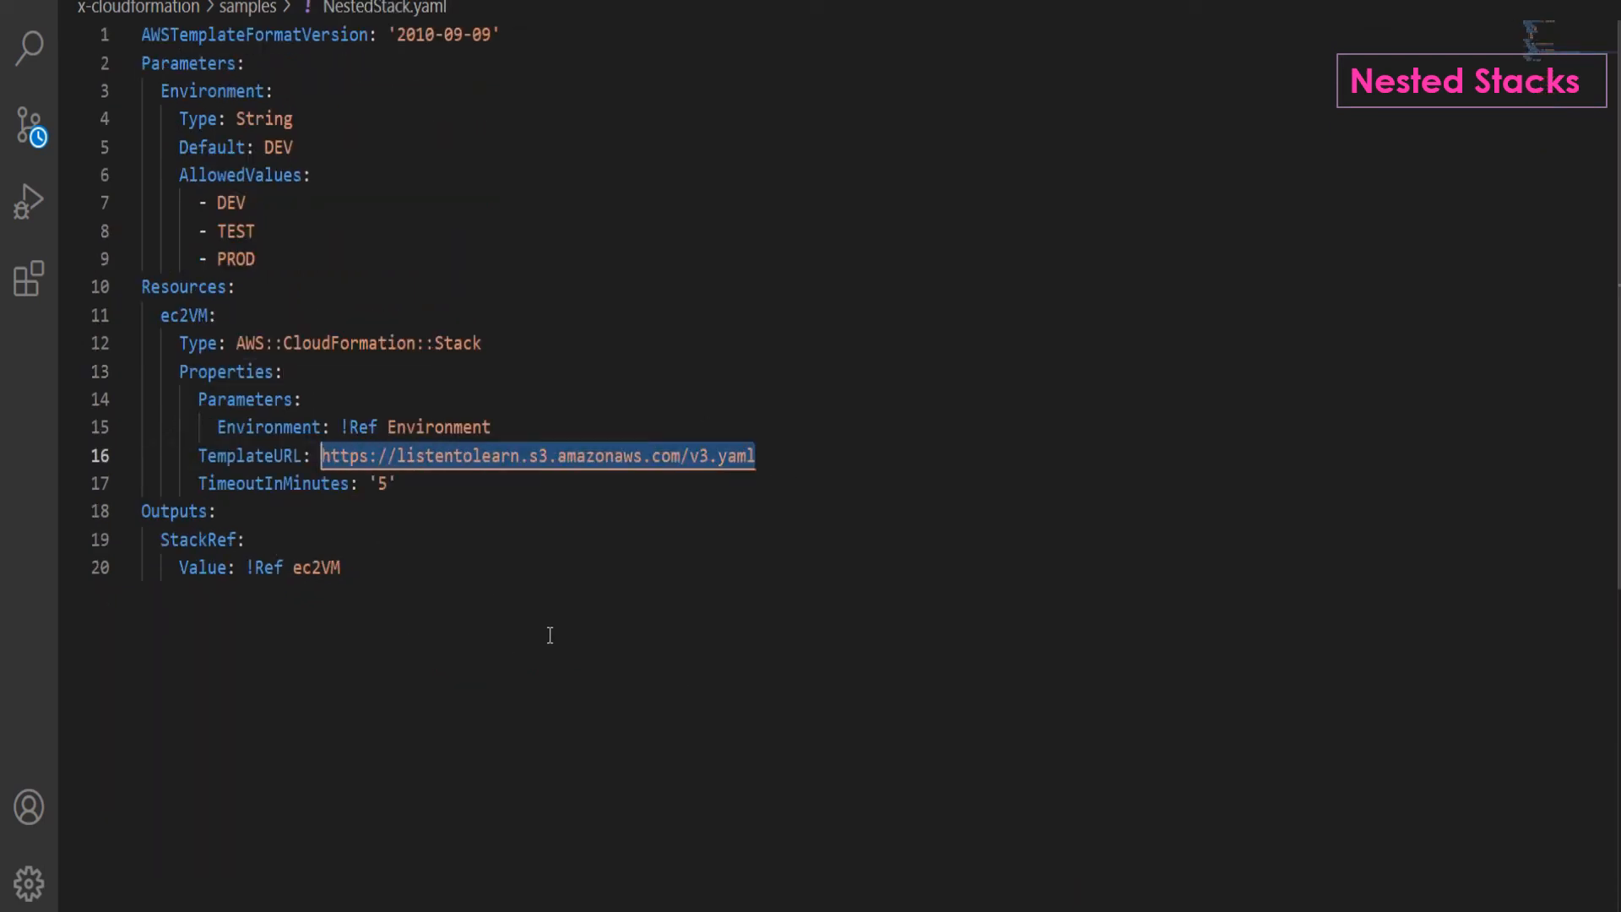
drag(178, 118, 255, 259)
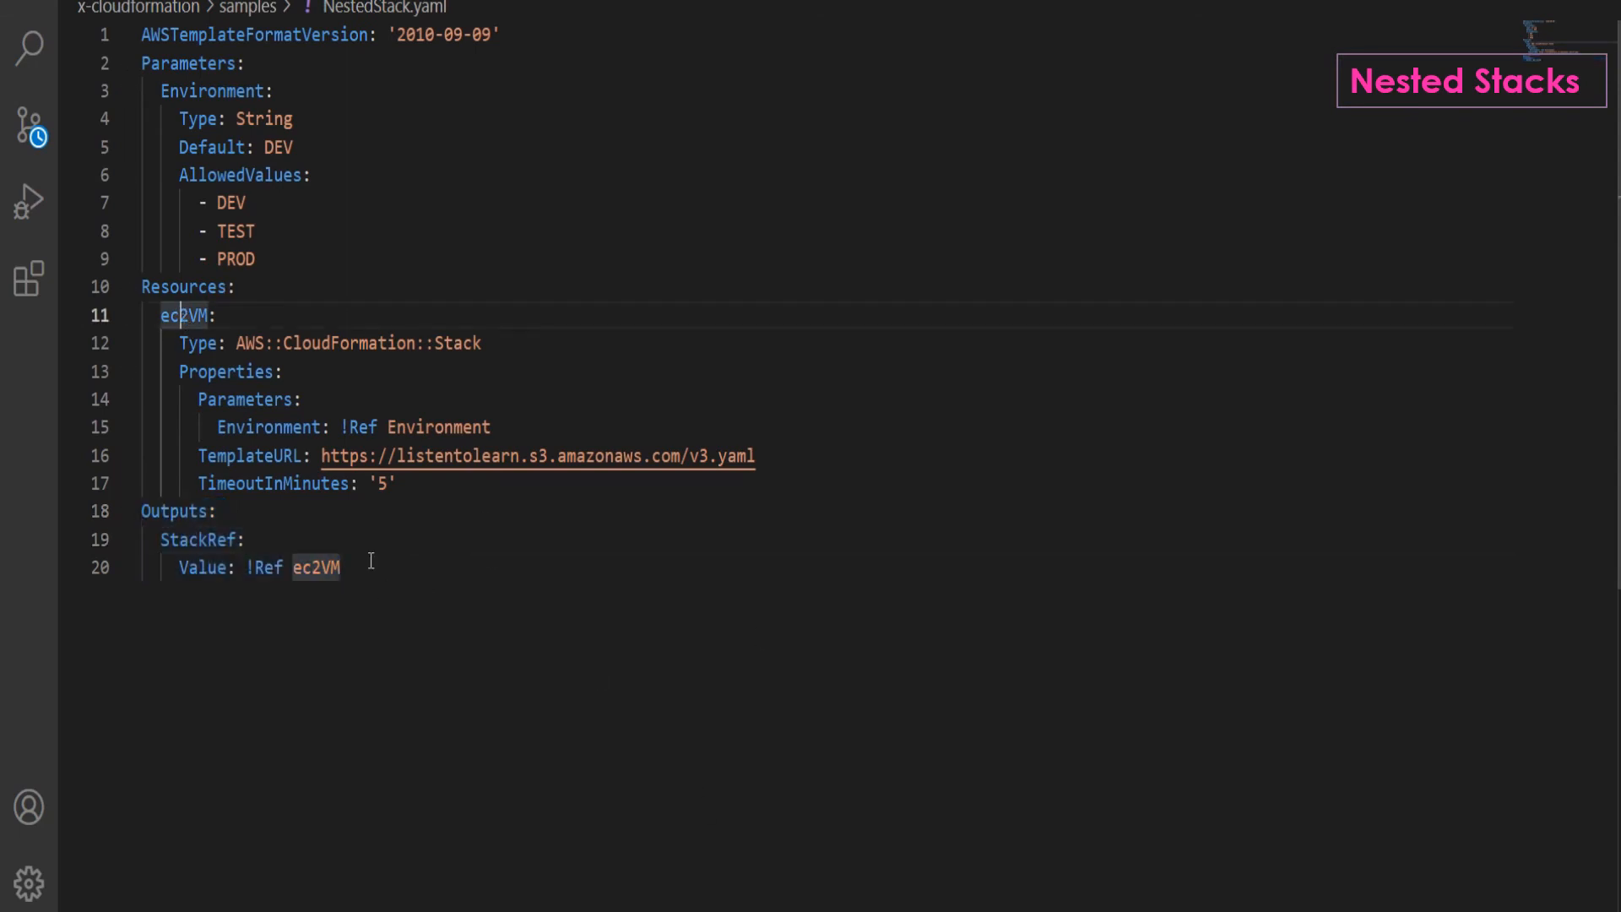
mouse_move(413, 660)
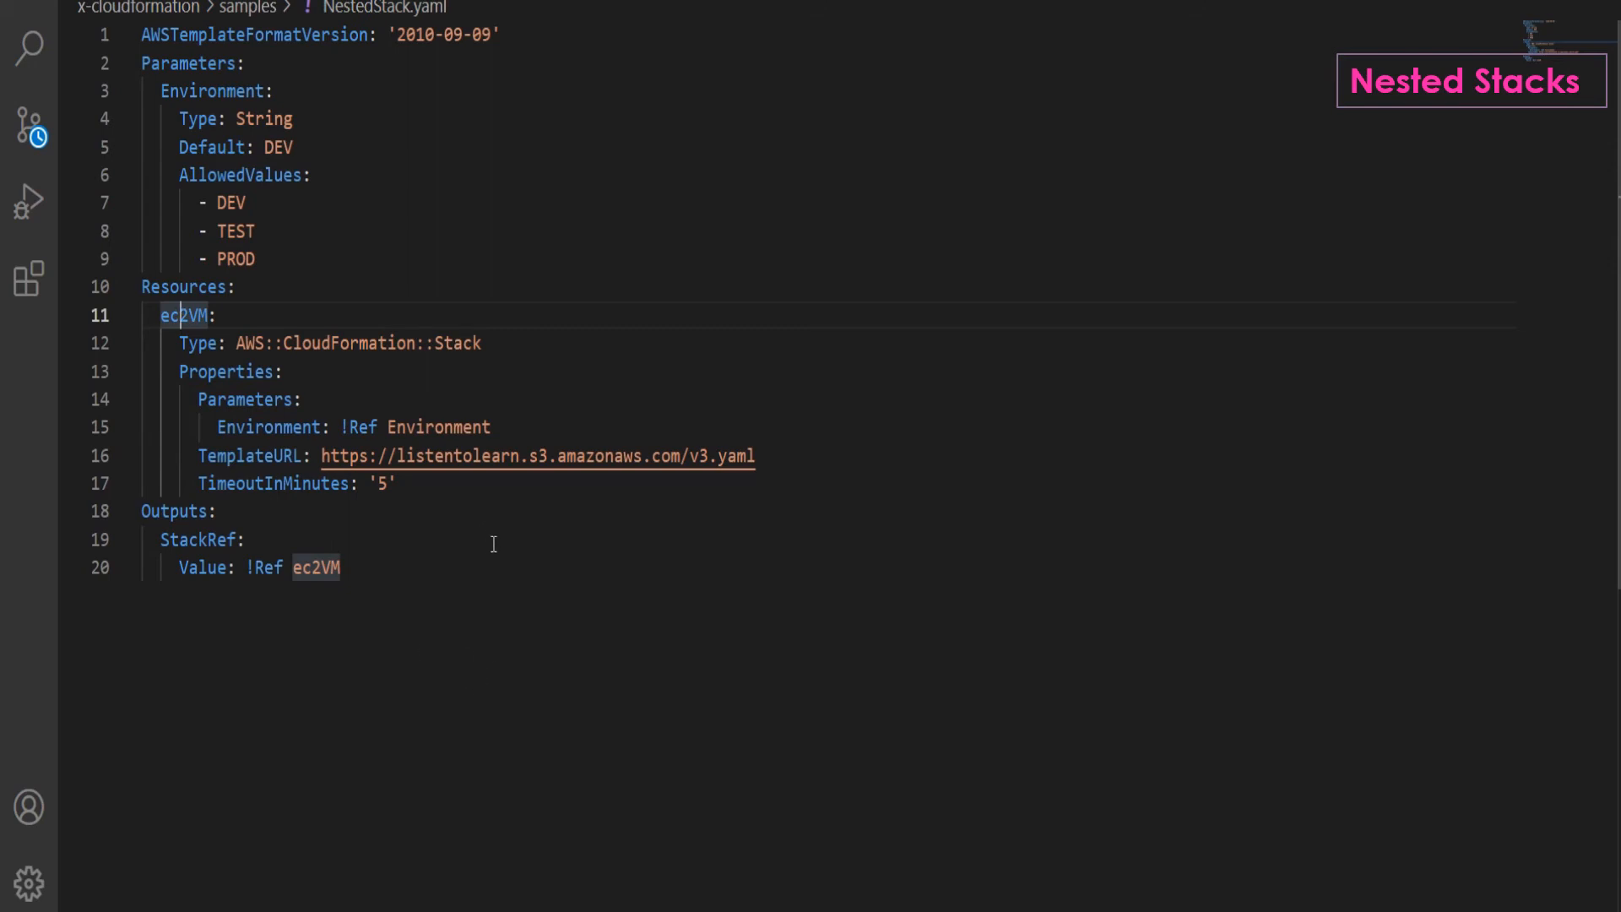
mouse_move(479, 580)
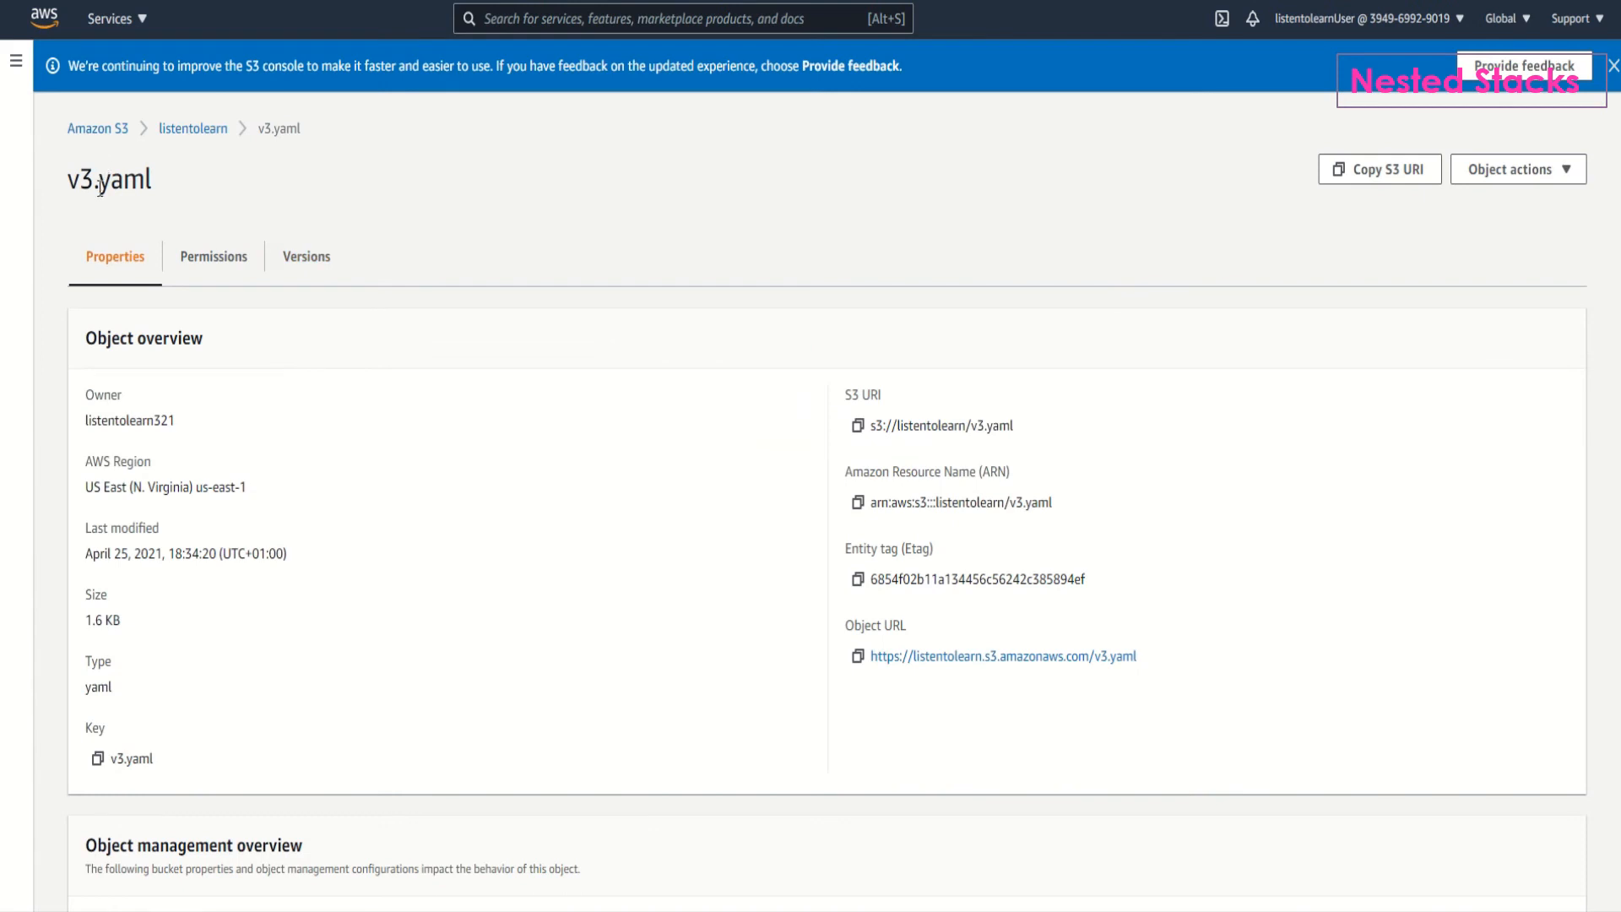
mouse_move(964, 676)
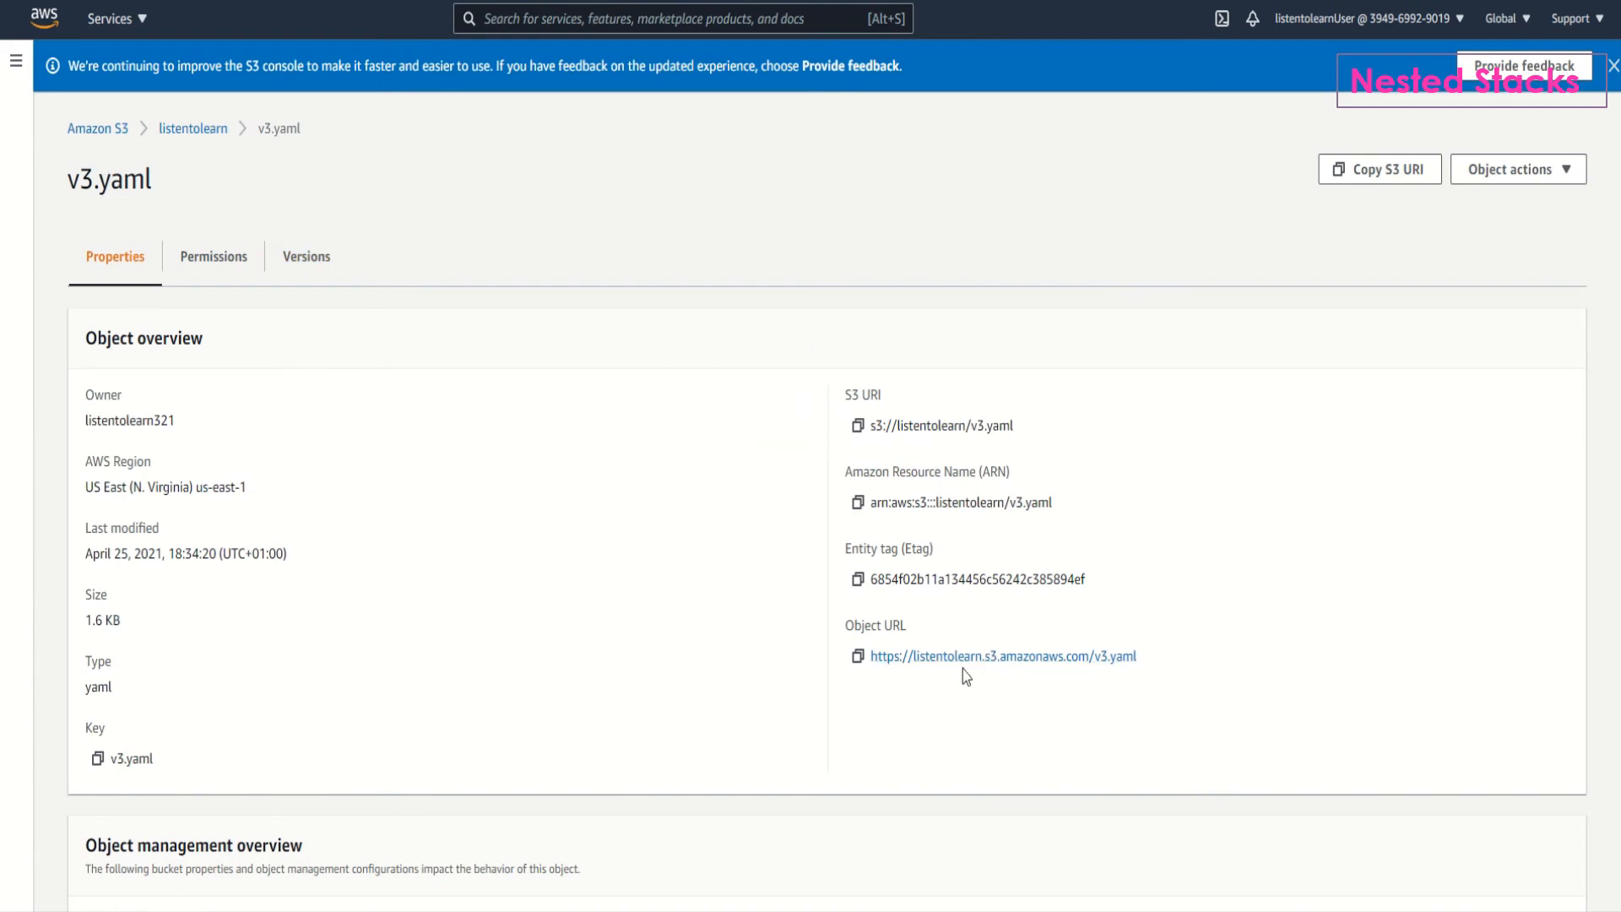
mouse_move(515, 649)
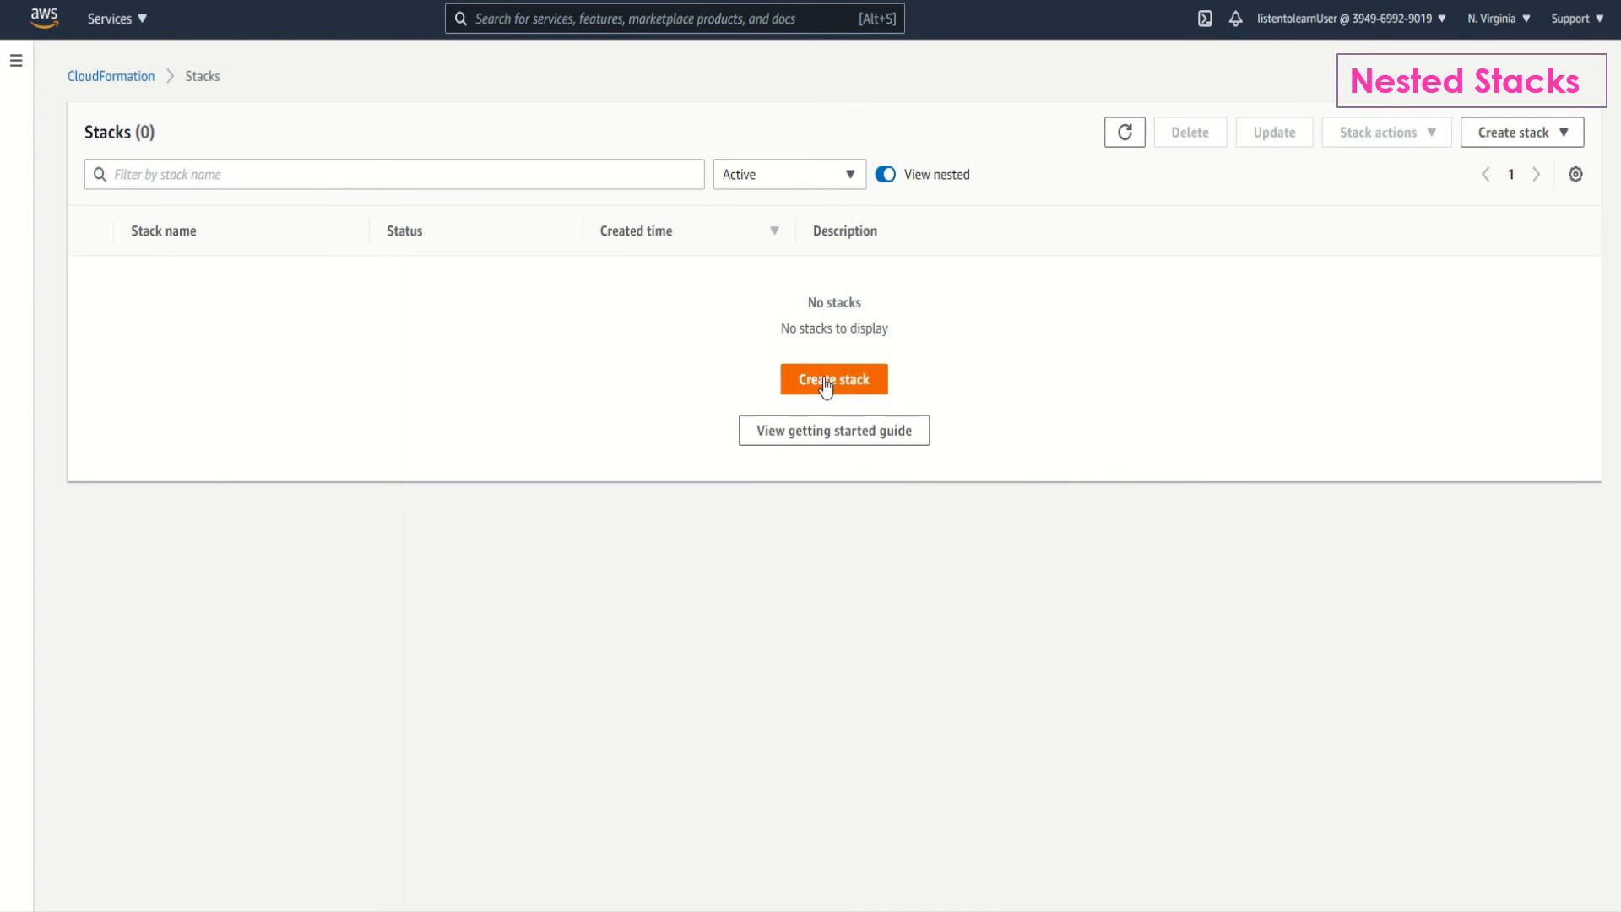
Start a new stack from the uploaded NestedStack.yaml template file.
click(834, 378)
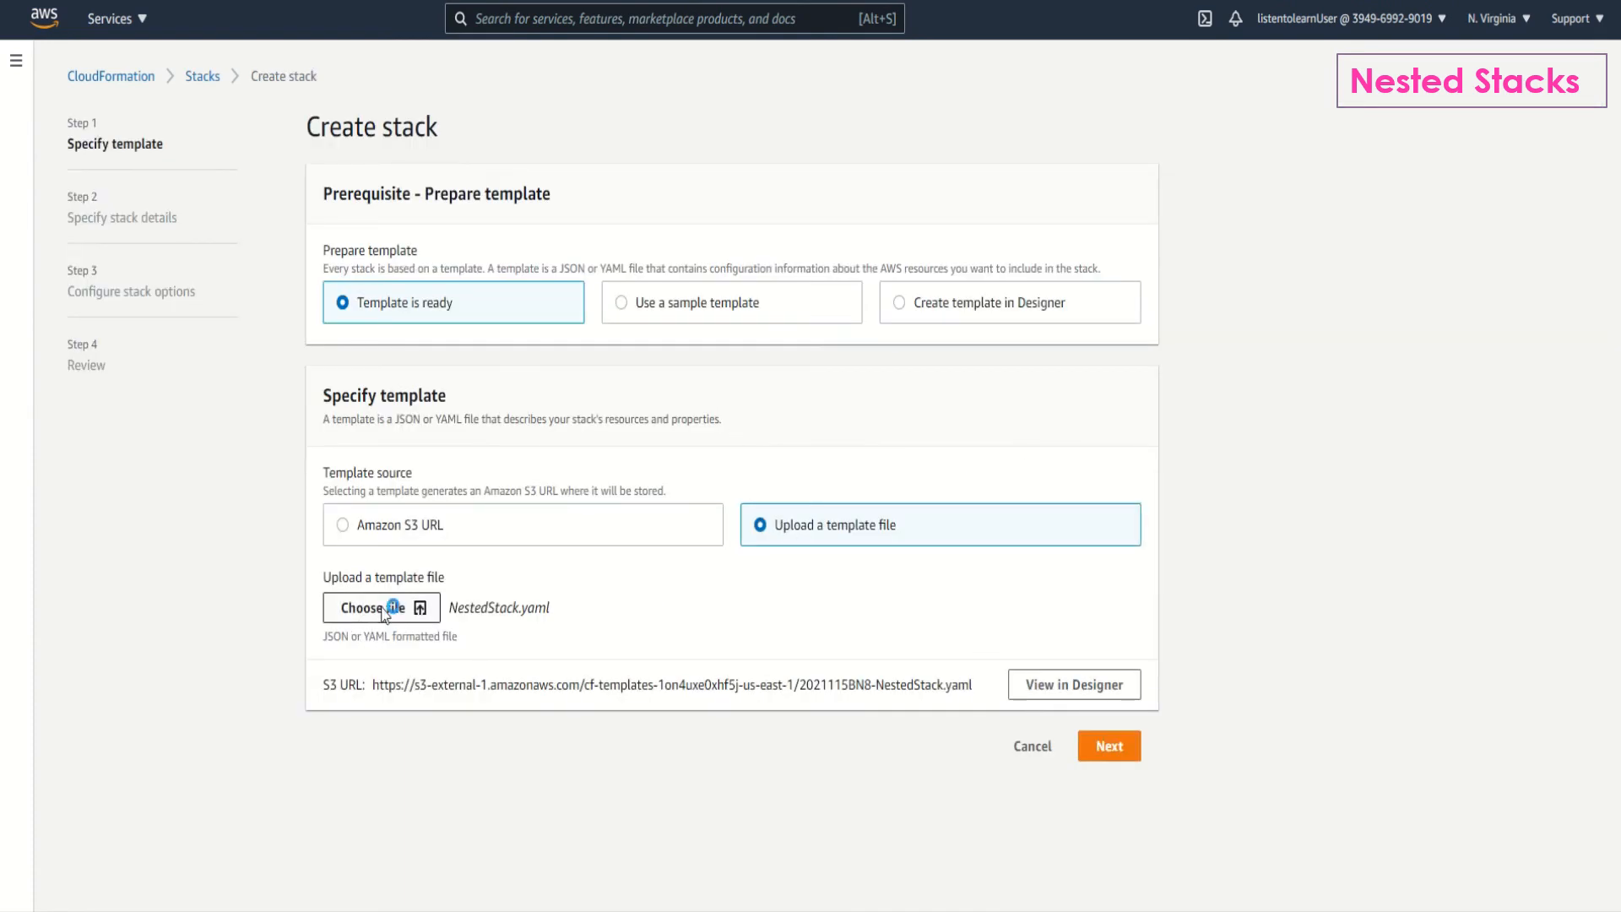
click(381, 607)
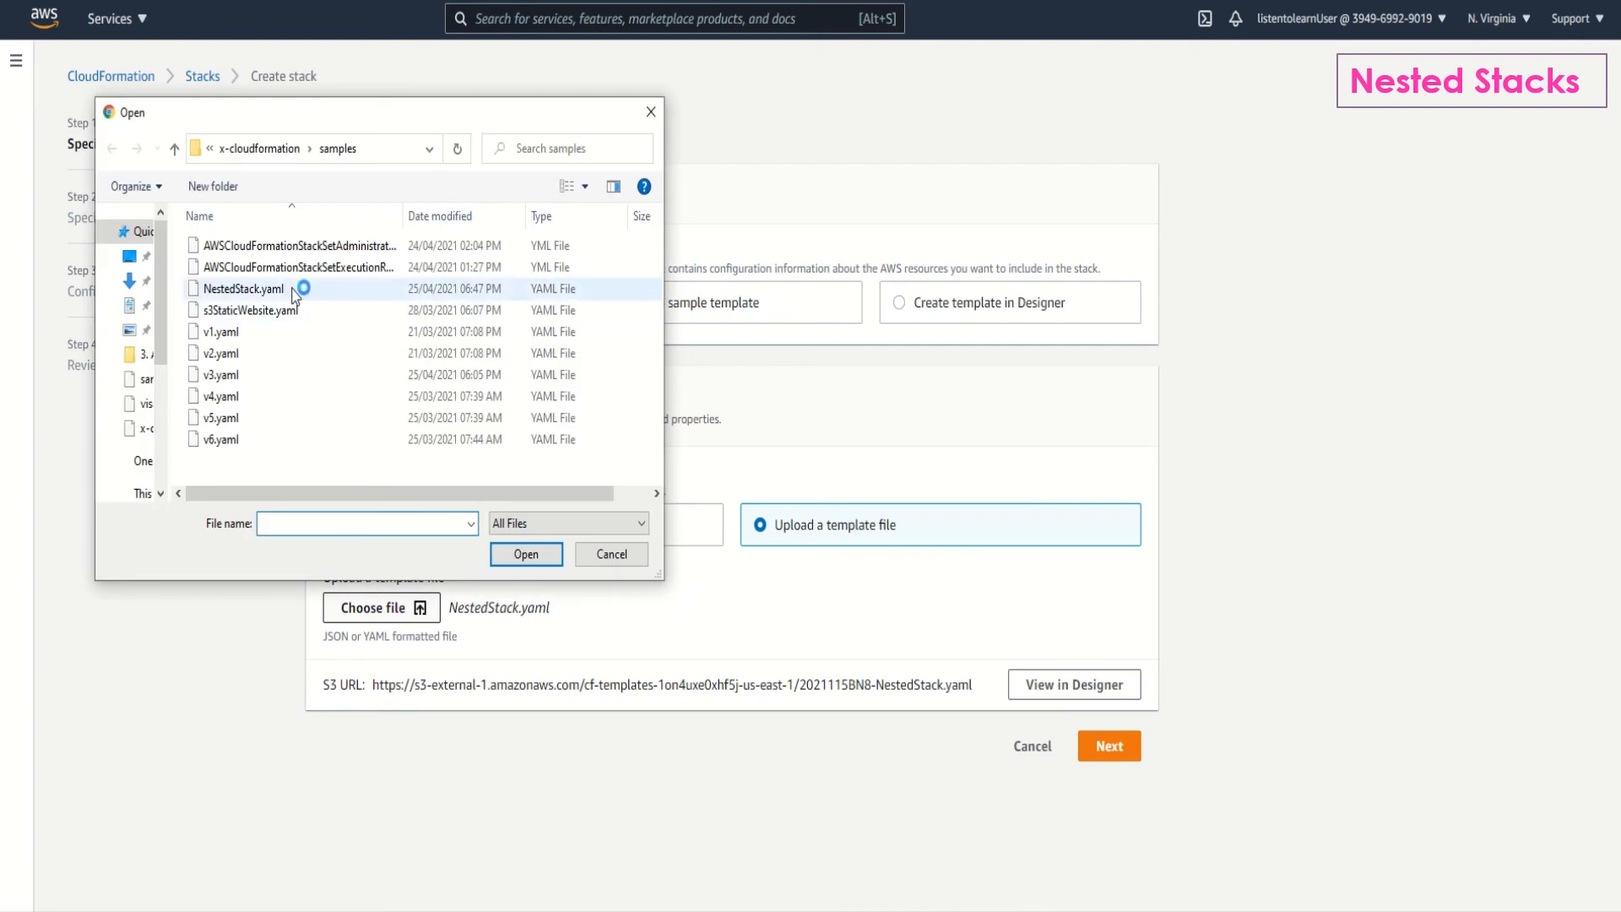
click(525, 554)
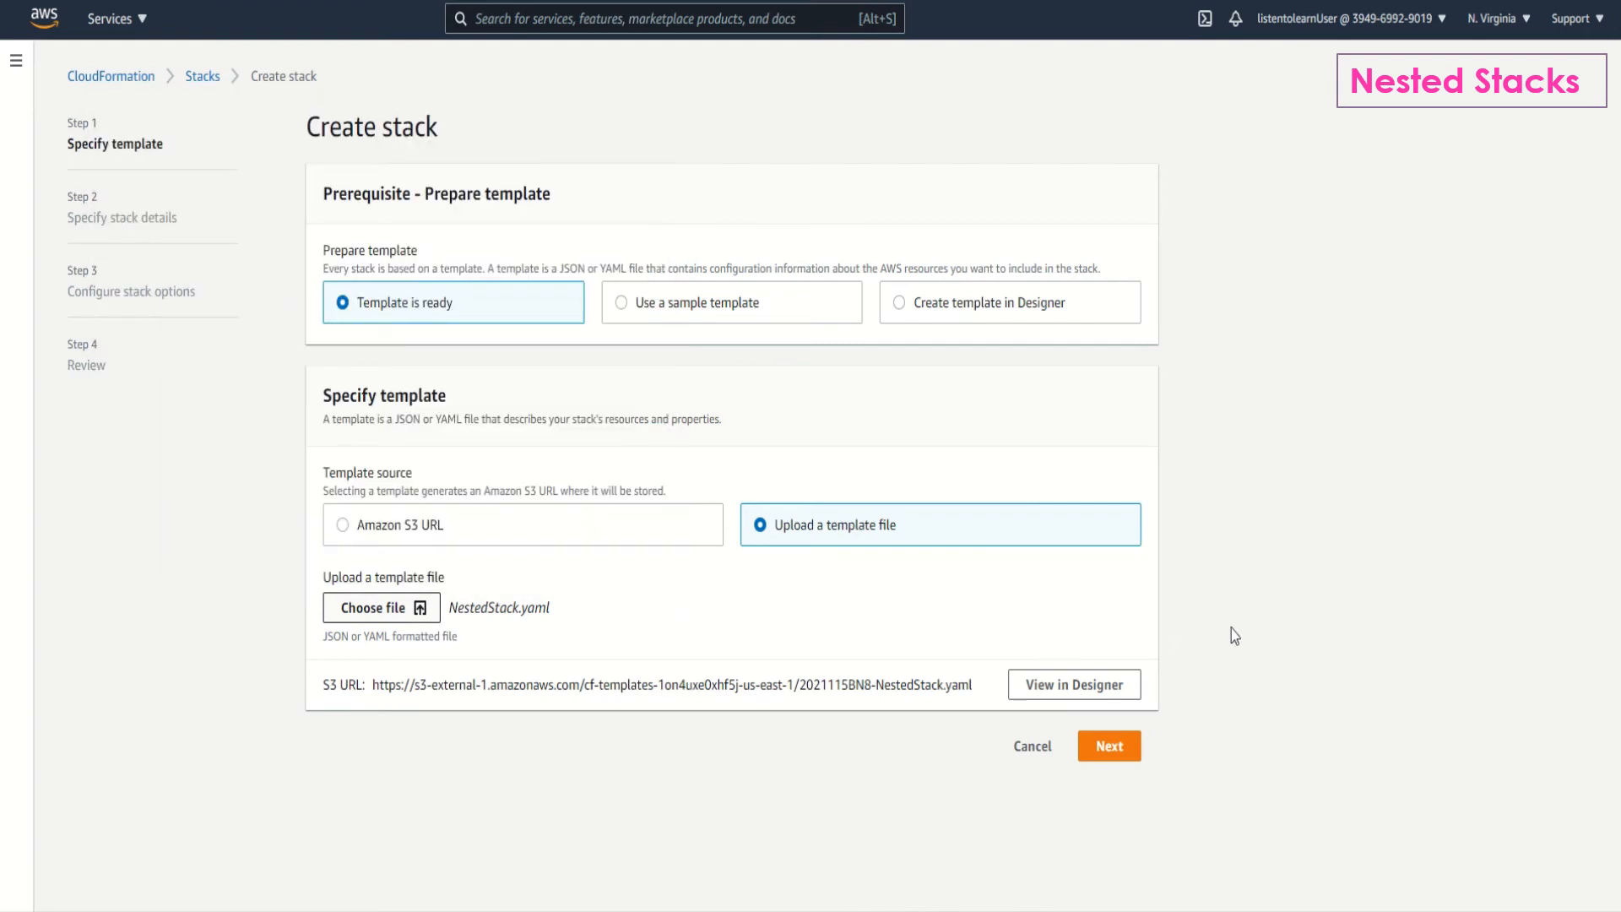
click(1108, 746)
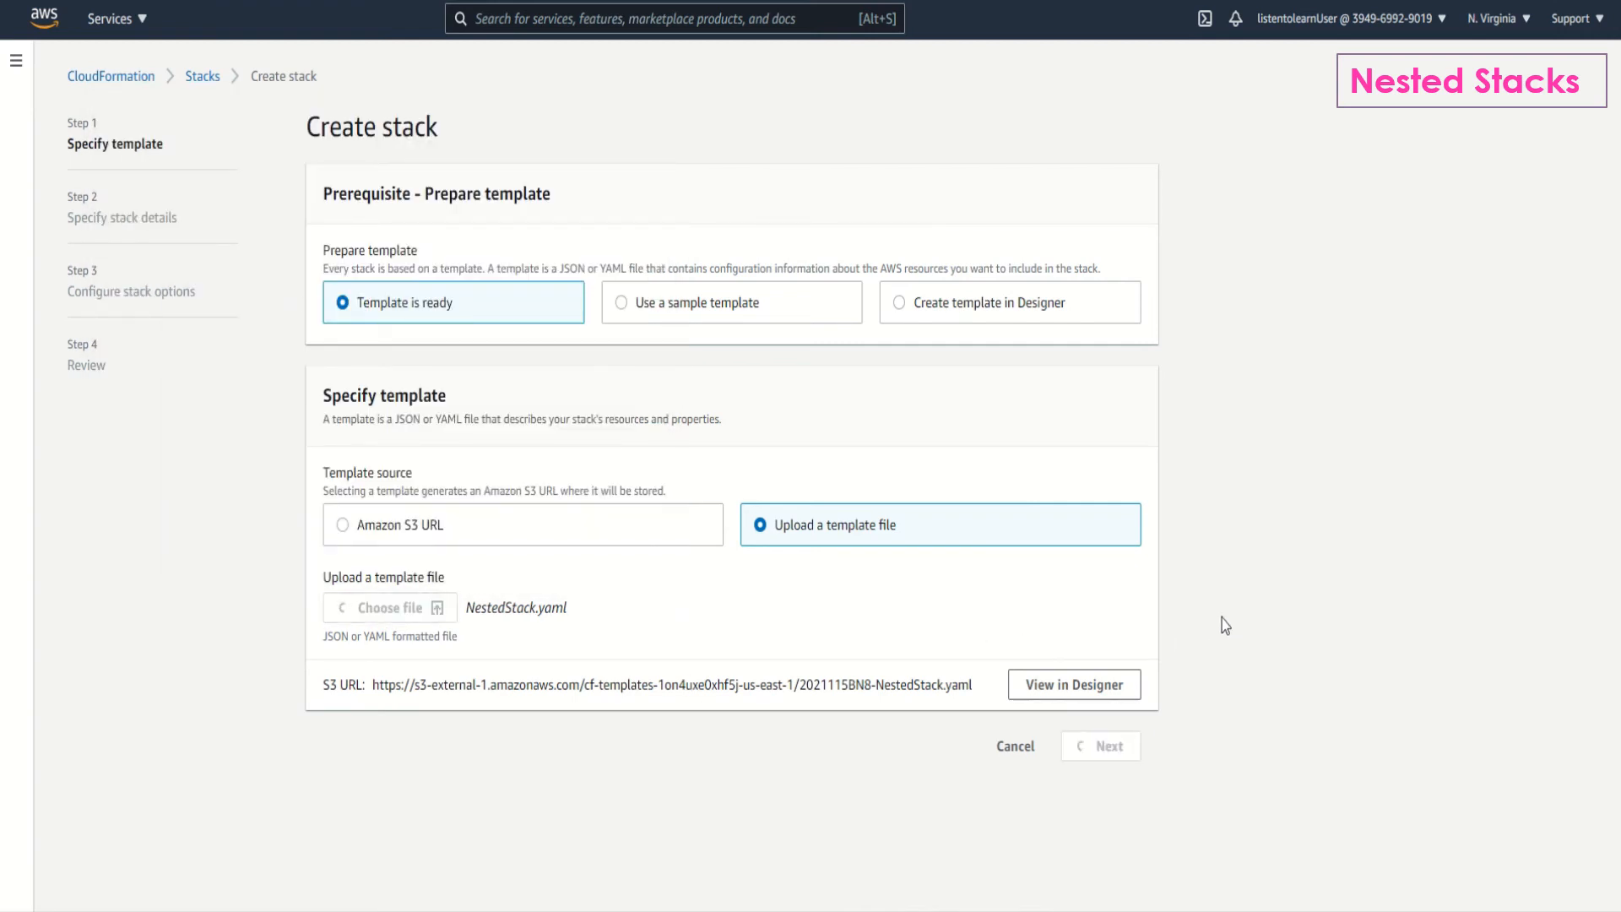
click(1107, 746)
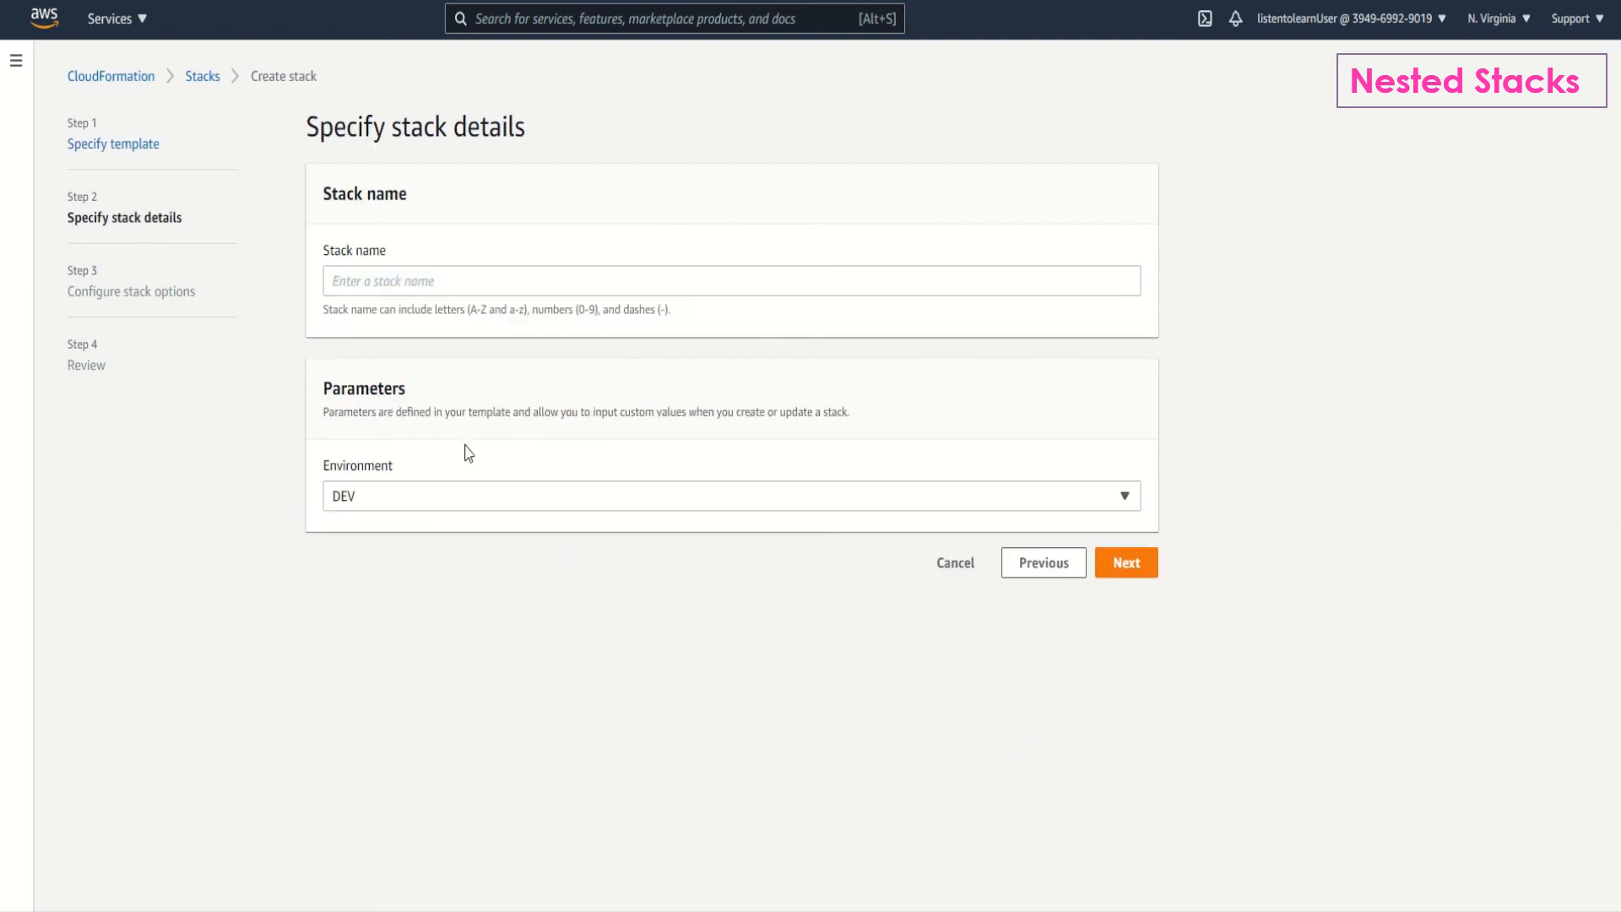
click(1124, 562)
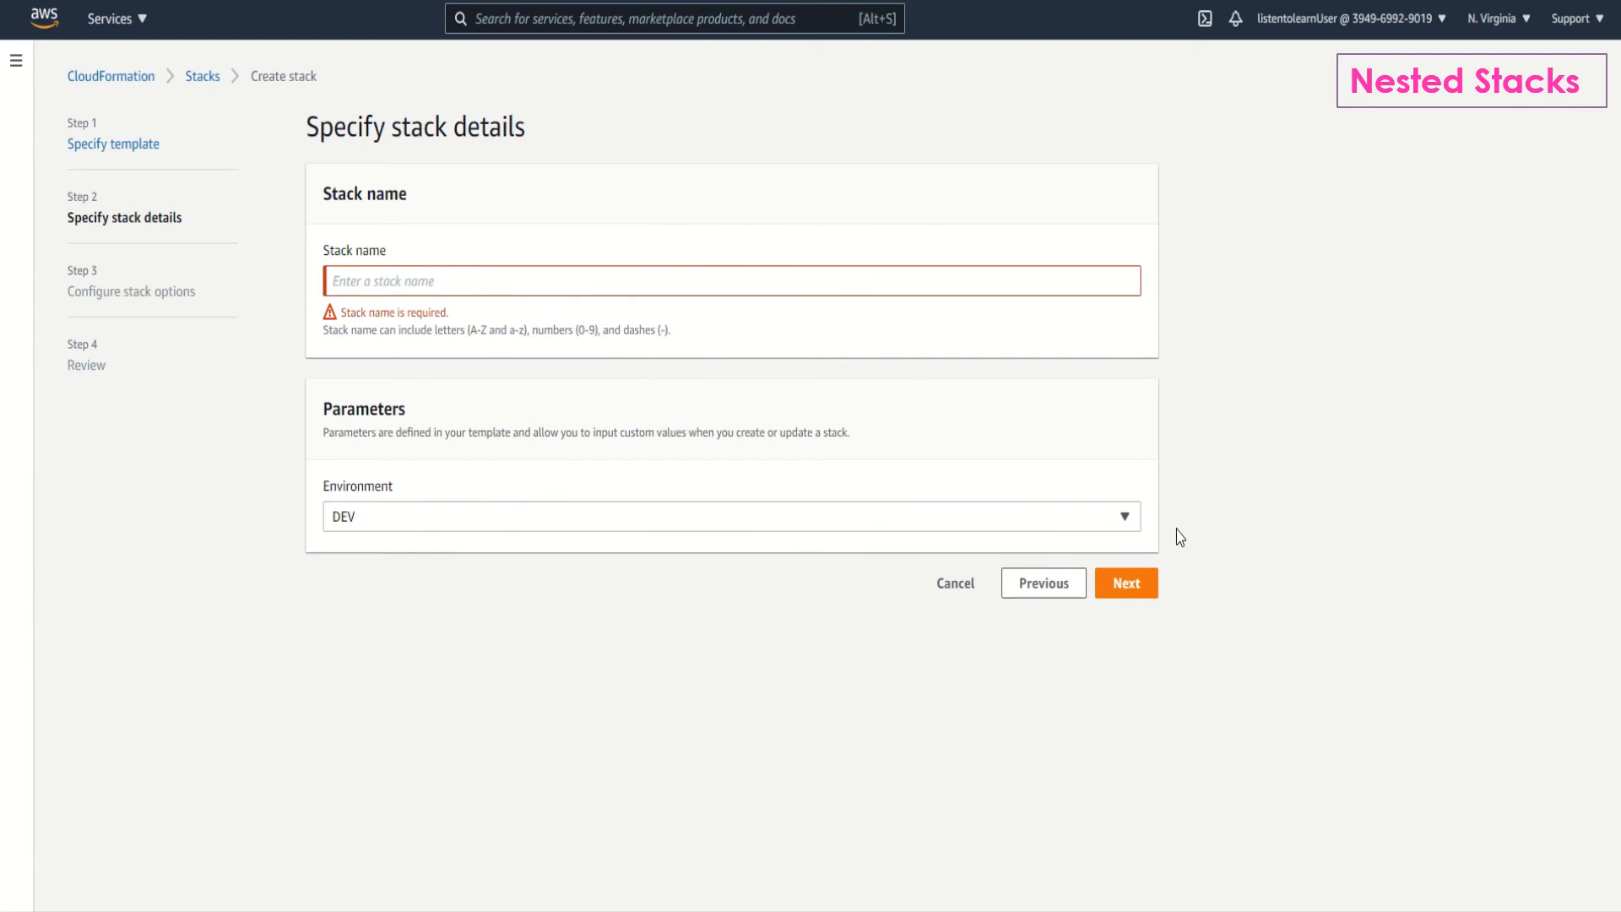
Name the stack 'nestedstack' and advance through stack options to review.
click(732, 281)
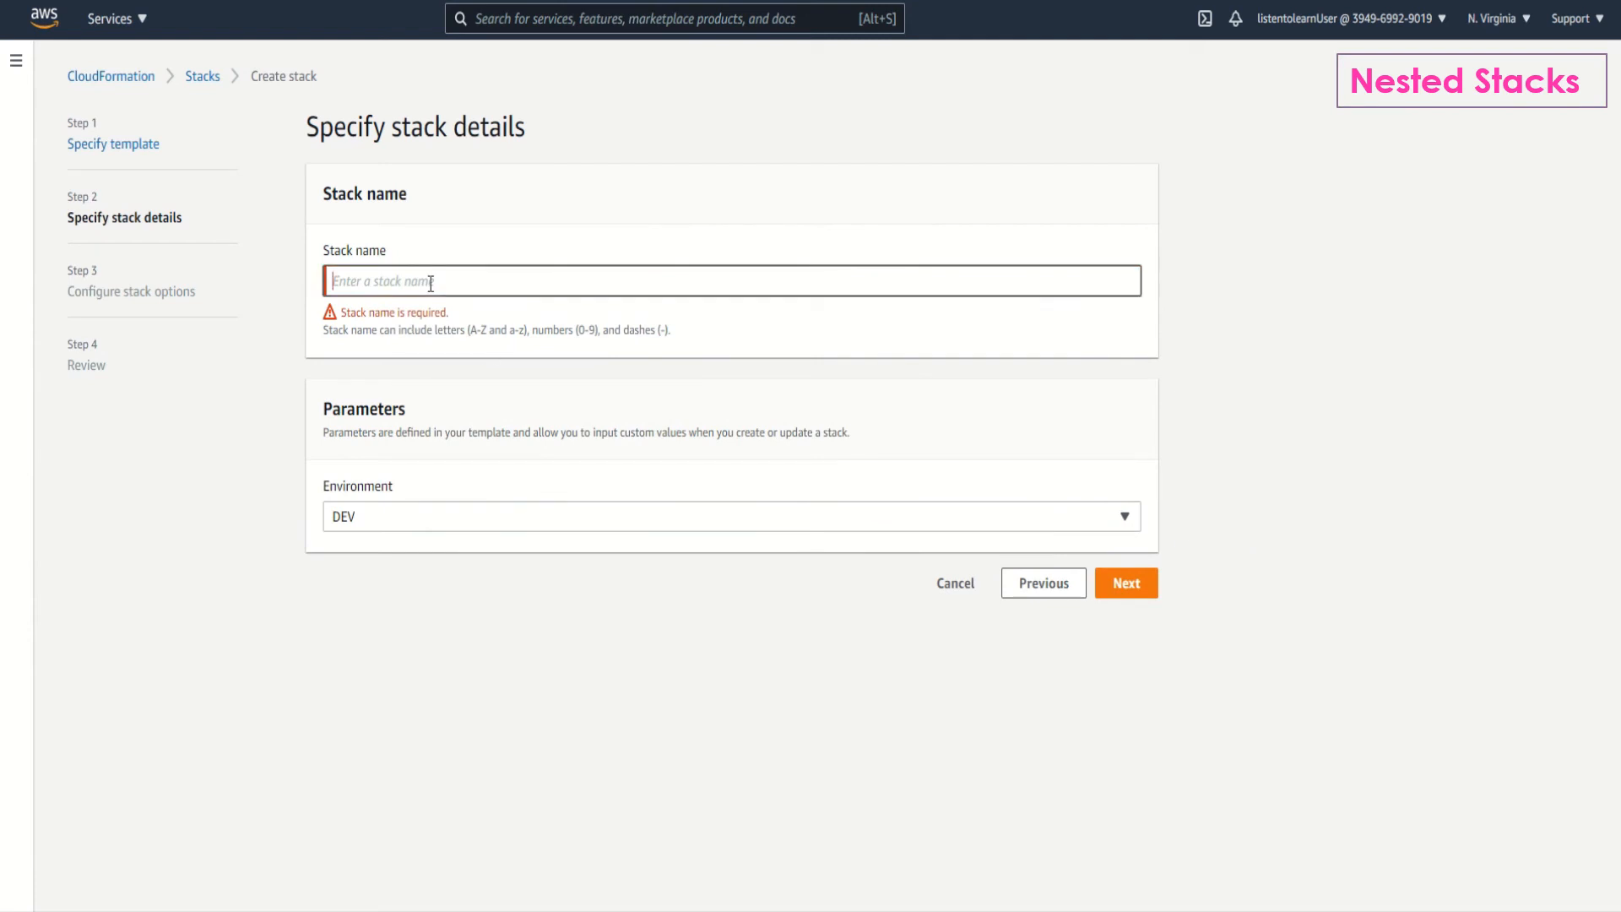
text(nestedst)
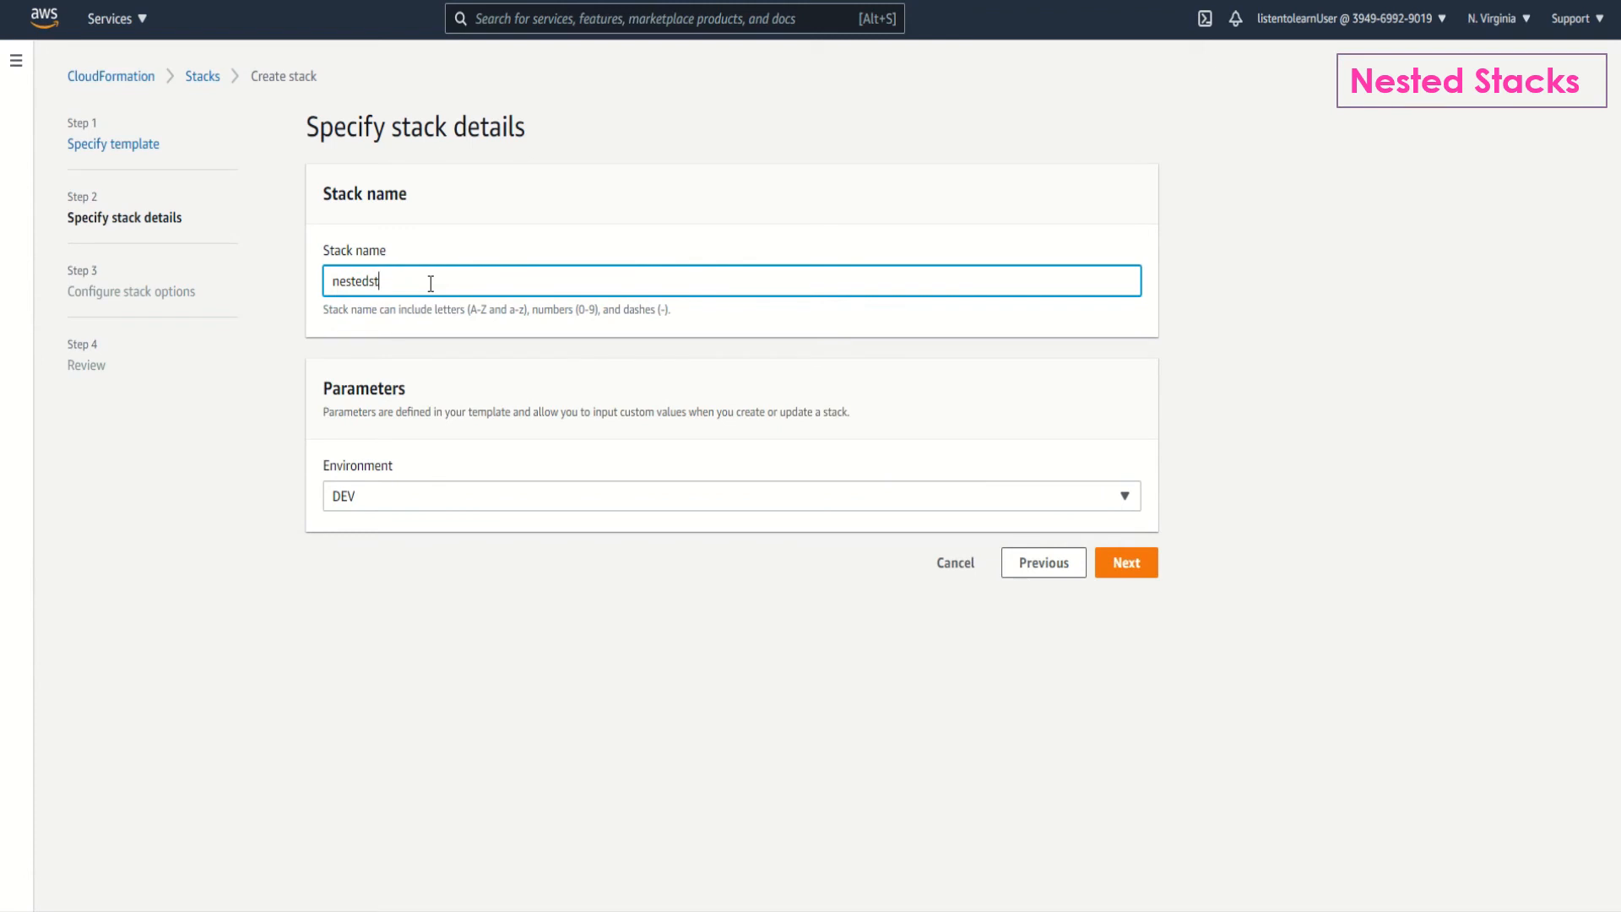
text(ack)
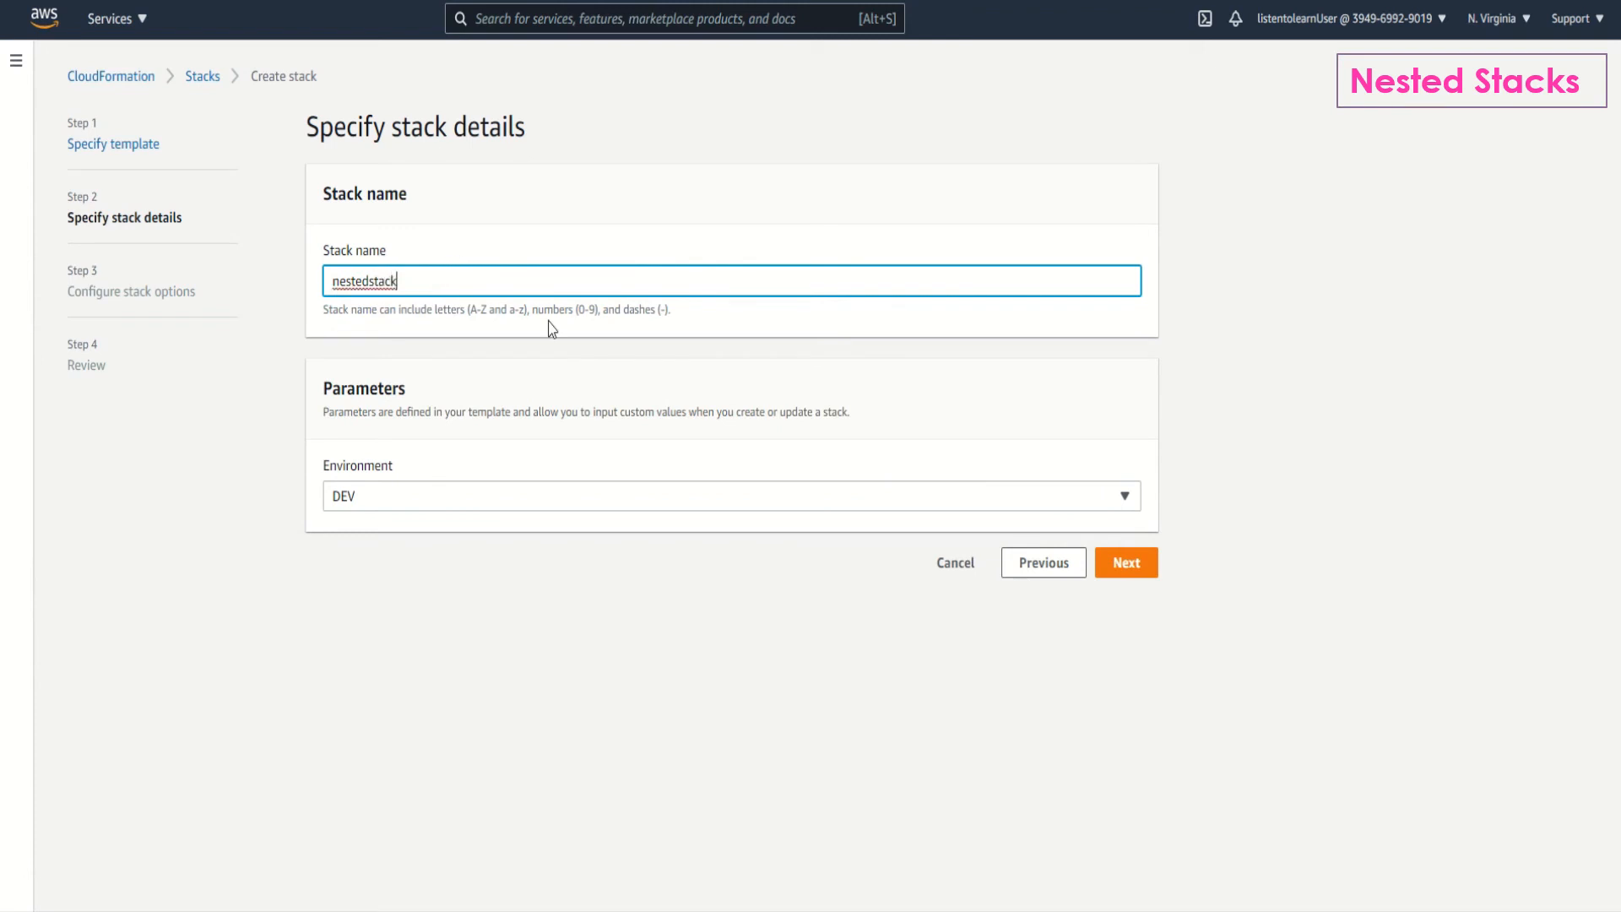
click(1124, 562)
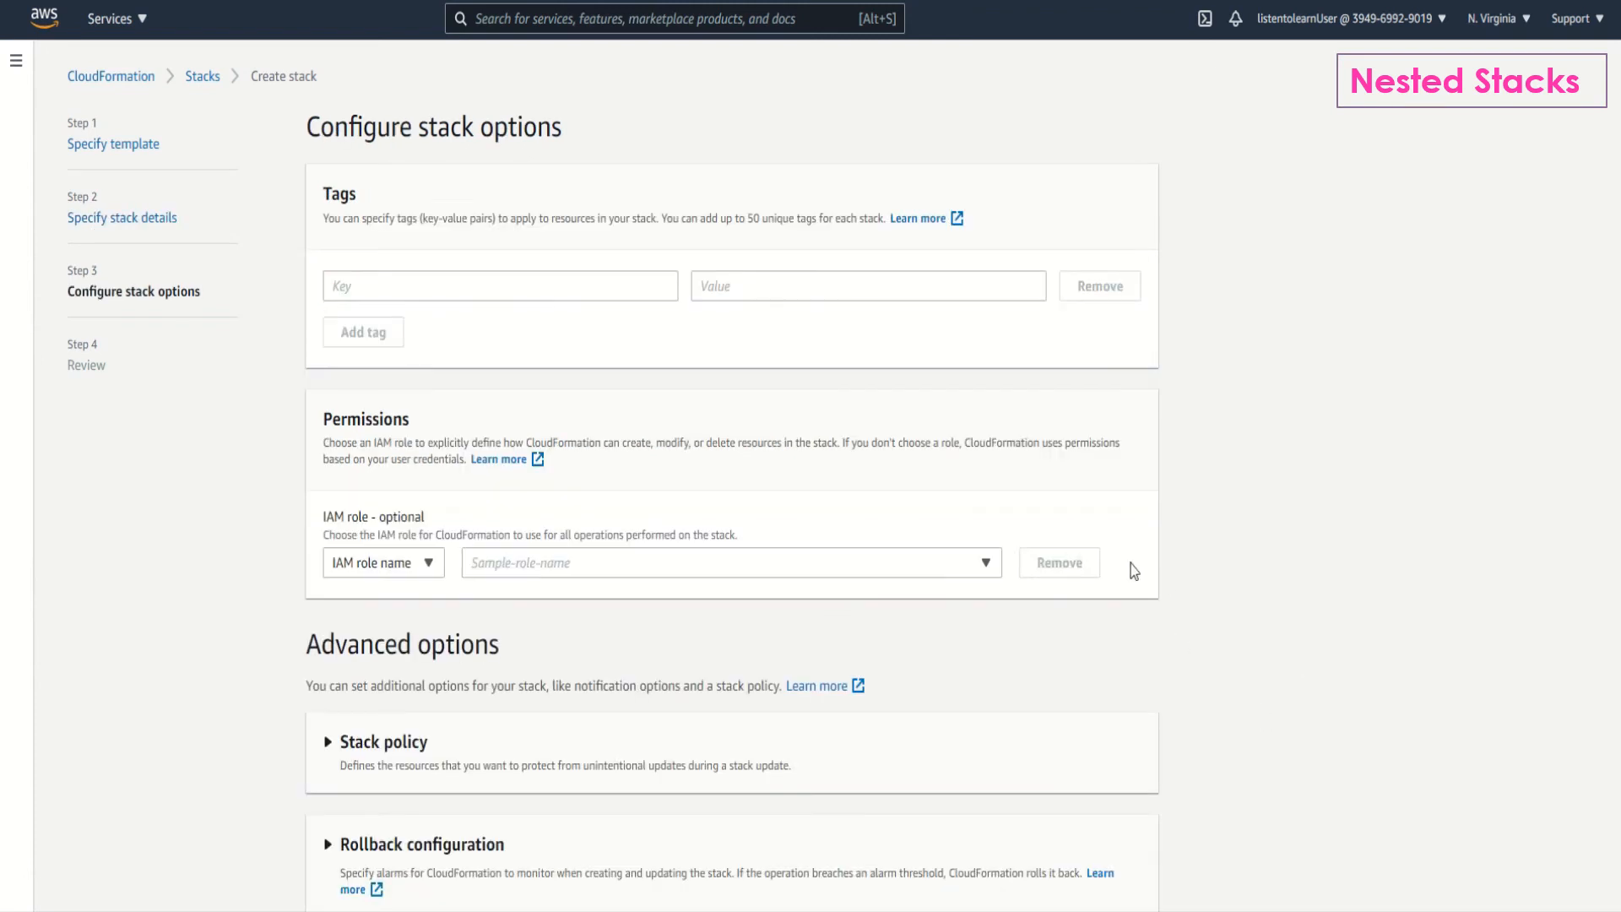
scroll(down, 3)
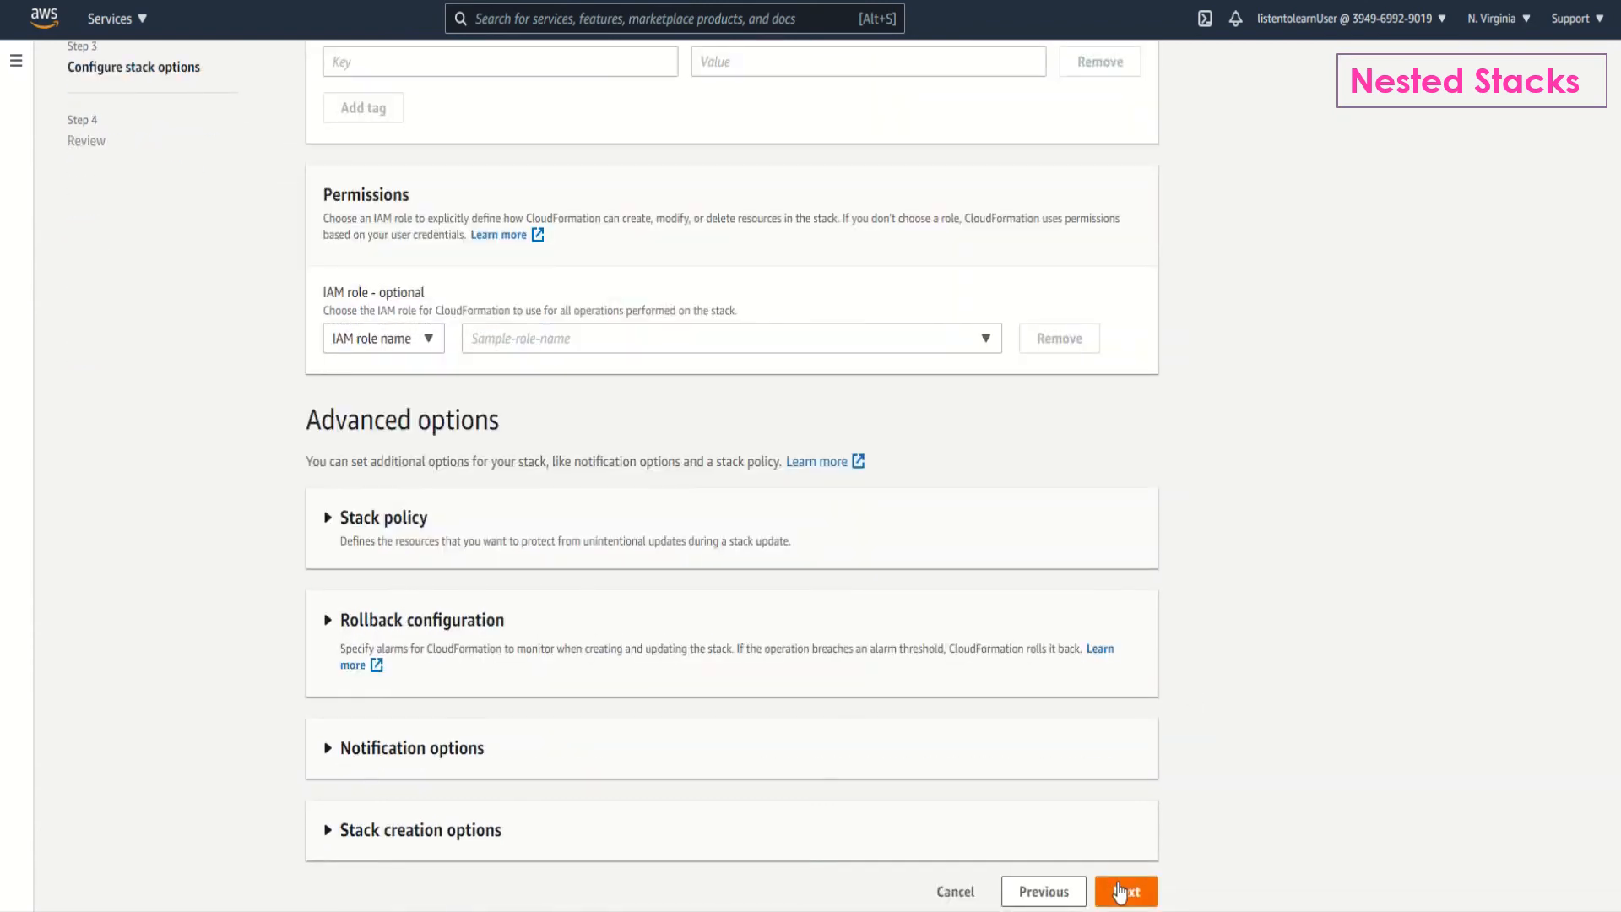
click(1125, 892)
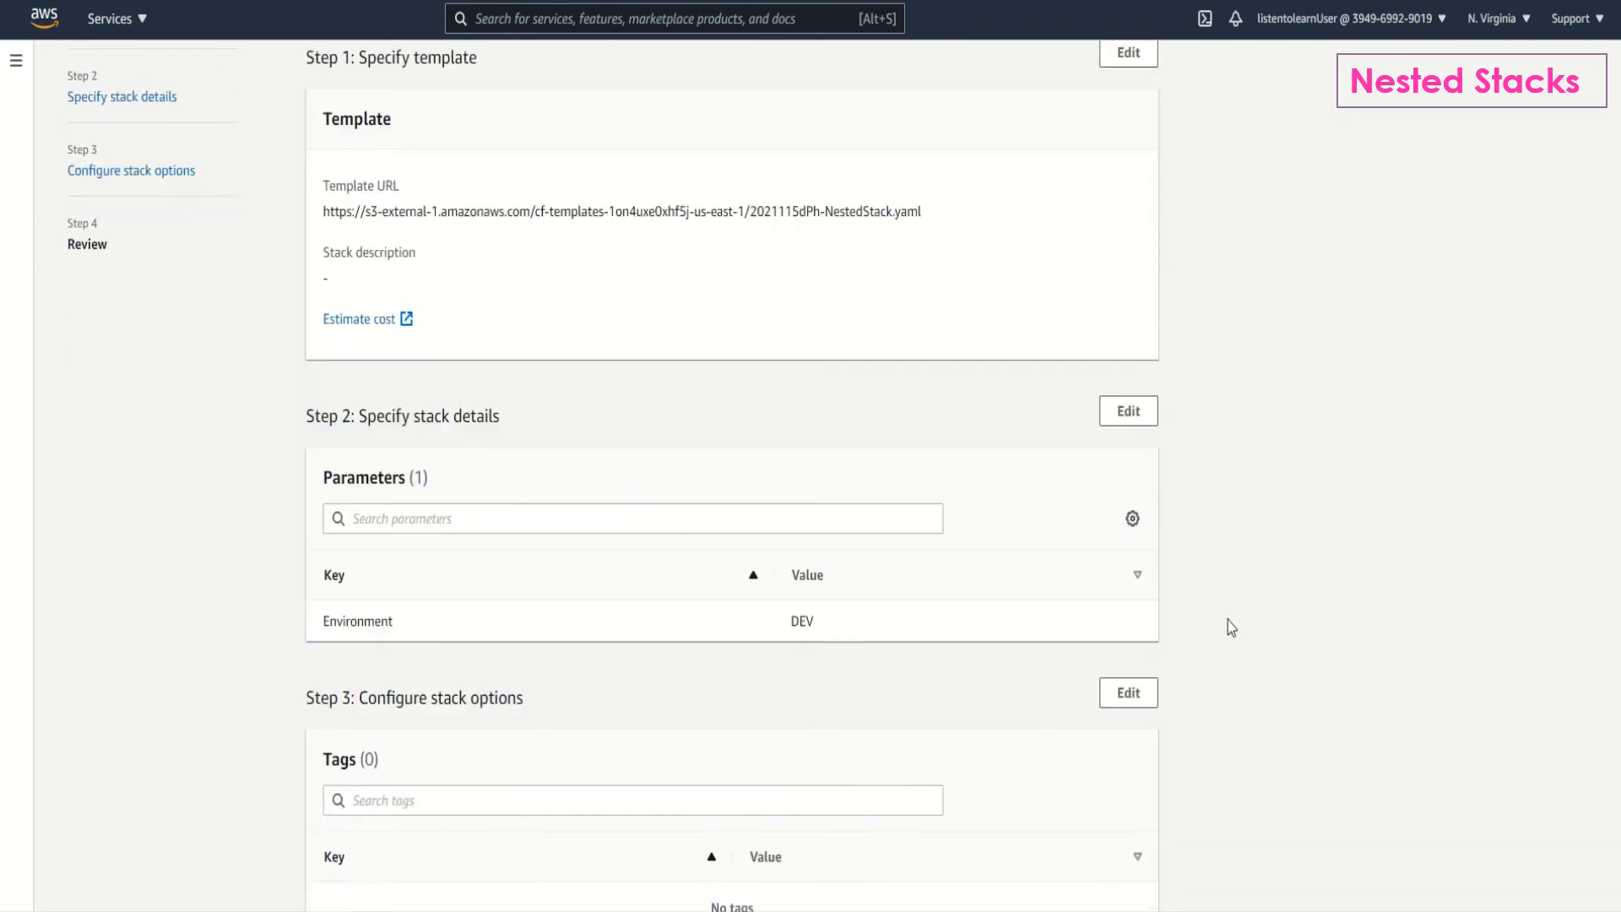
Acknowledge the required capabilities and submit creation of nestedstack.
scroll(down, 3)
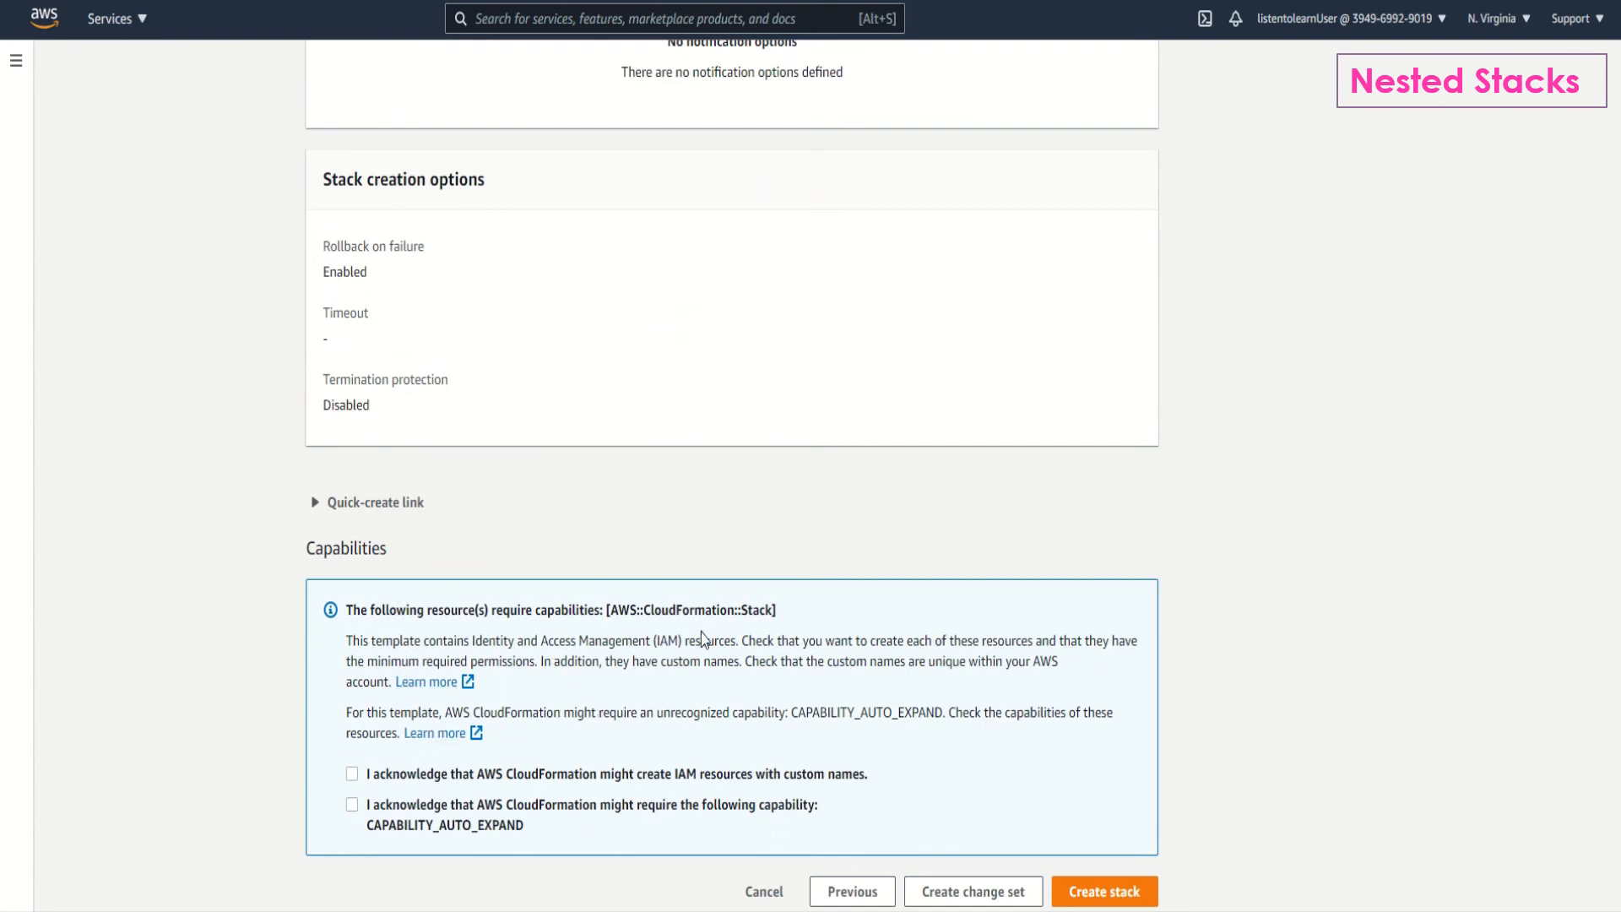
mouse_move(844, 742)
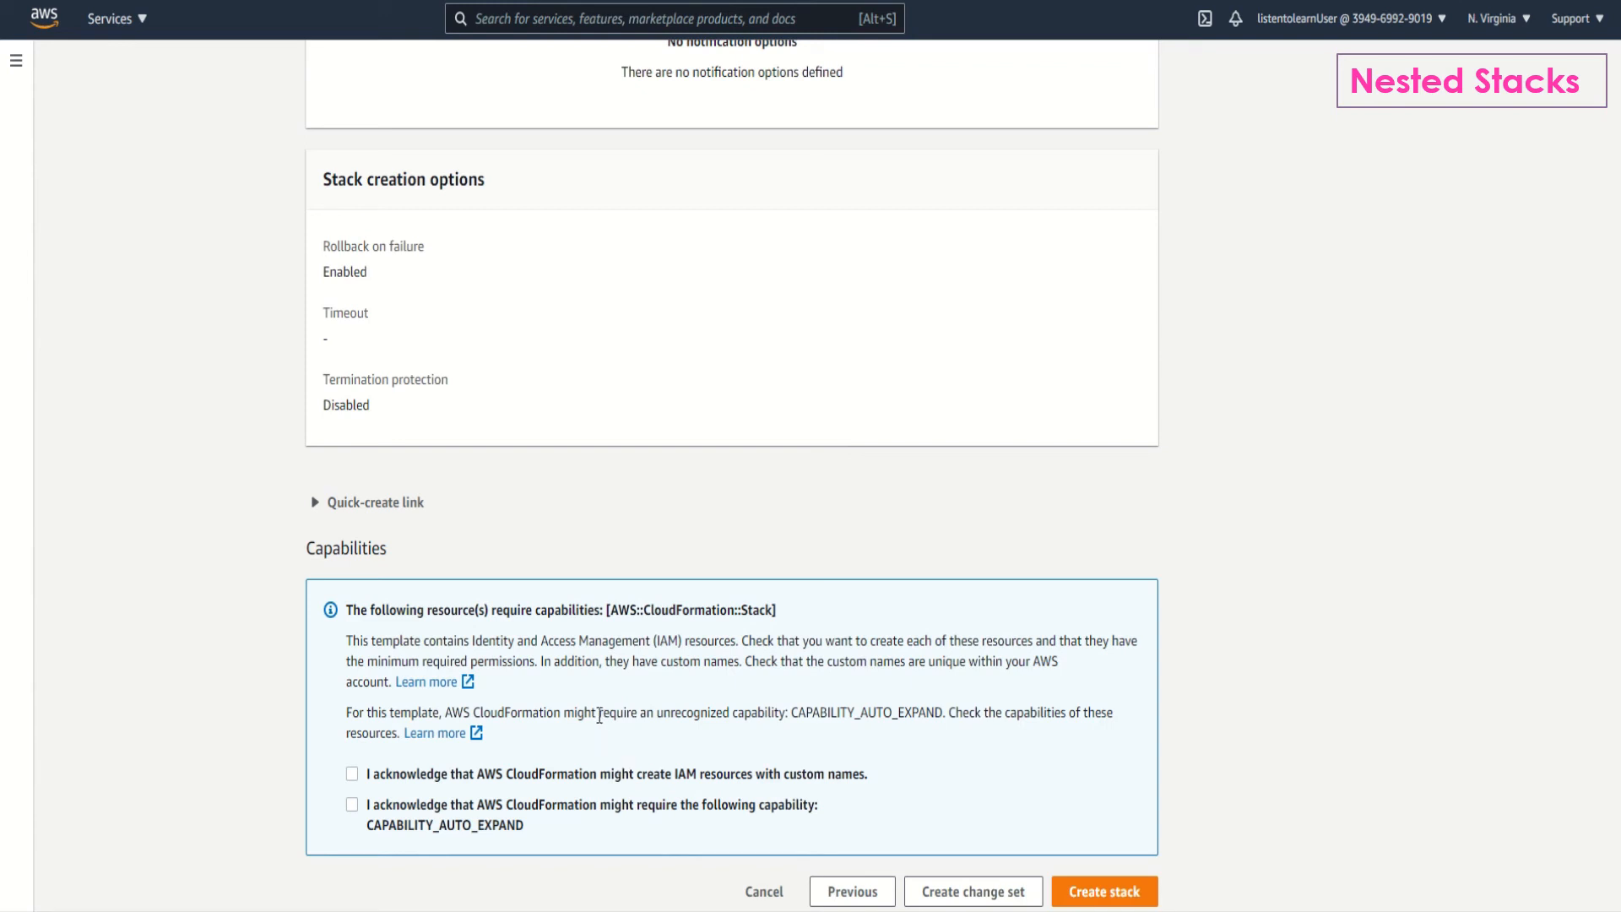
mouse_move(884, 771)
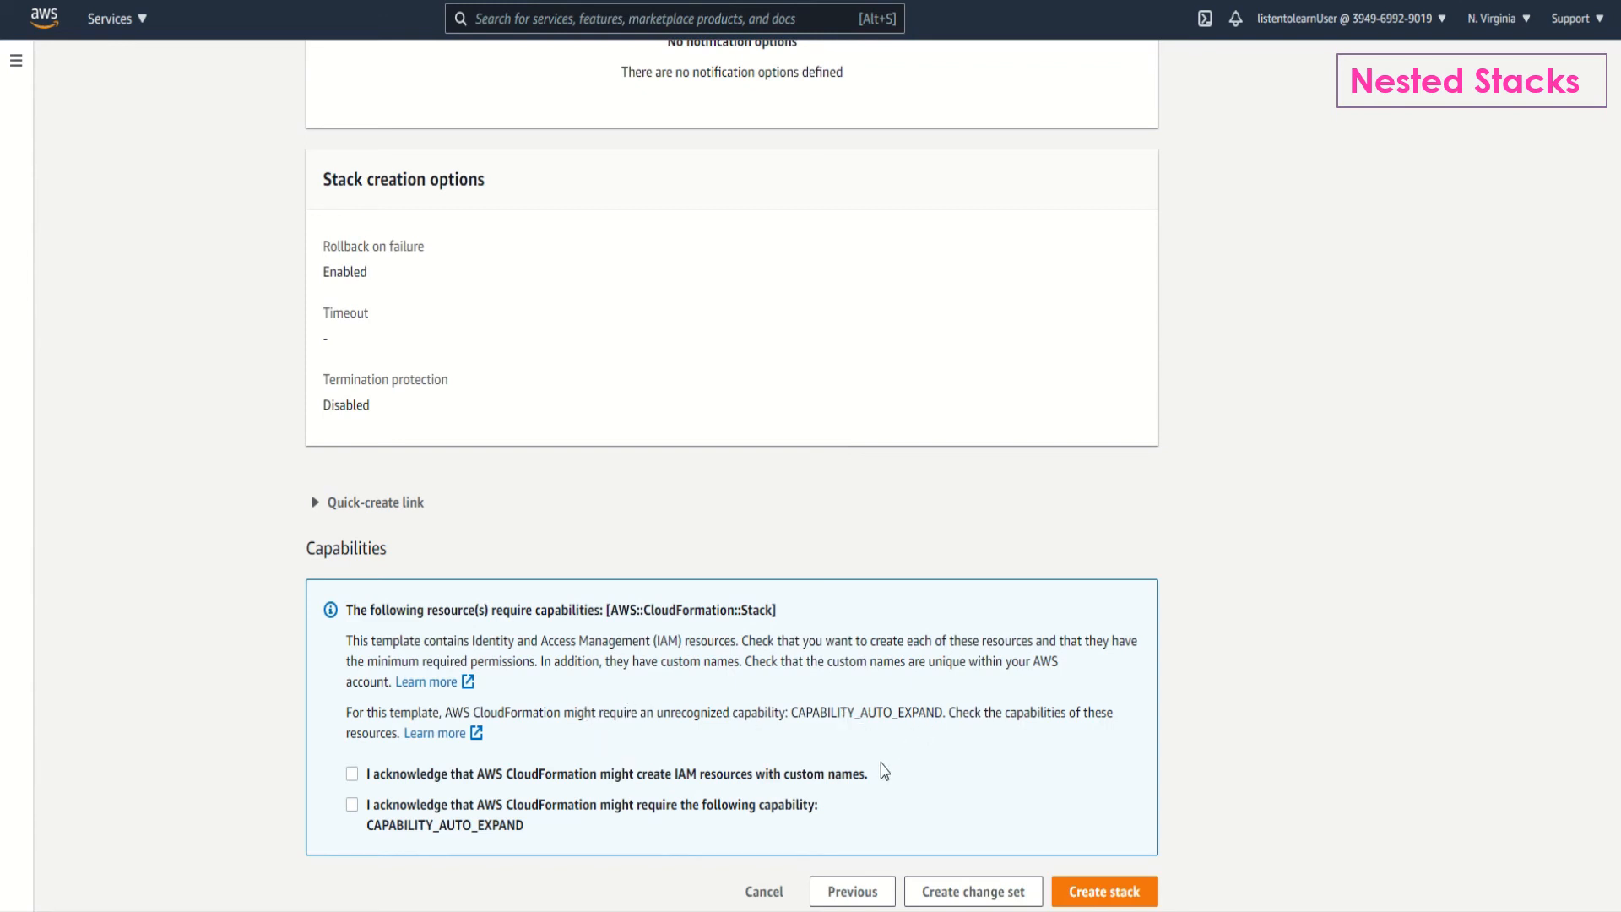
mouse_move(360, 791)
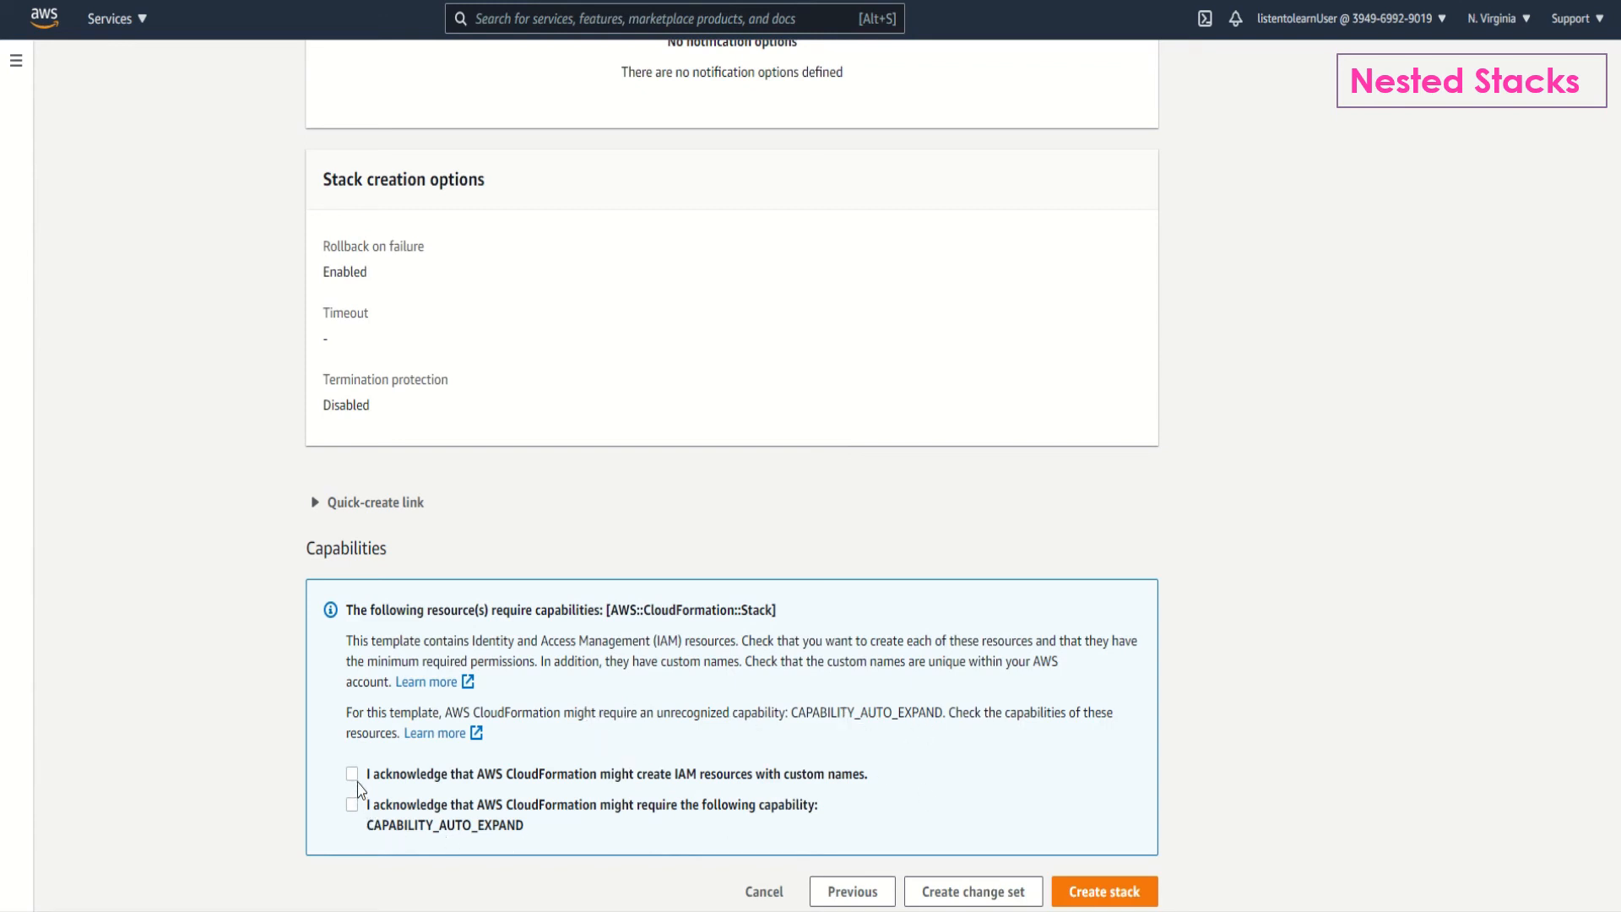
click(353, 774)
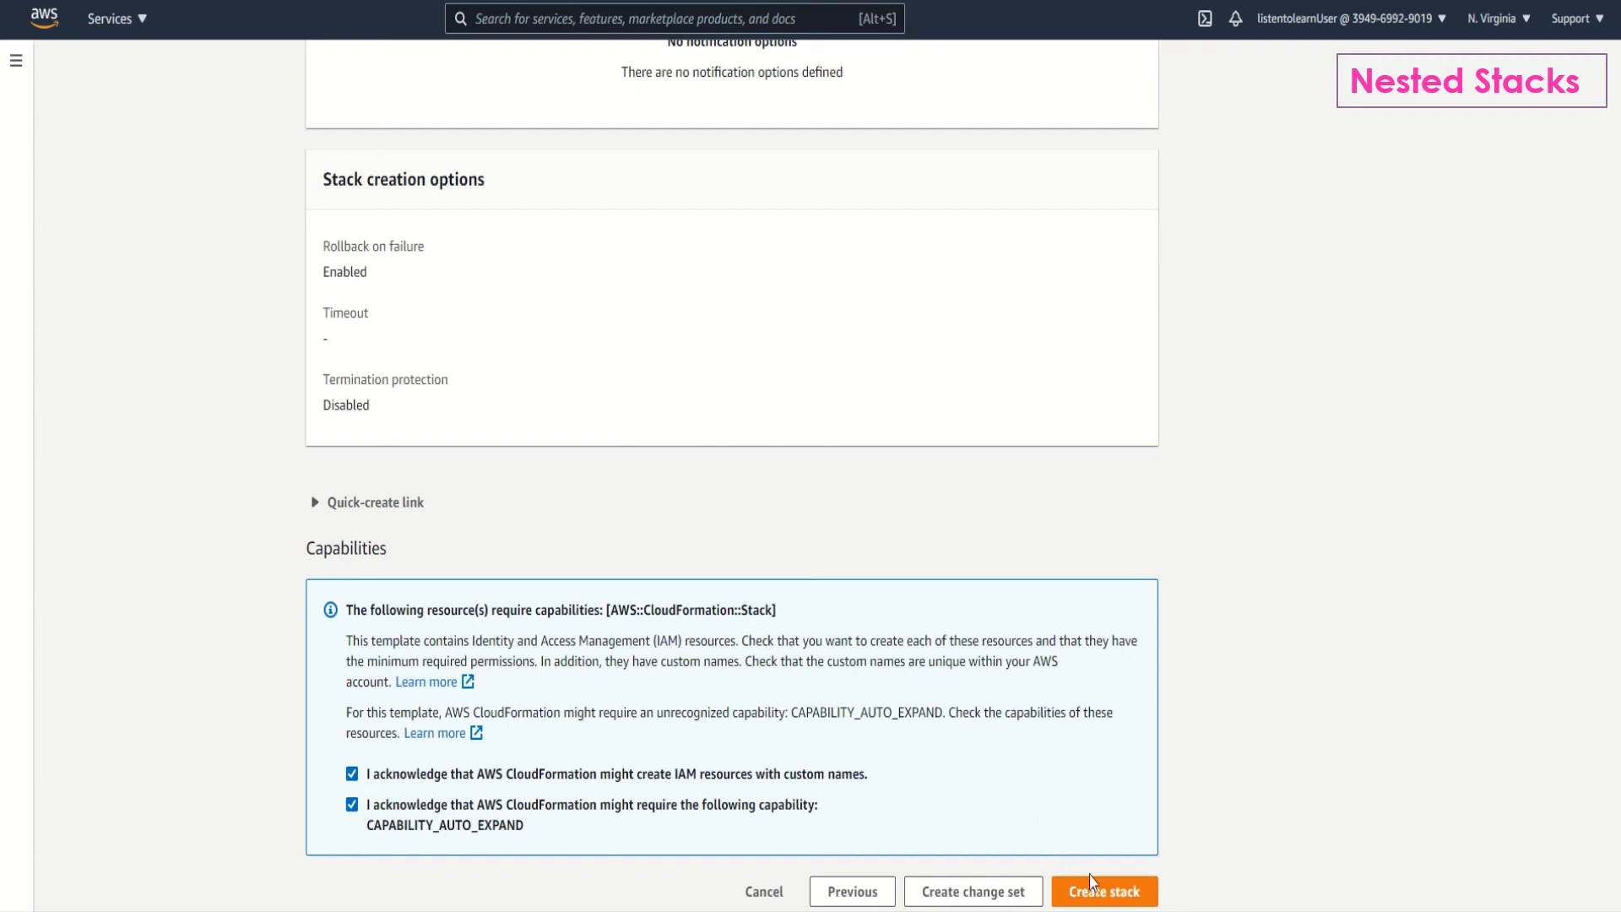
click(1104, 892)
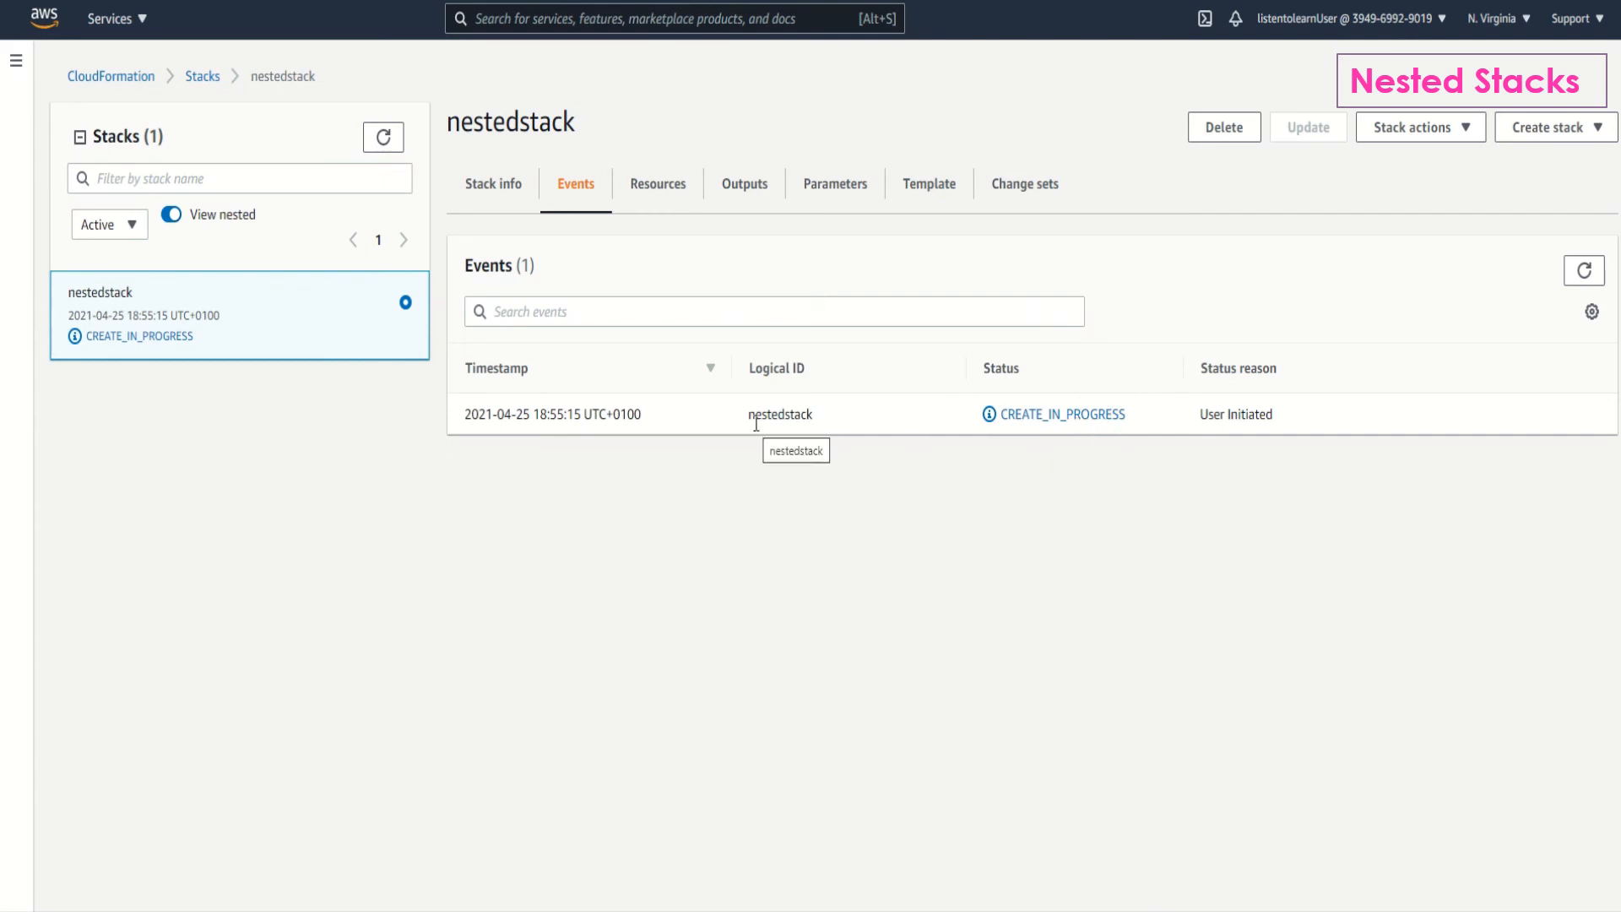
mouse_move(977, 438)
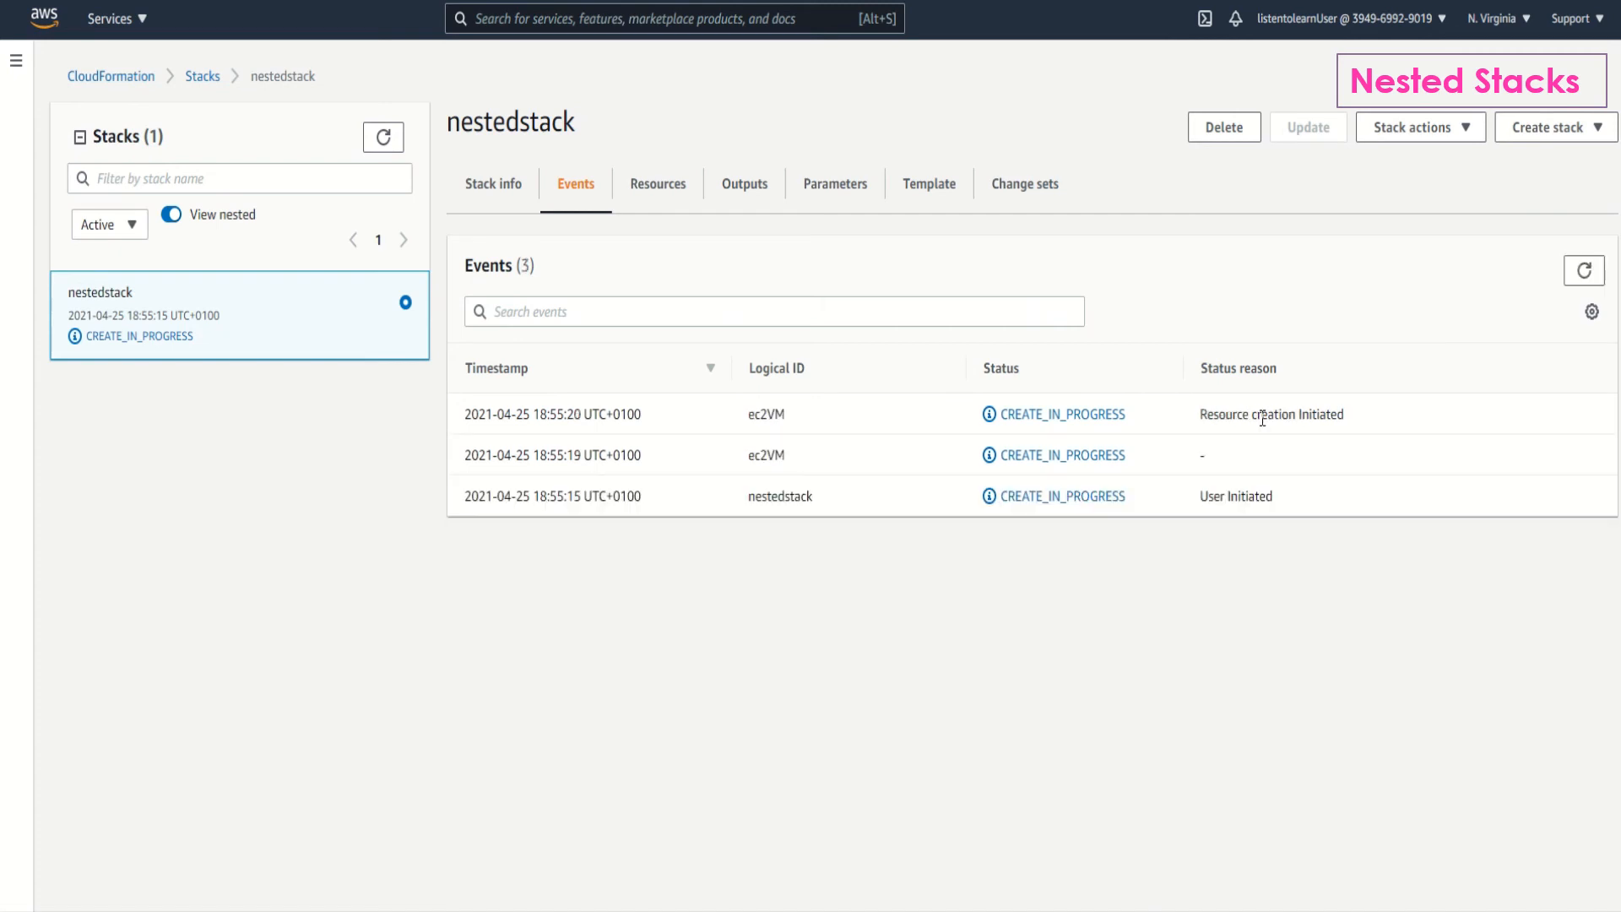
mouse_move(839, 414)
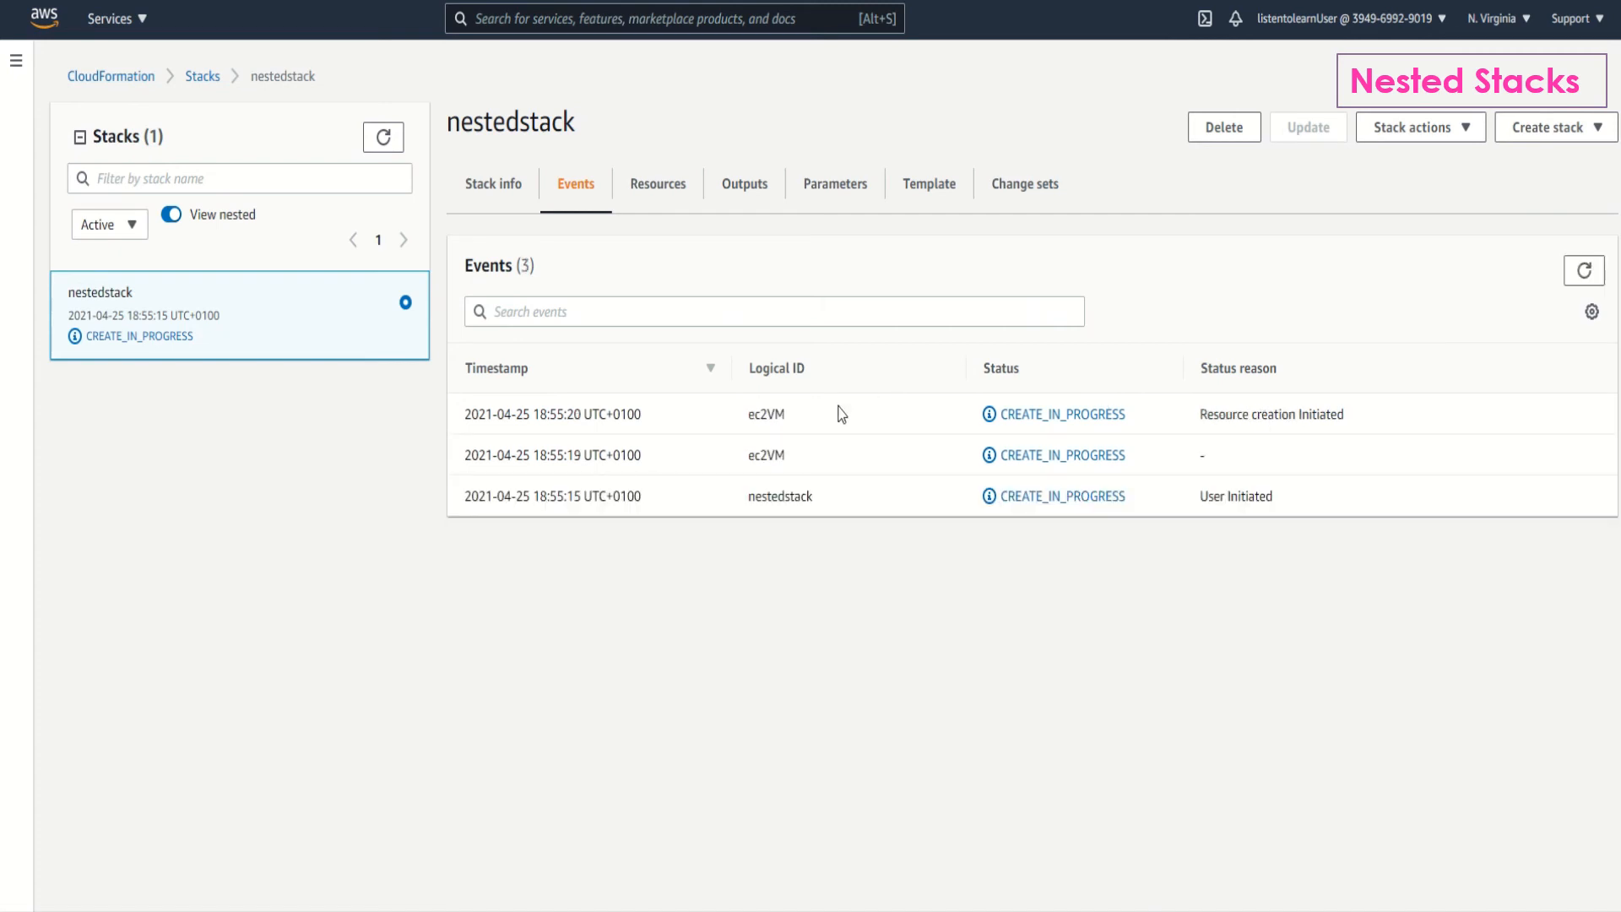
mouse_move(880, 405)
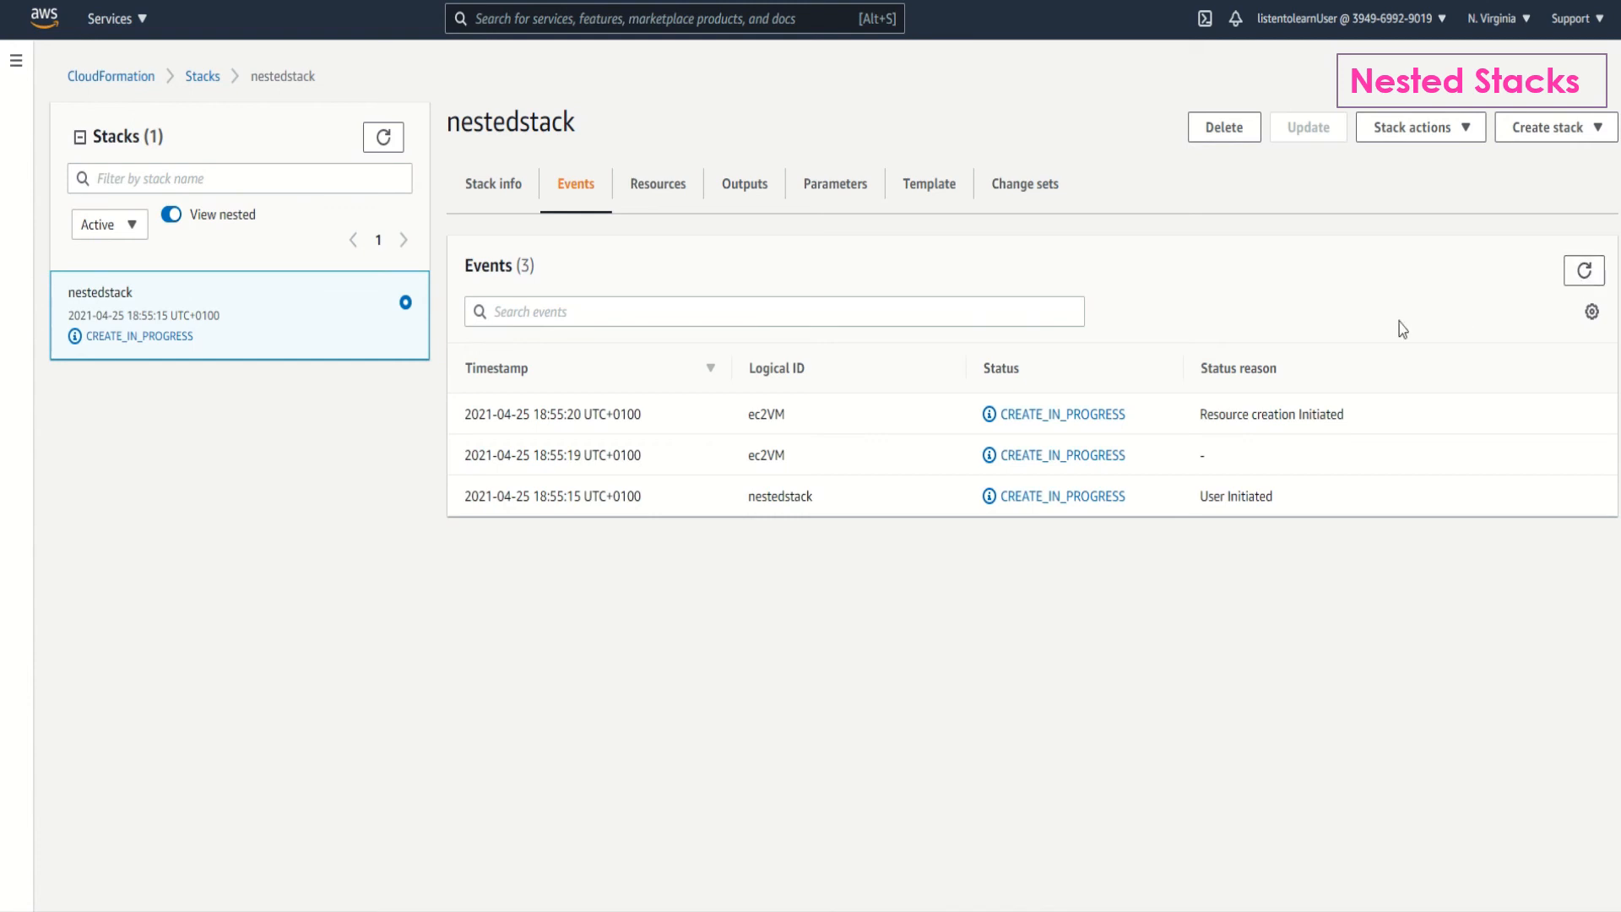
mouse_move(891, 445)
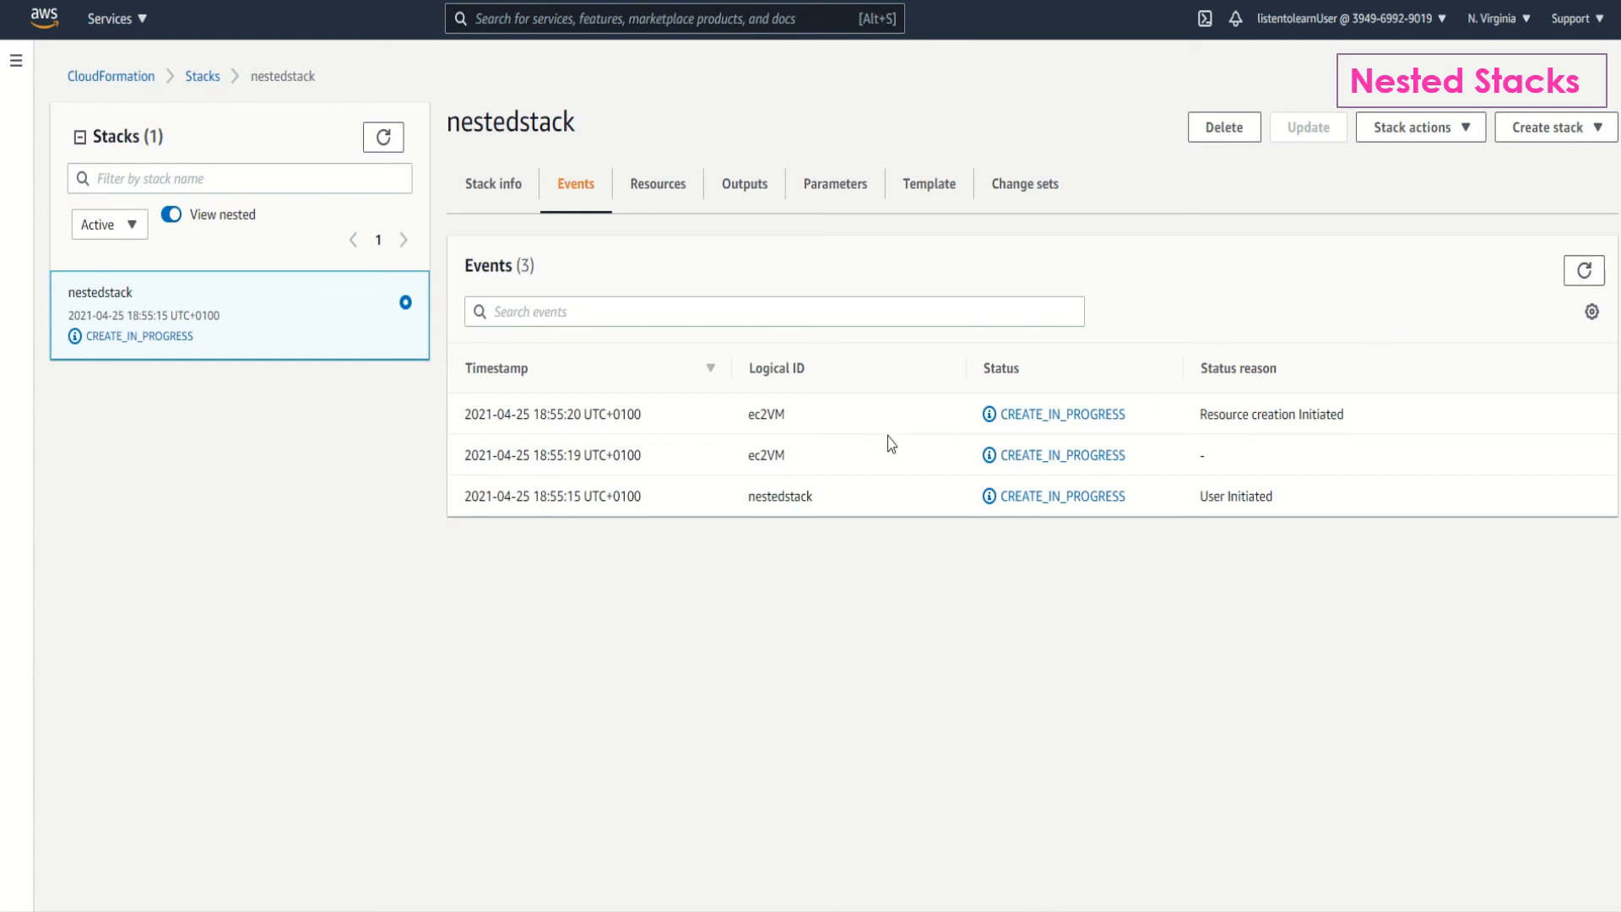
mouse_move(1066, 523)
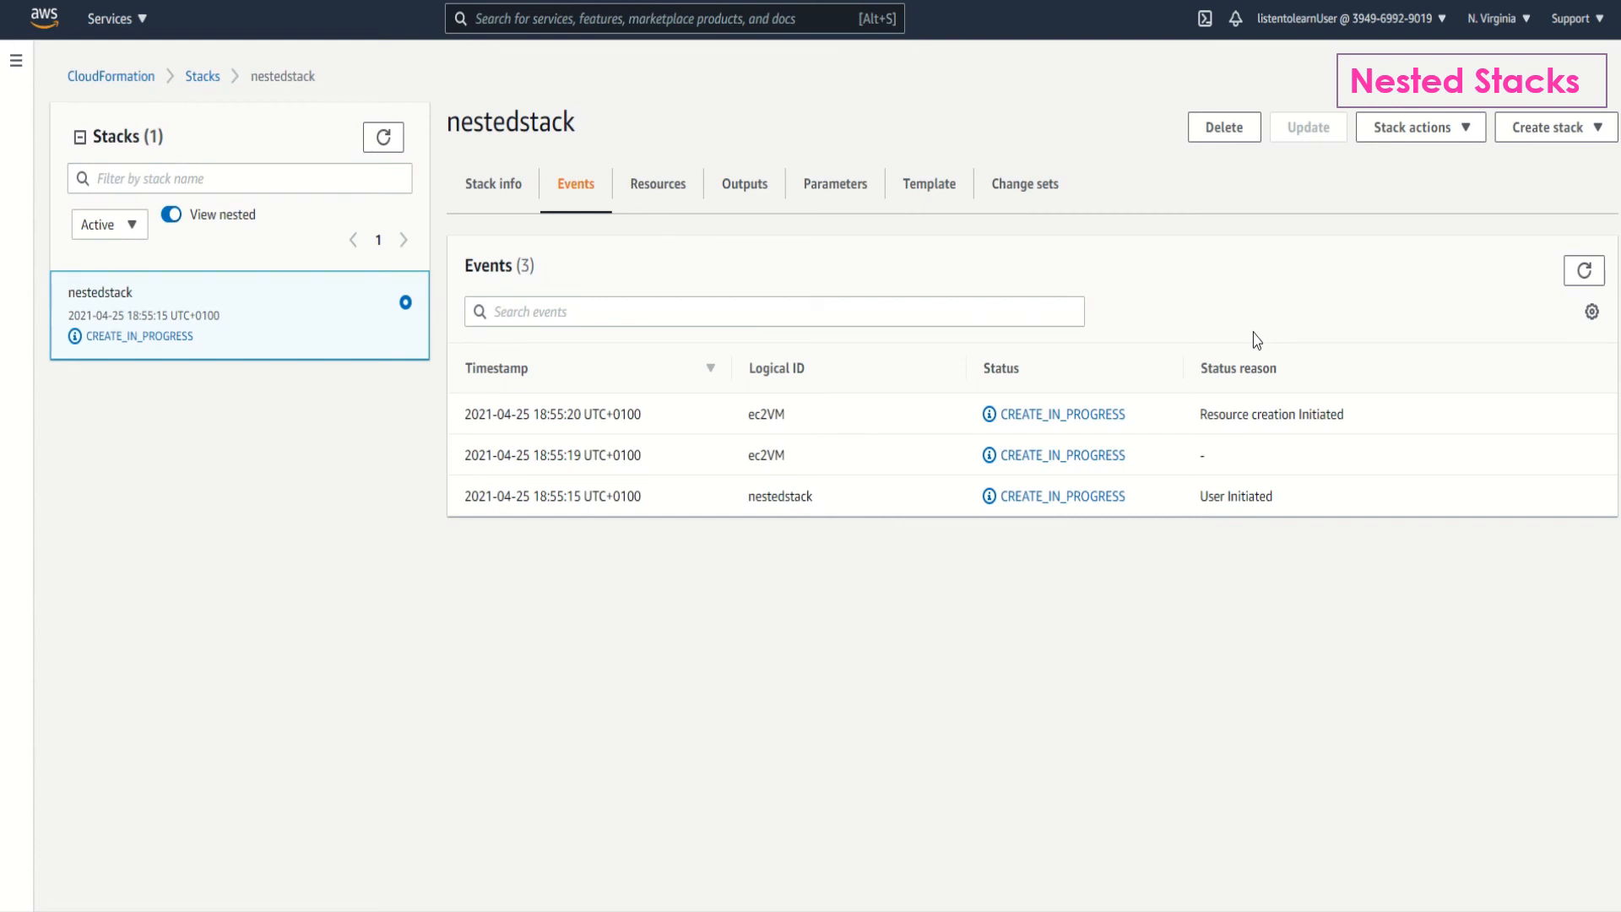
mouse_move(1298, 336)
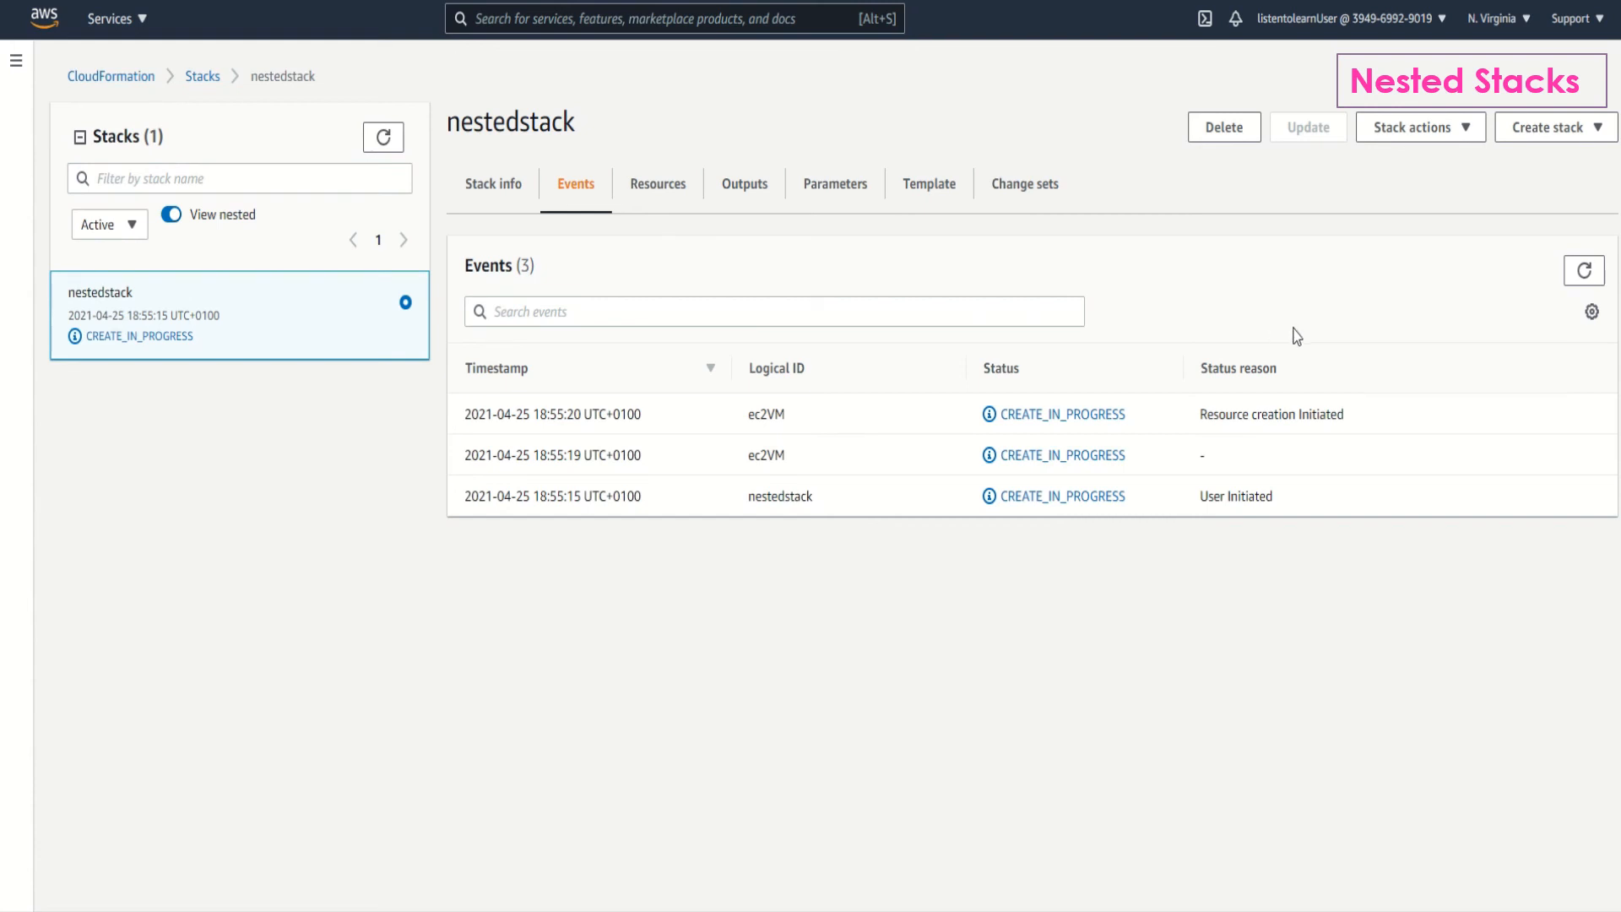
mouse_move(1435, 317)
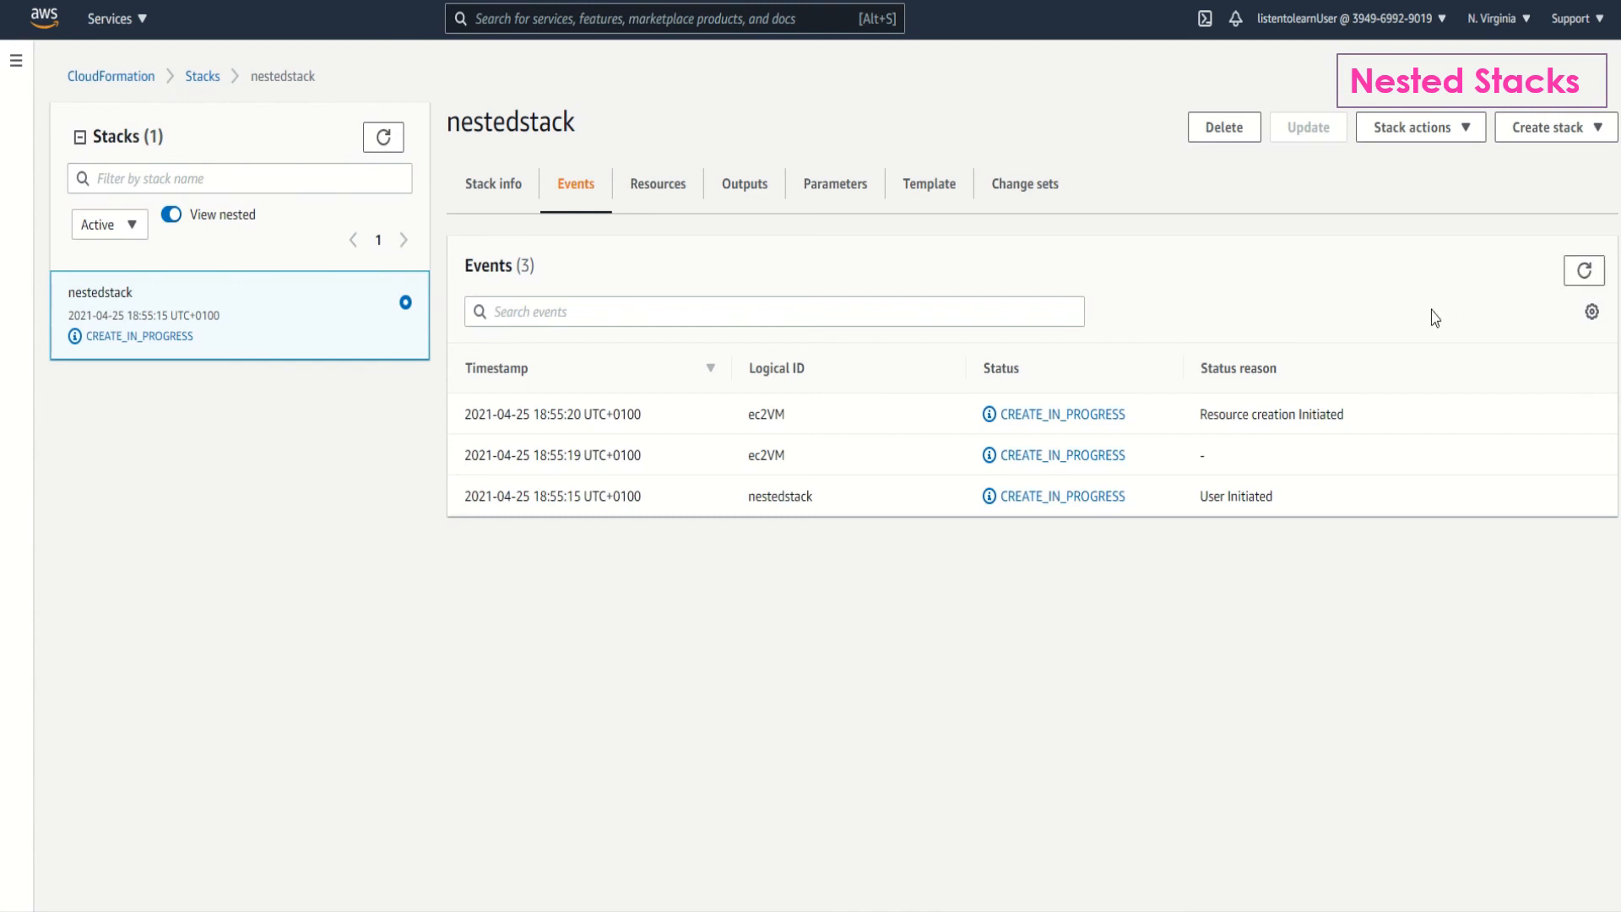
mouse_move(1245, 341)
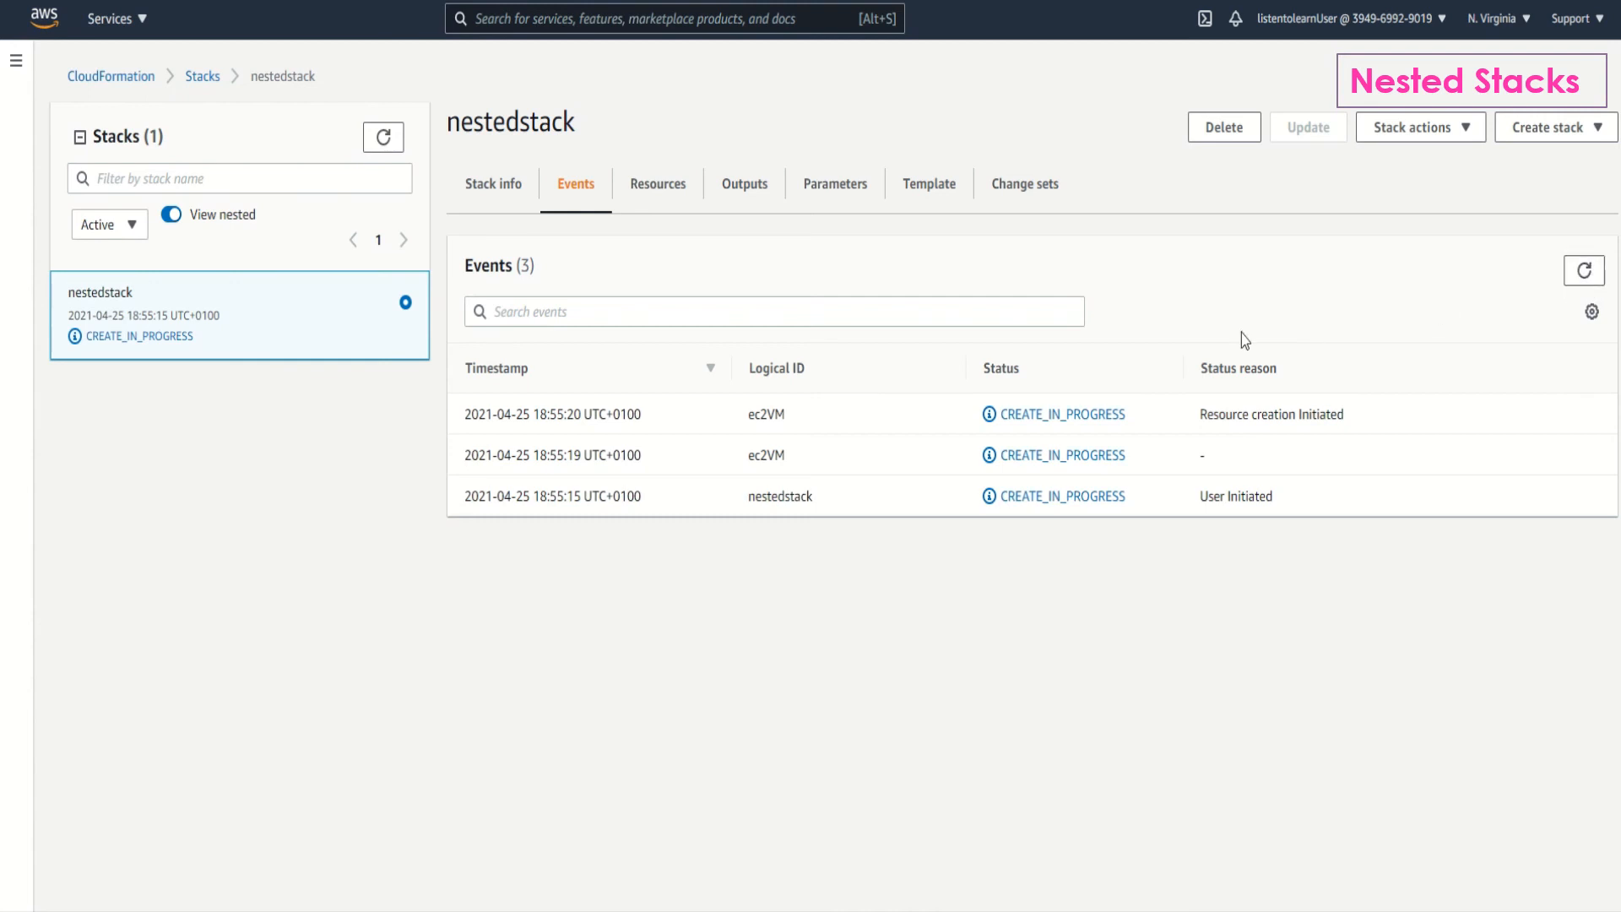
mouse_move(1253, 341)
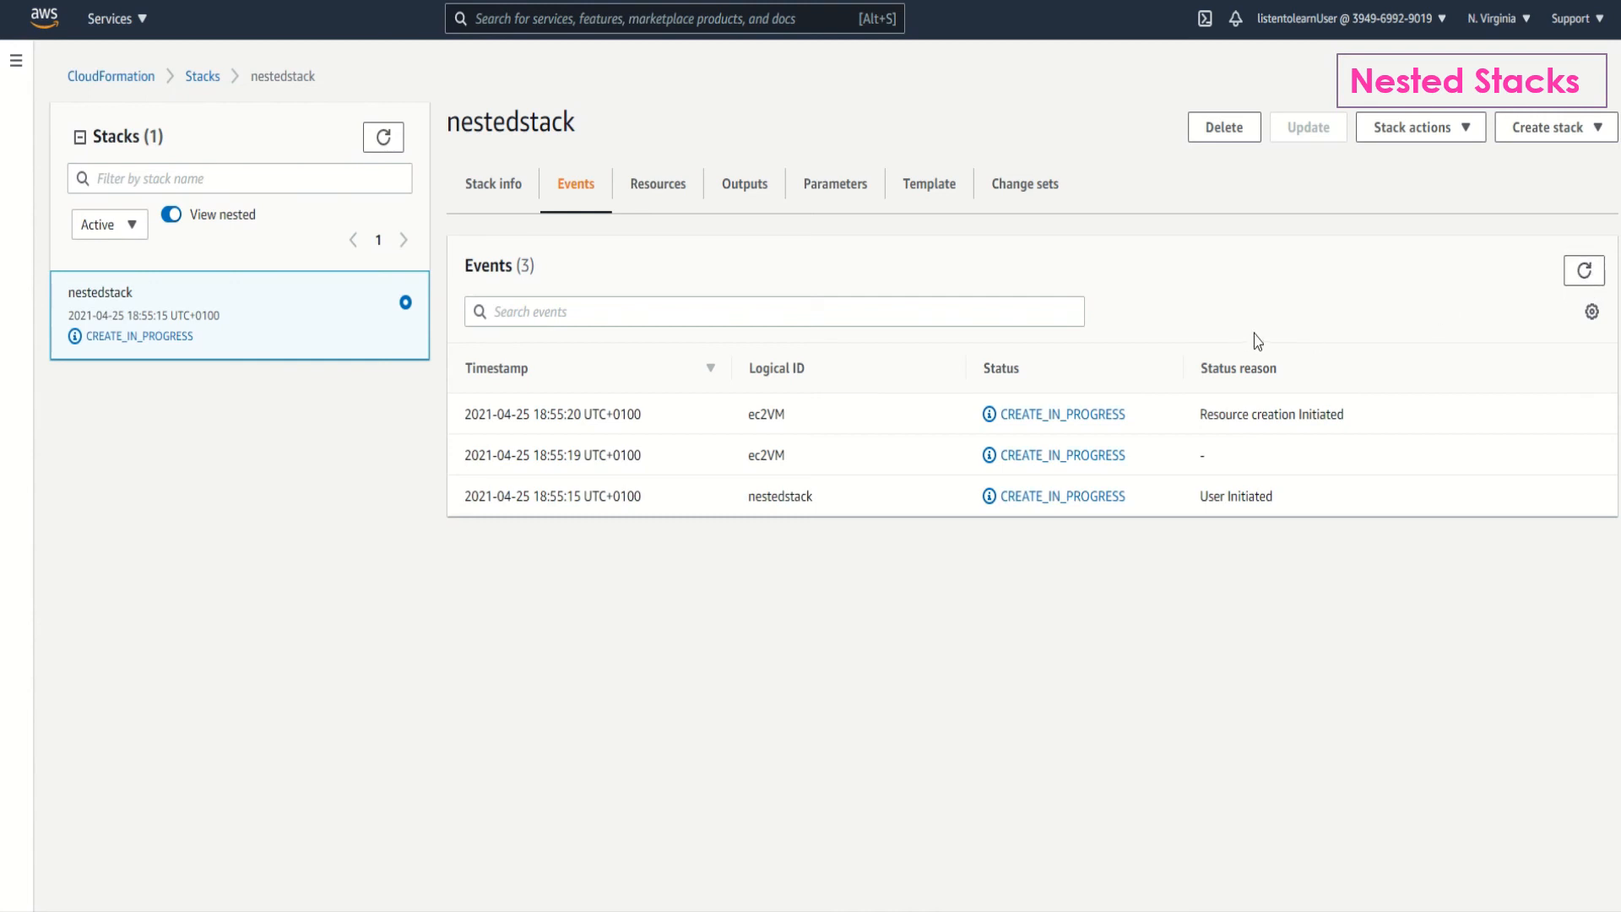
click(927, 183)
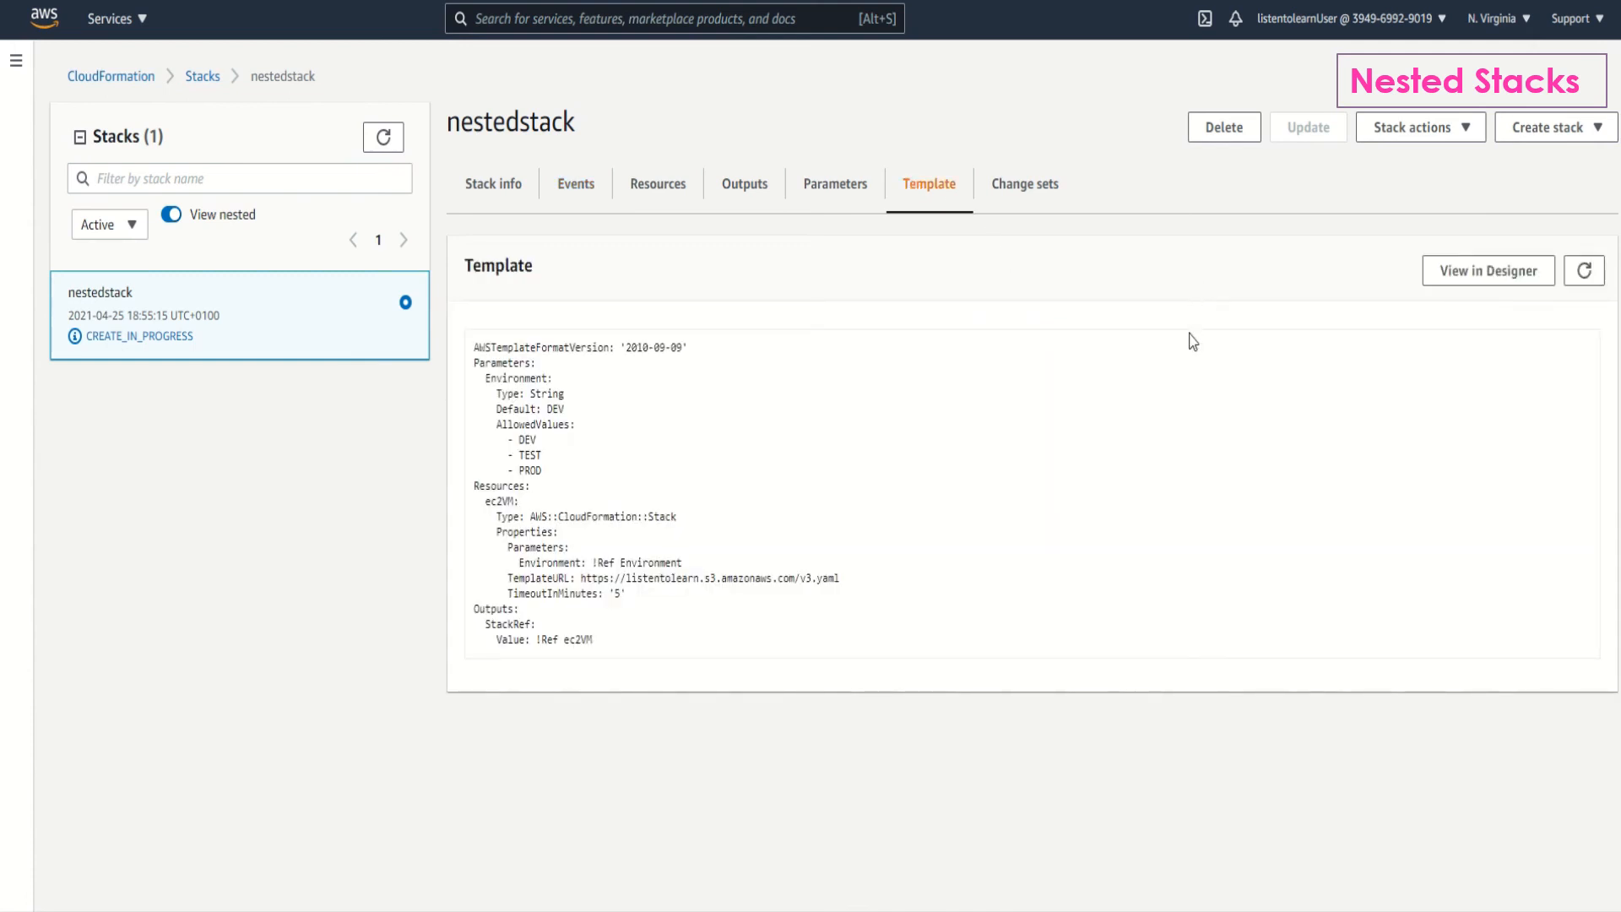
mouse_move(575, 184)
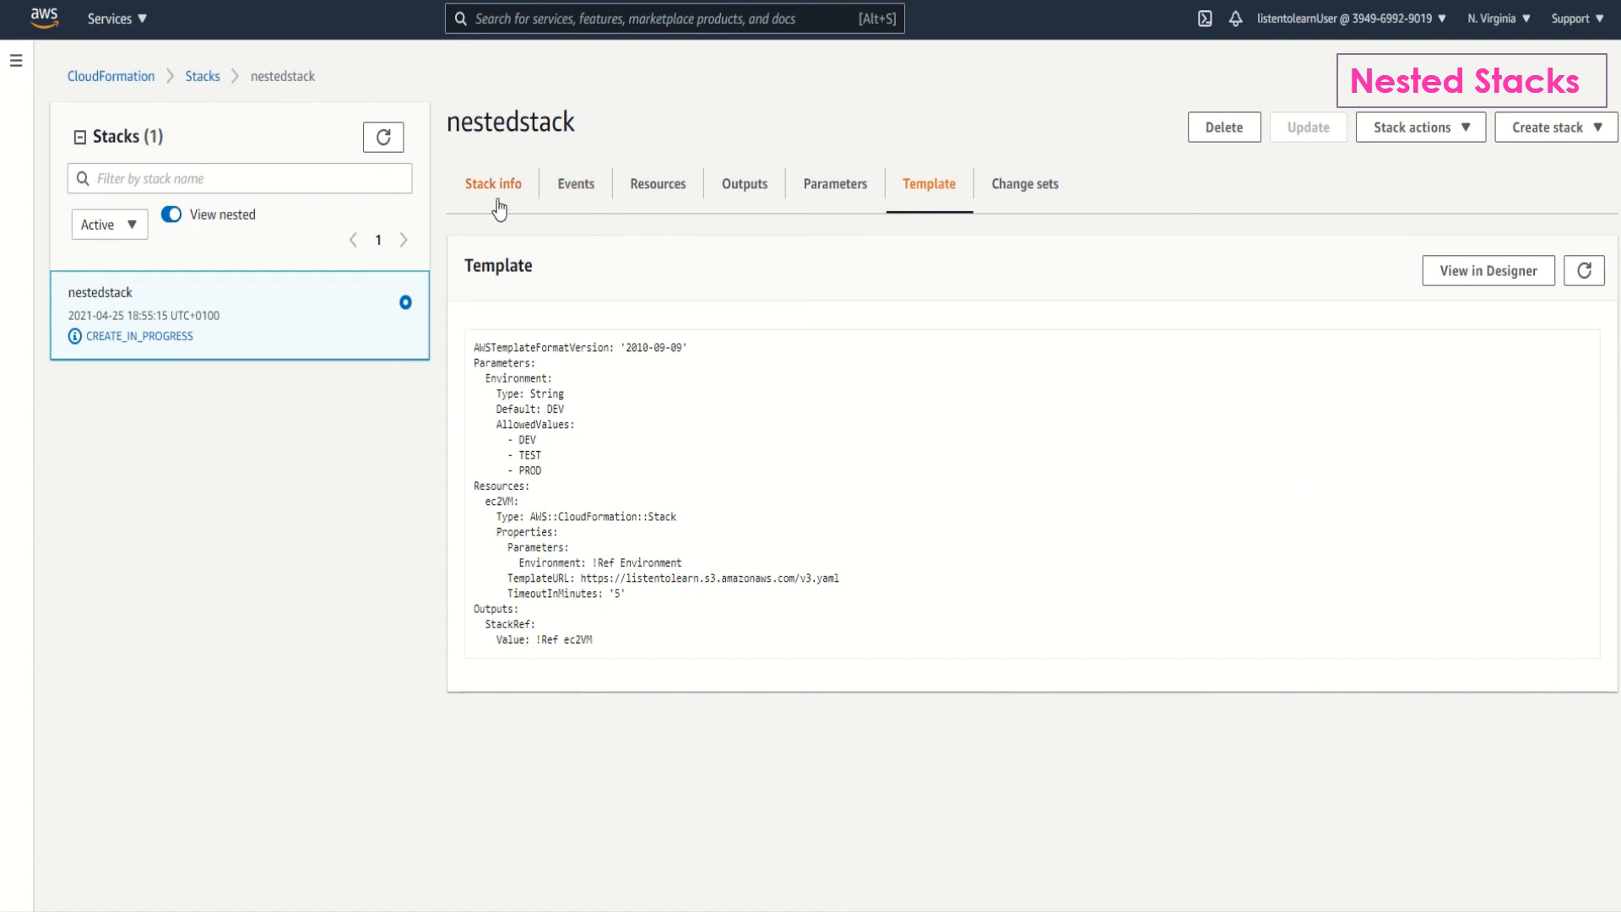
mouse_move(576, 184)
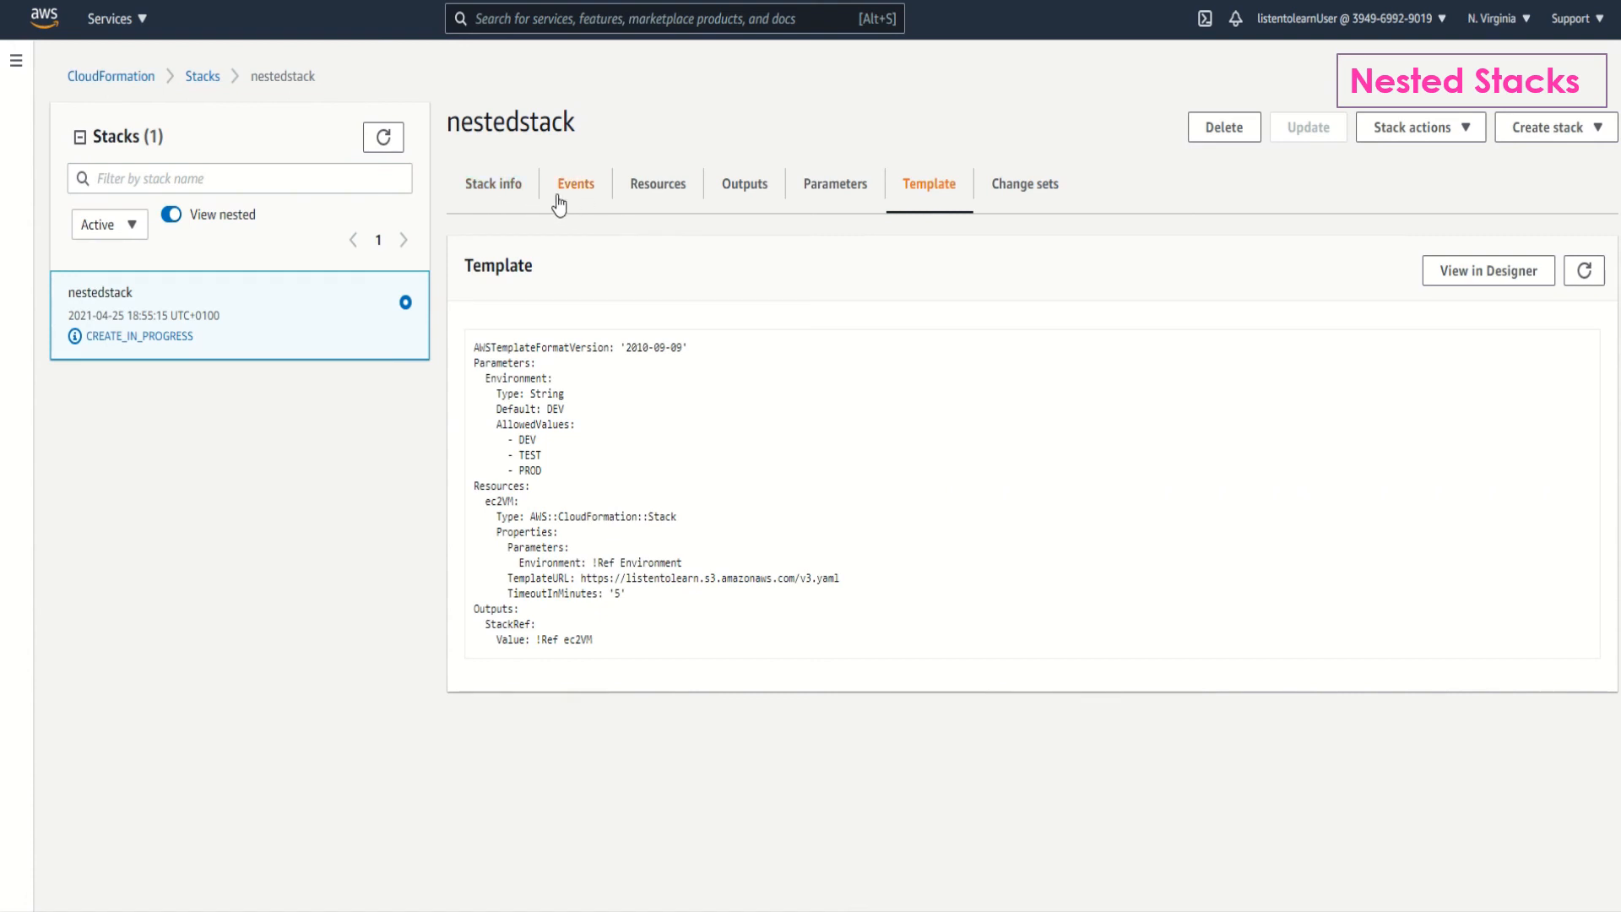
Confirm nestedstack reached CREATE_COMPLETE in its events and view its stack overview.
click(575, 184)
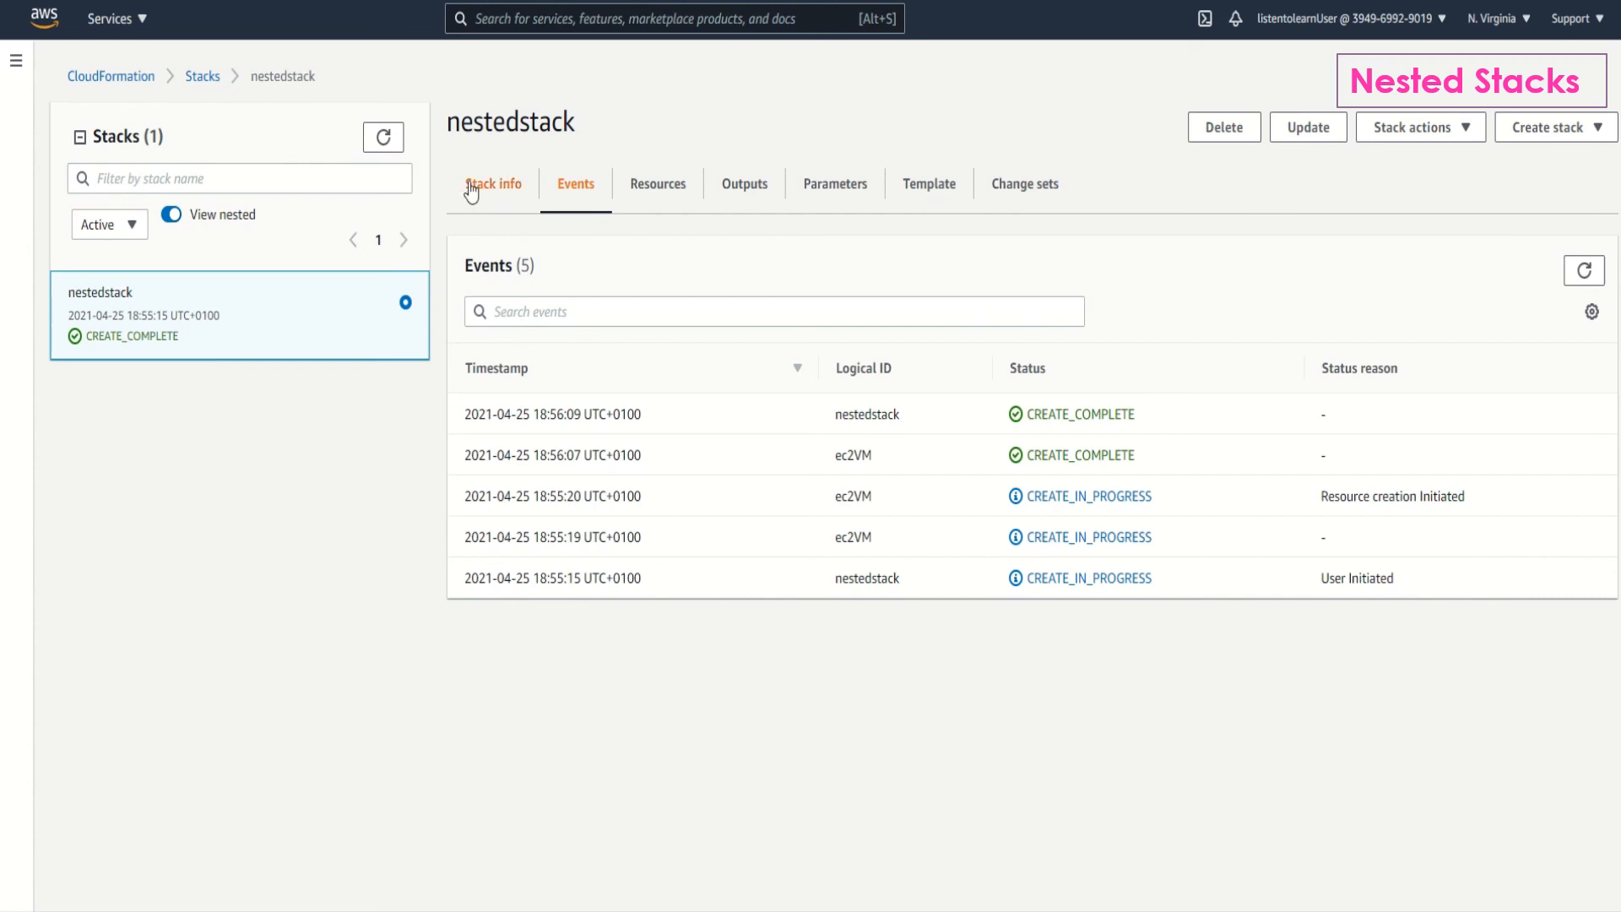
click(493, 184)
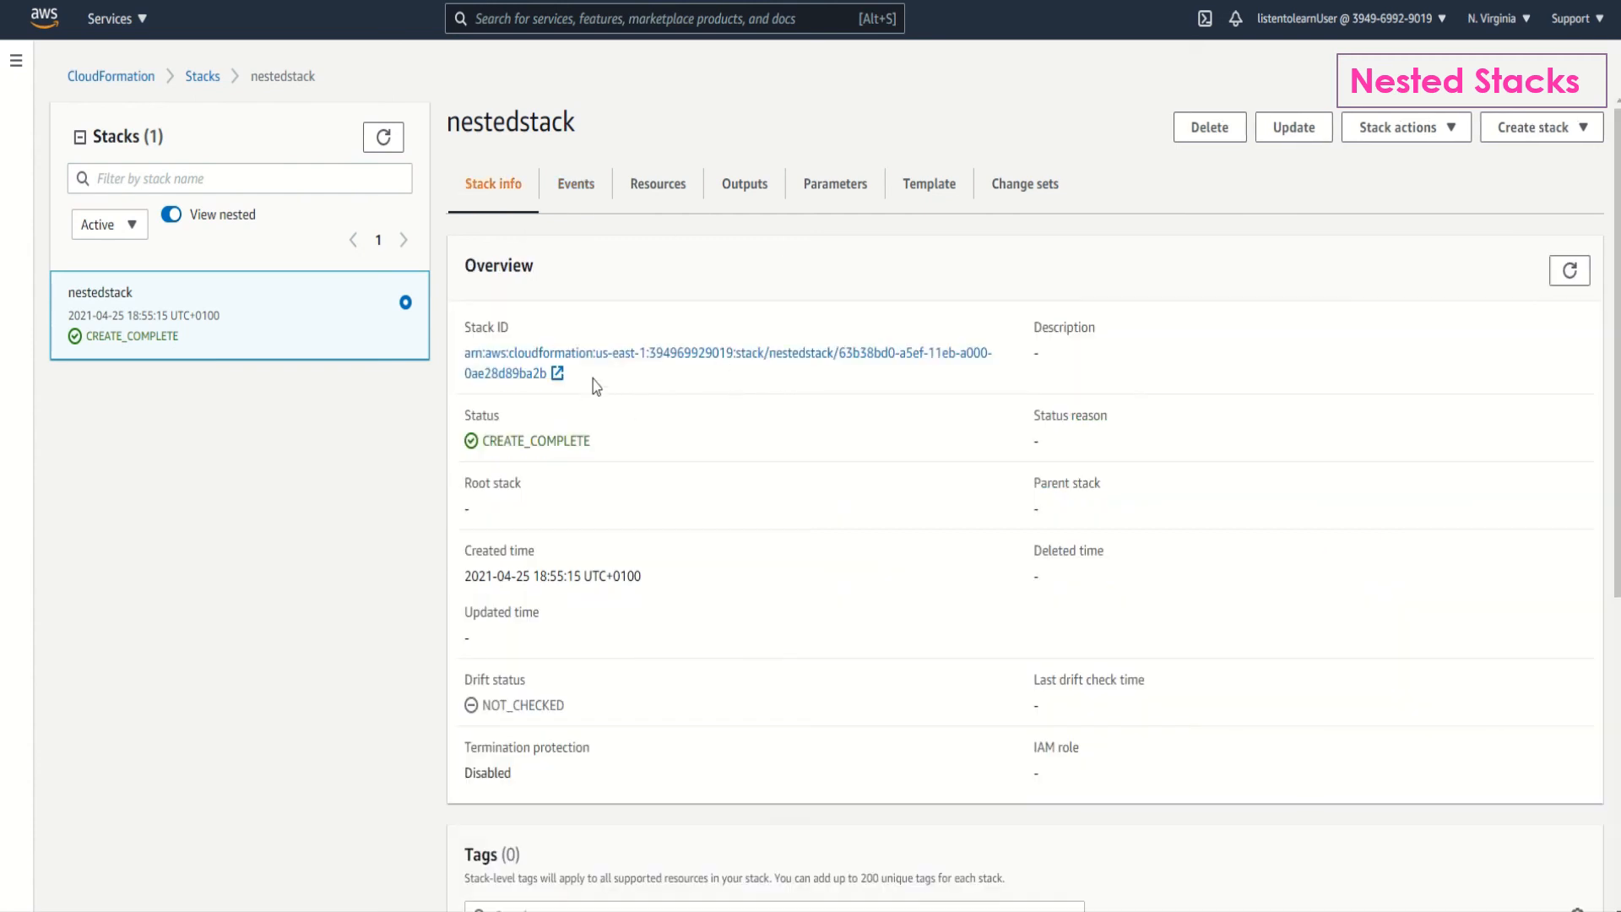
mouse_move(326, 238)
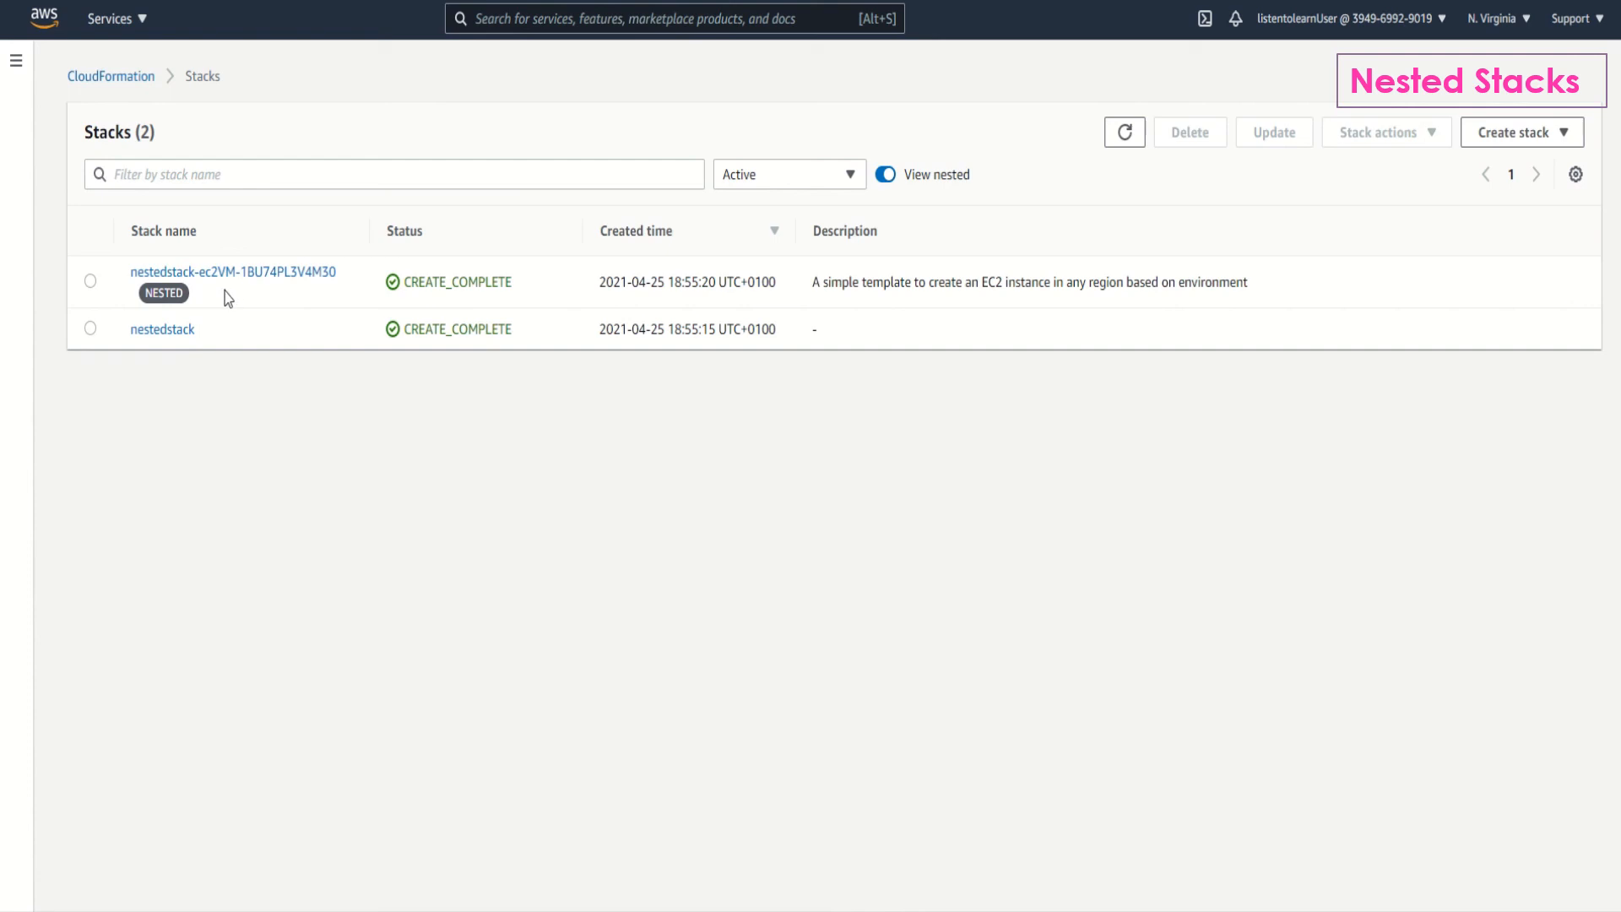
mouse_move(196, 351)
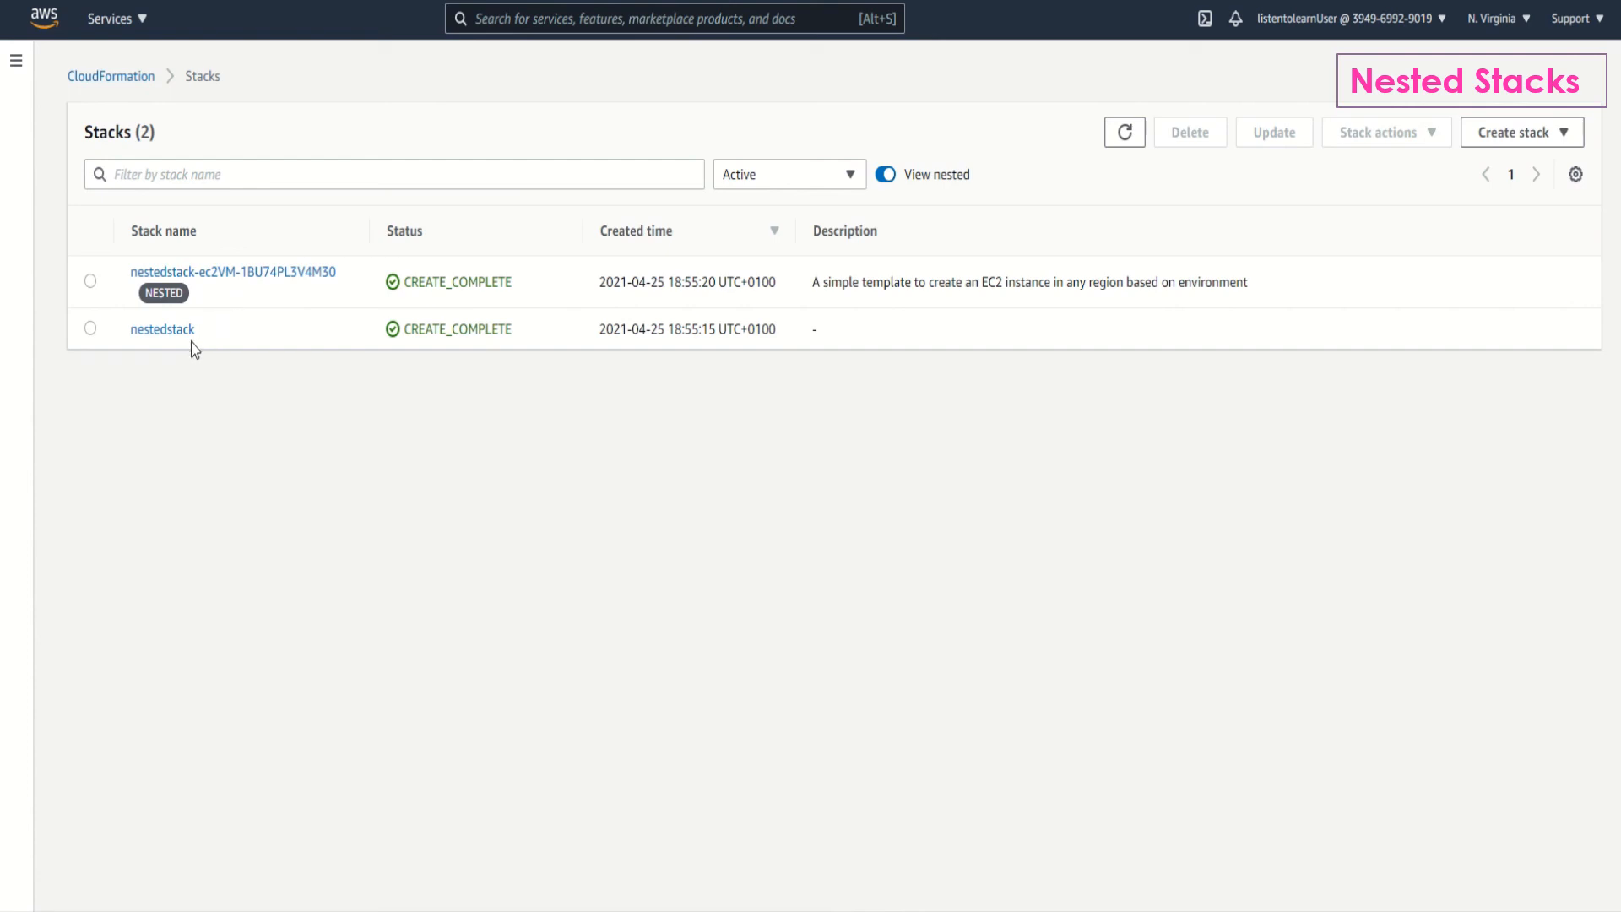
mouse_move(199, 354)
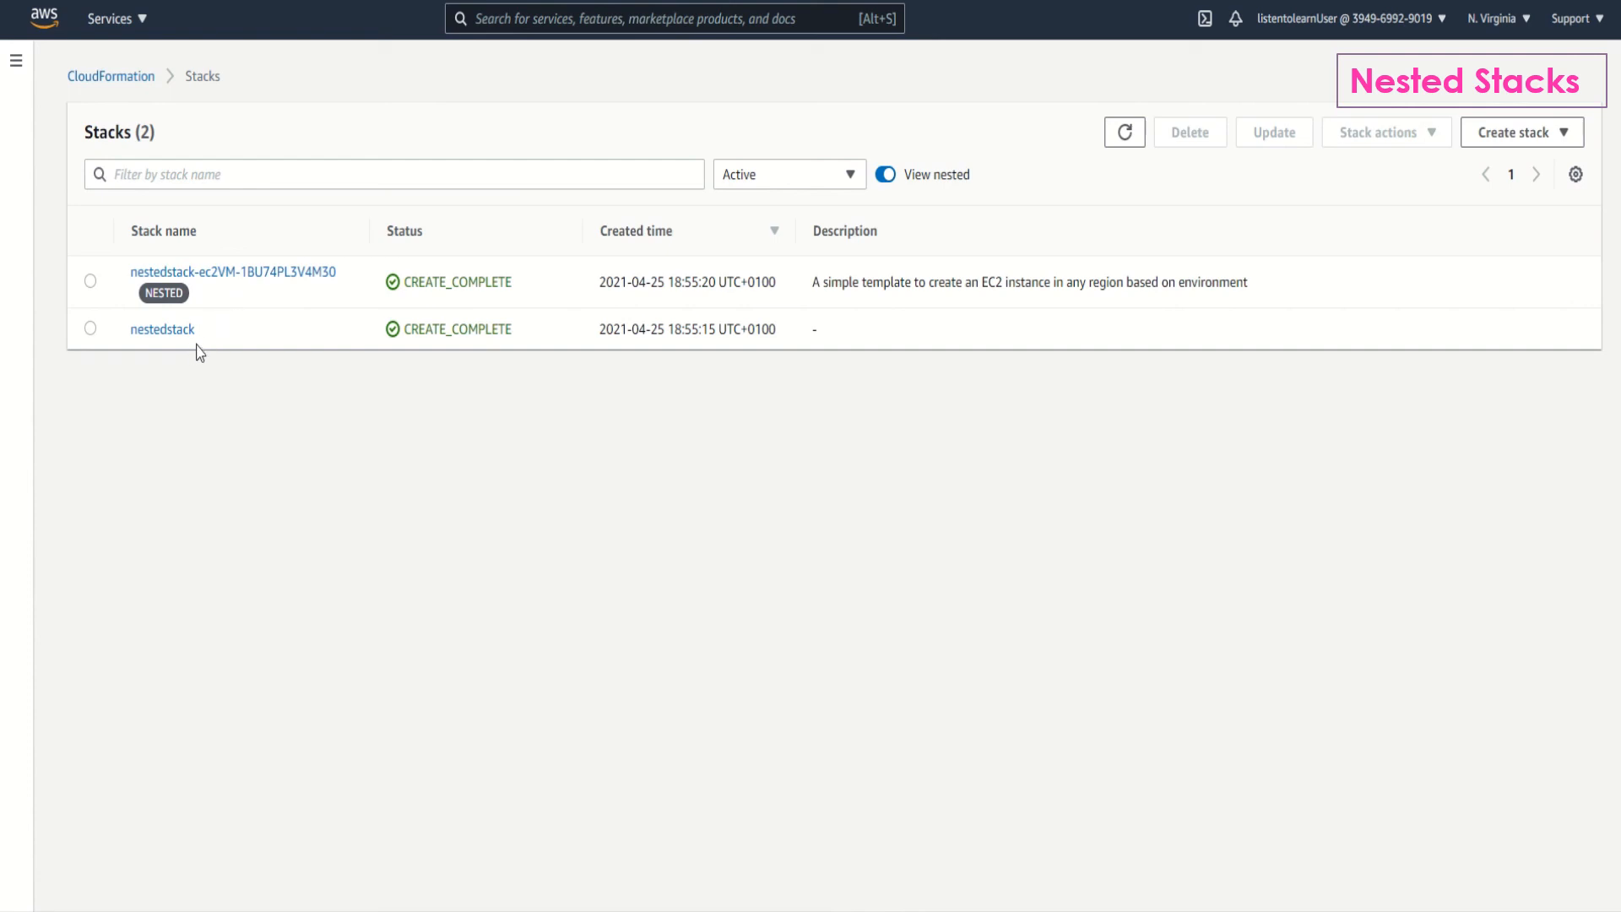
Toggle View nested off and on, then open nestedstack-ec2VM-1BU74PL3V4M30's details.
click(885, 174)
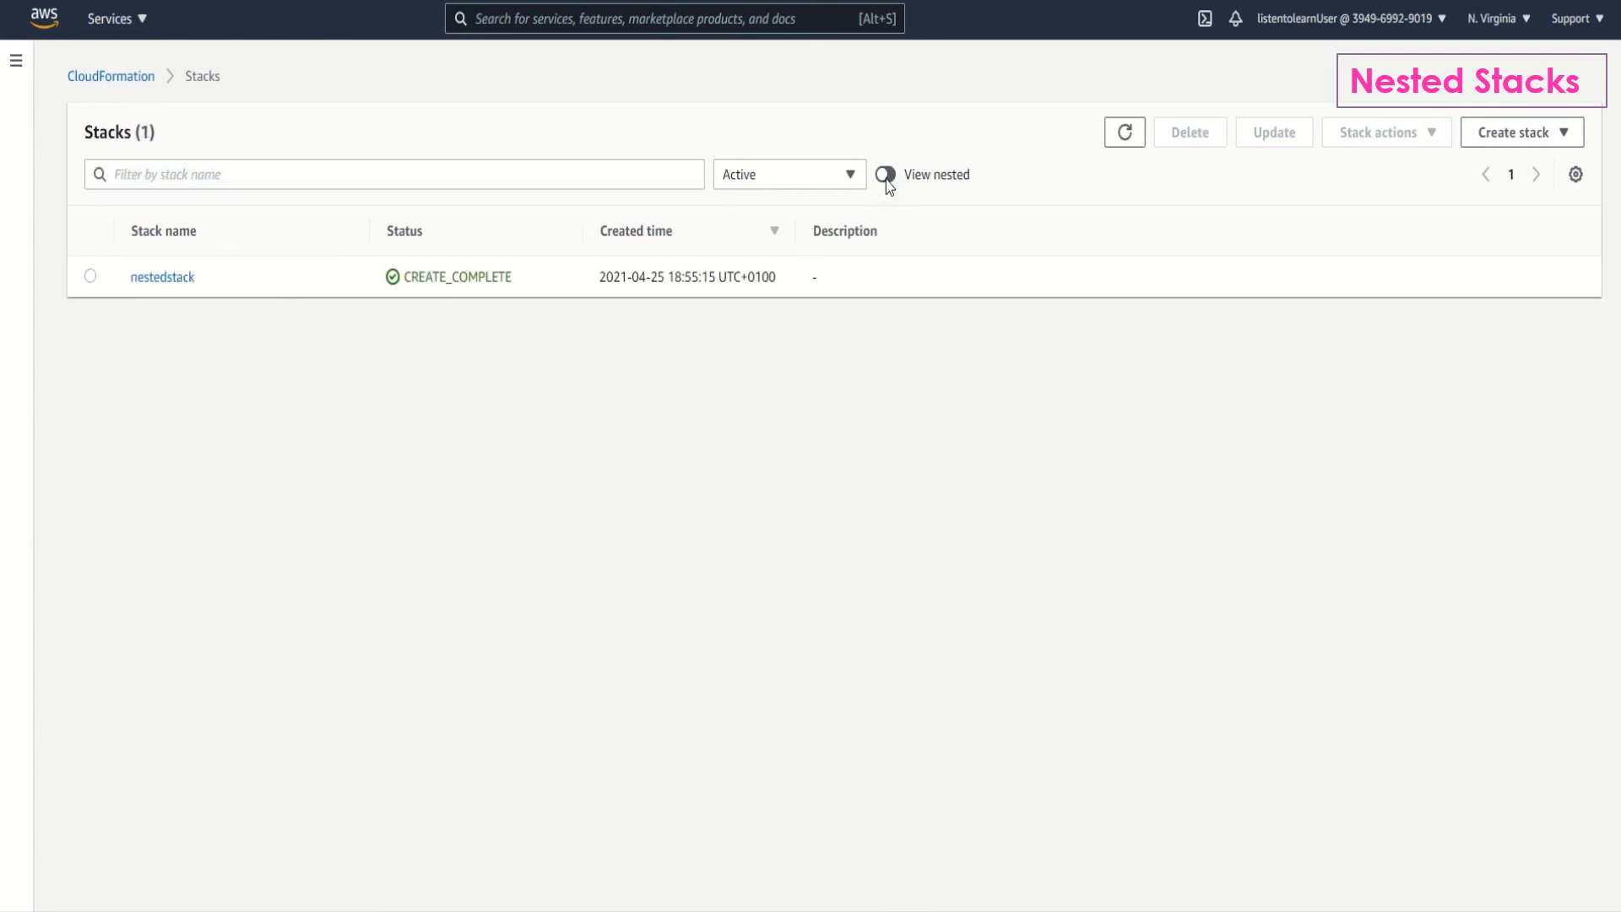
click(884, 174)
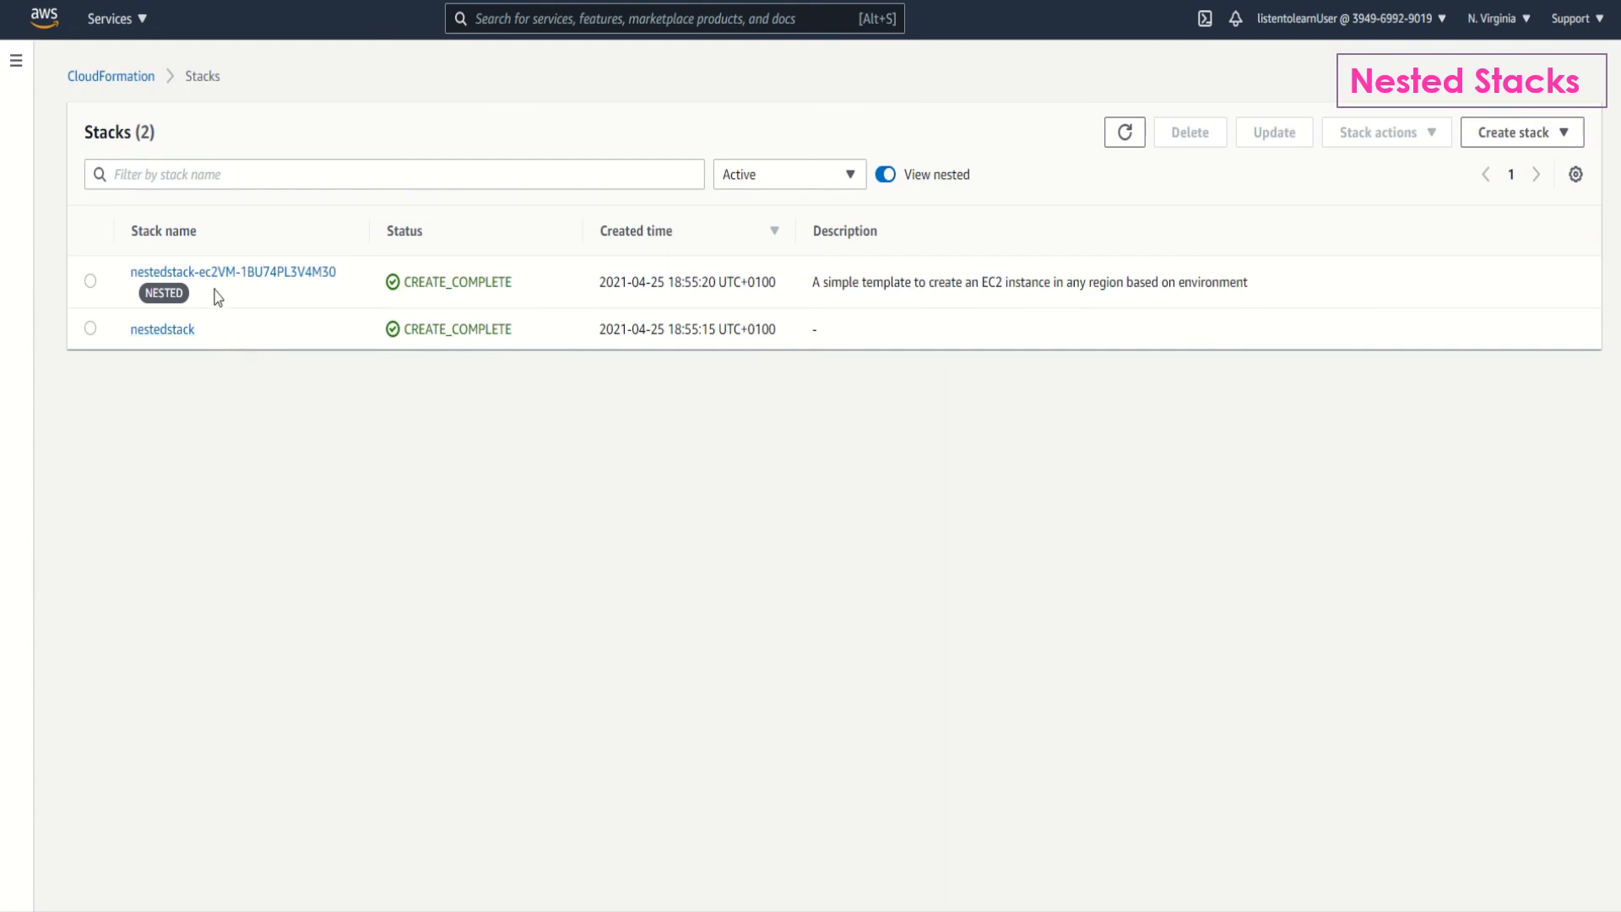
click(162, 328)
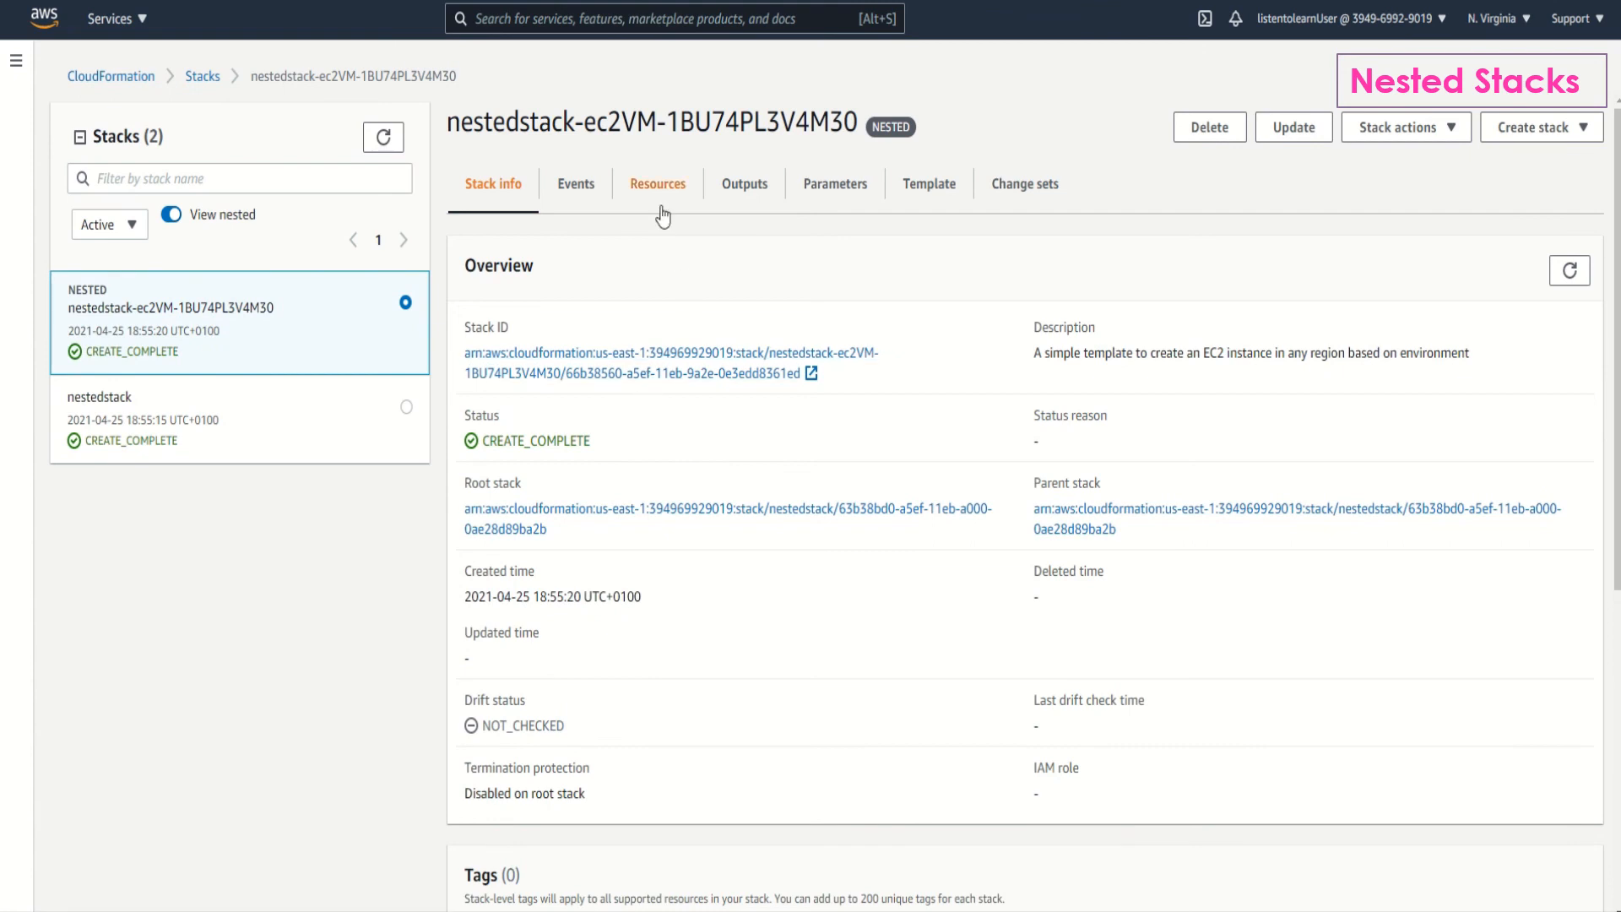
Inspect nestedstack's Resources, showing the ec2VM AWS::CloudFormation::Stack resource as CREATE_COMPLETE.
click(658, 183)
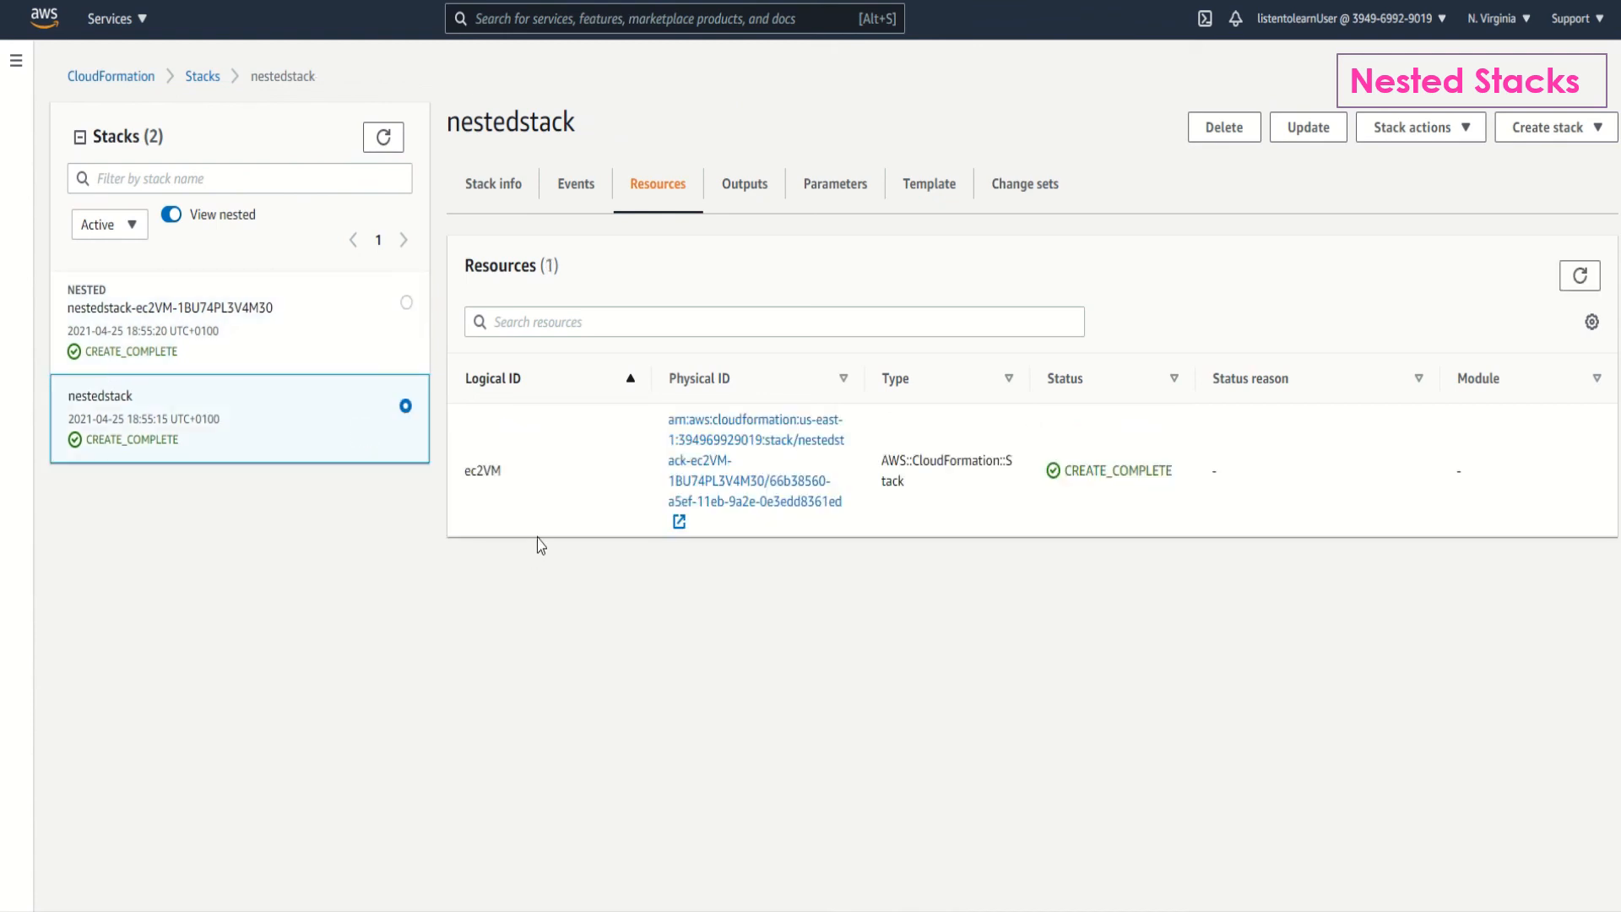
mouse_move(998, 488)
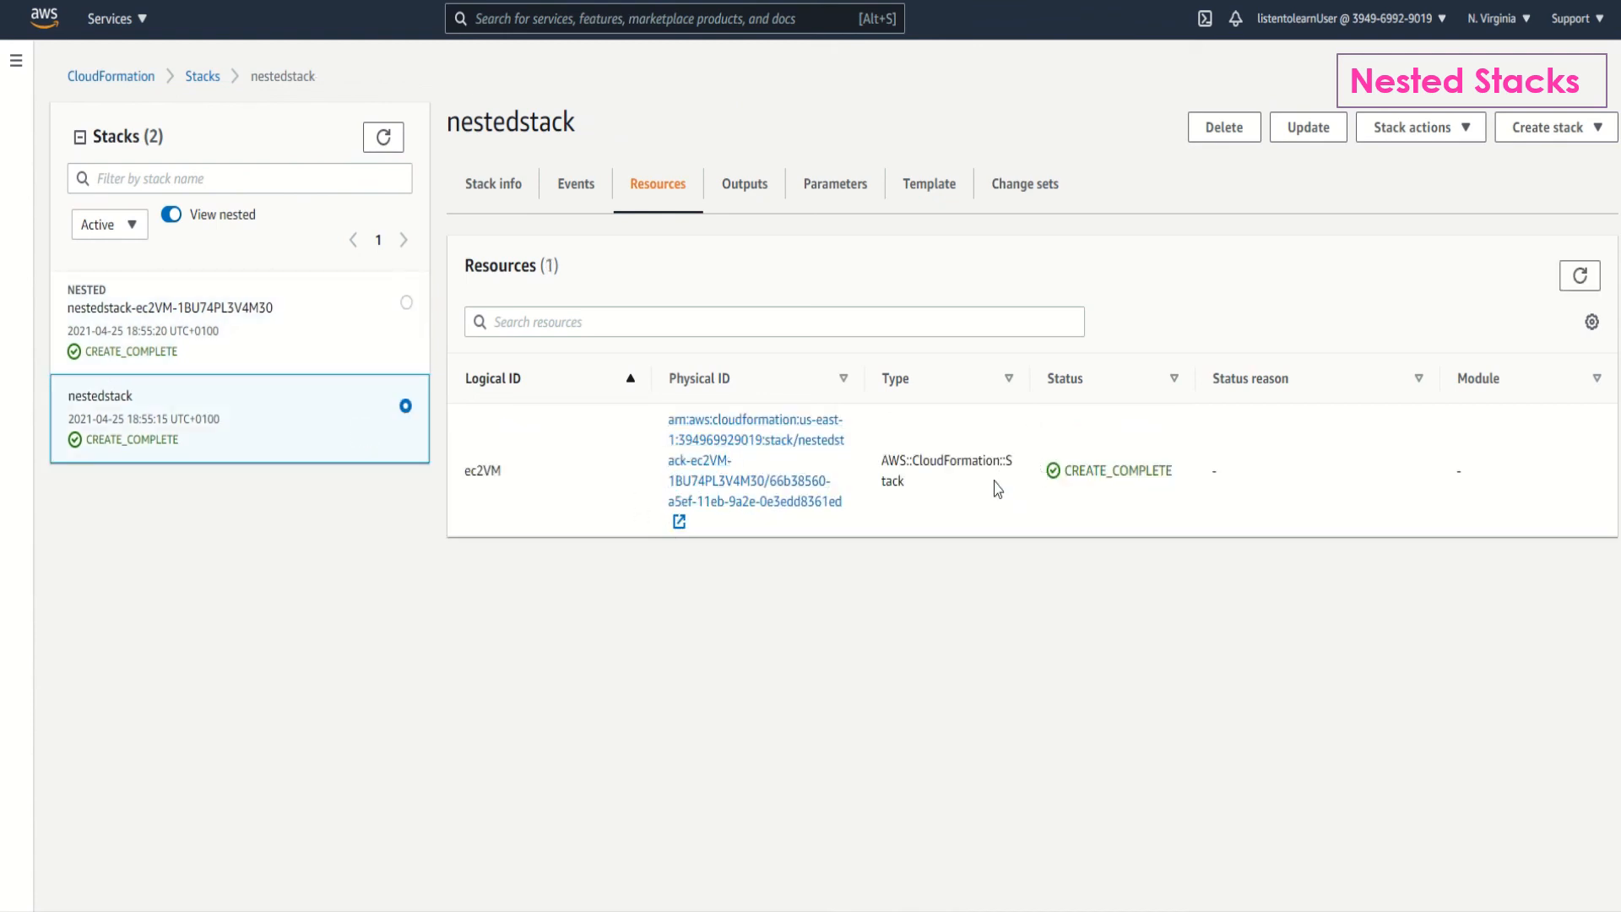
double_click(946, 470)
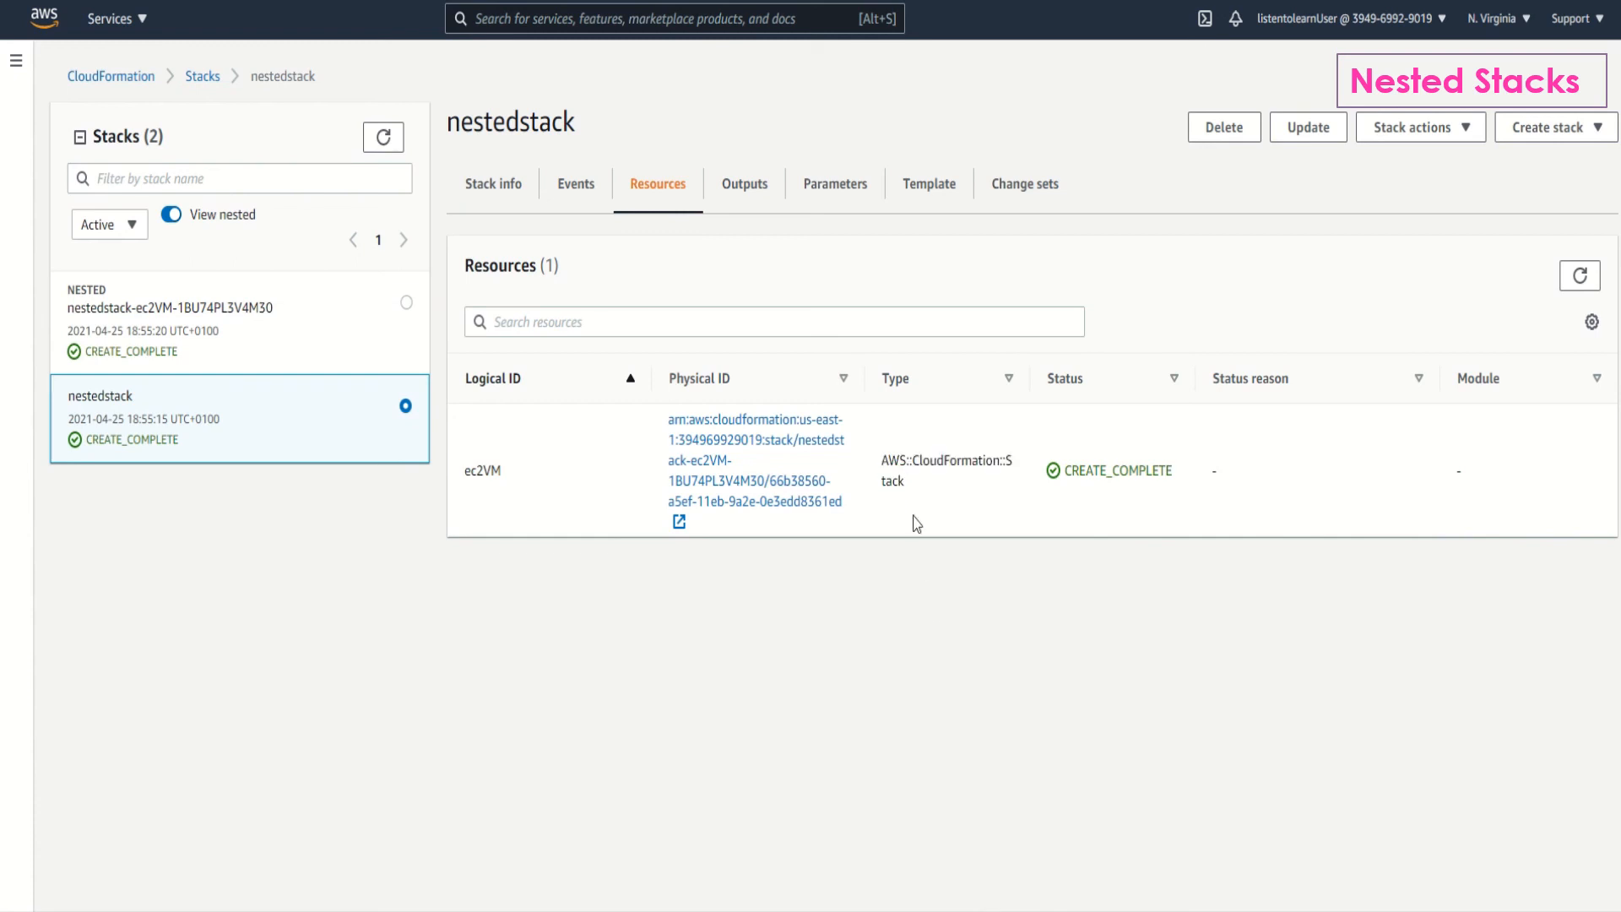
mouse_move(866, 506)
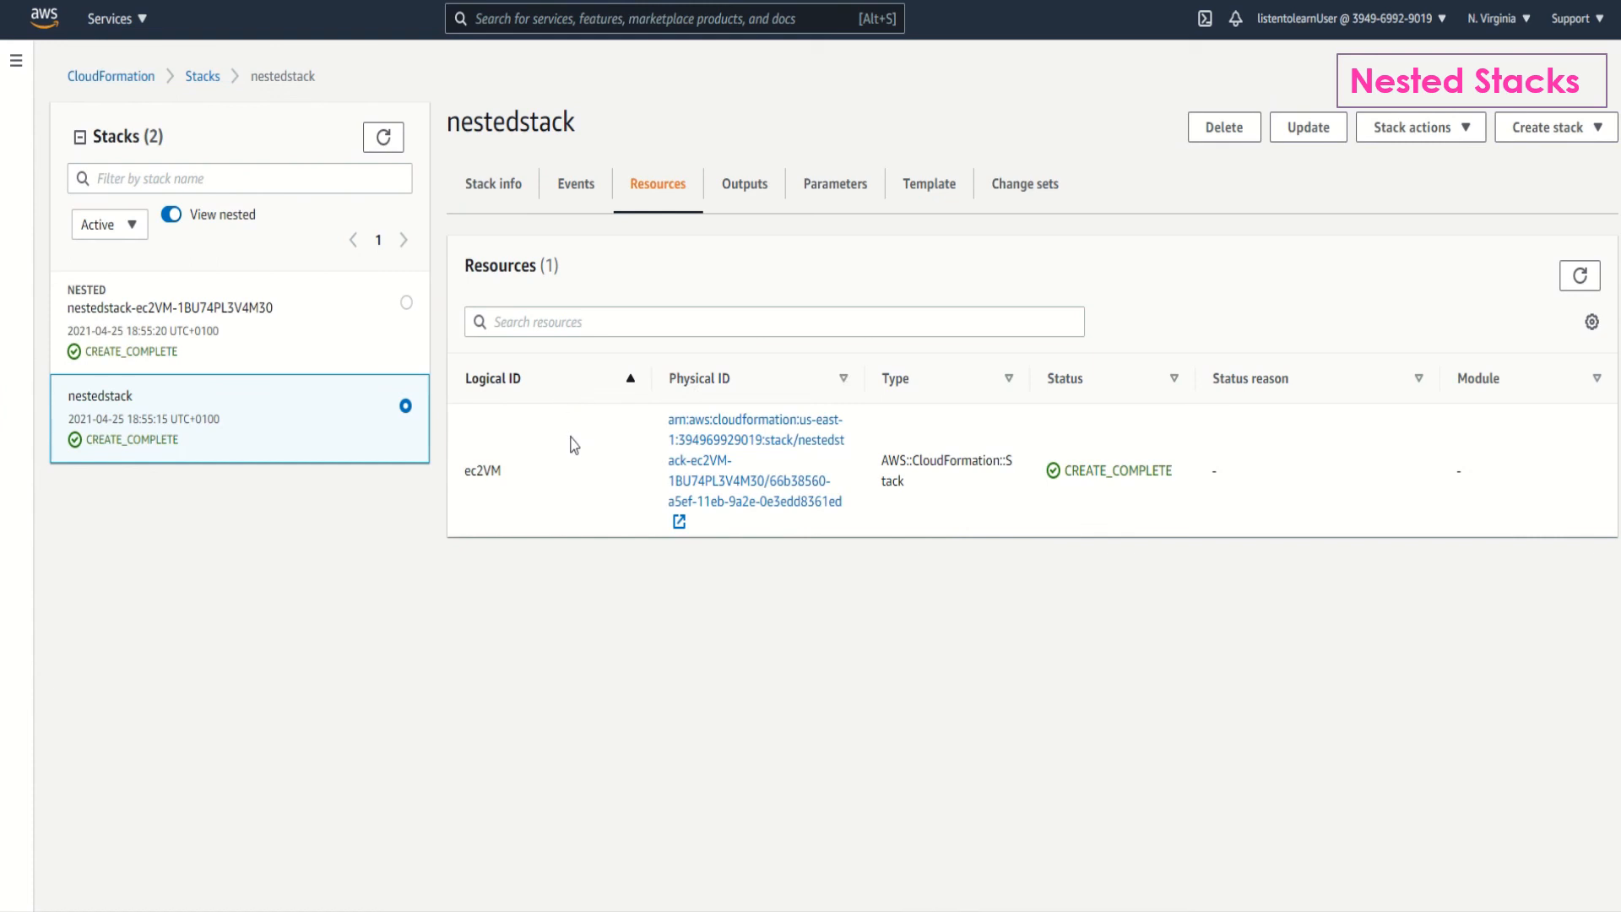
mouse_move(570, 441)
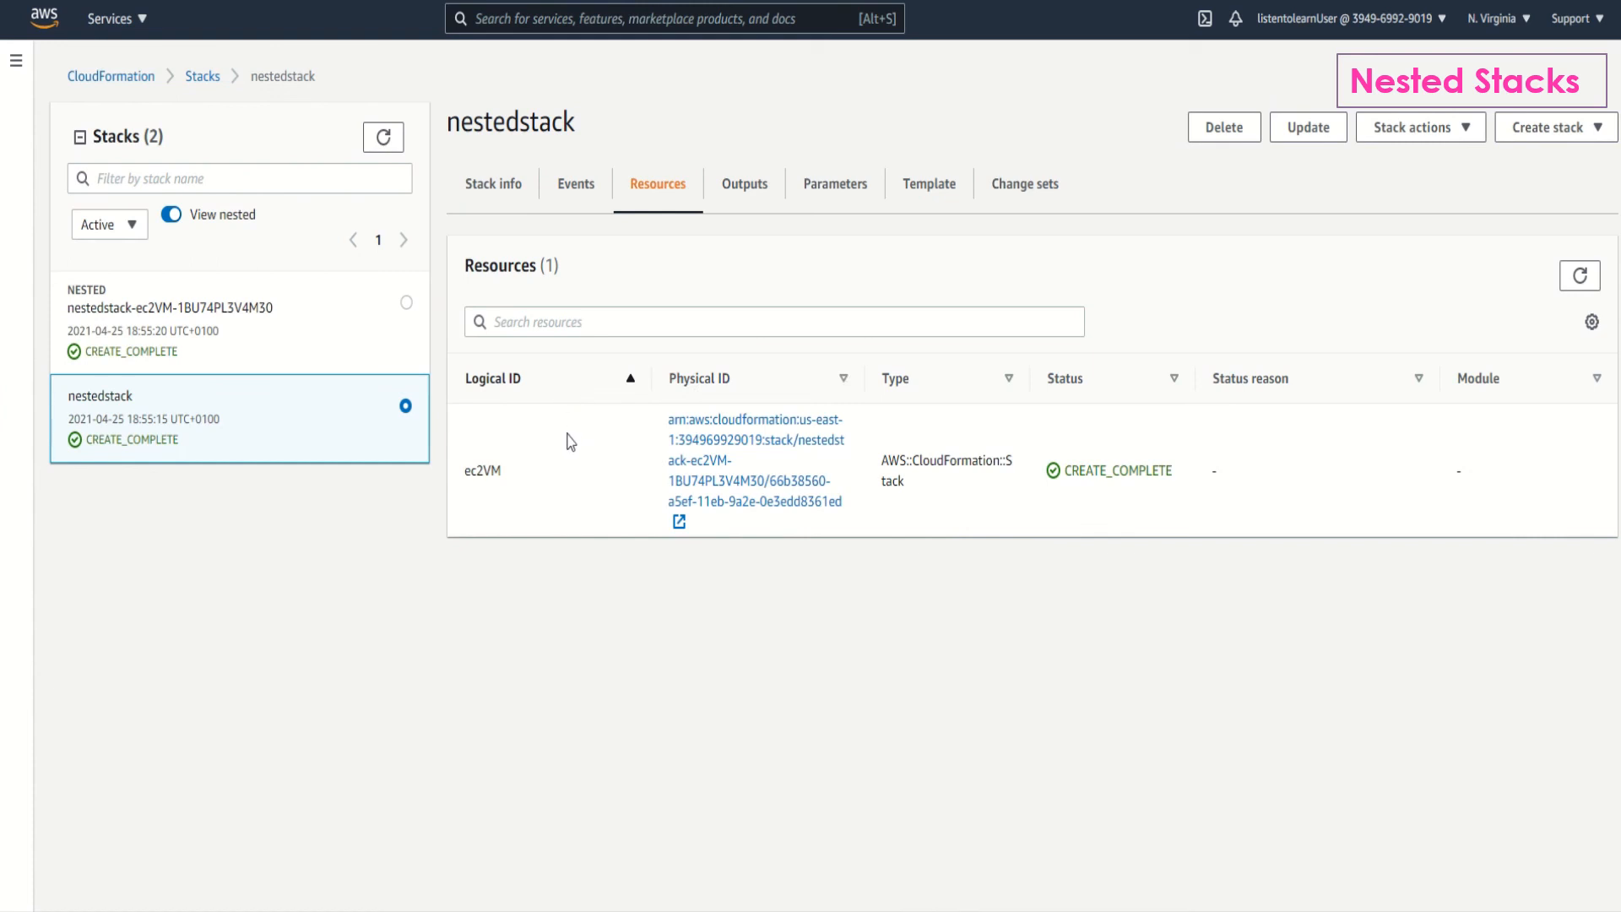
mouse_move(789, 474)
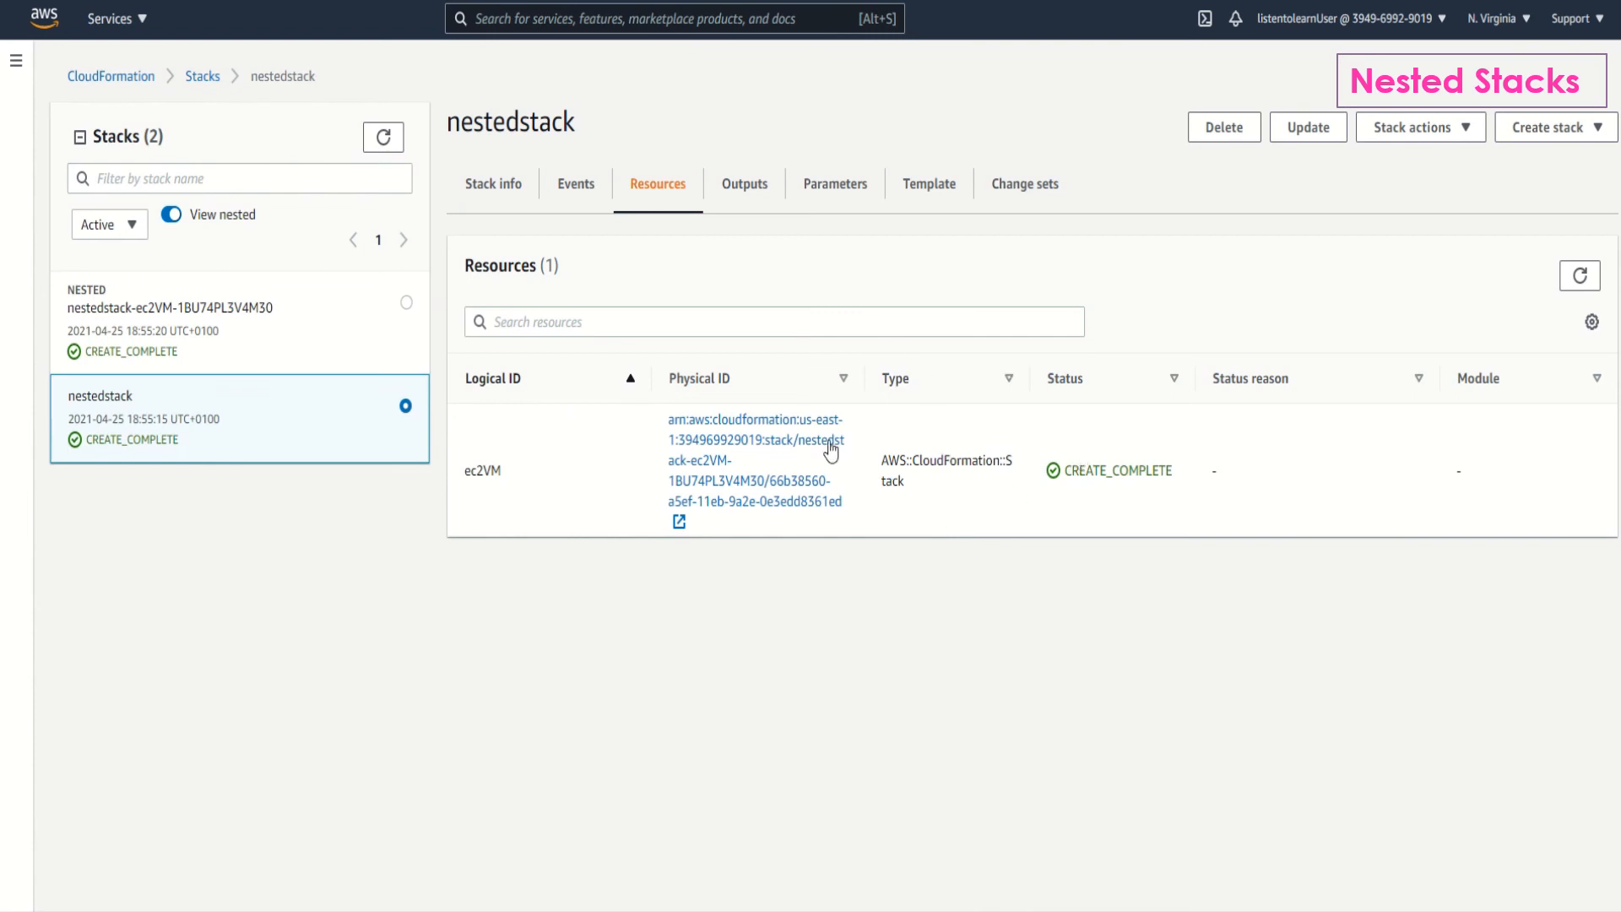
mouse_move(846, 507)
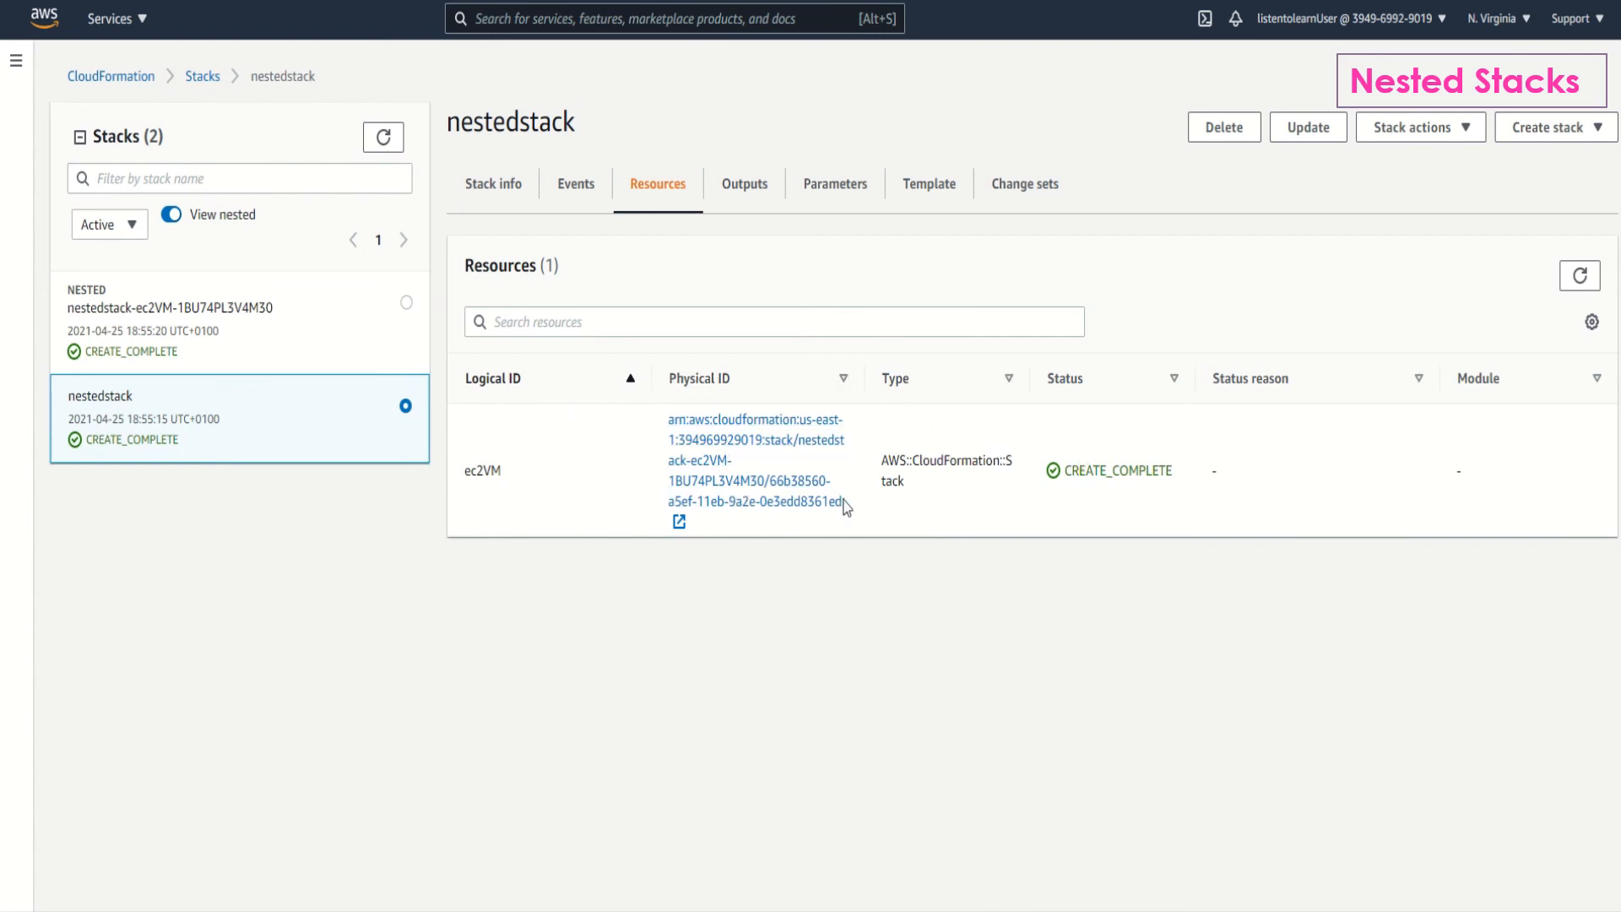
mouse_move(577, 516)
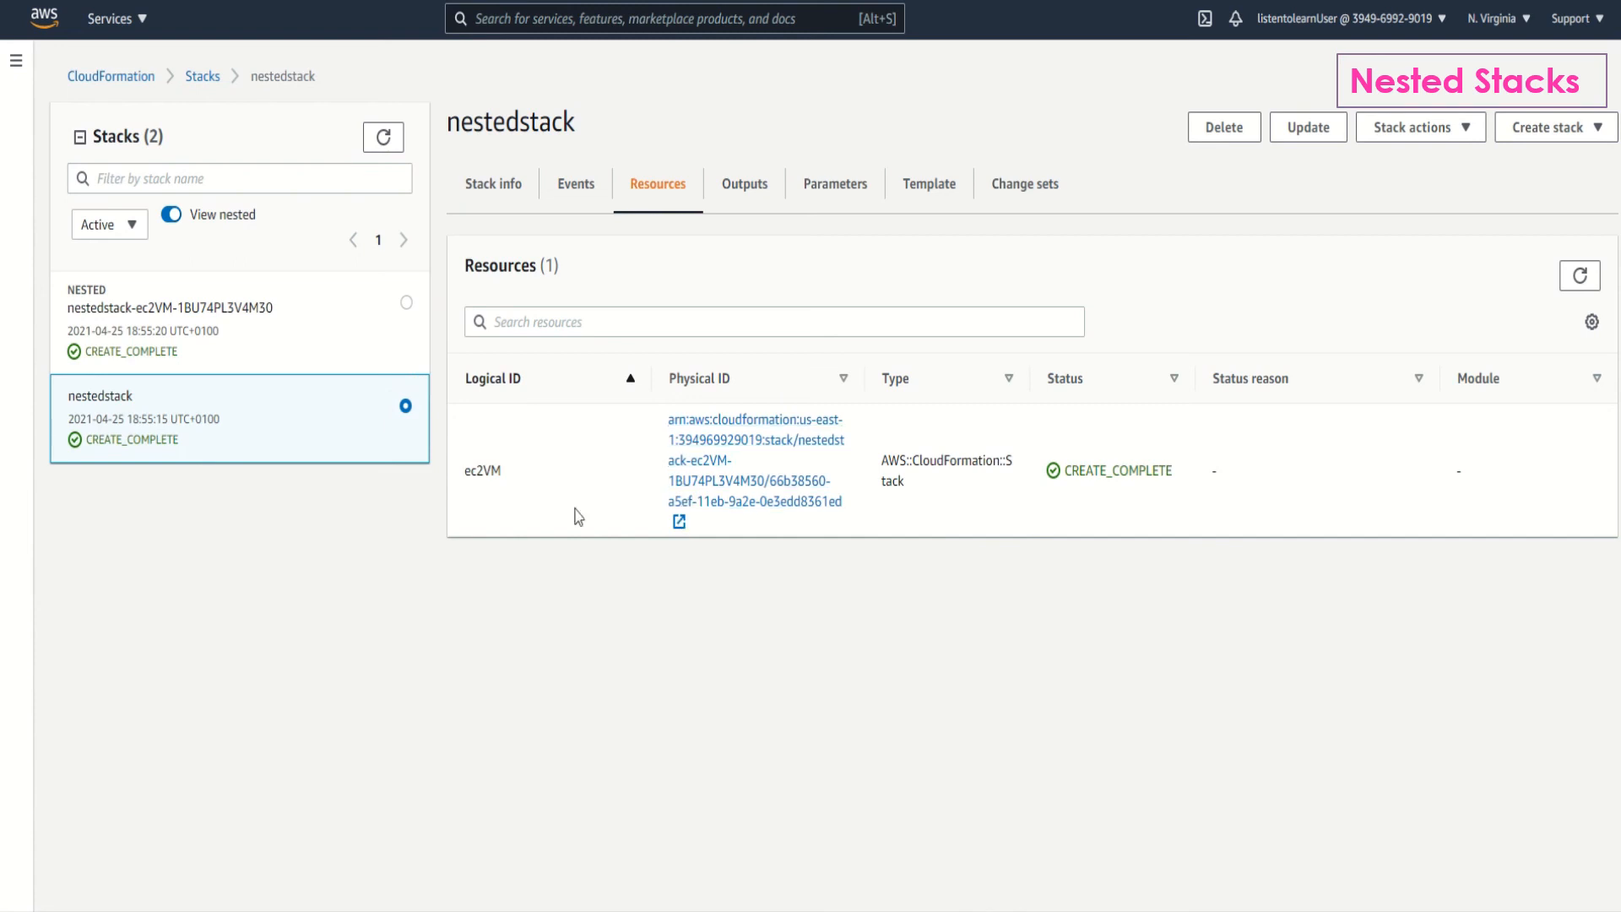
mouse_move(157, 395)
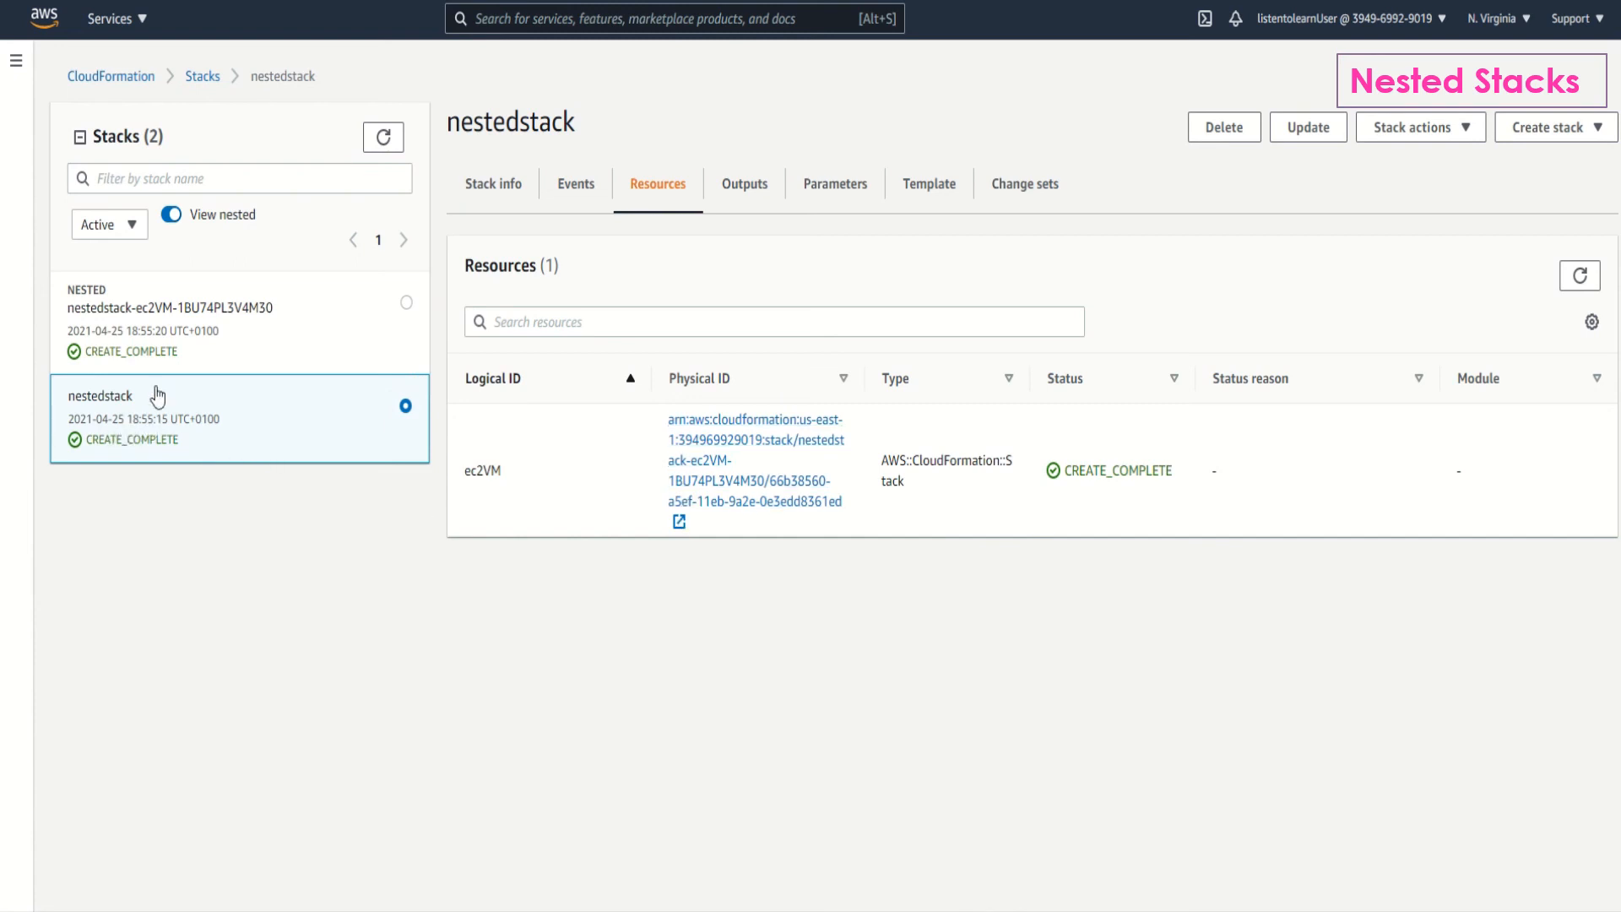